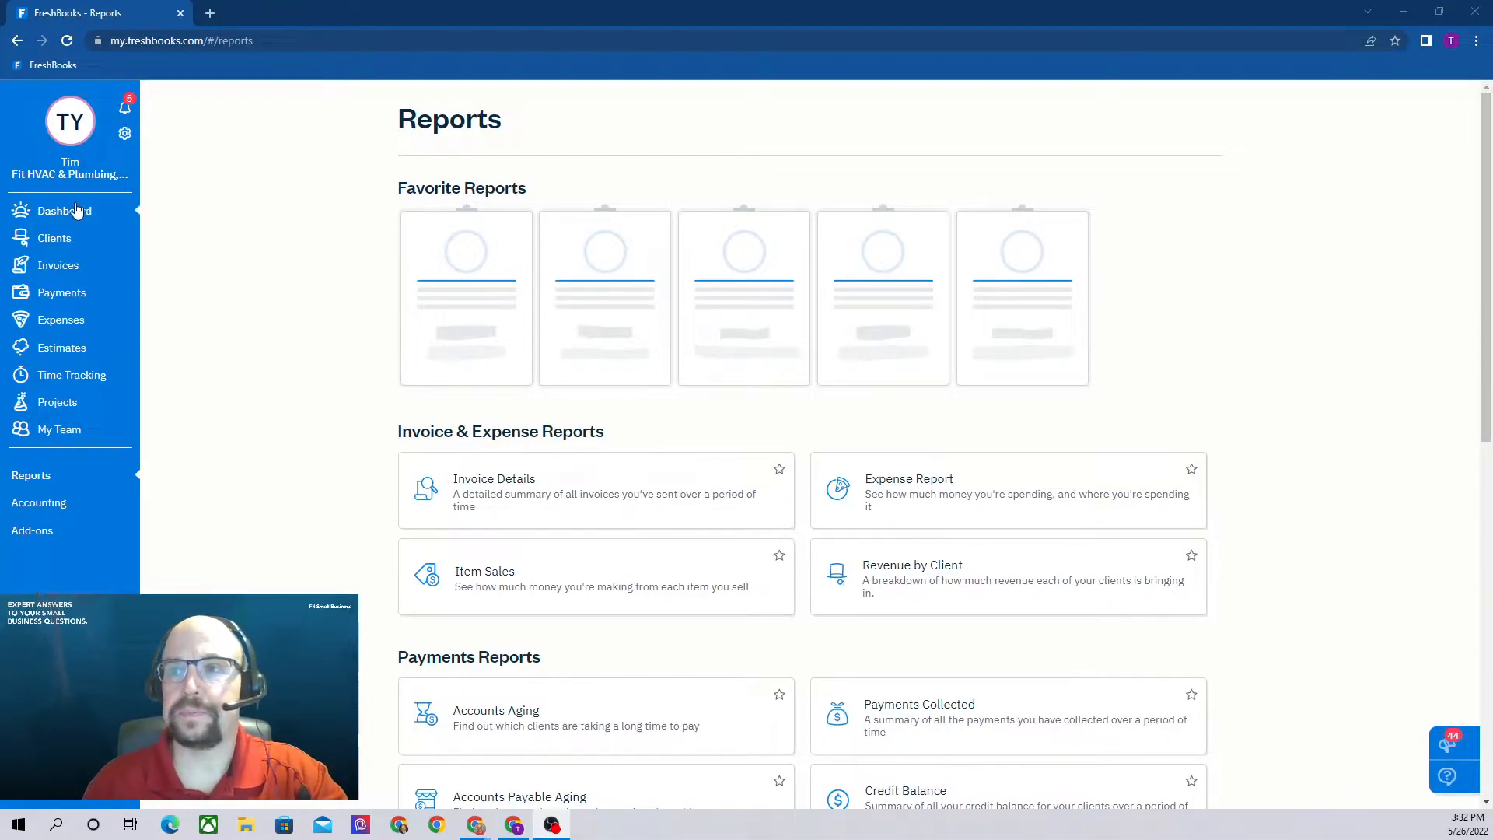
# Step: Go to the Dashboard with its getting-started checklist and $0 outstanding invoices
pyautogui.click(64, 210)
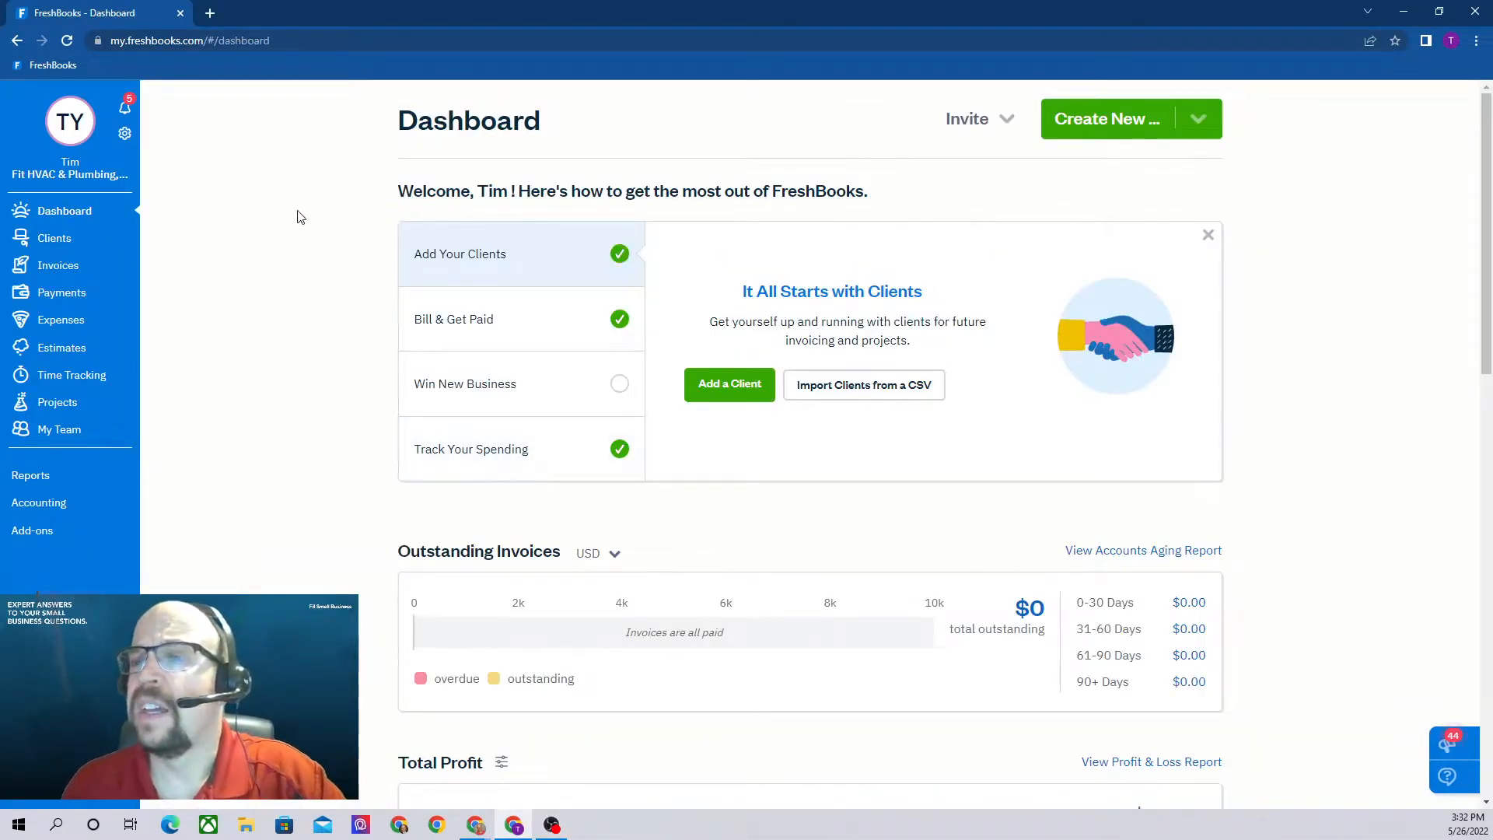
pyautogui.moveTo(76, 465)
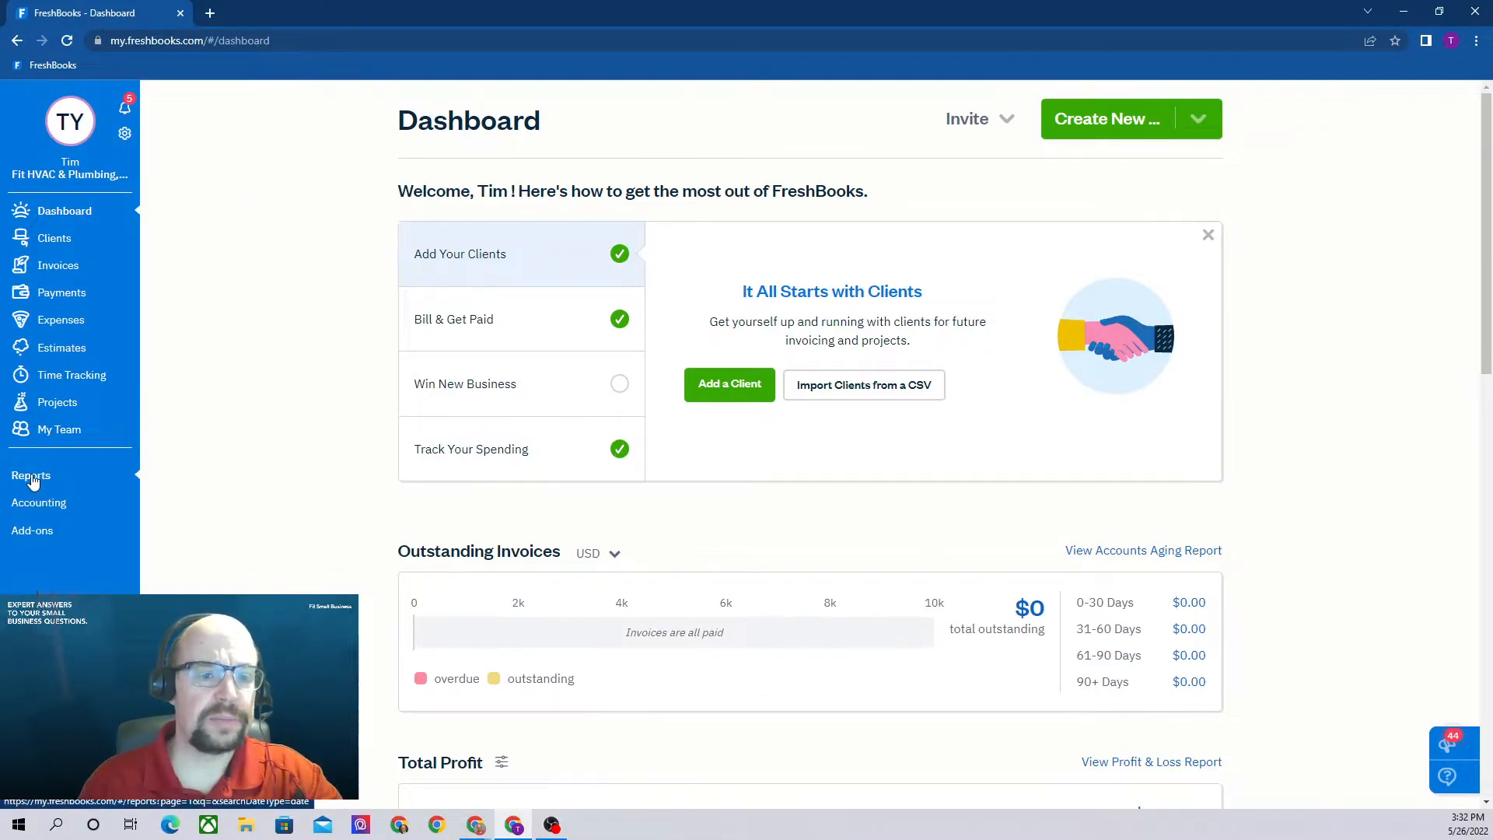
# Step: Browse the Reports page through its invoice, payment, accounting and time-tracking categories
pyautogui.click(31, 476)
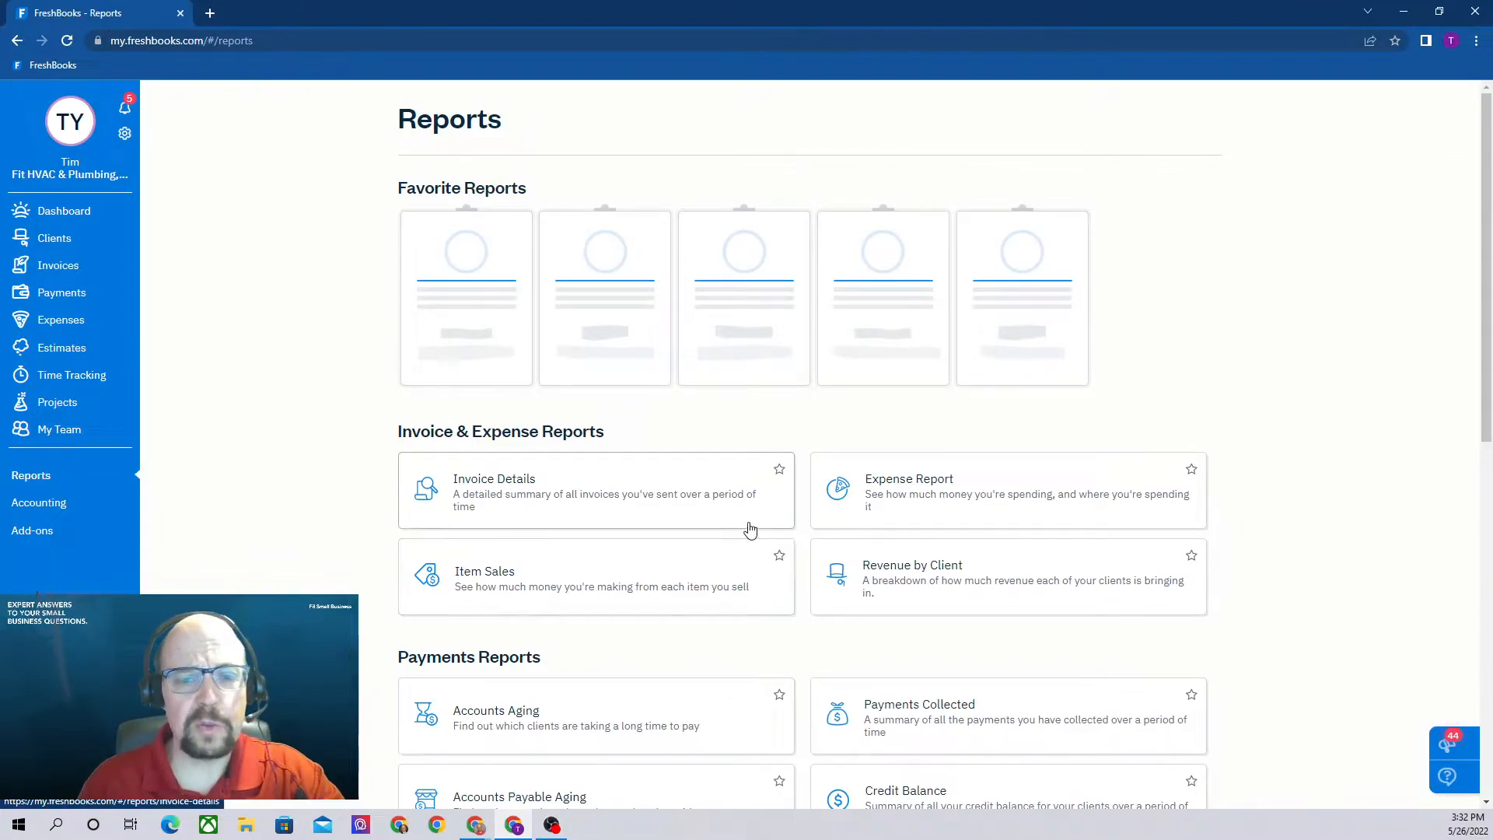
pyautogui.scroll(-3)
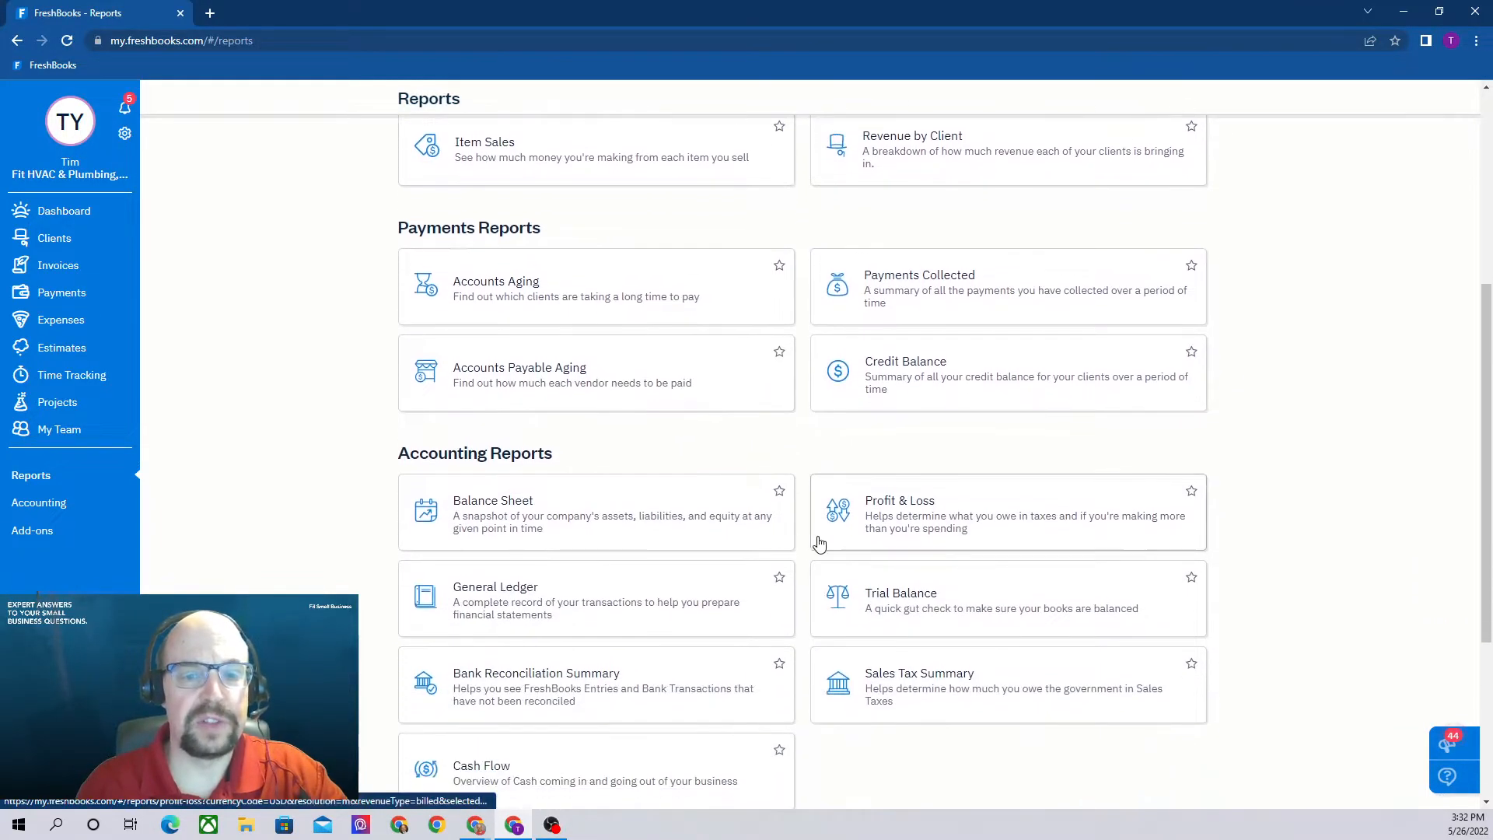
pyautogui.scroll(-3)
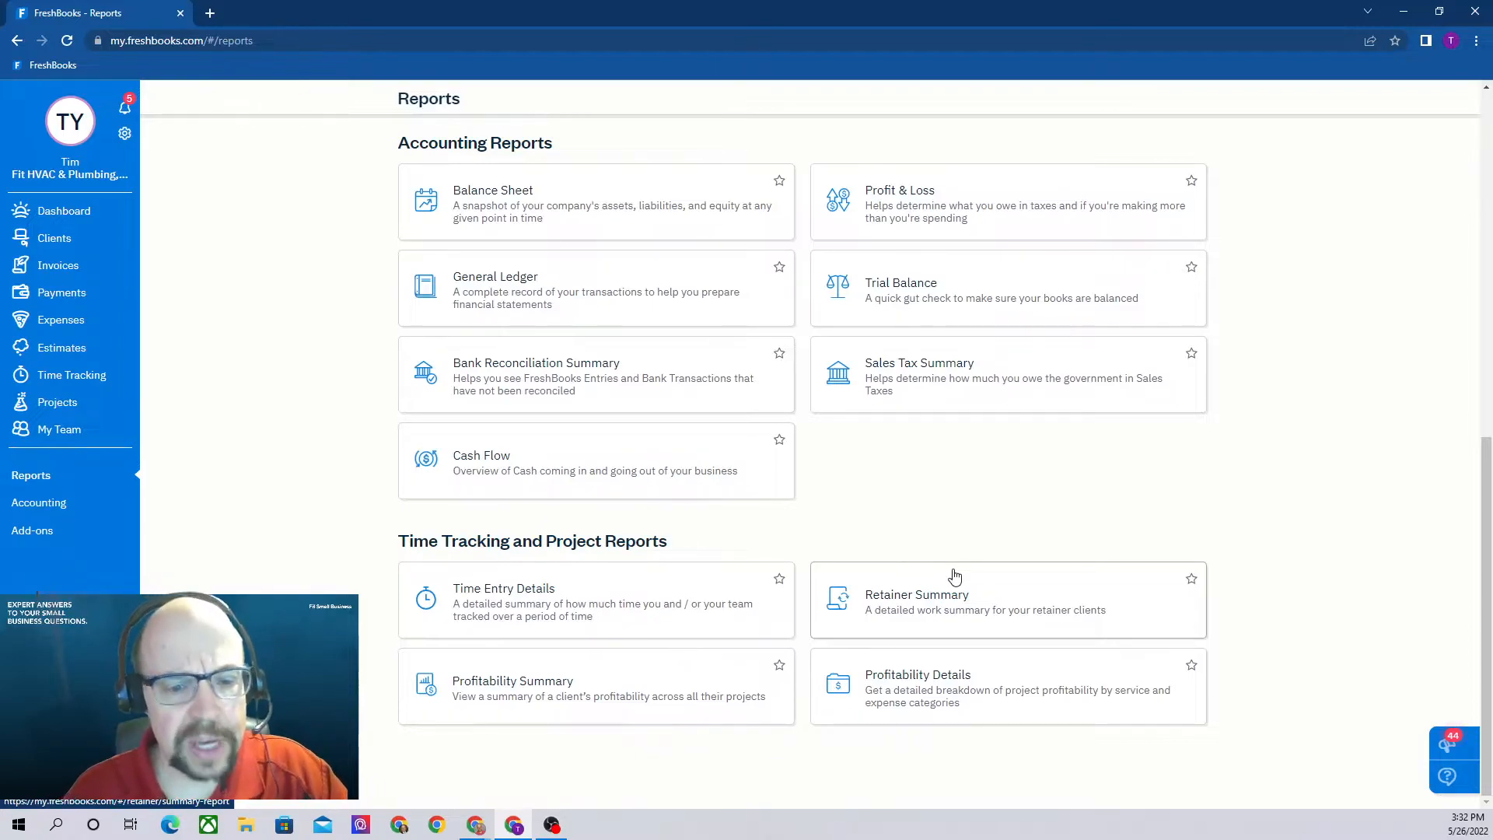
pyautogui.moveTo(994, 591)
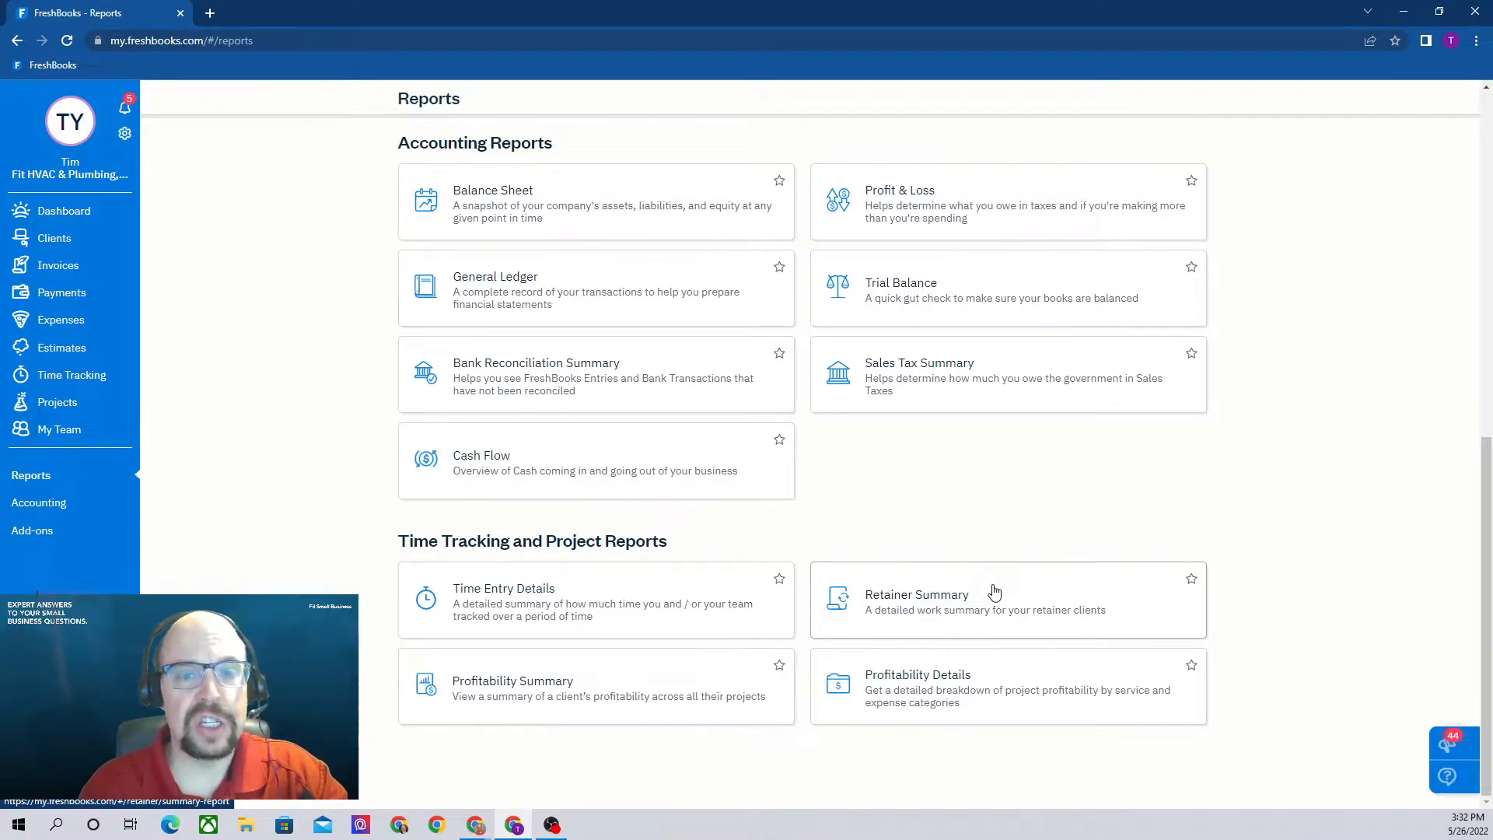
pyautogui.scroll(3)
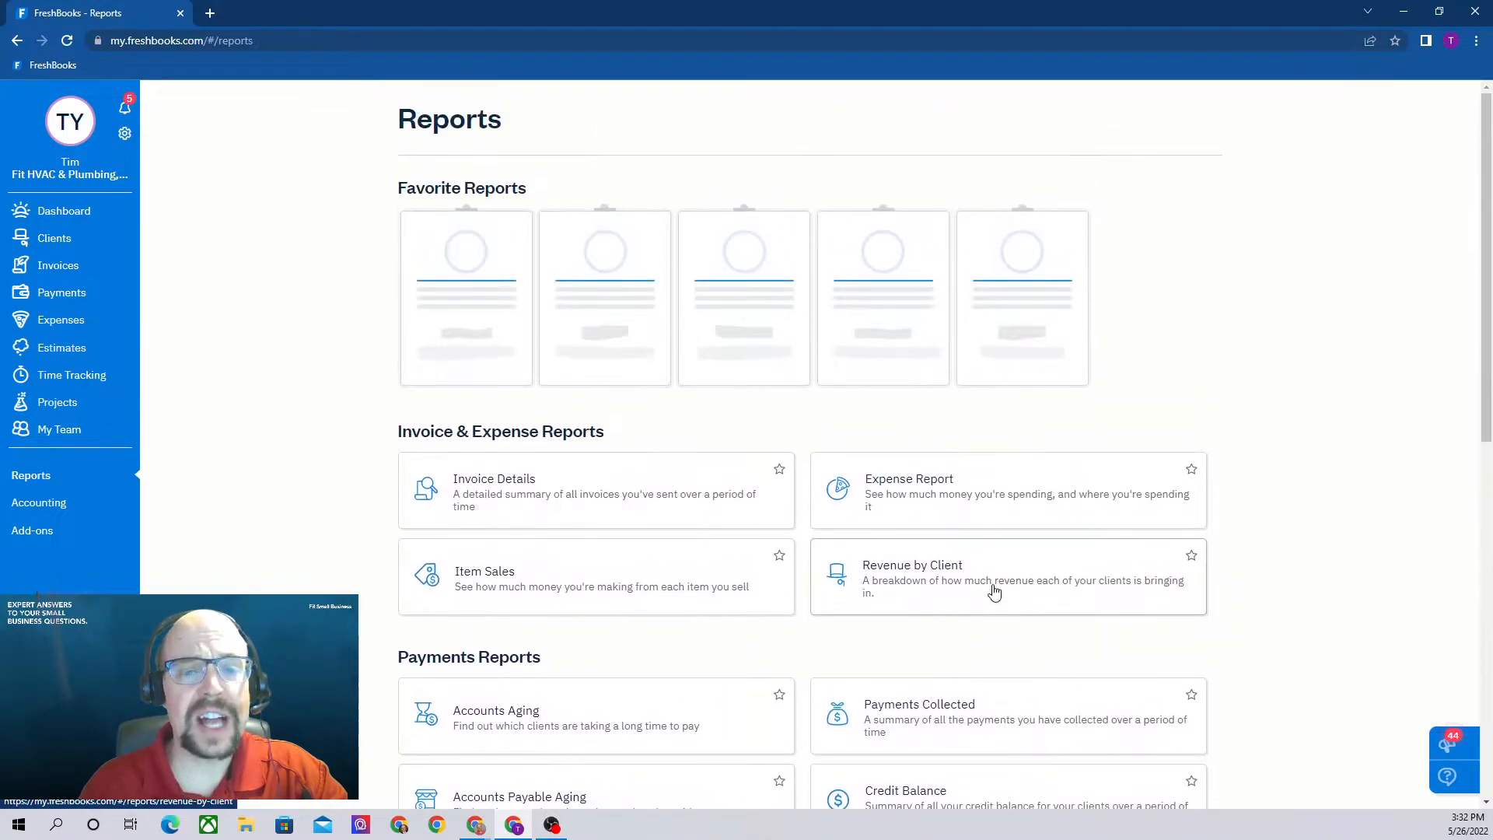
pyautogui.moveTo(911, 277)
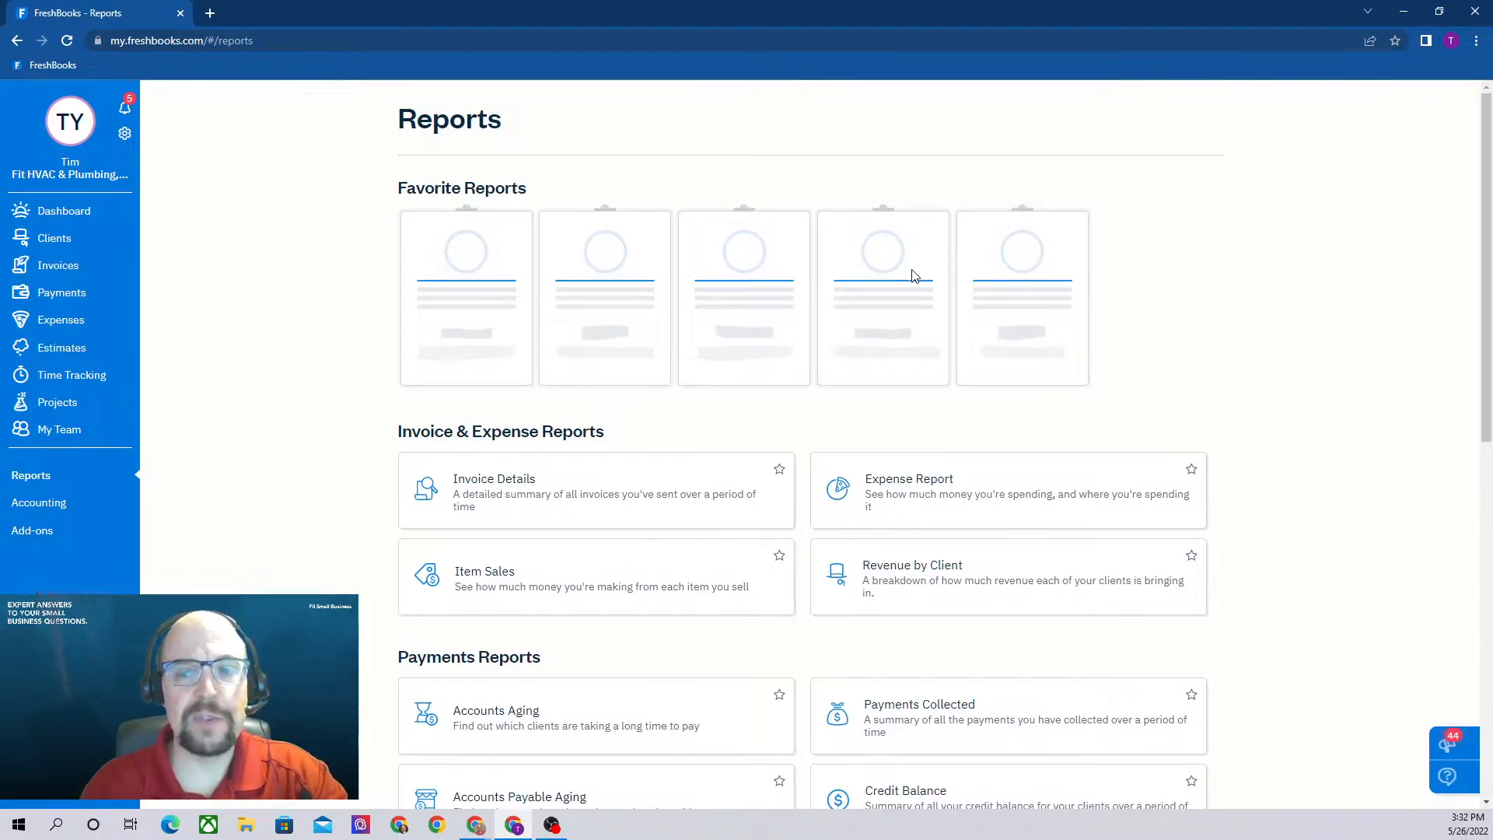
pyautogui.moveTo(866, 333)
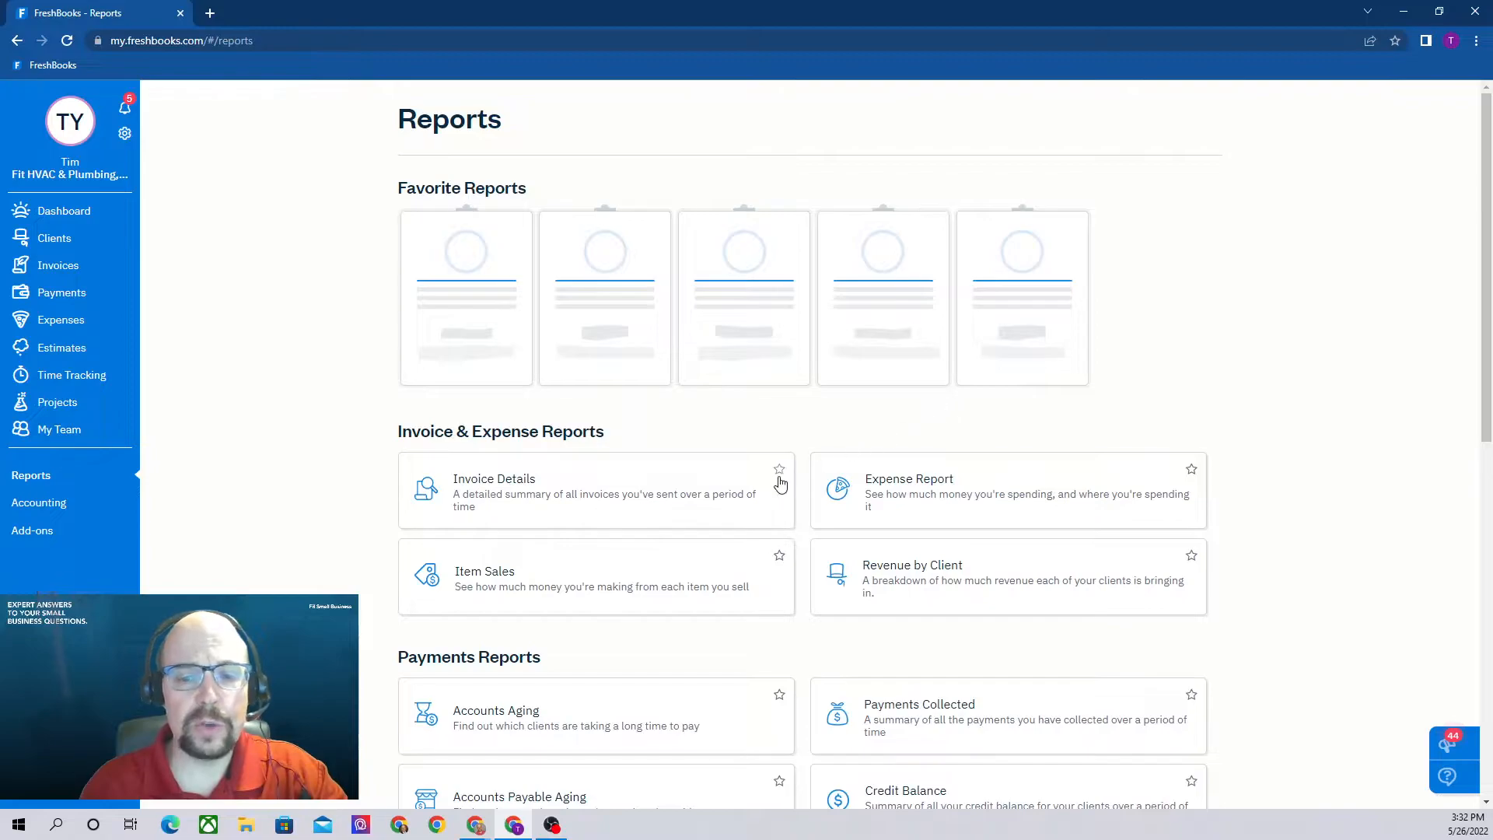
# Step: Star Accounts Aging as a favorite report, then browse down to Accounting Reports
pyautogui.scroll(-3)
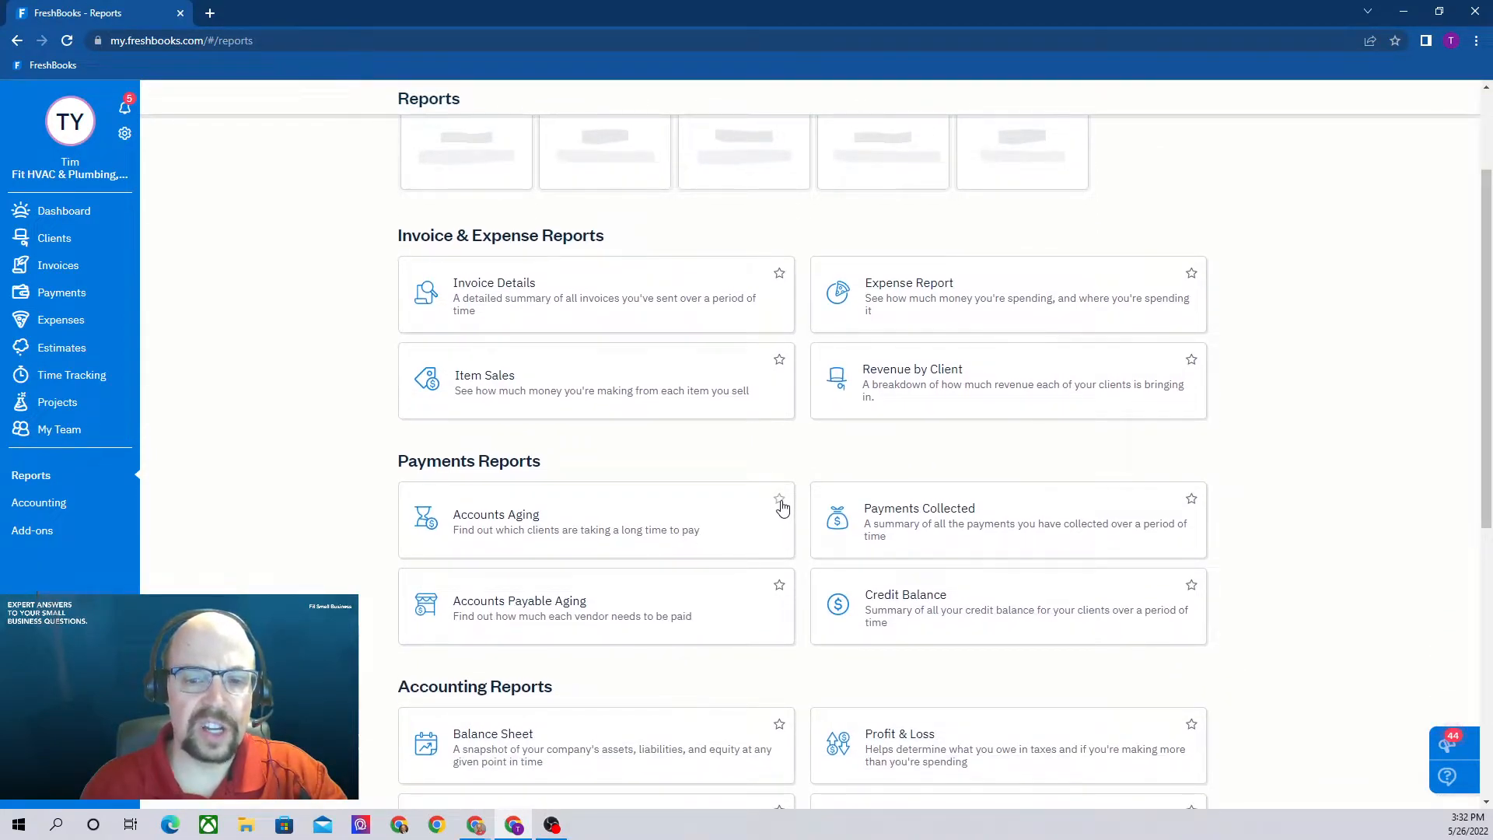
pyautogui.click(779, 499)
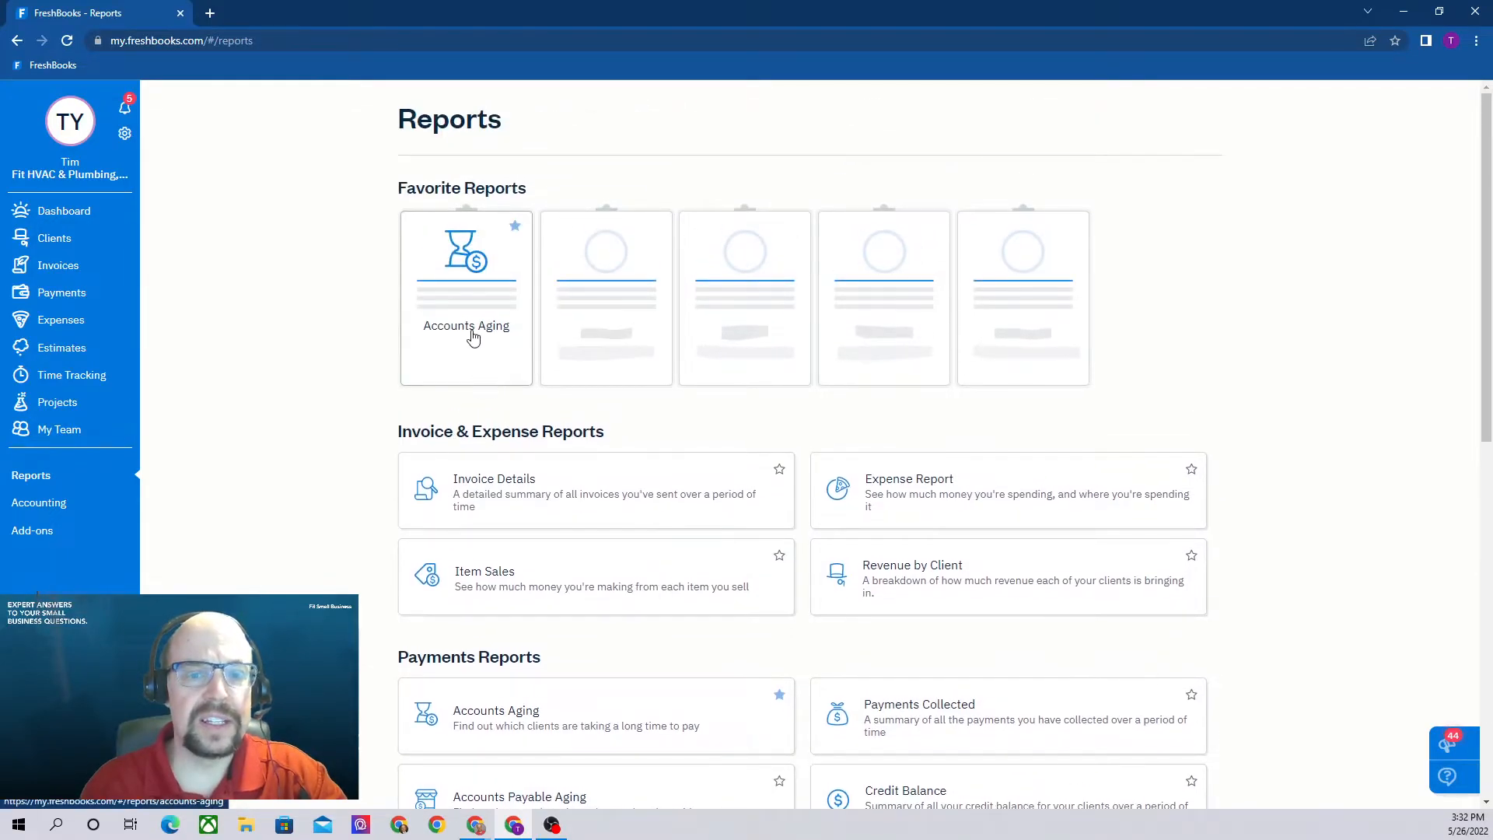
pyautogui.moveTo(941, 440)
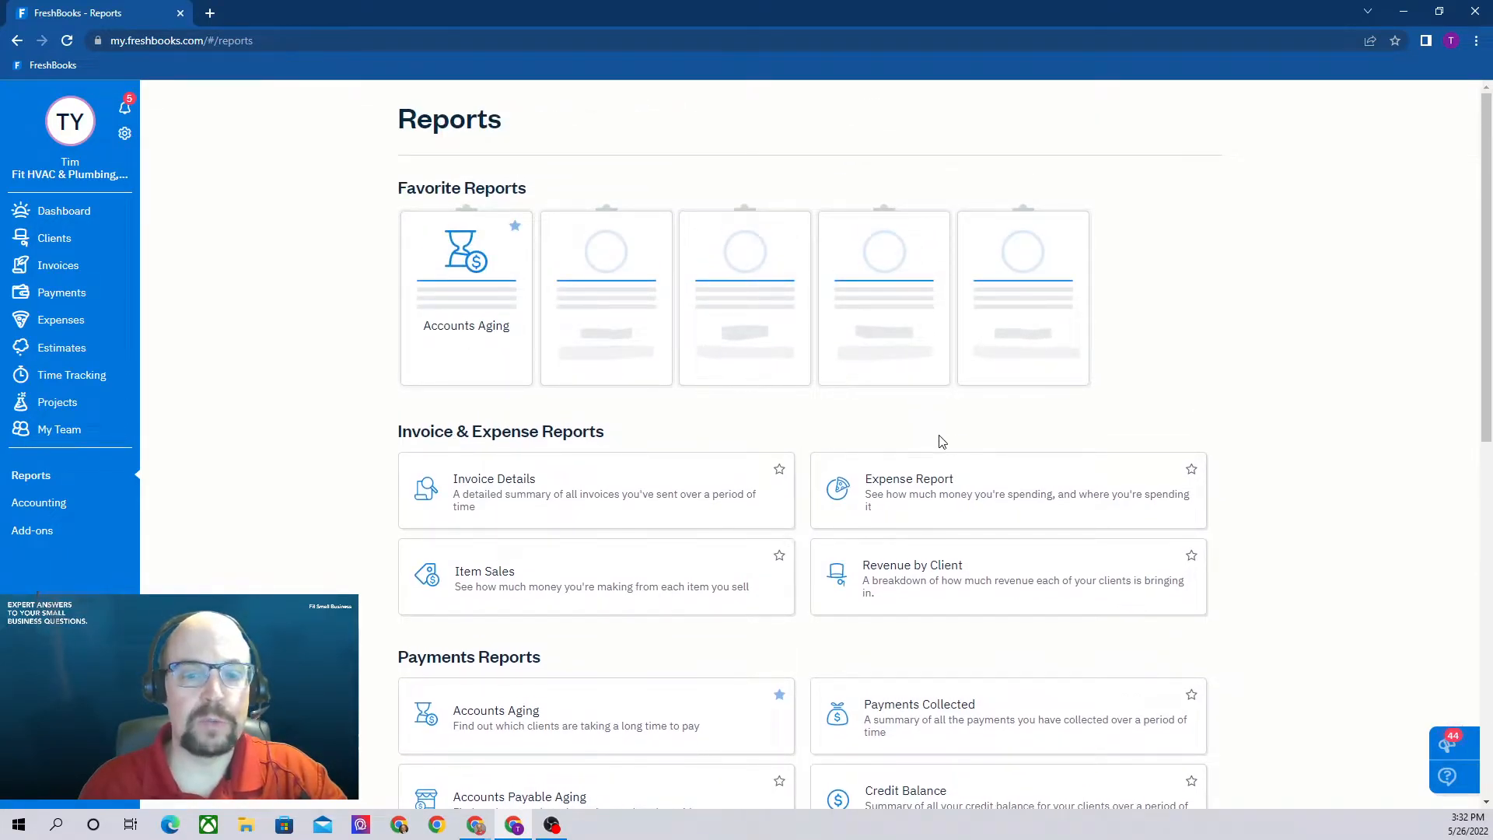
pyautogui.scroll(-3)
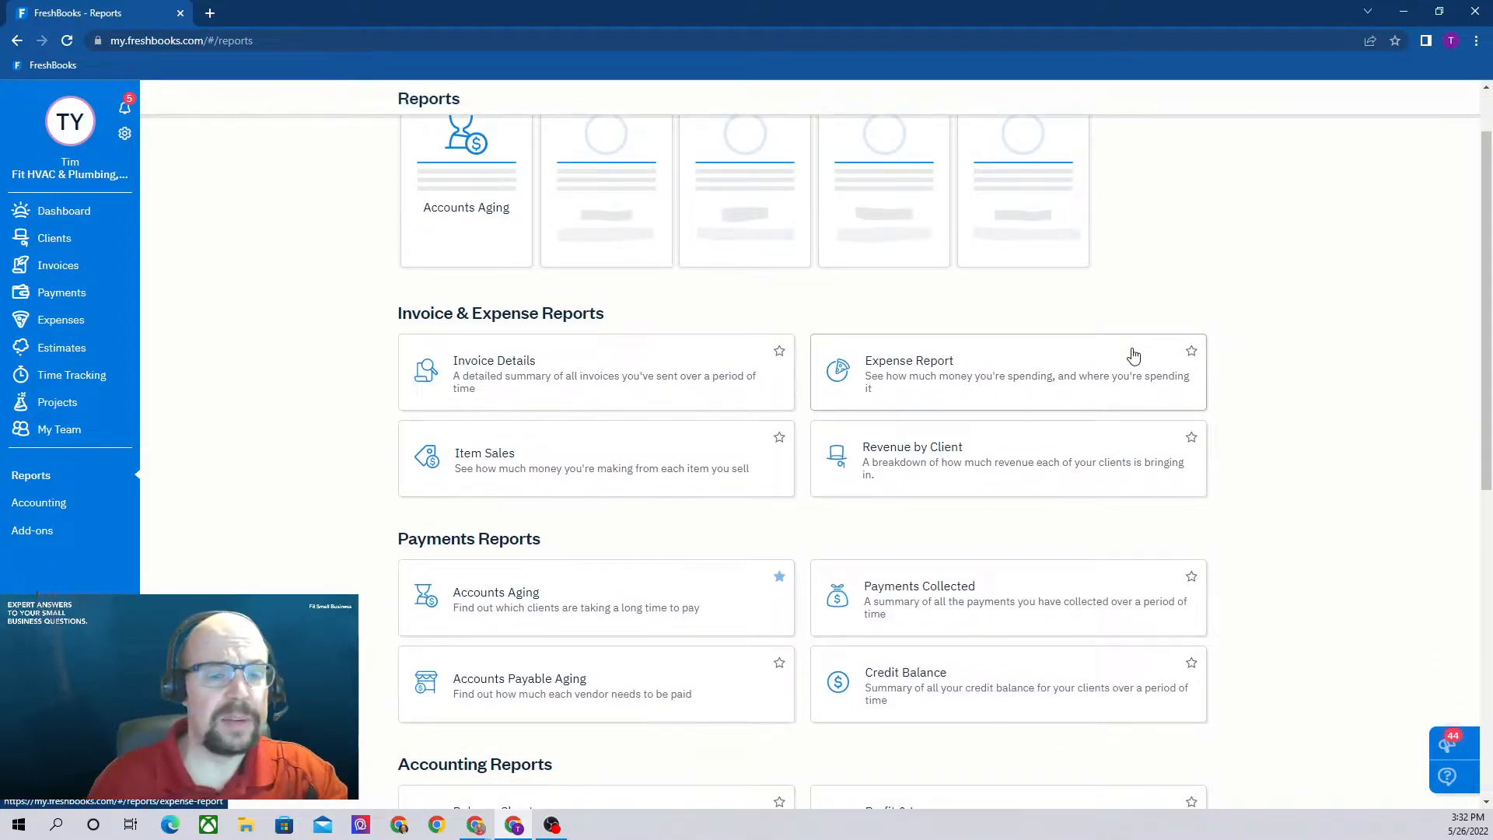
pyautogui.scroll(-3)
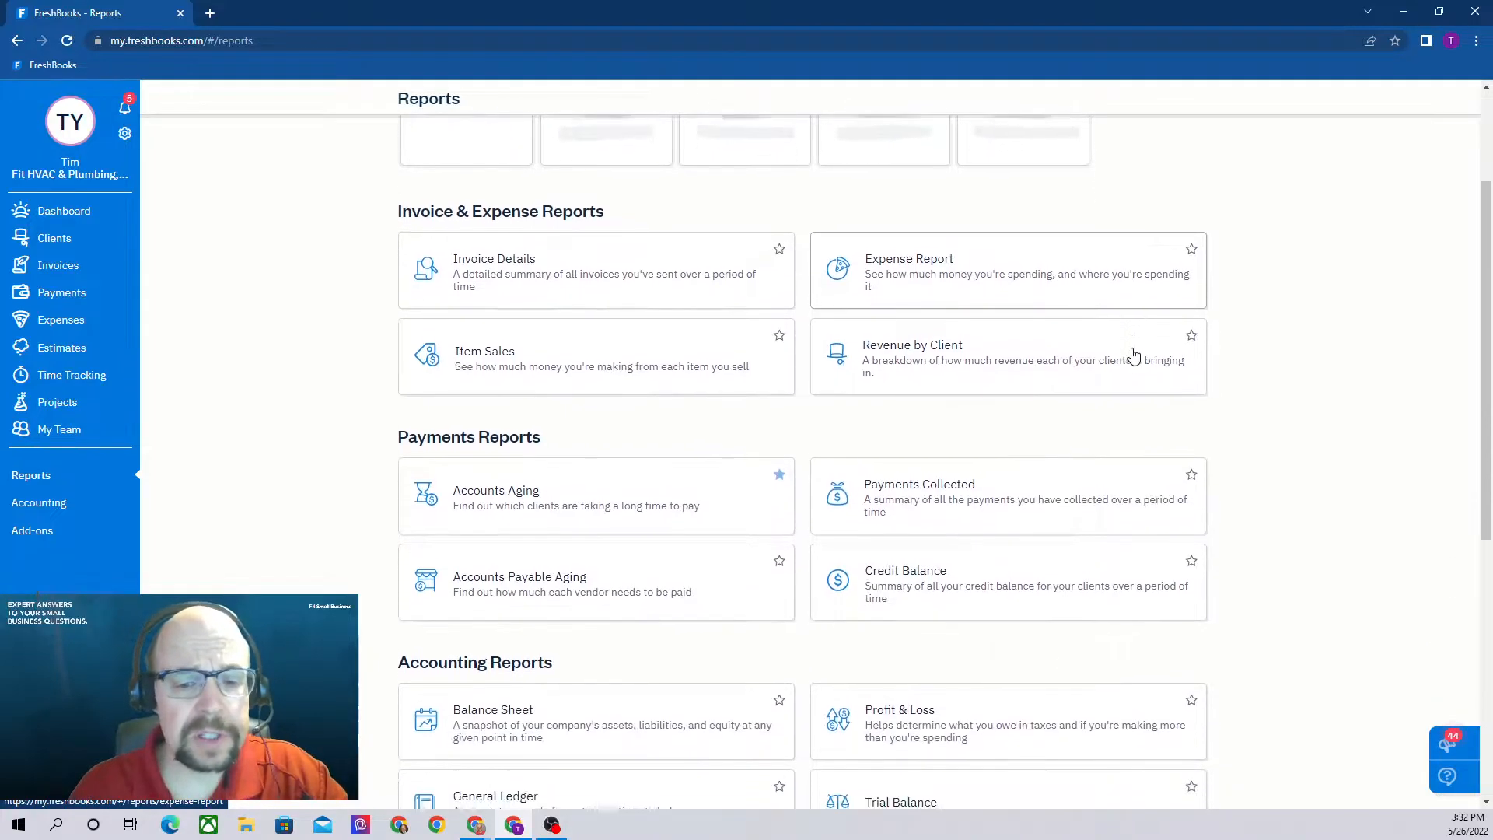
pyautogui.scroll(-3)
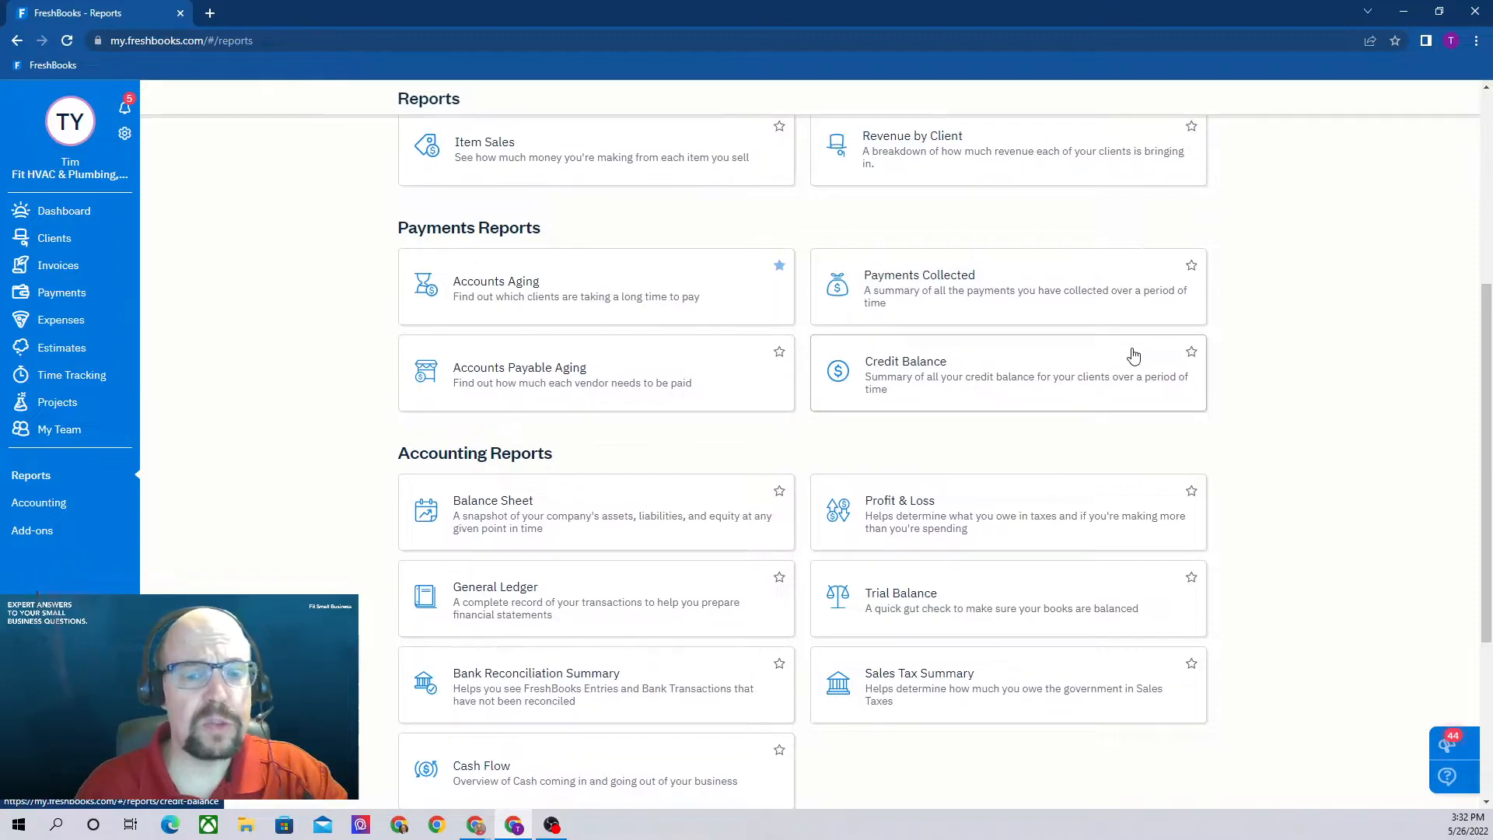
pyautogui.moveTo(1110, 375)
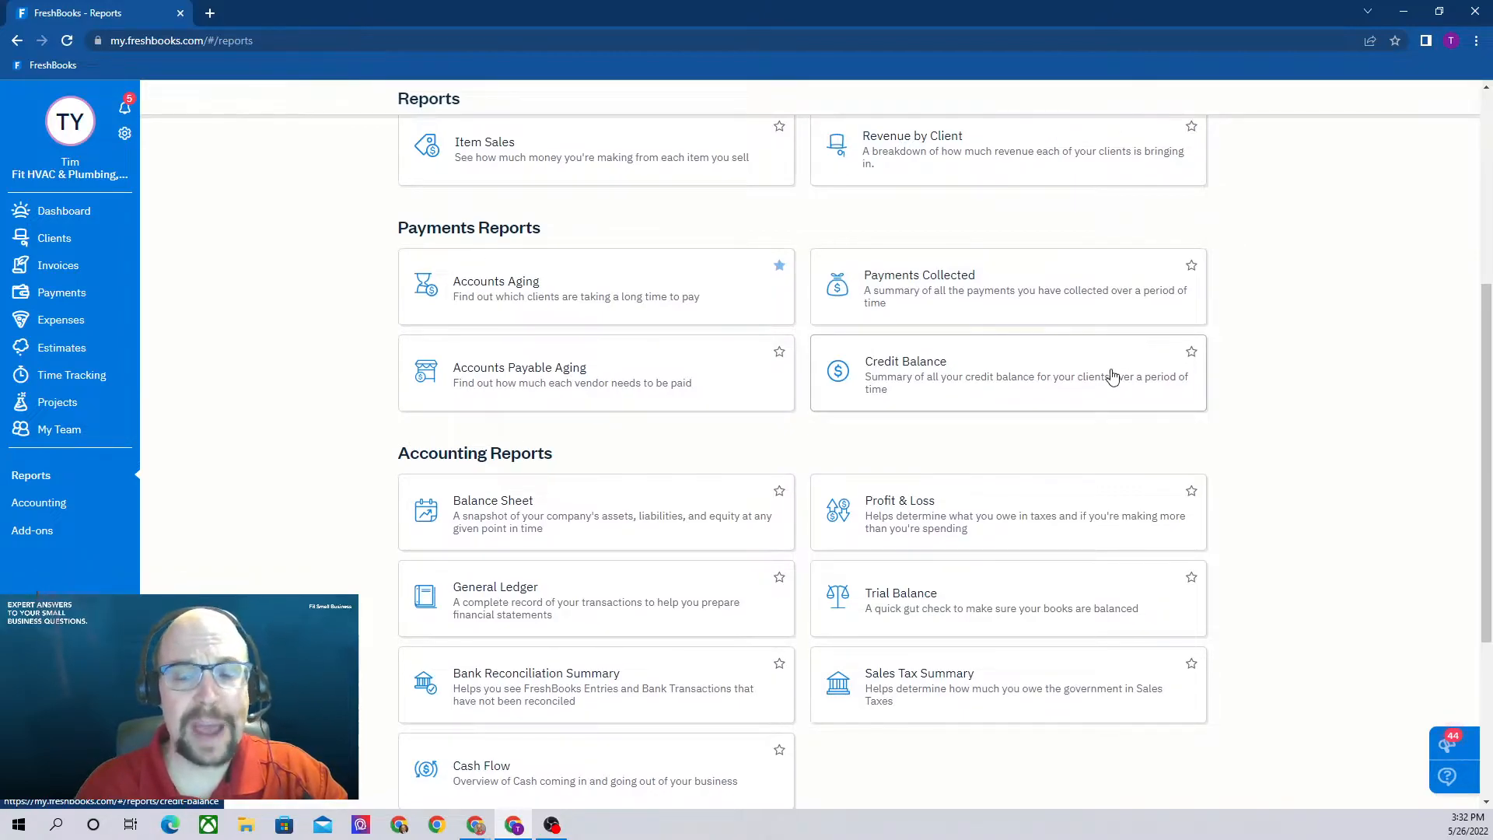
pyautogui.moveTo(626, 625)
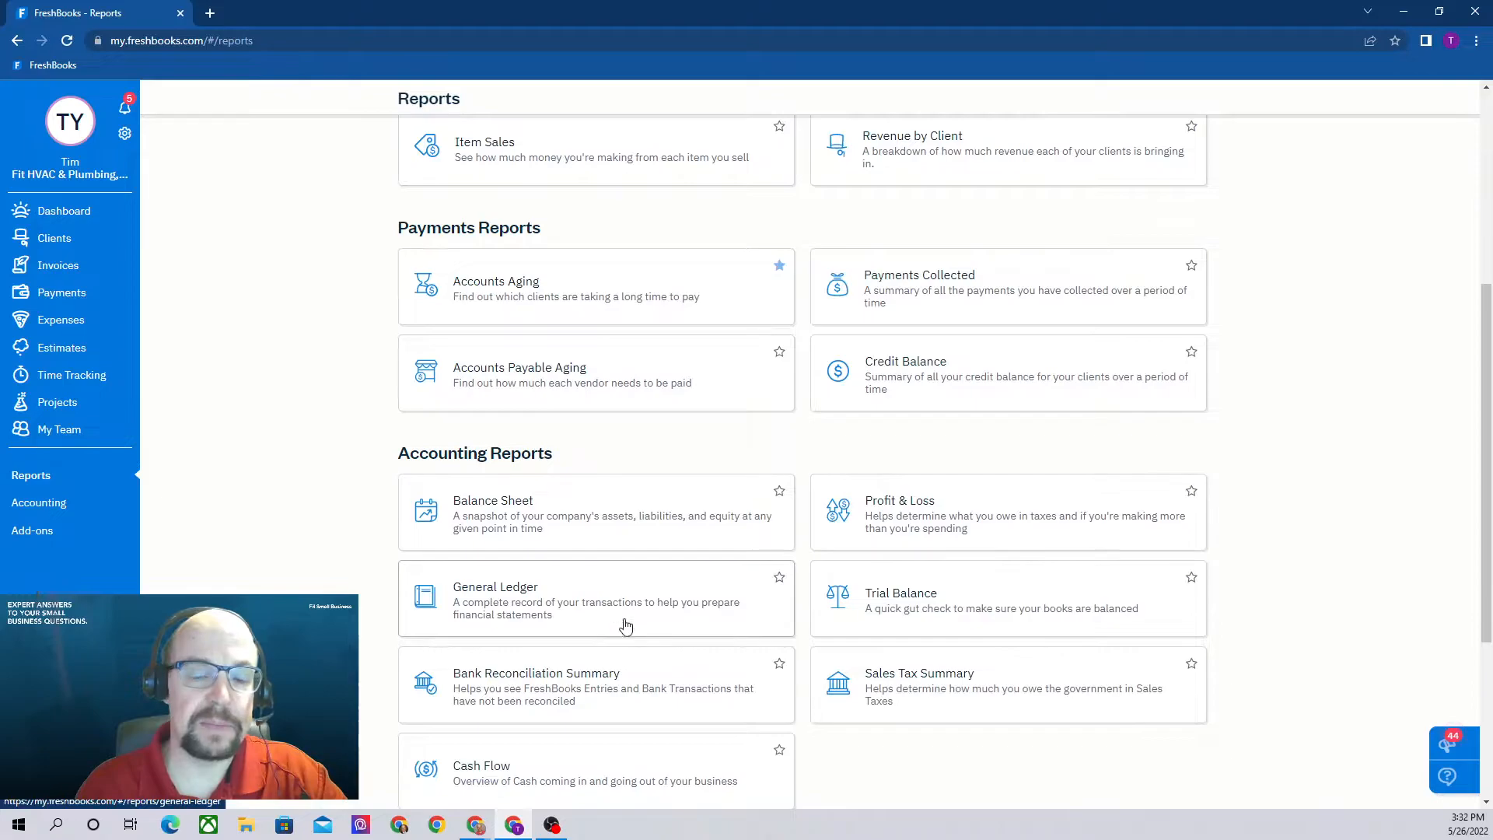
pyautogui.moveTo(733, 529)
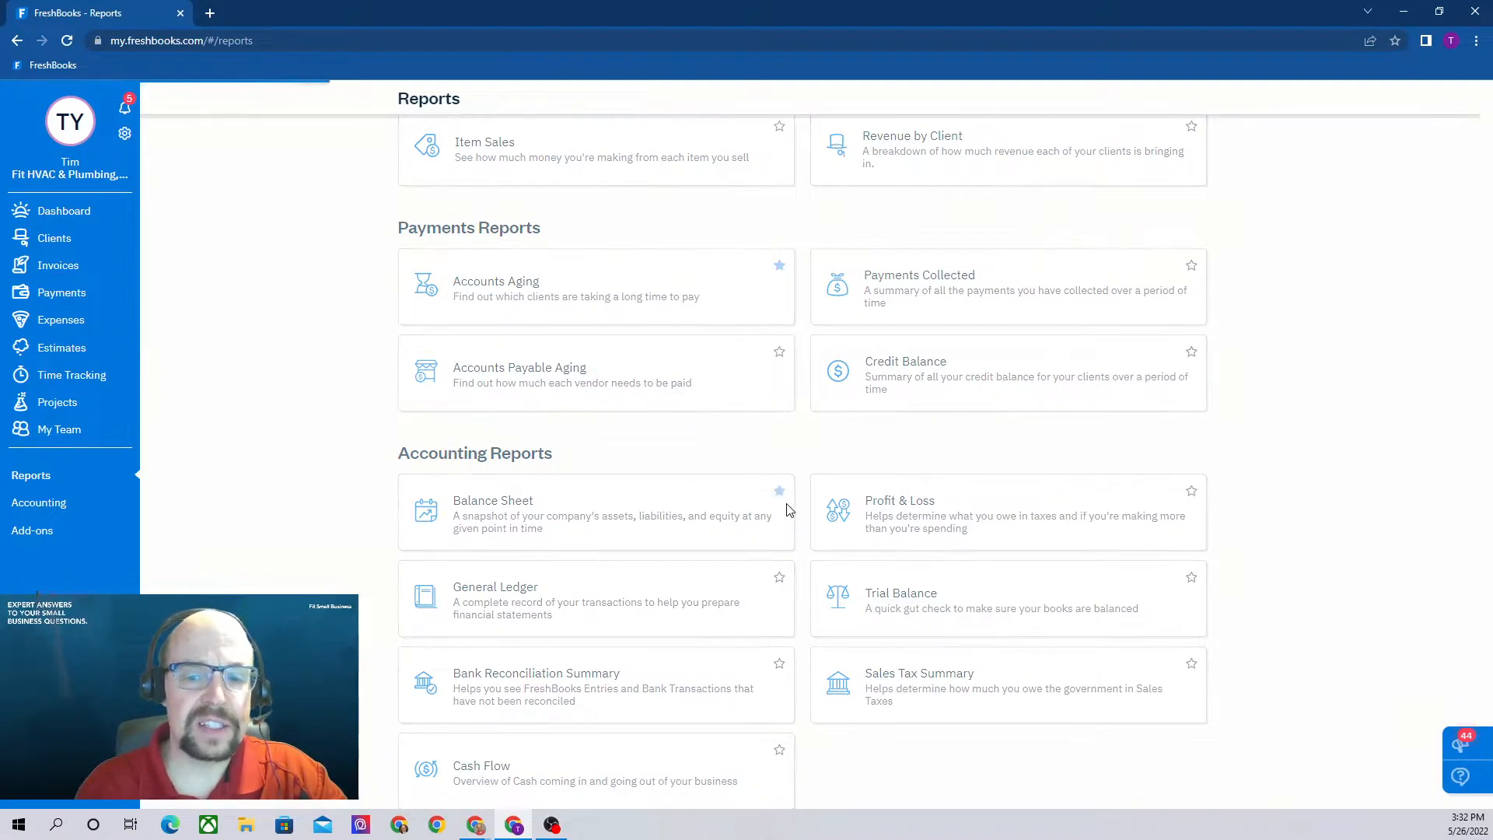
# Step: Open the Balance Sheet report showing assets, liabilities and equity as of Mar 31, 2022
pyautogui.click(493, 499)
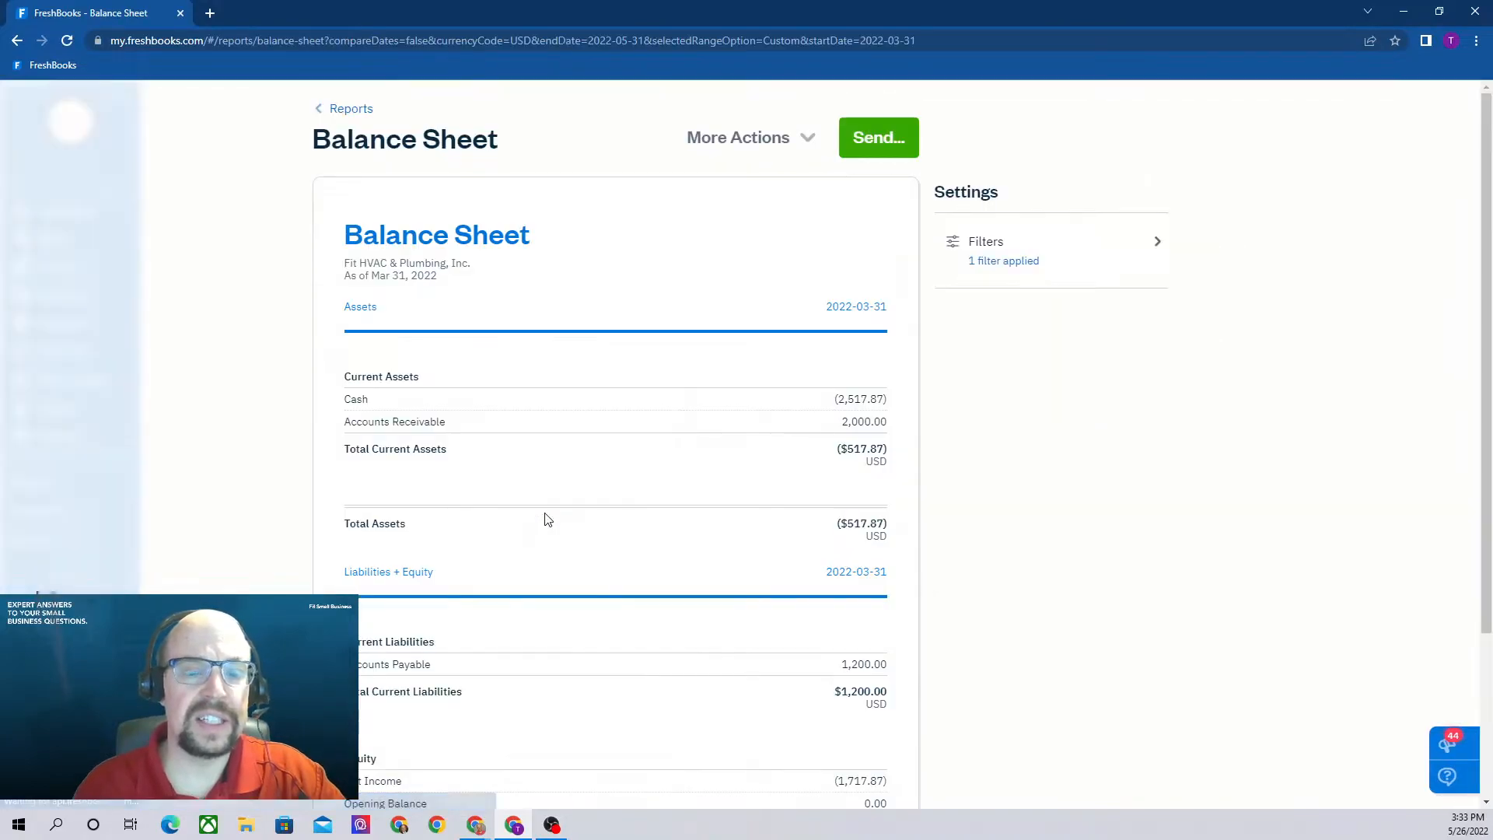
pyautogui.moveTo(880, 548)
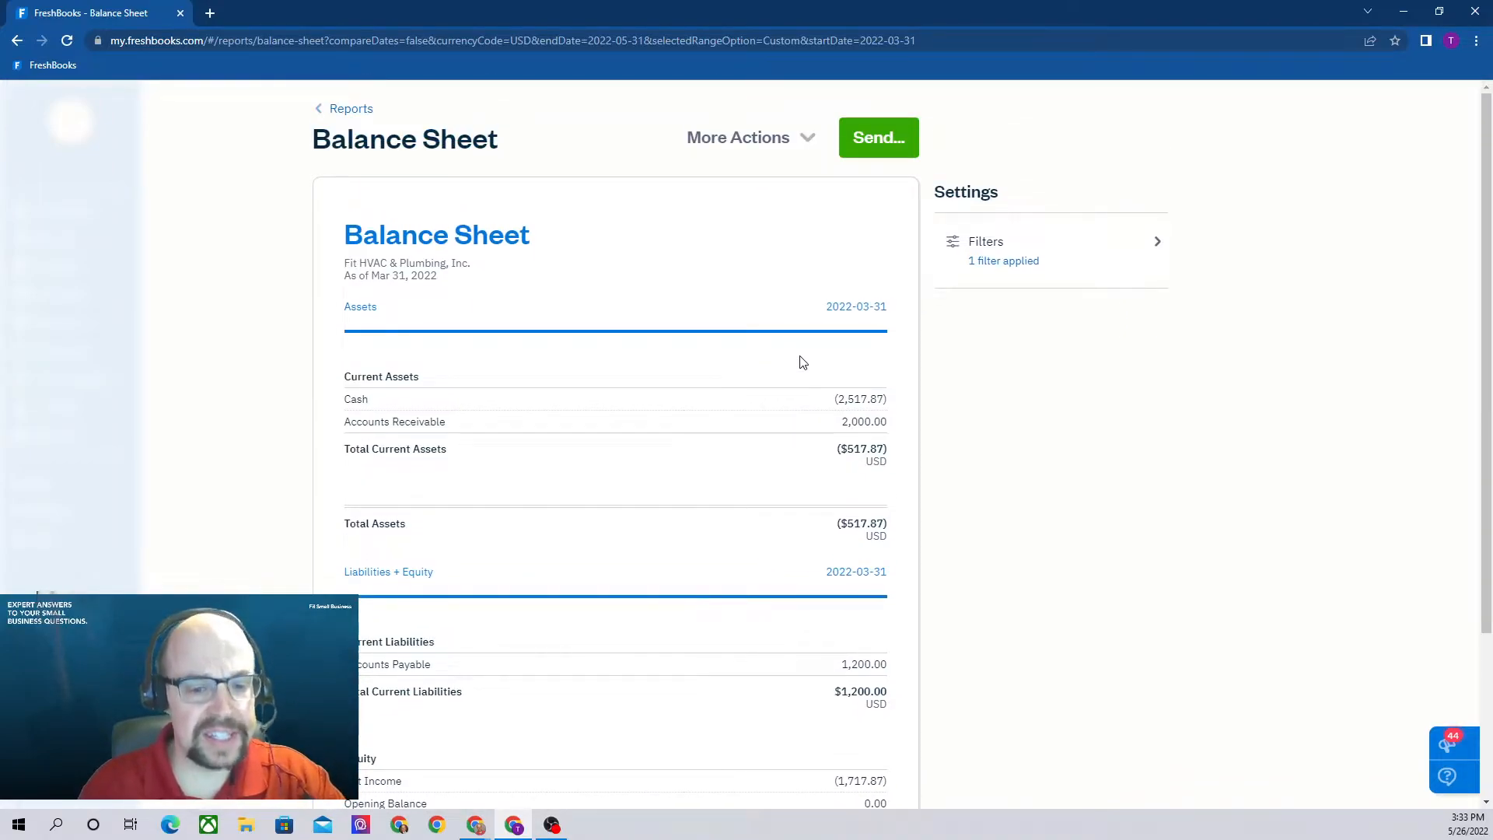
pyautogui.moveTo(807, 359)
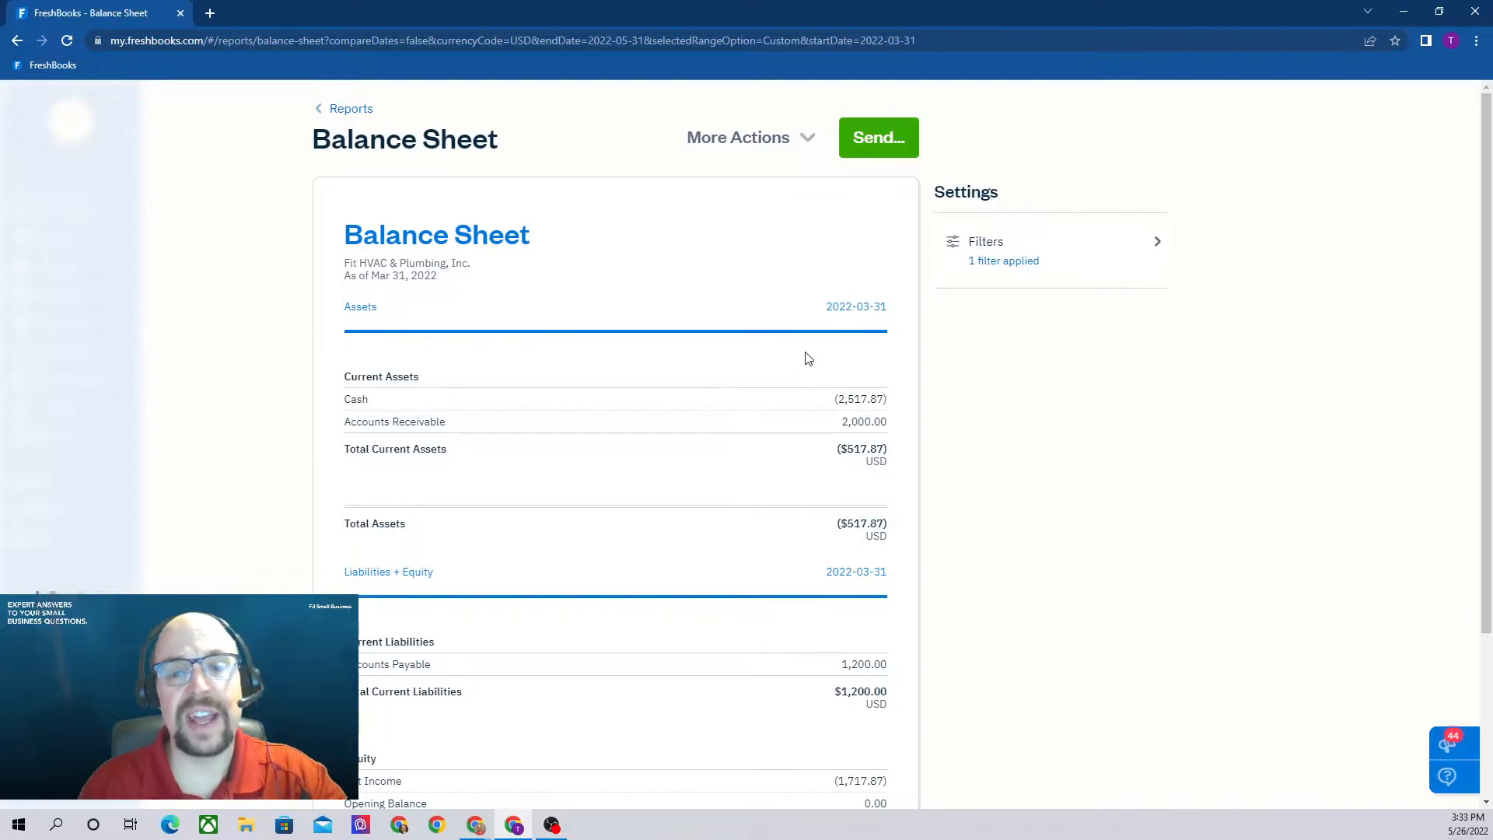
pyautogui.moveTo(830, 342)
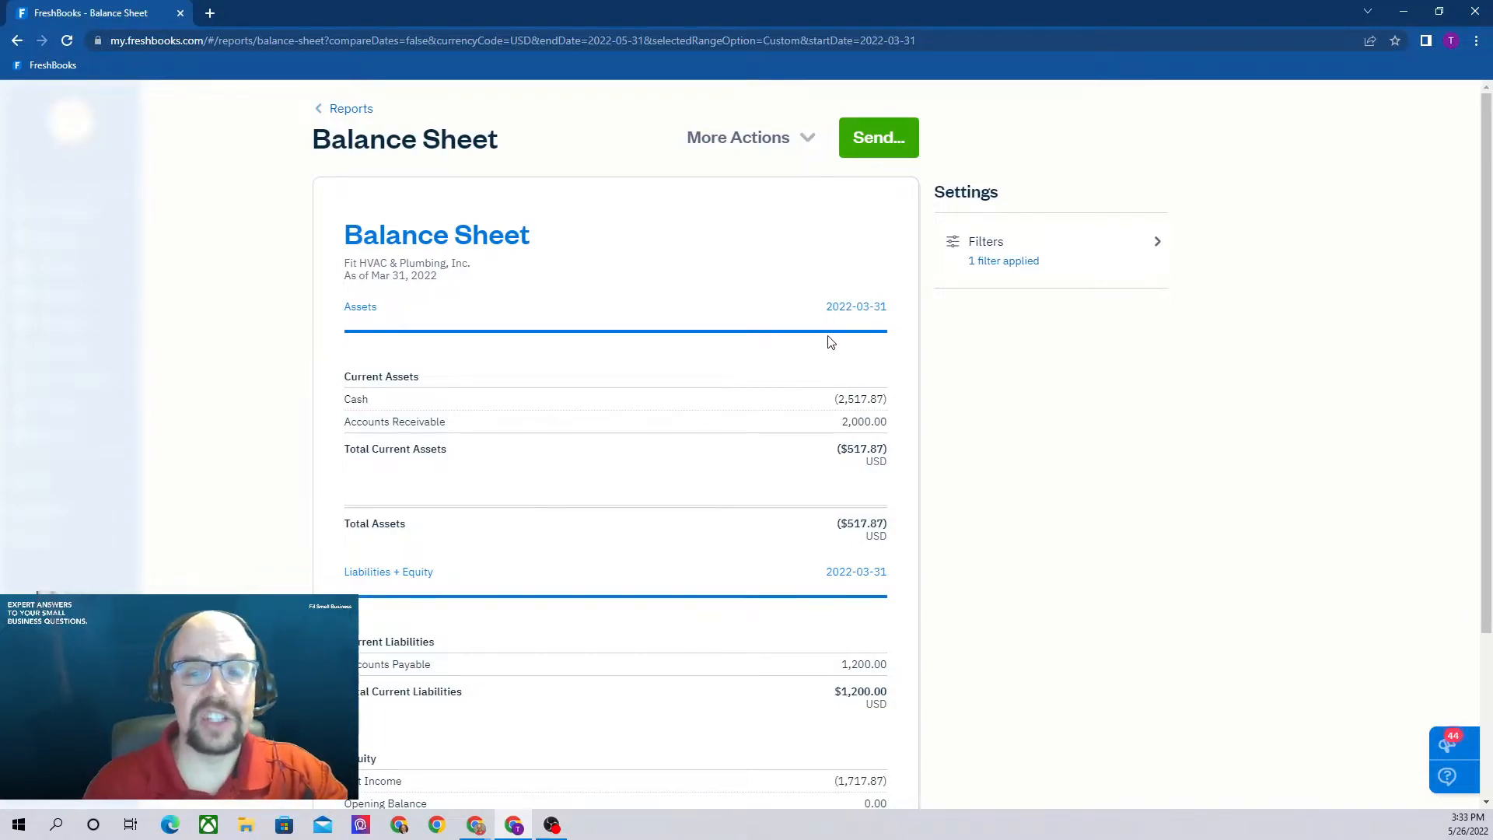
pyautogui.moveTo(839, 345)
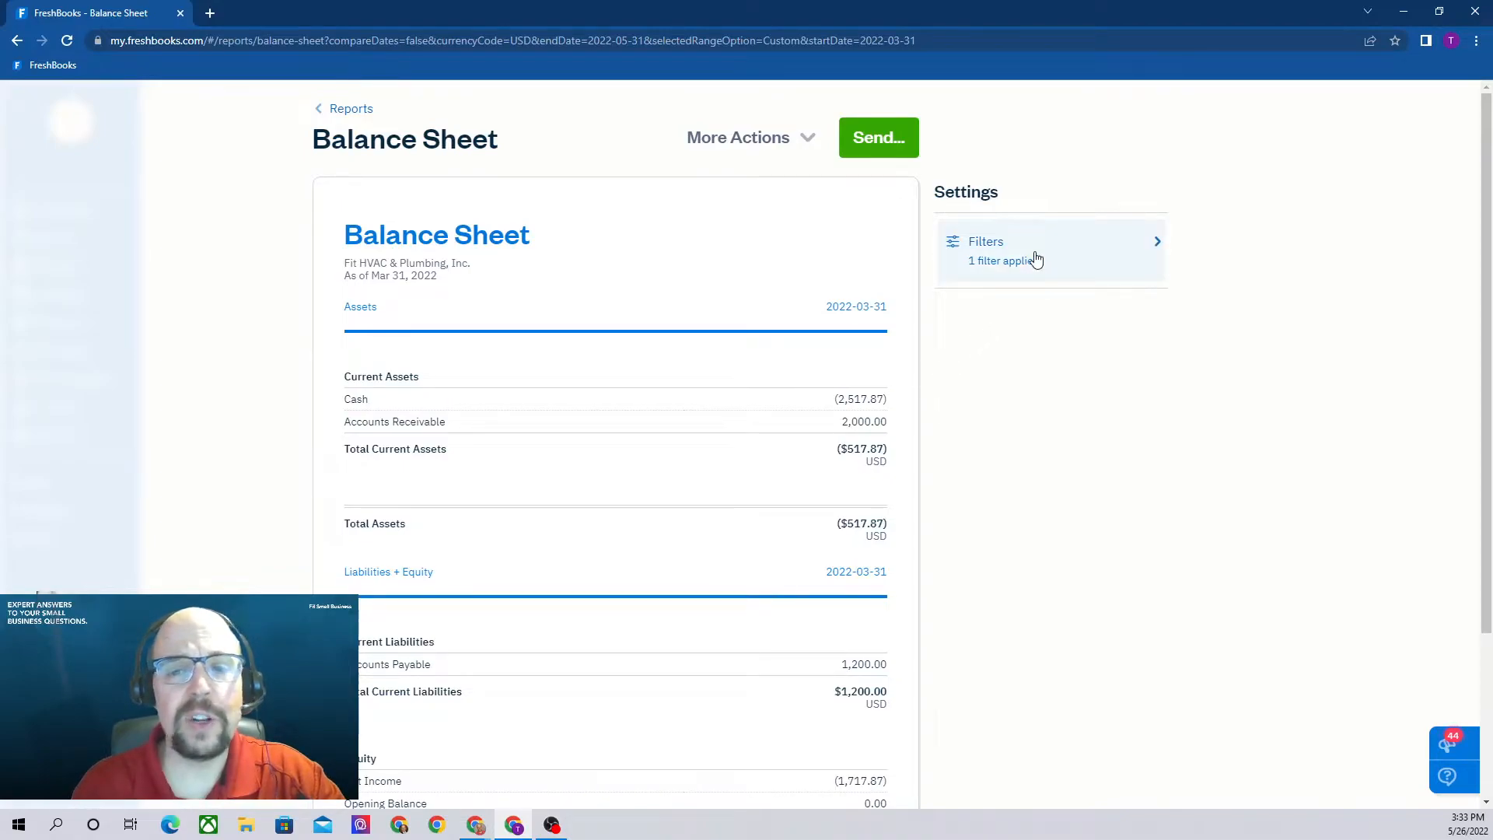
pyautogui.click(1028, 249)
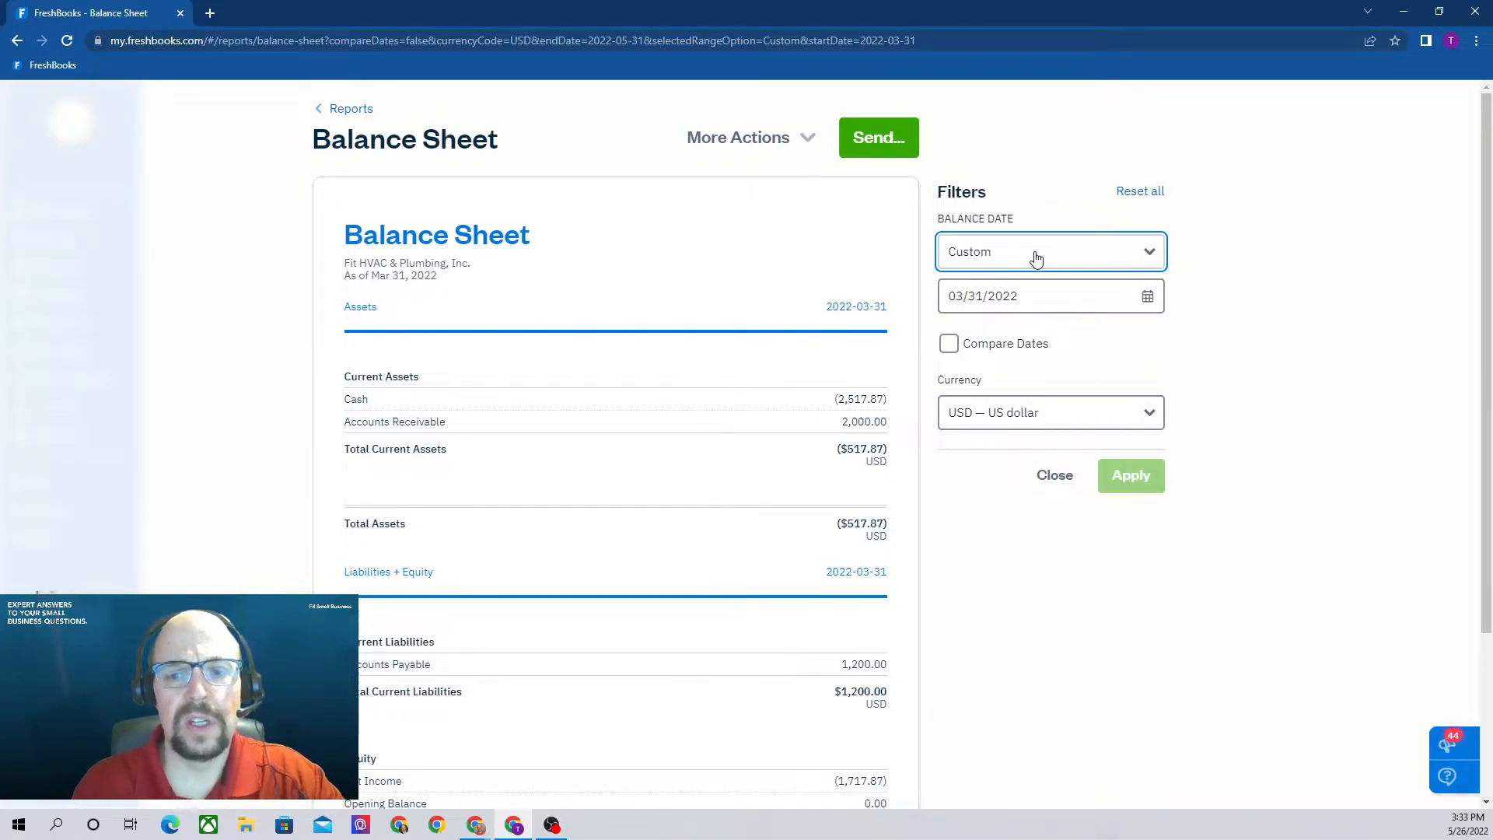
pyautogui.moveTo(1134, 356)
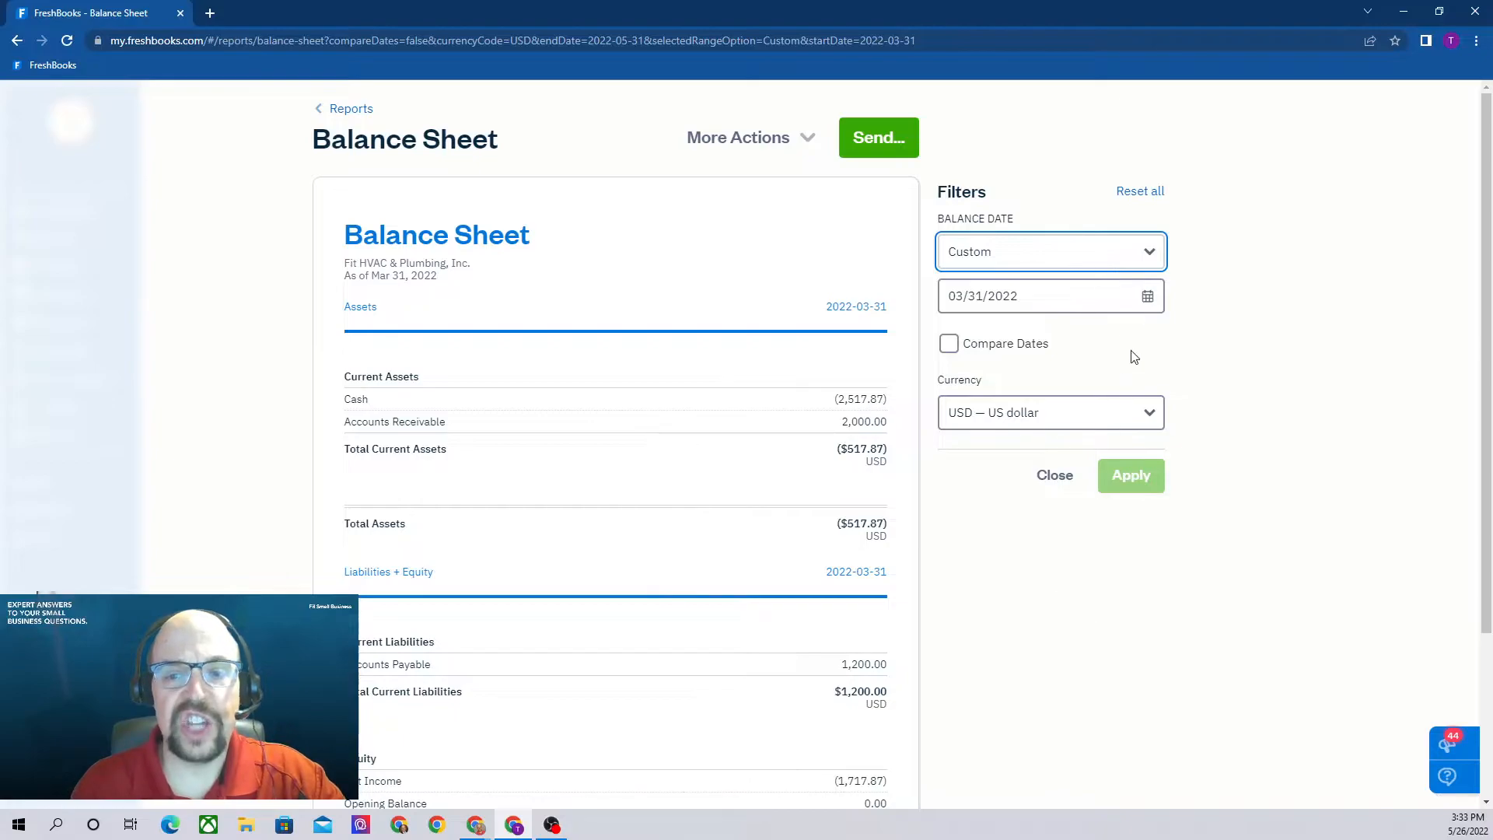
pyautogui.click(1048, 252)
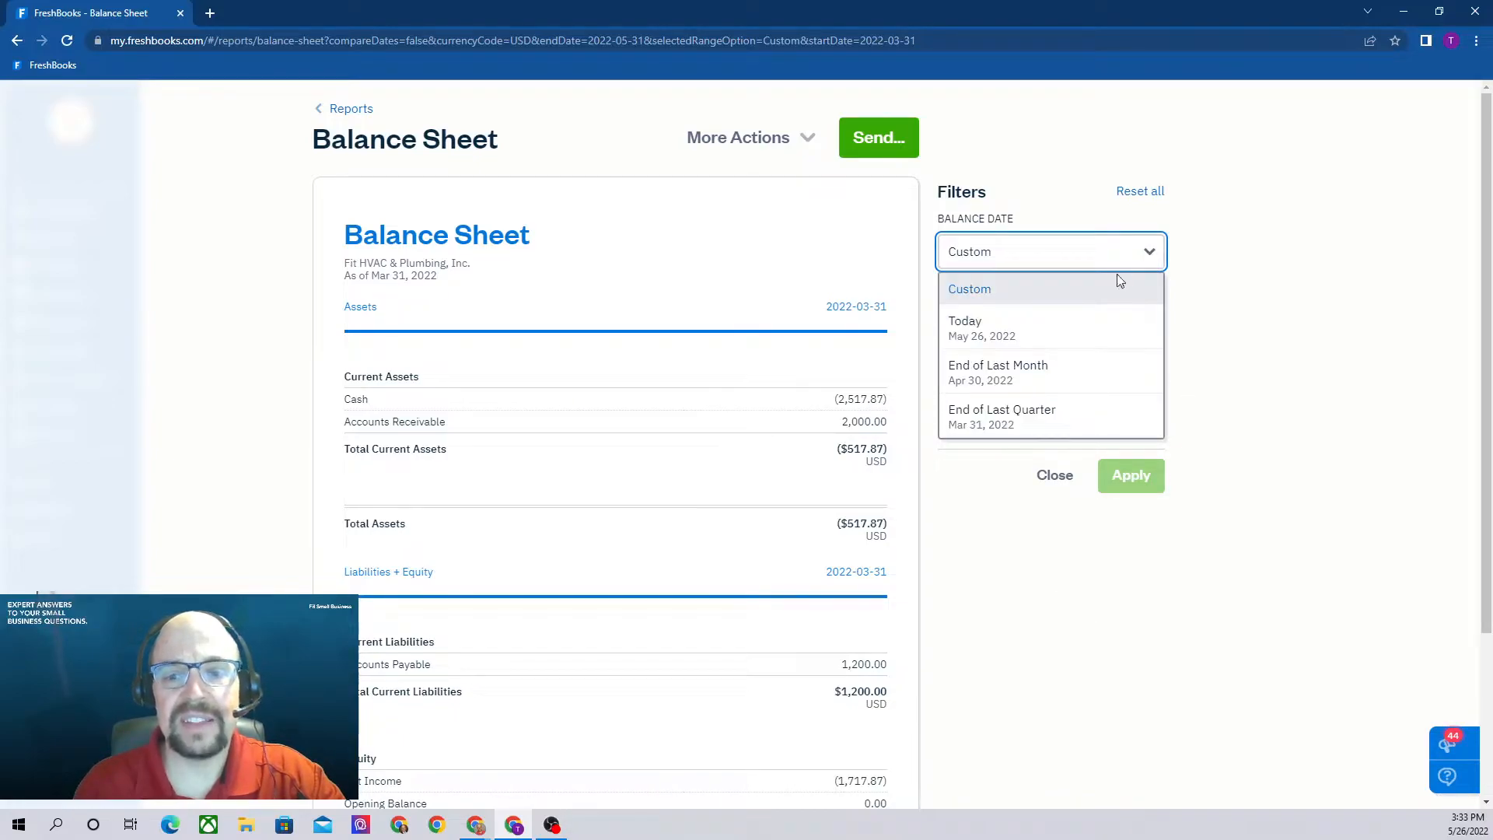
pyautogui.moveTo(997, 372)
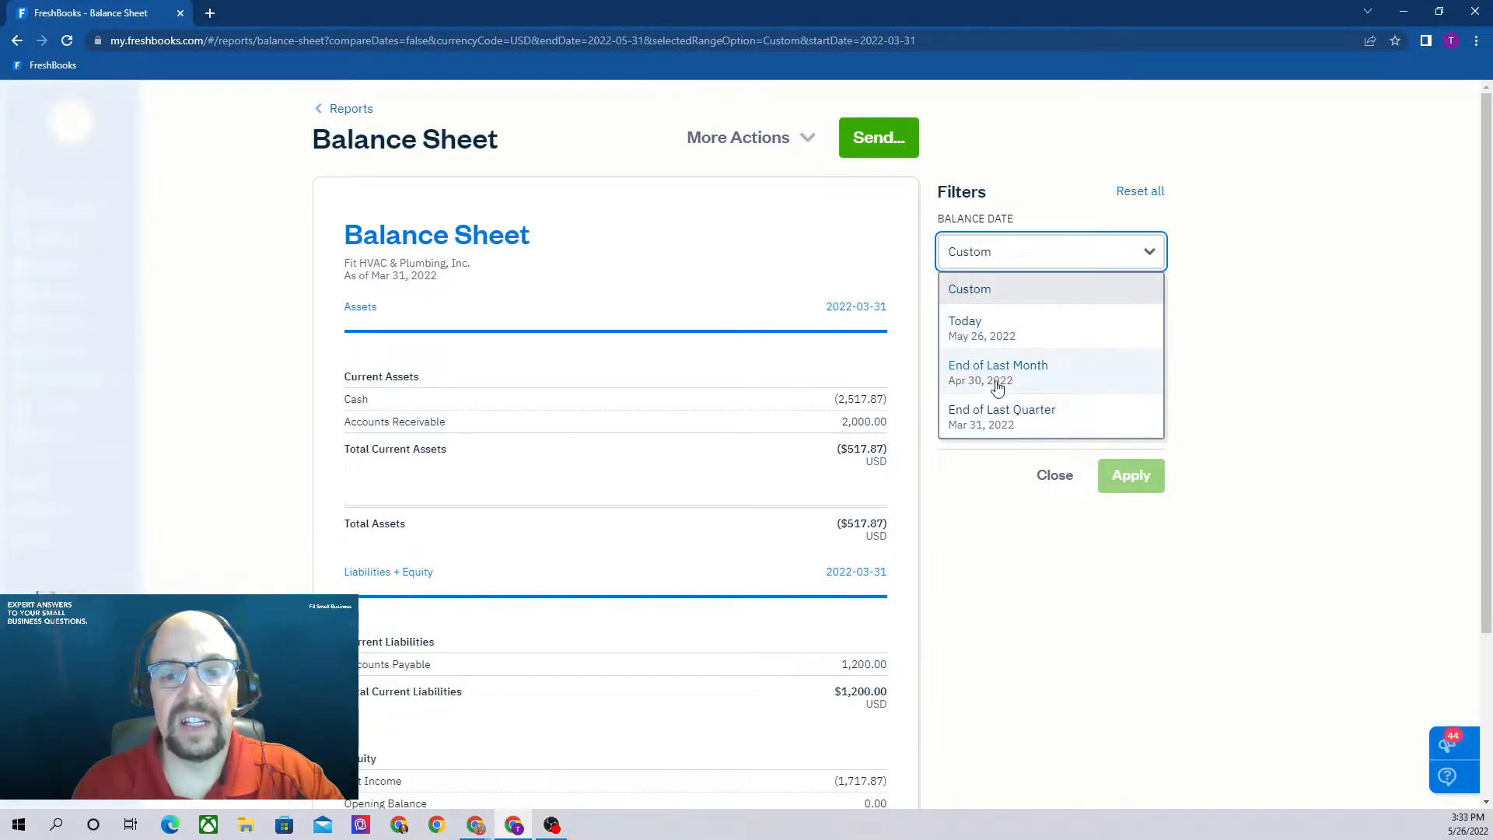
pyautogui.click(997, 372)
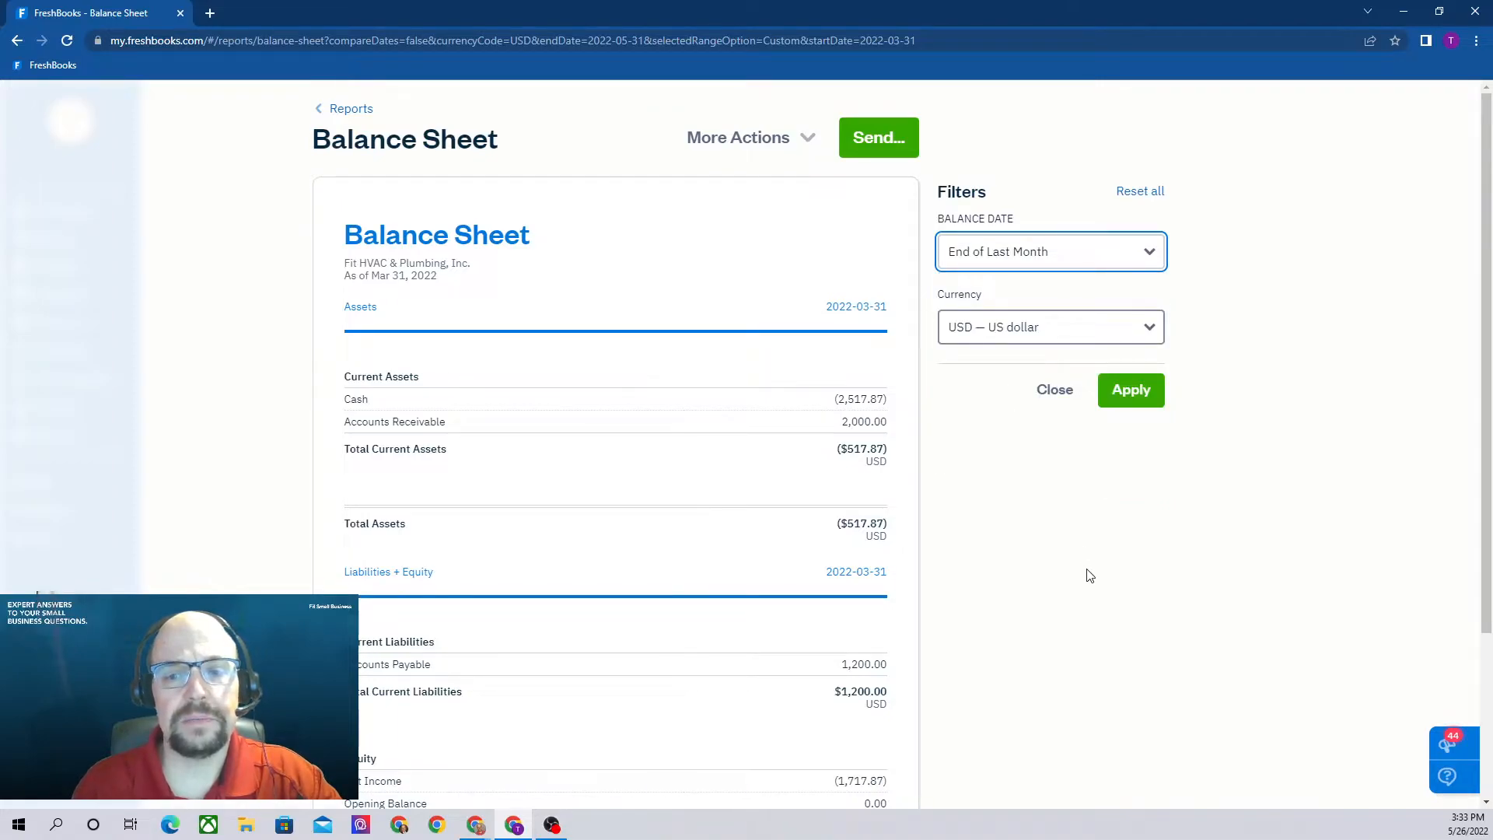
pyautogui.click(1130, 388)
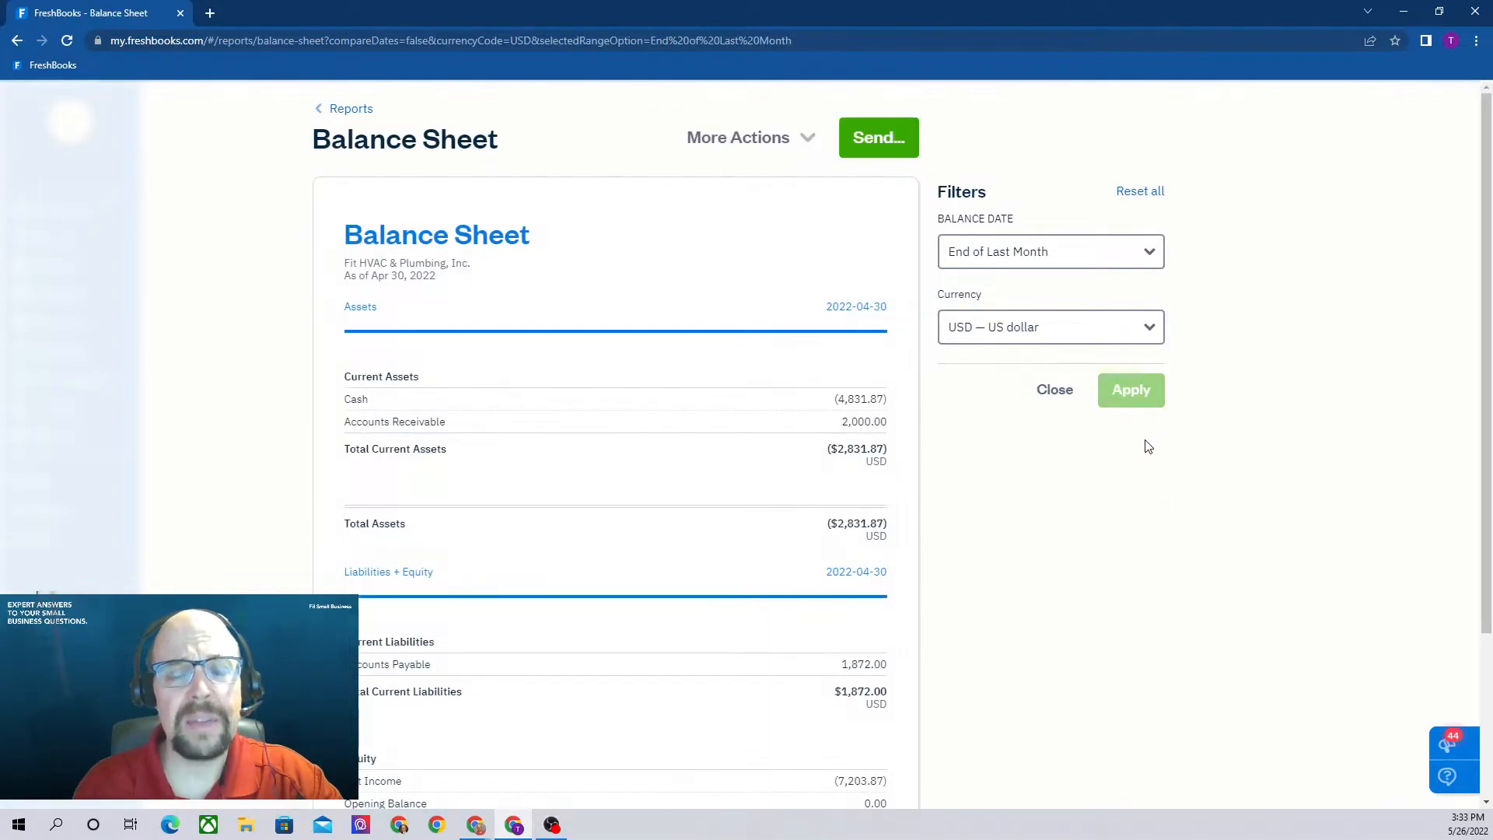
pyautogui.moveTo(829, 509)
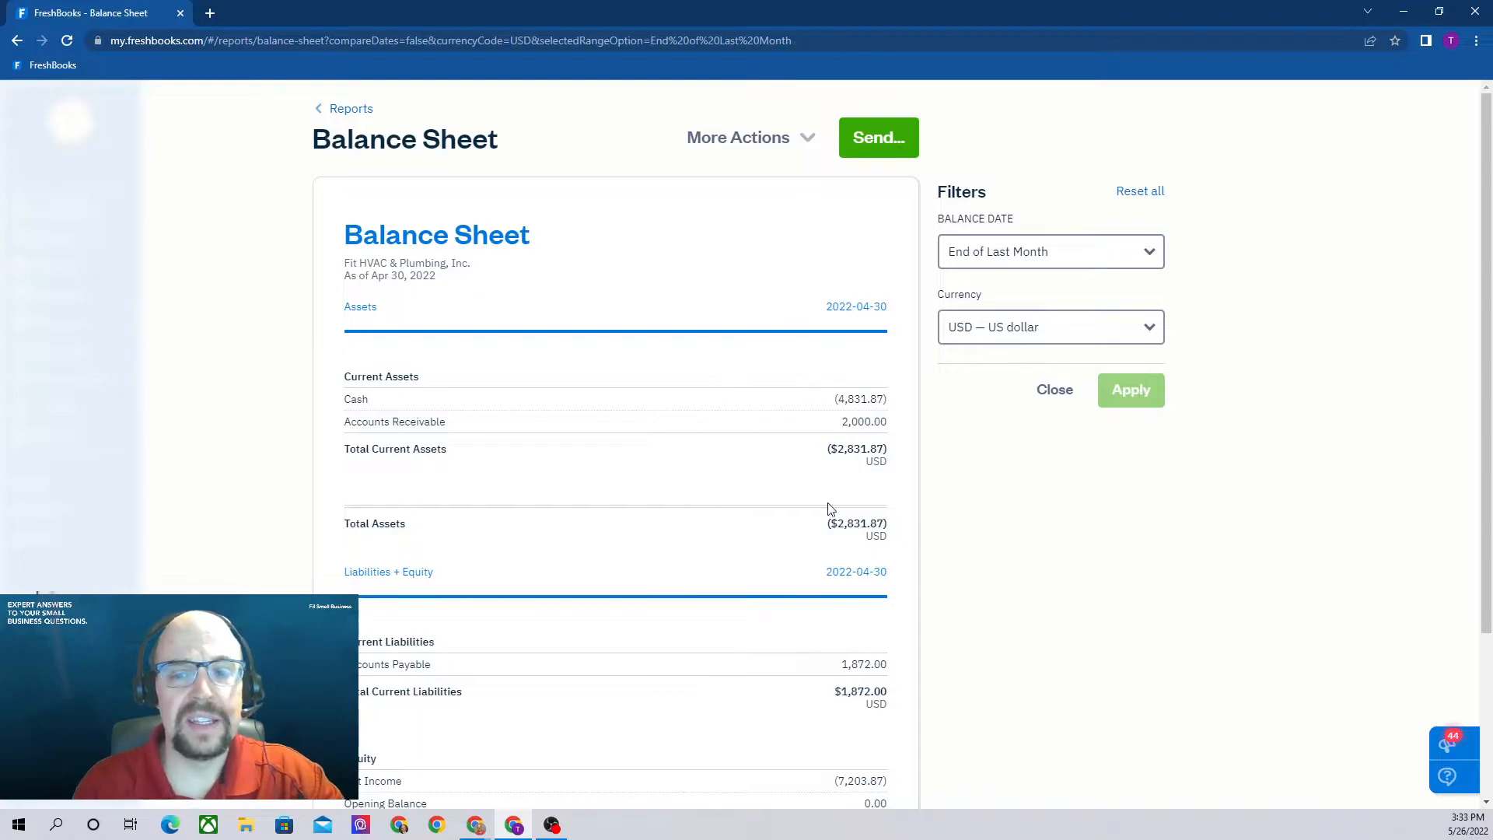
pyautogui.moveTo(986, 294)
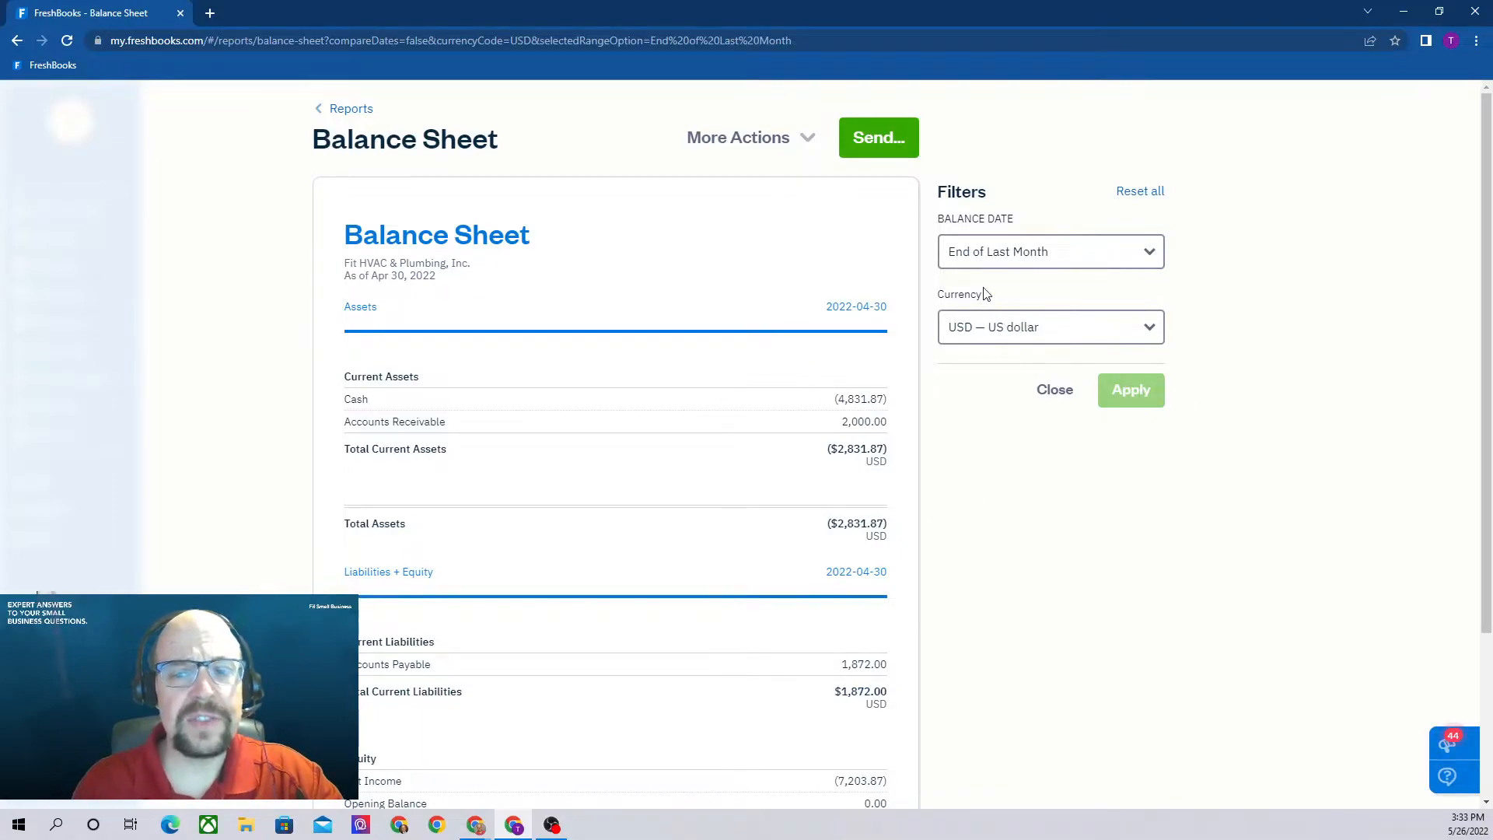
pyautogui.moveTo(1012, 256)
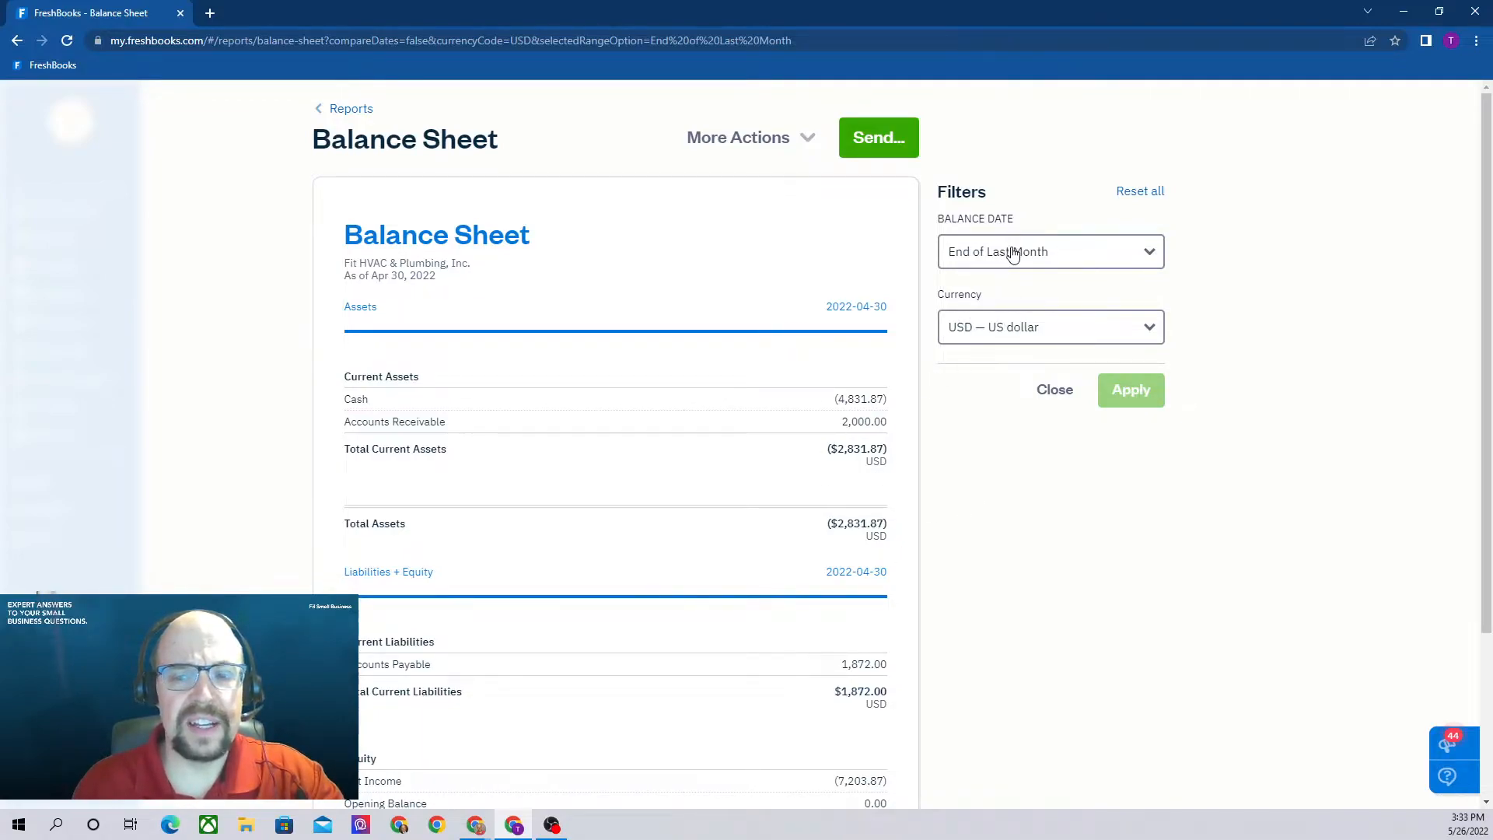
pyautogui.click(1050, 252)
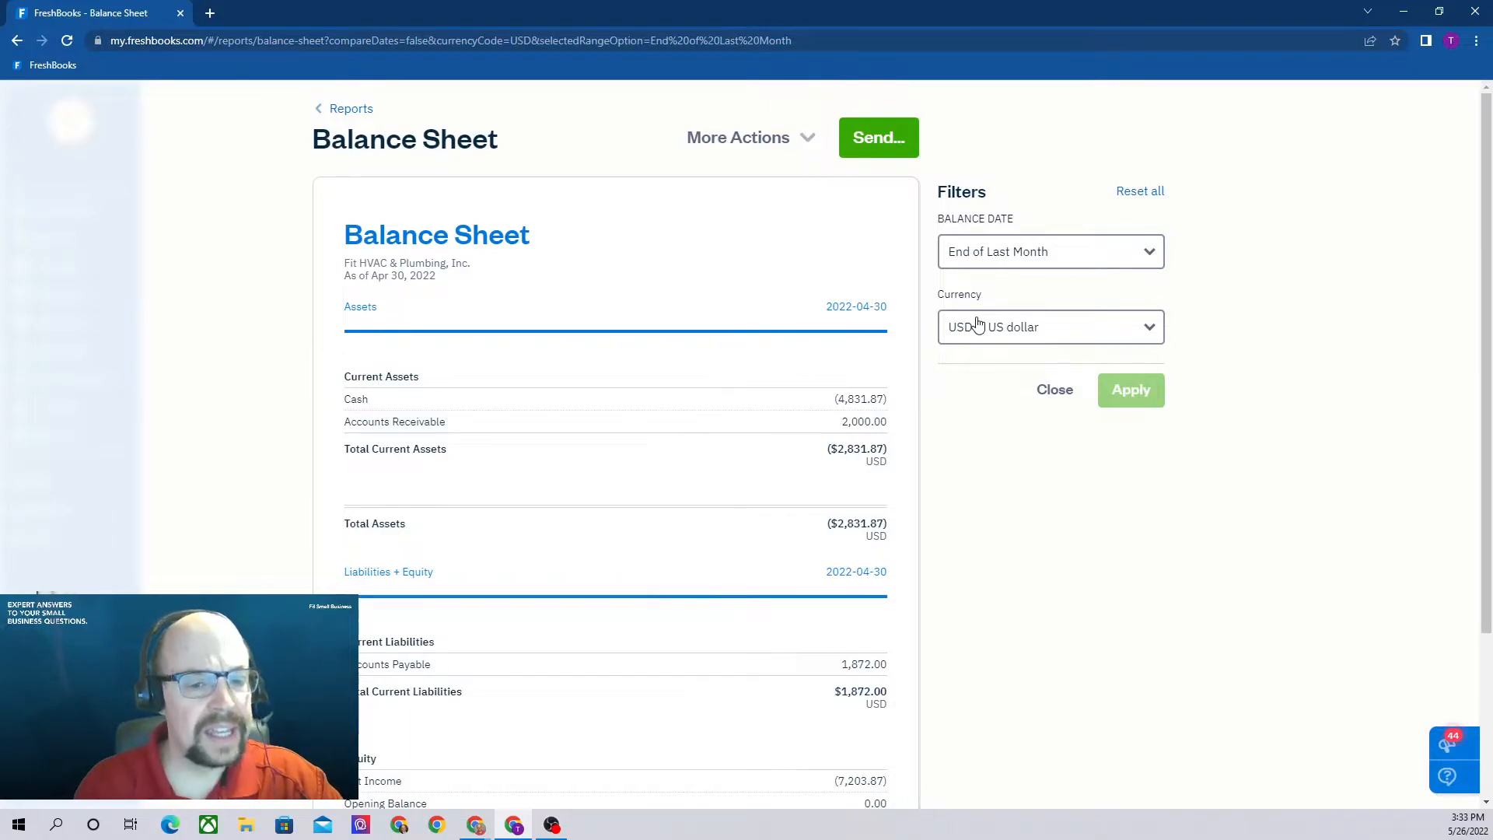
pyautogui.moveTo(1020, 349)
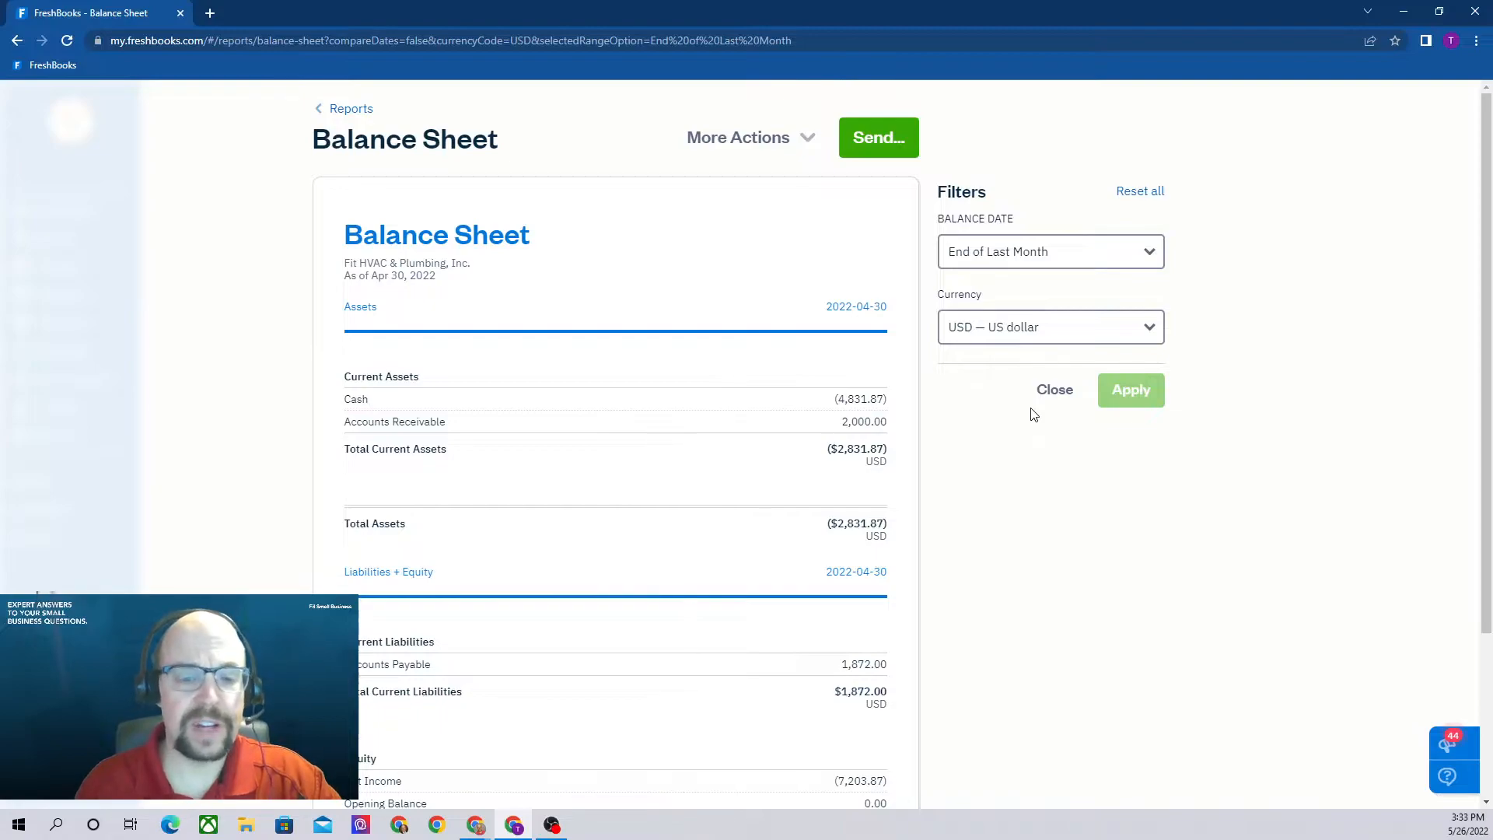
pyautogui.moveTo(1075, 287)
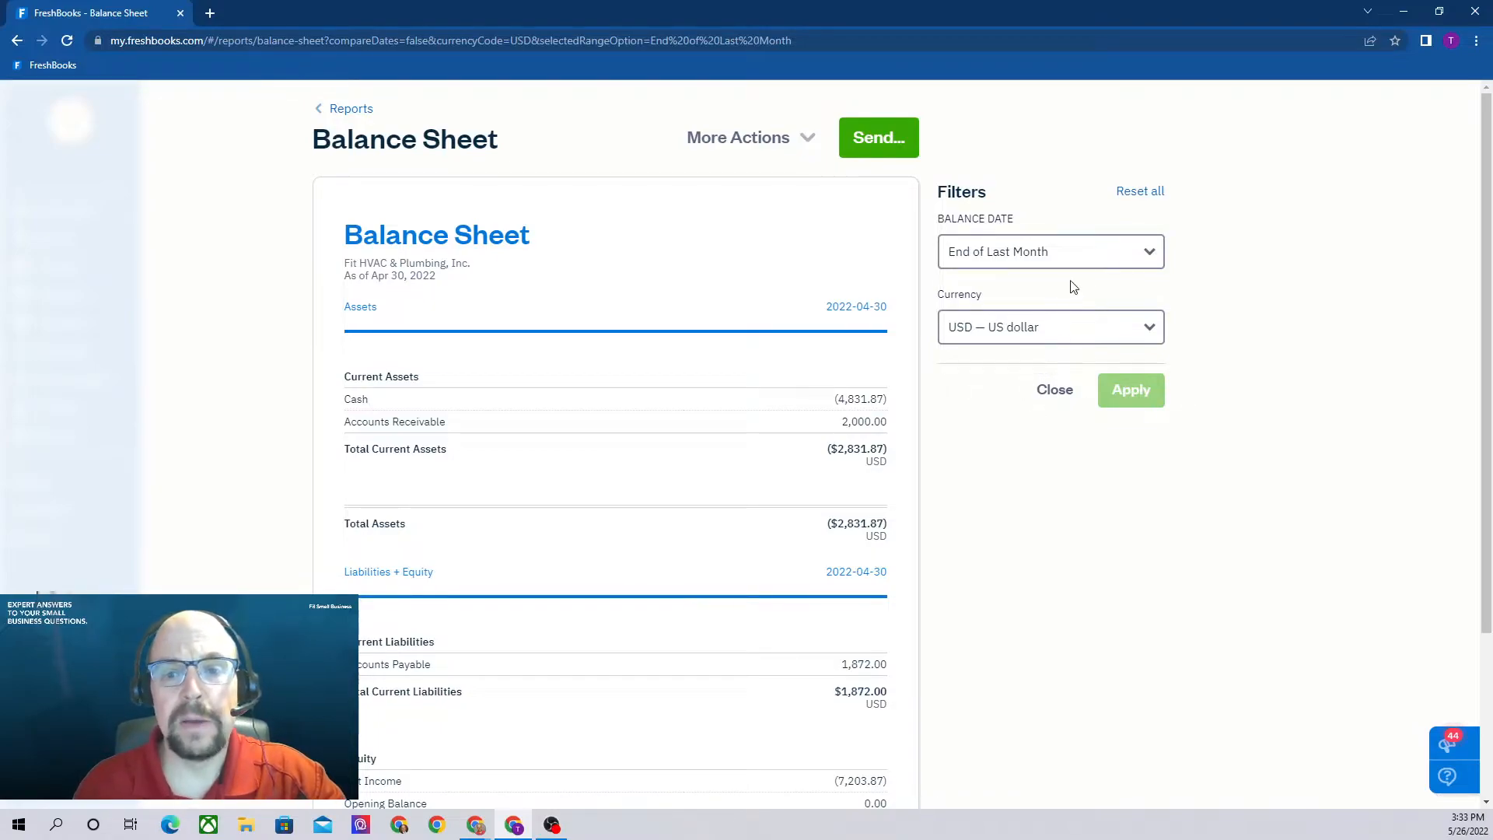
# Step: Compare custom balance dates 12/31/2021 and 04/30/2022 side by side on the Balance Sheet
pyautogui.click(1049, 251)
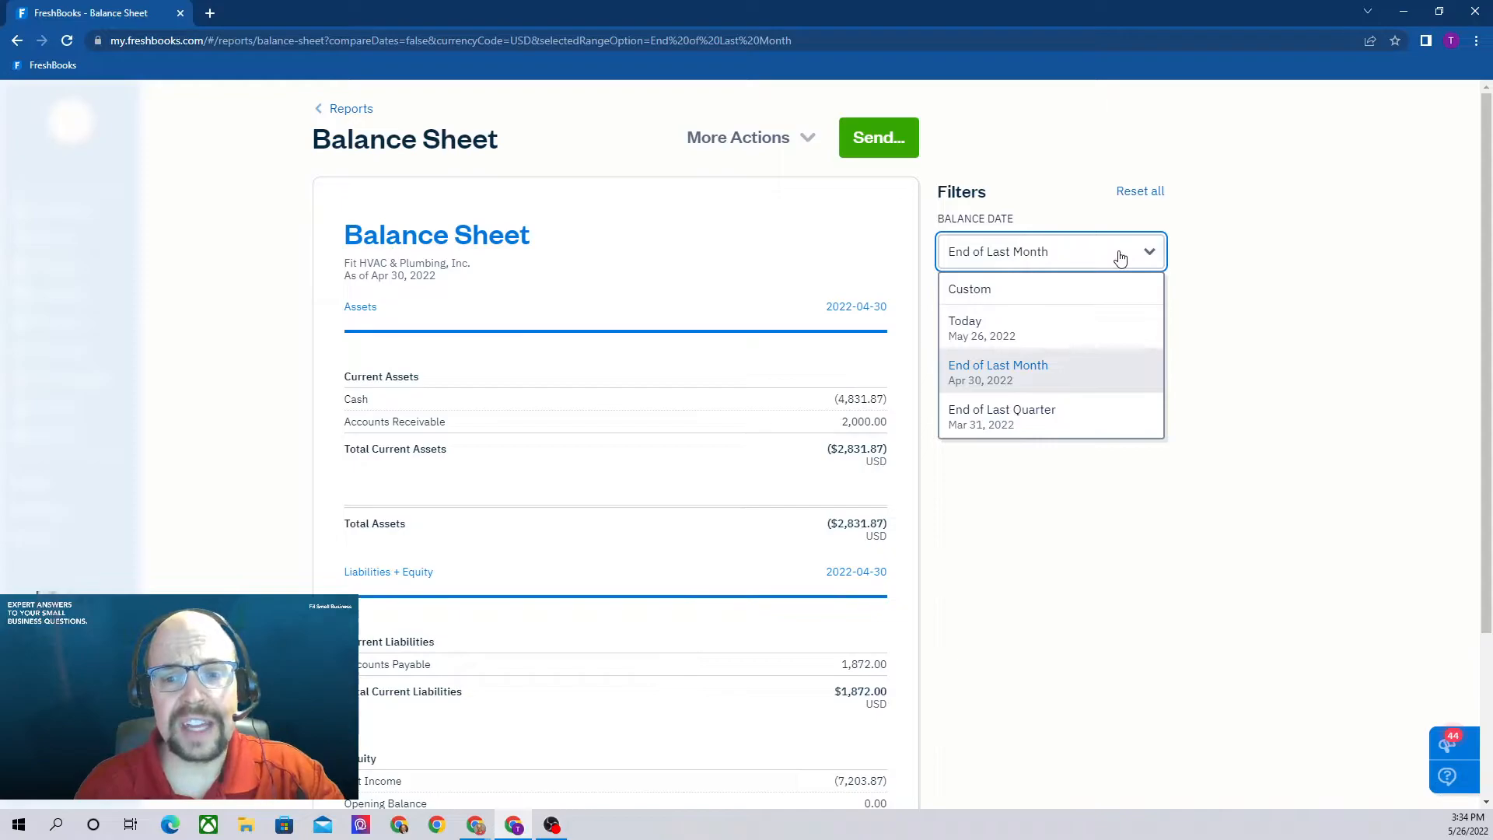
pyautogui.click(969, 289)
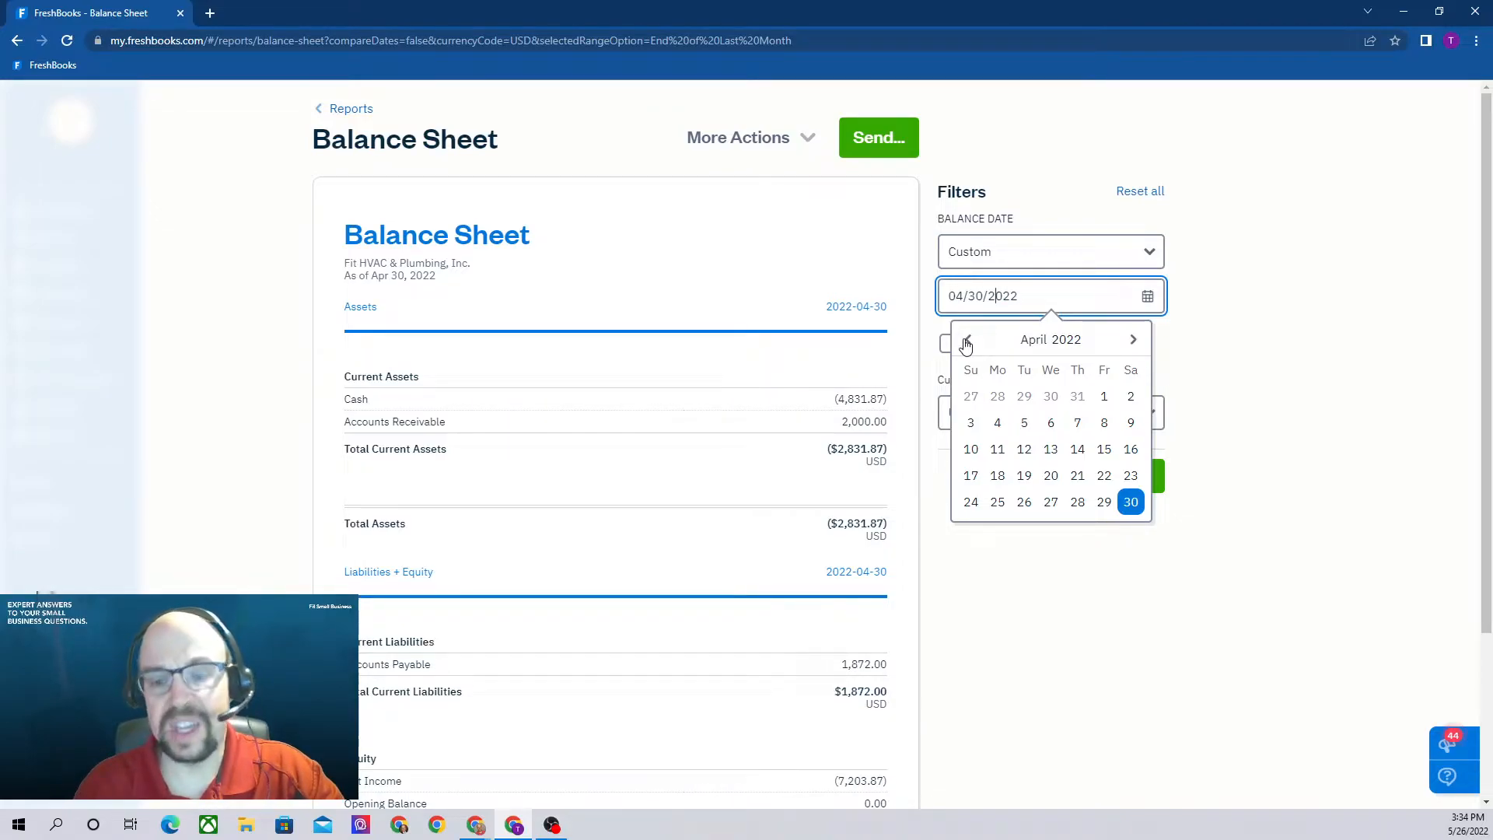
pyautogui.click(967, 339)
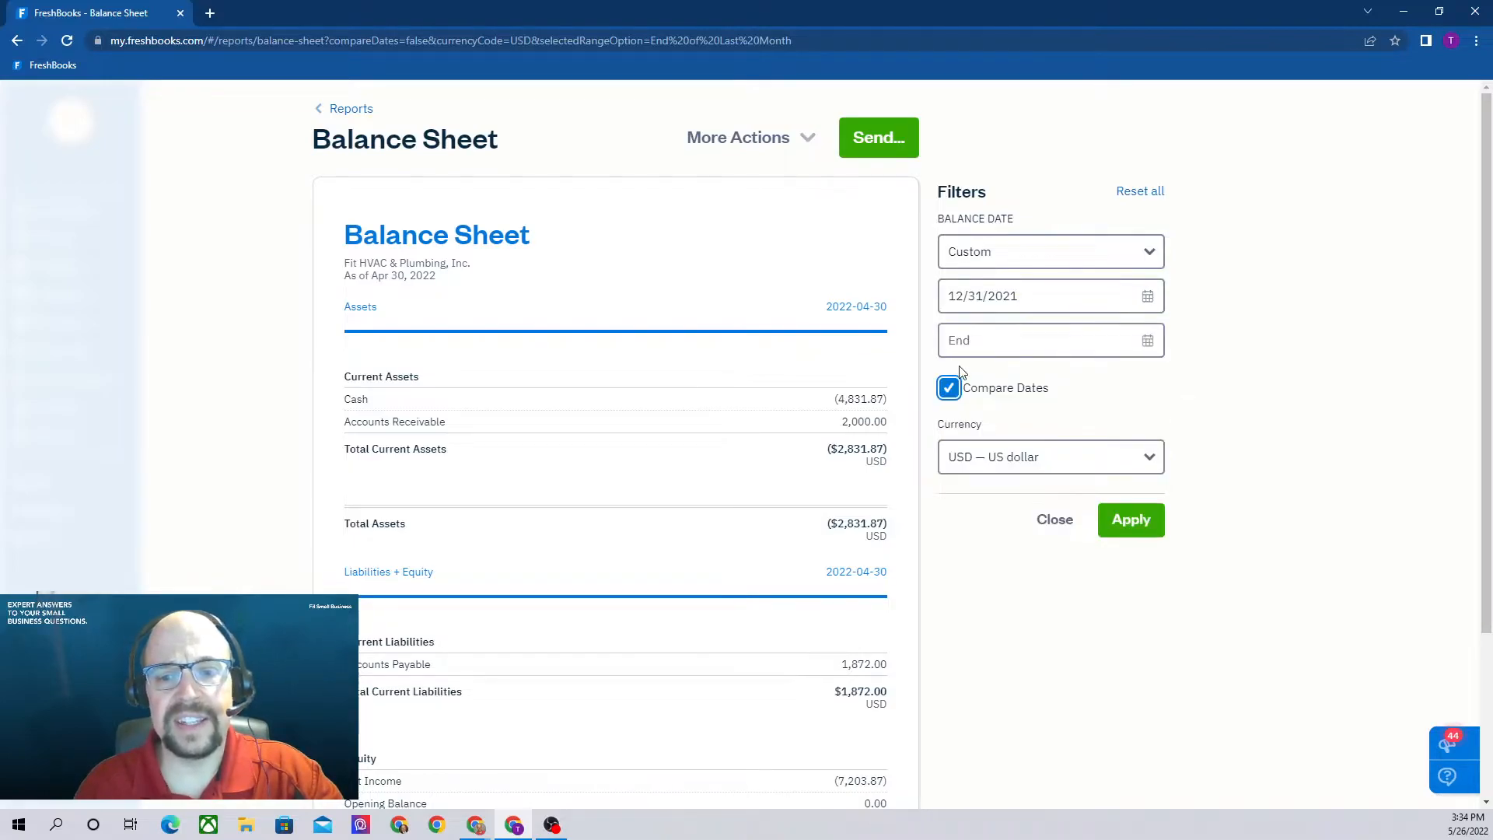
pyautogui.click(1042, 340)
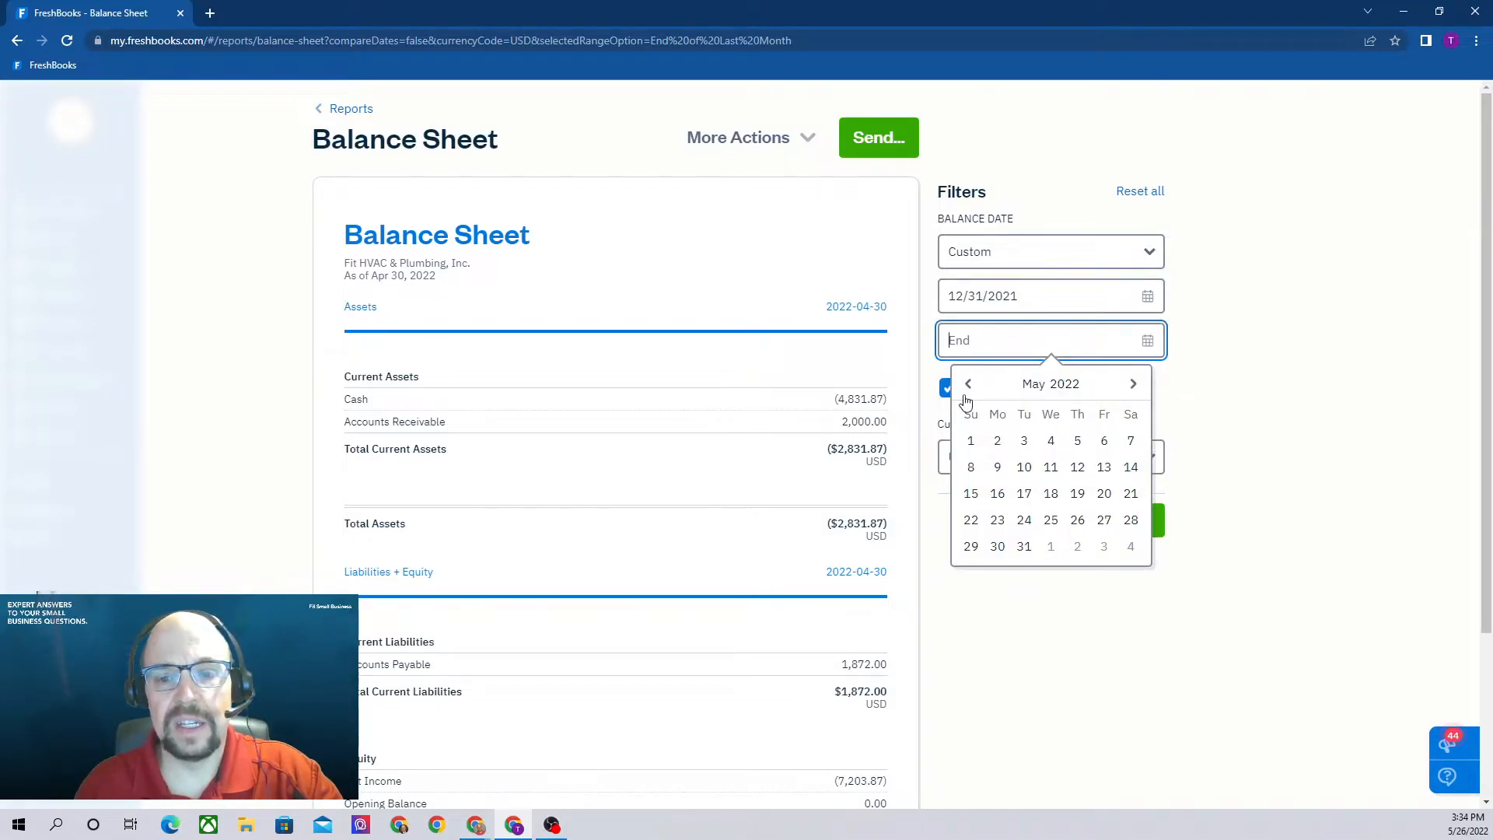
pyautogui.click(967, 382)
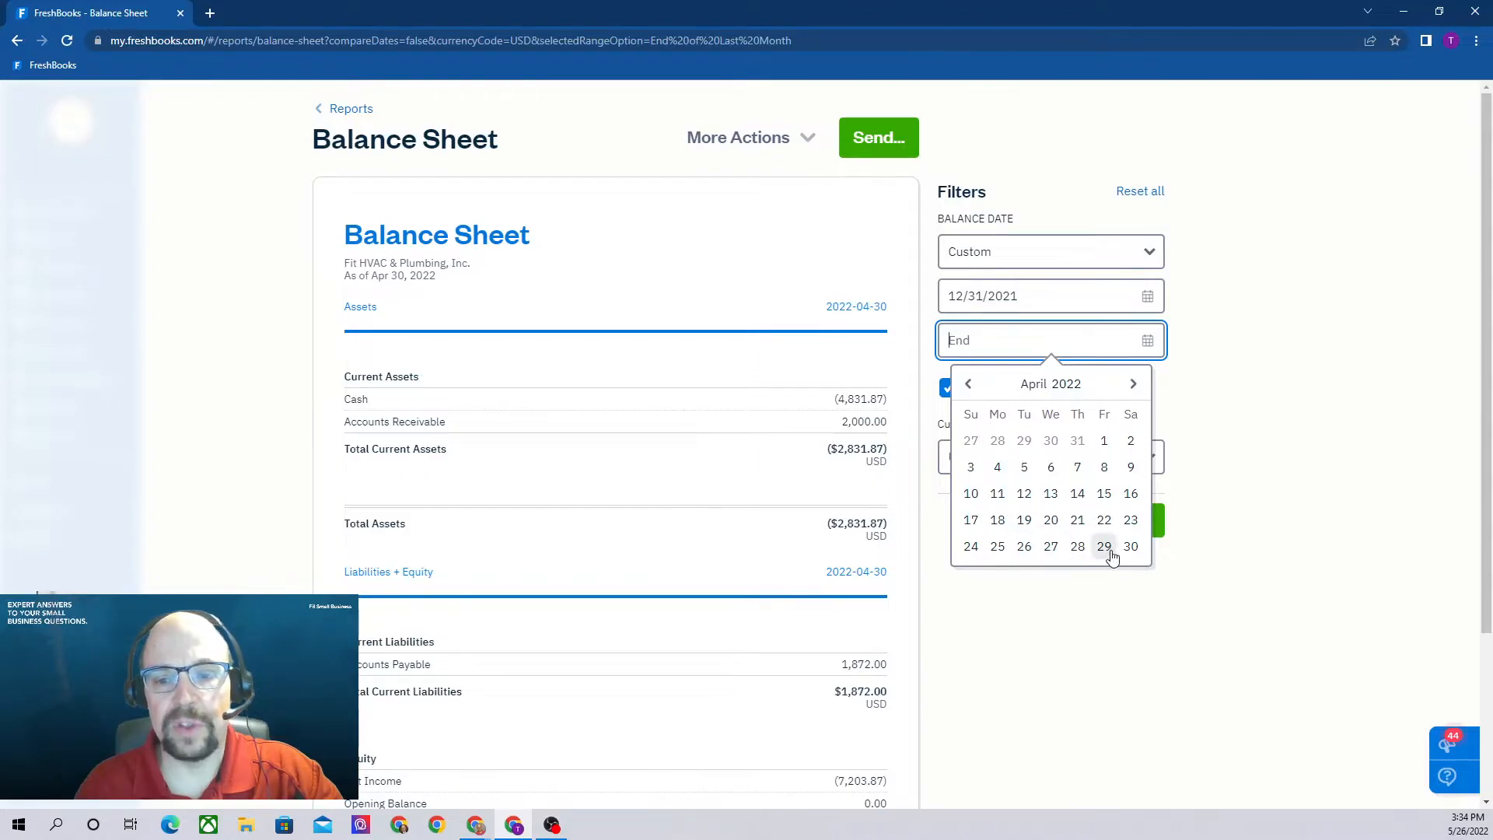
pyautogui.click(1130, 546)
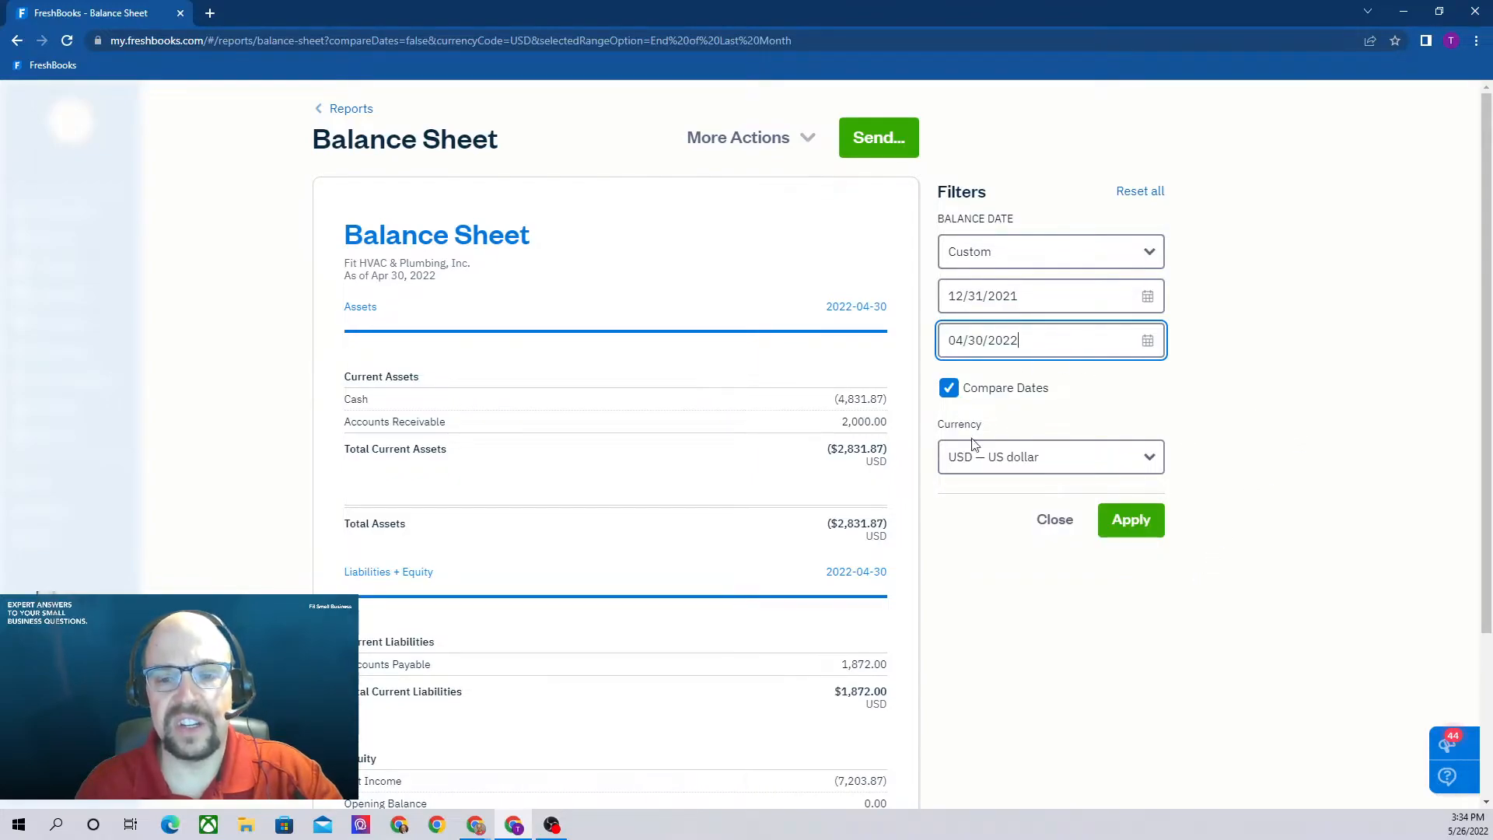
pyautogui.click(1131, 519)
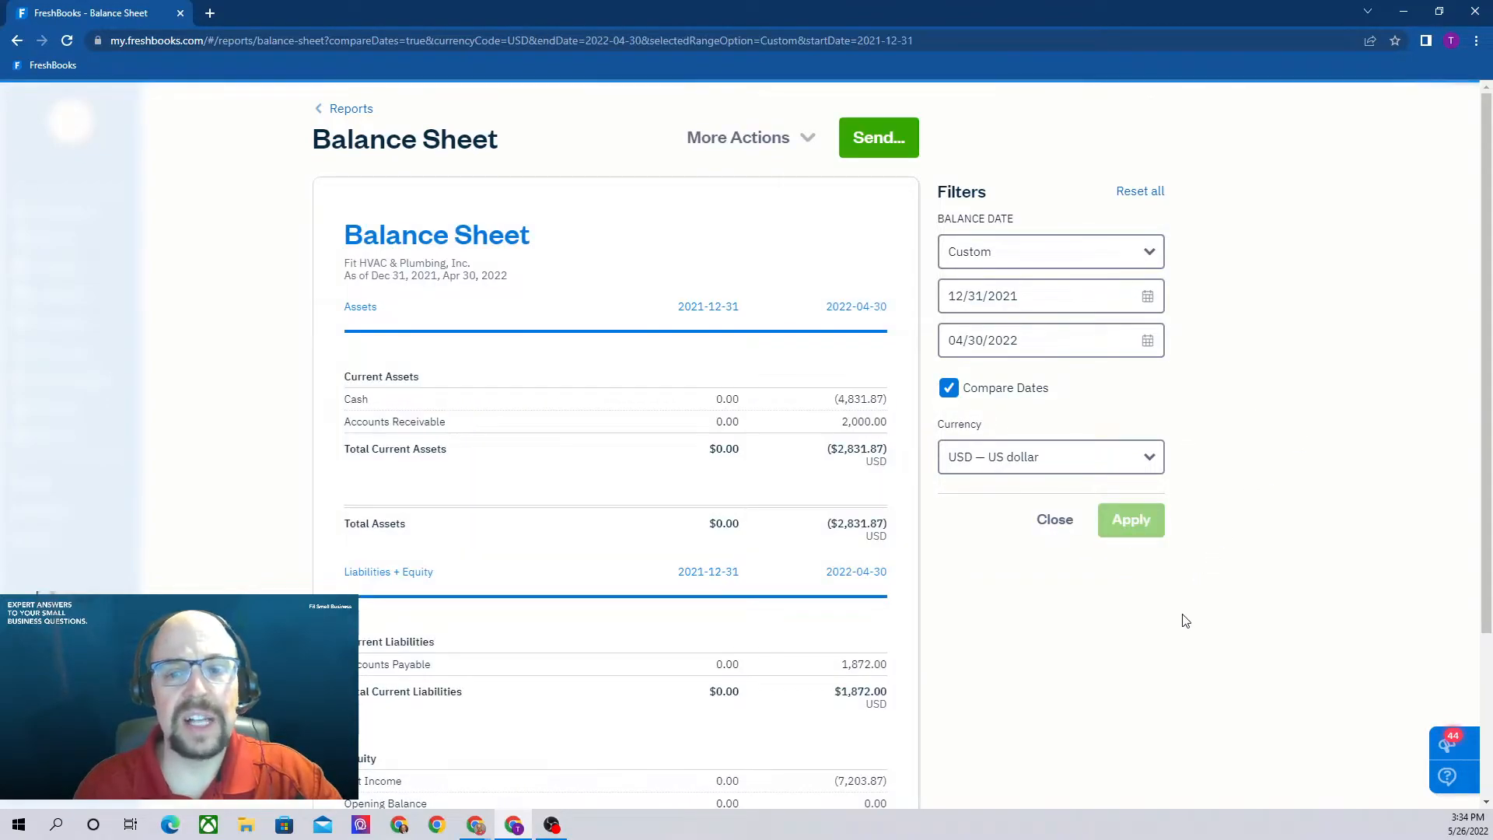
pyautogui.moveTo(720, 295)
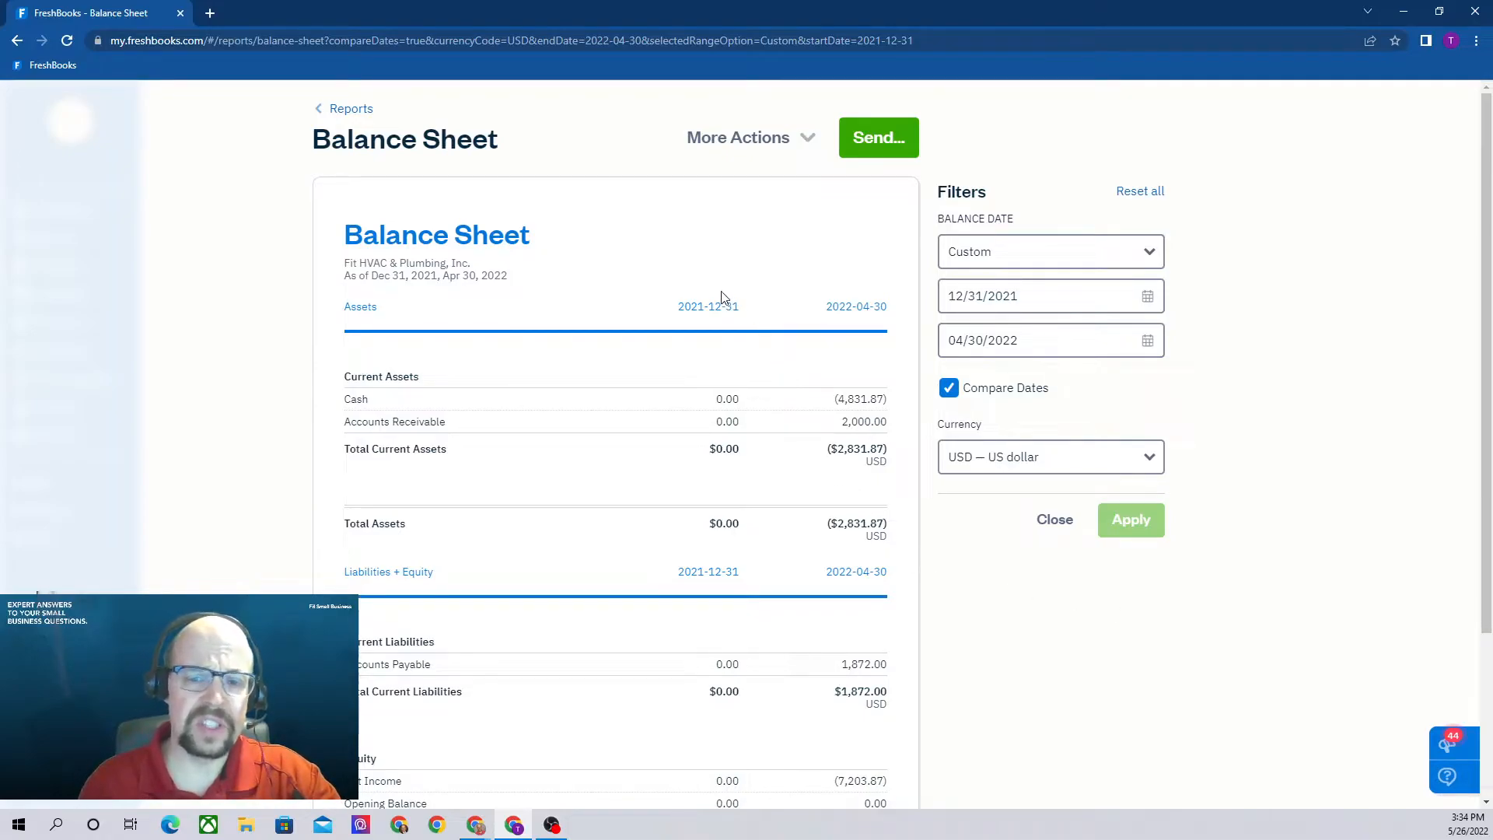
pyautogui.moveTo(852, 387)
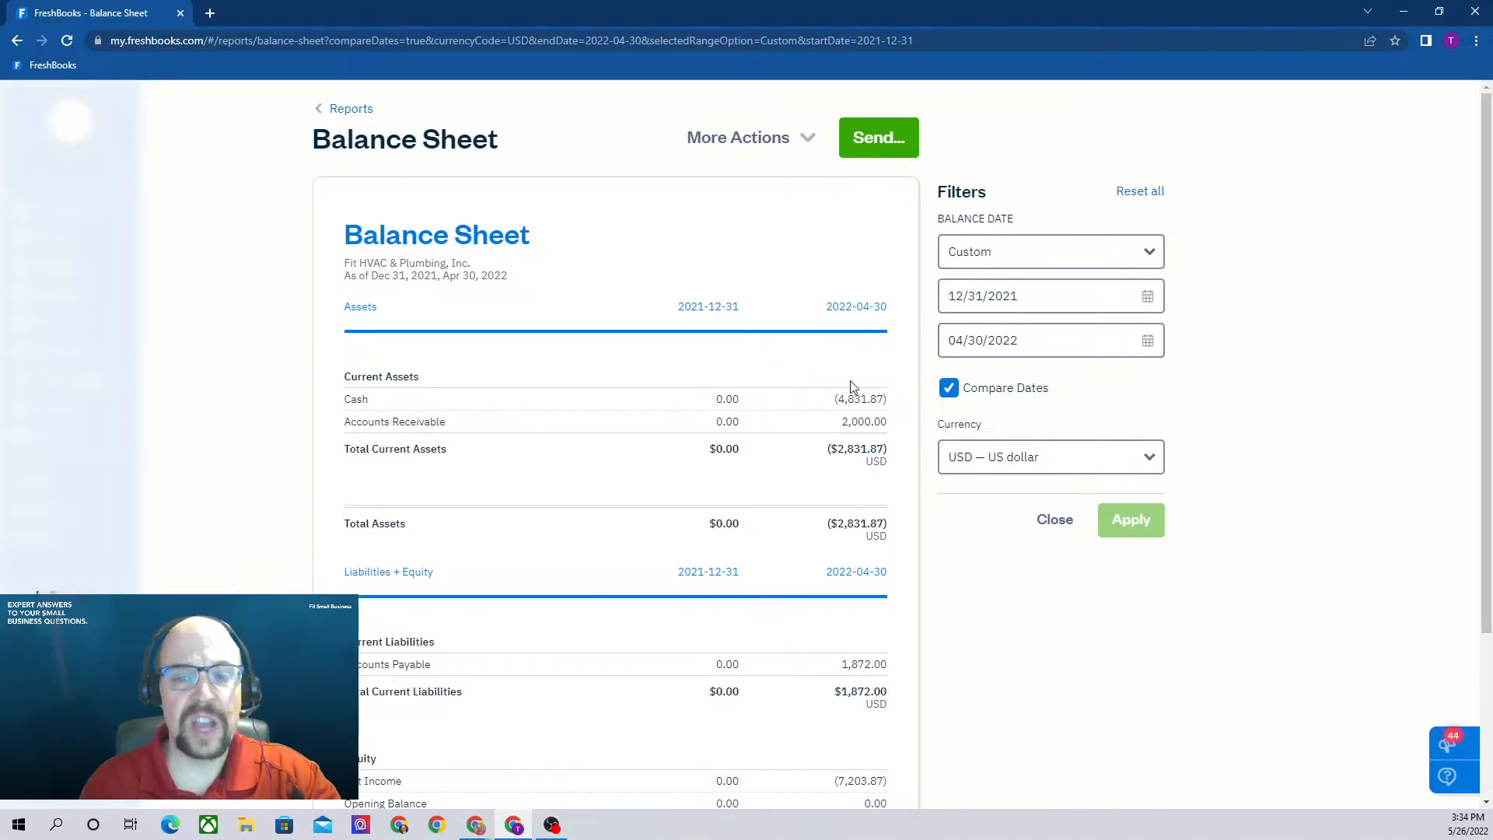
pyautogui.moveTo(827, 352)
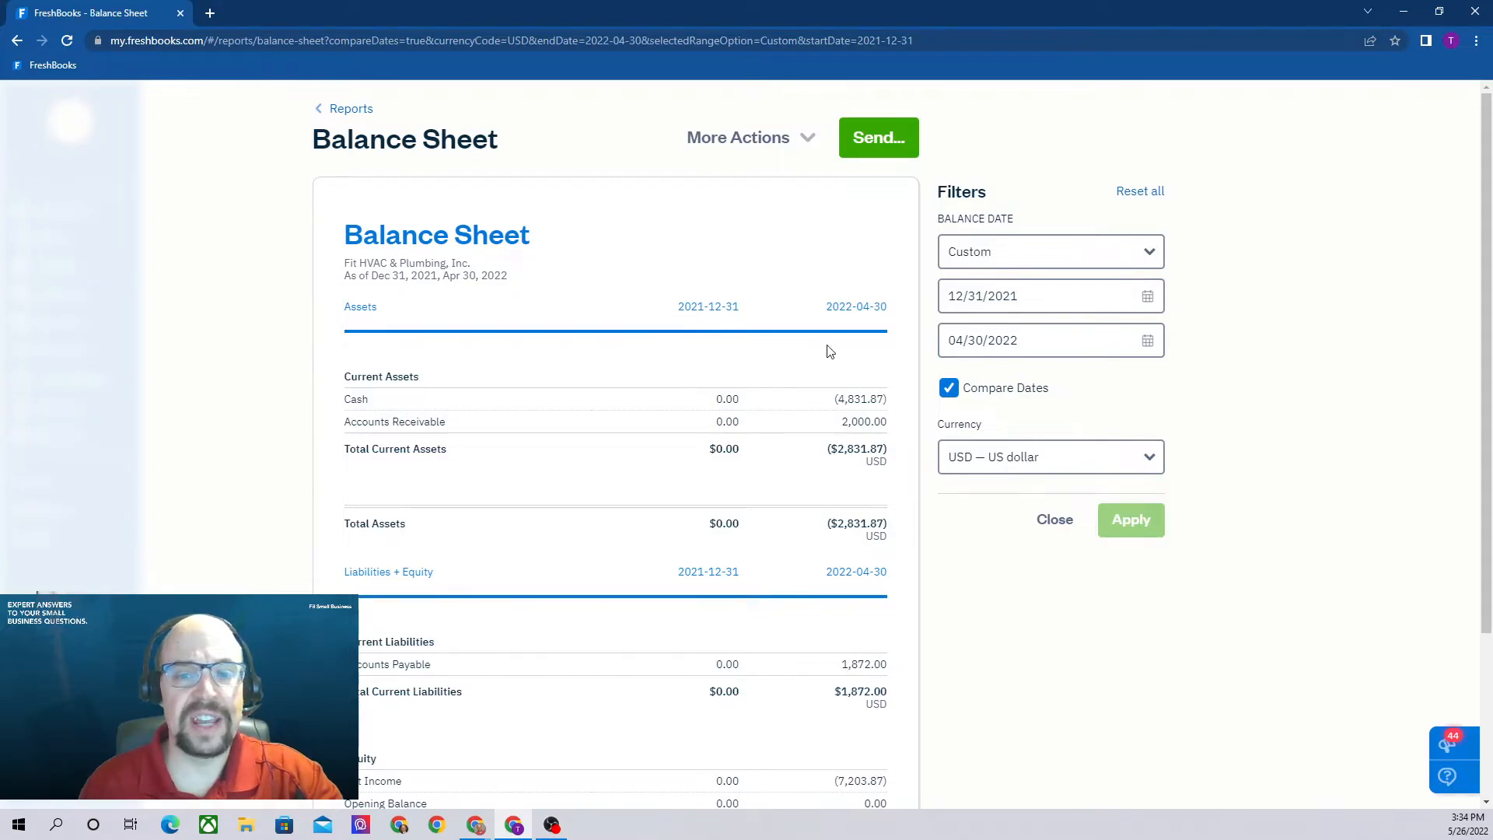
pyautogui.moveTo(860, 340)
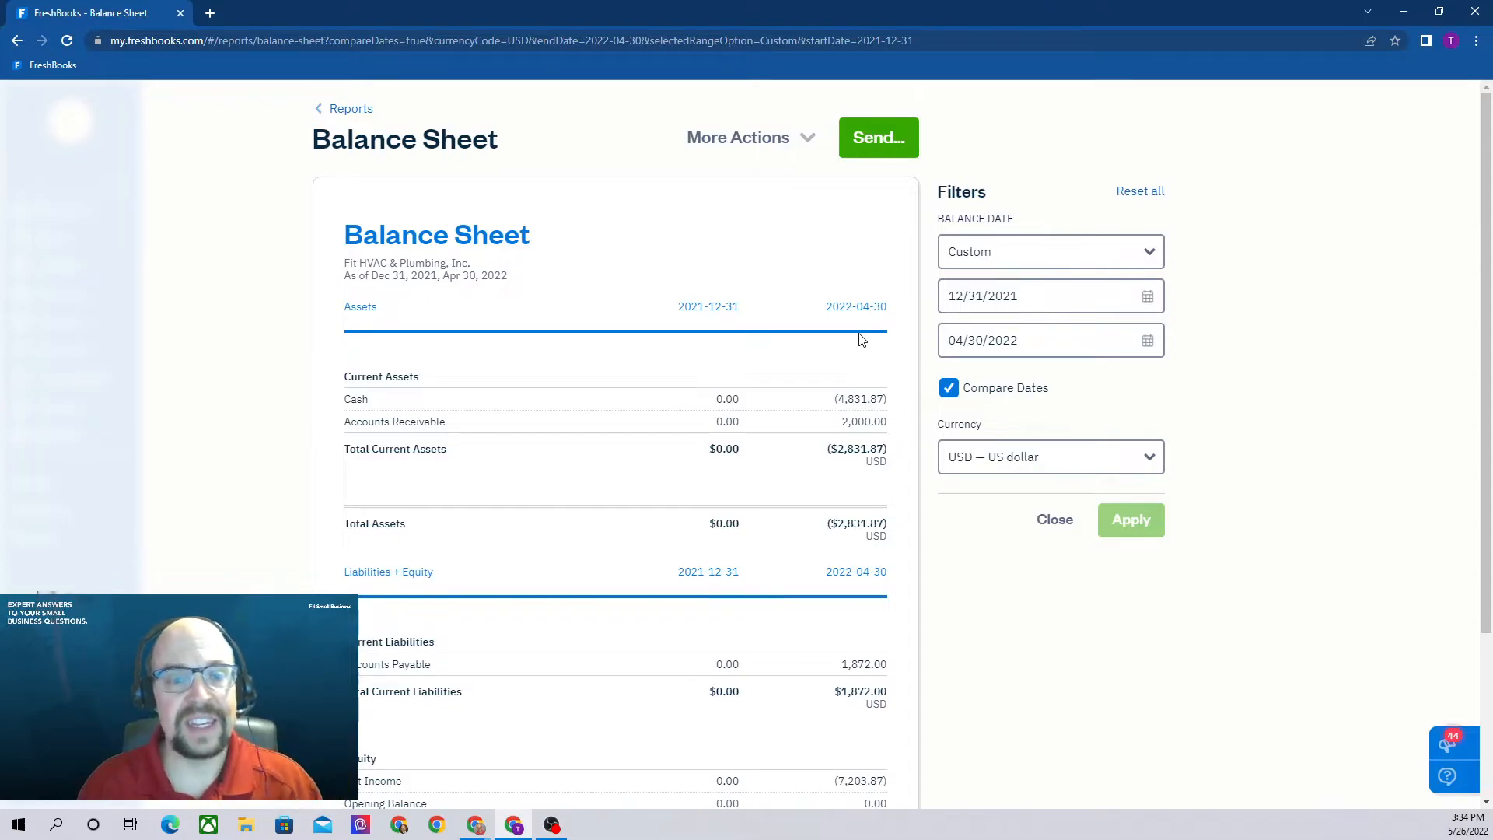
pyautogui.moveTo(1096, 275)
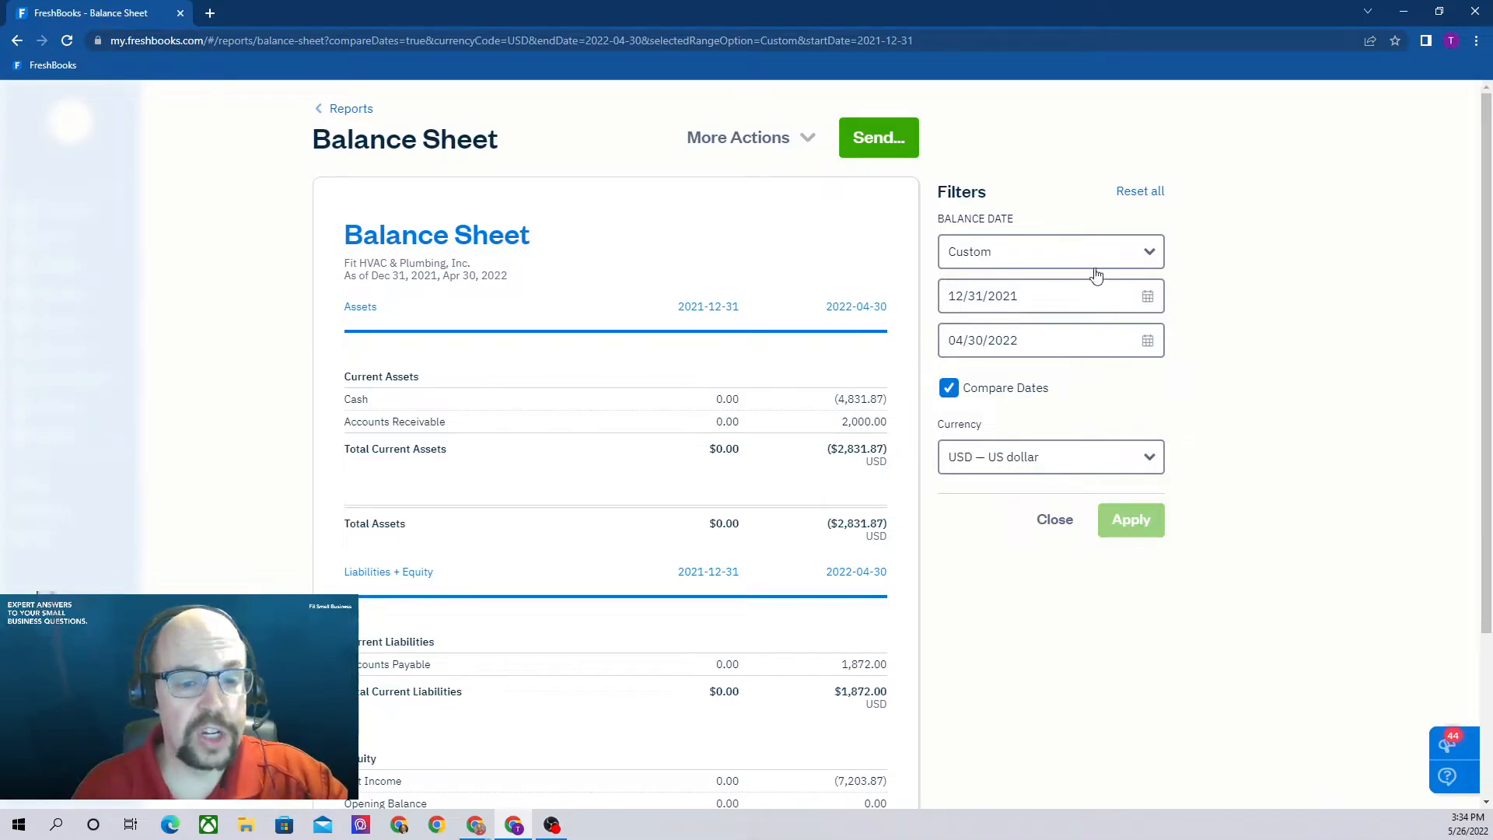
pyautogui.moveTo(1190, 622)
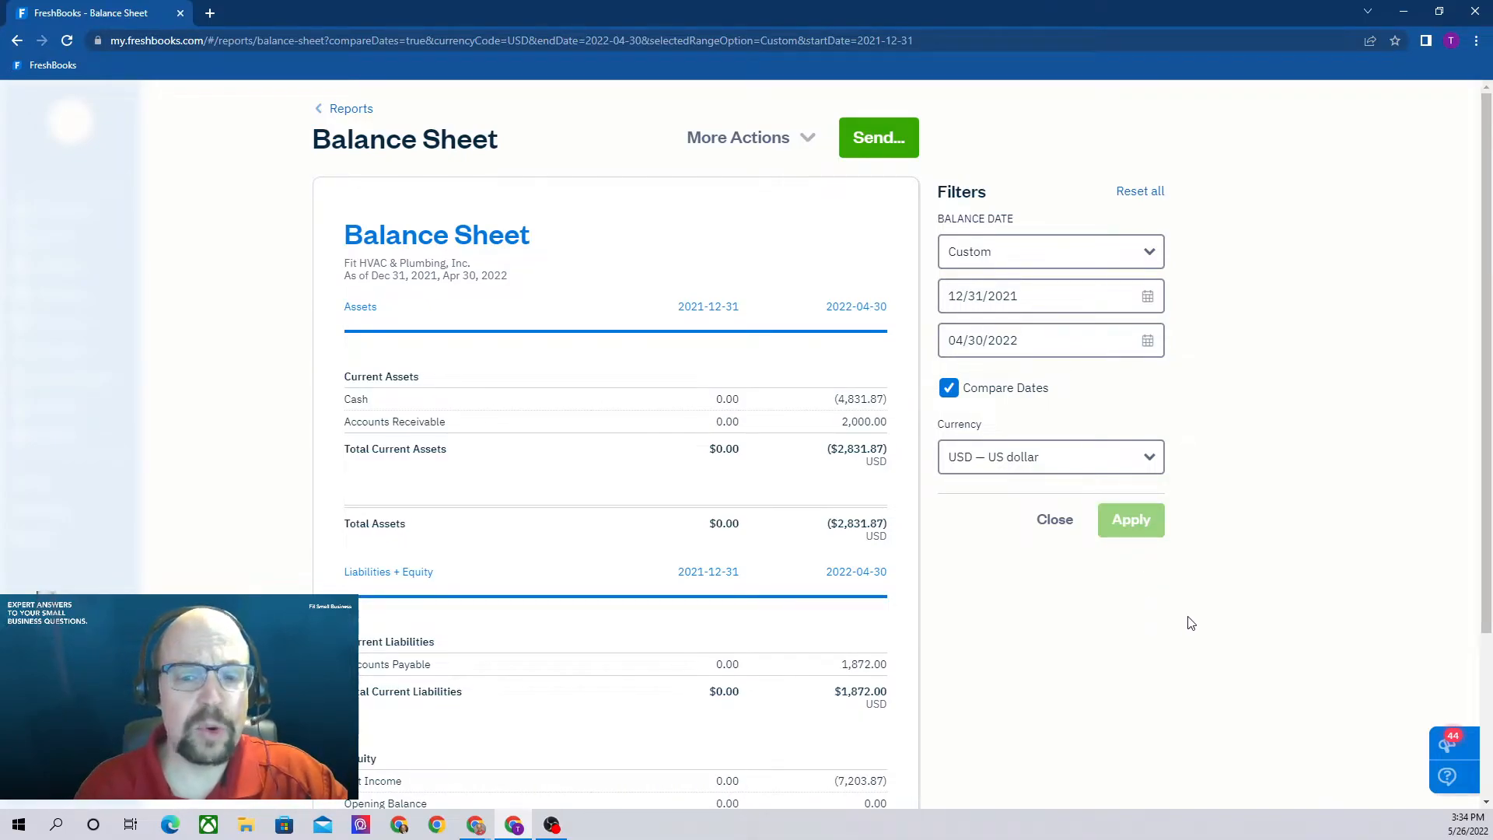
pyautogui.scroll(-3)
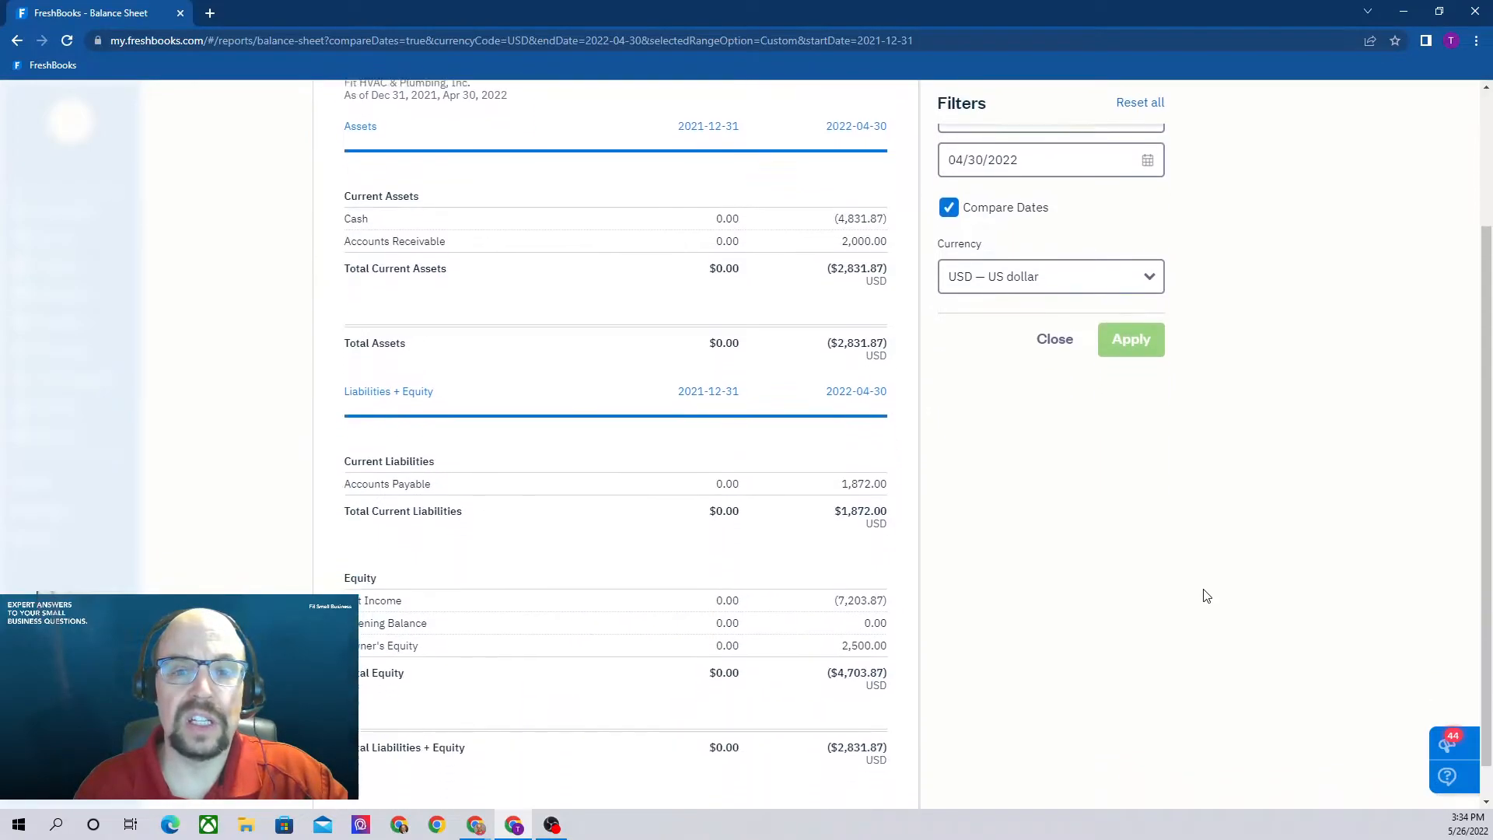
pyautogui.scroll(3)
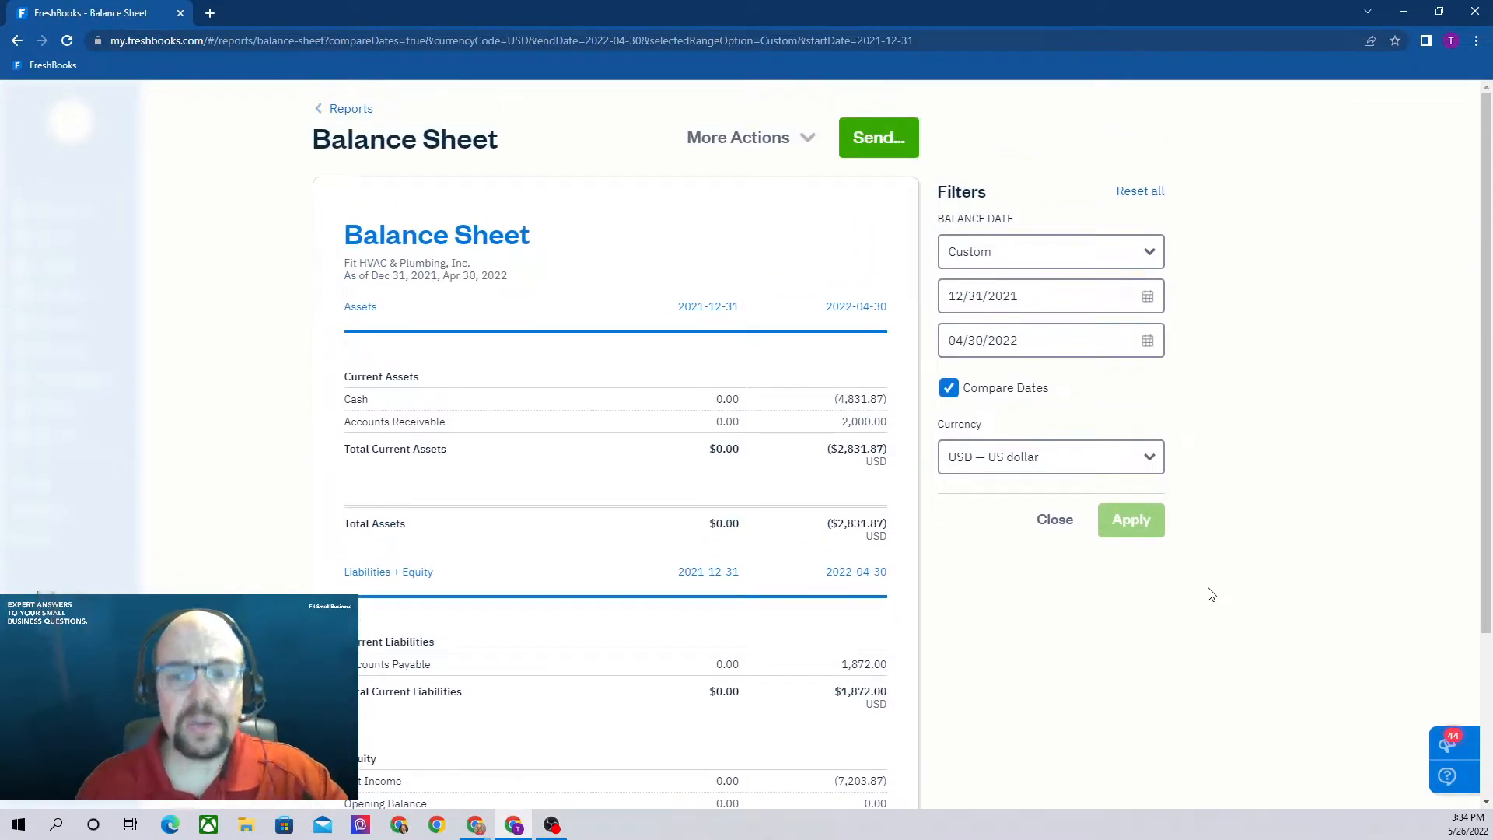
pyautogui.moveTo(933, 500)
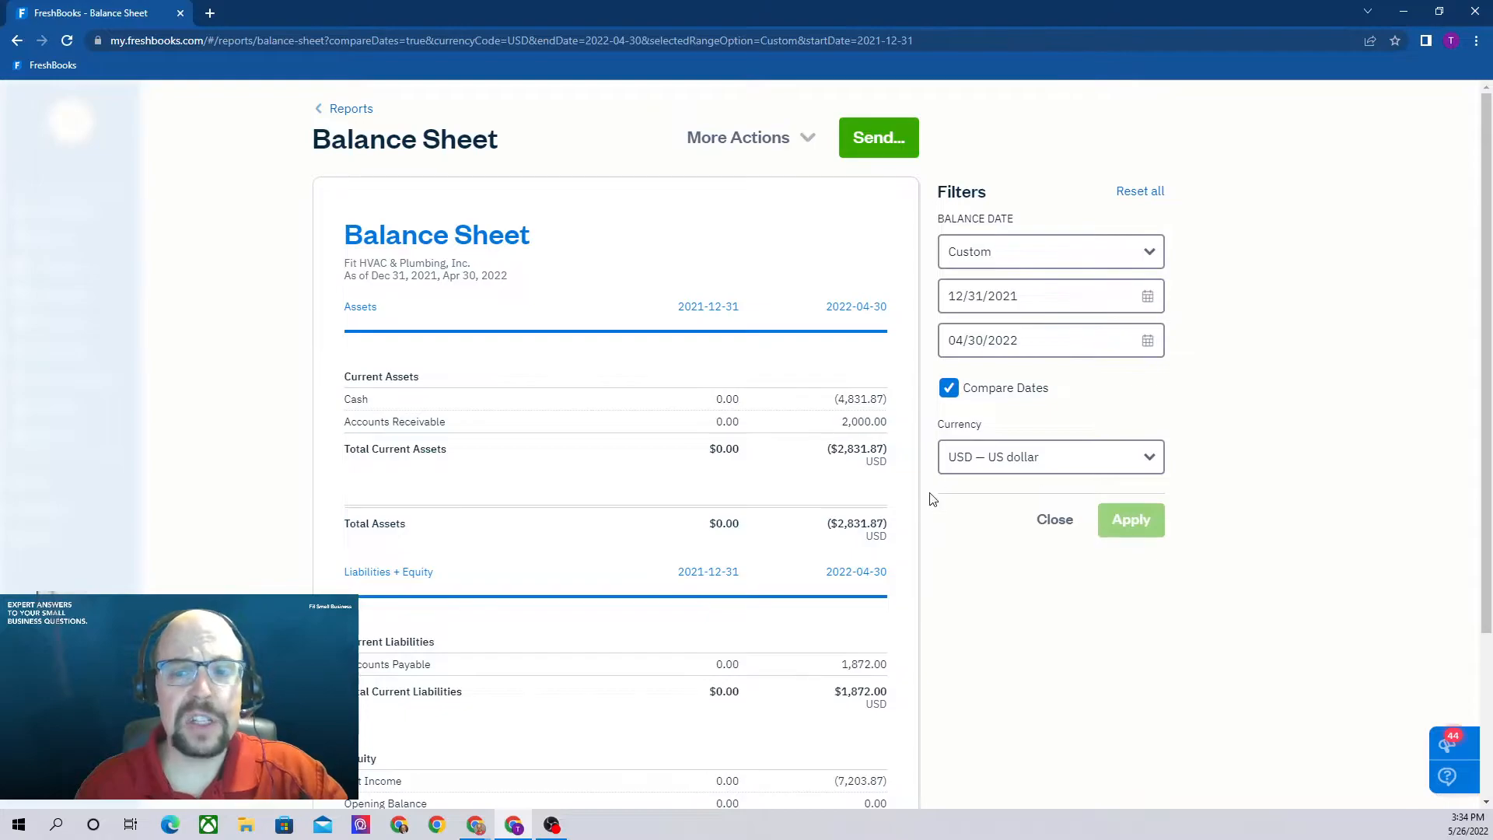
pyautogui.moveTo(804, 143)
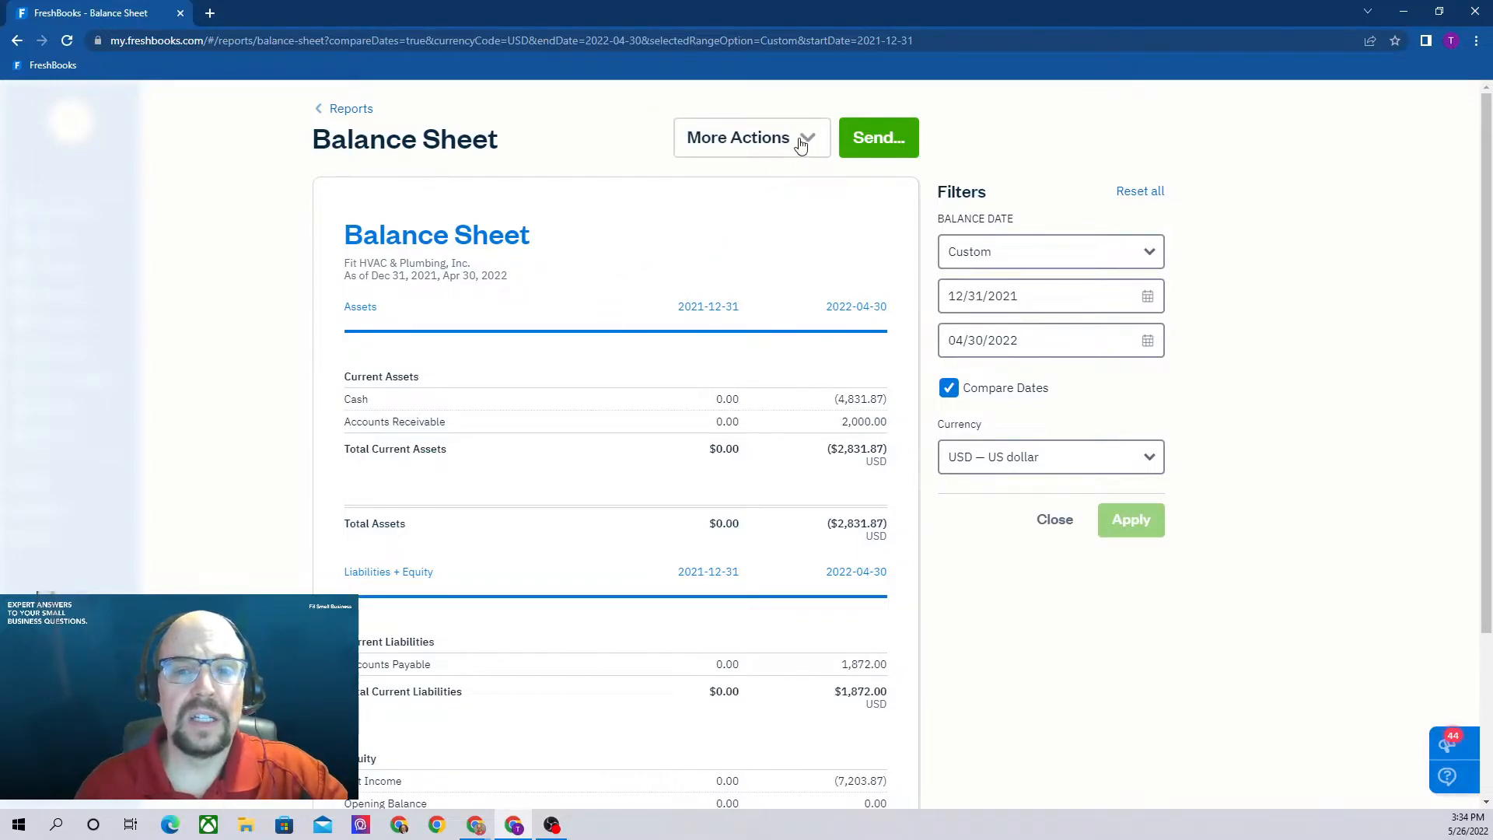
pyautogui.click(749, 137)
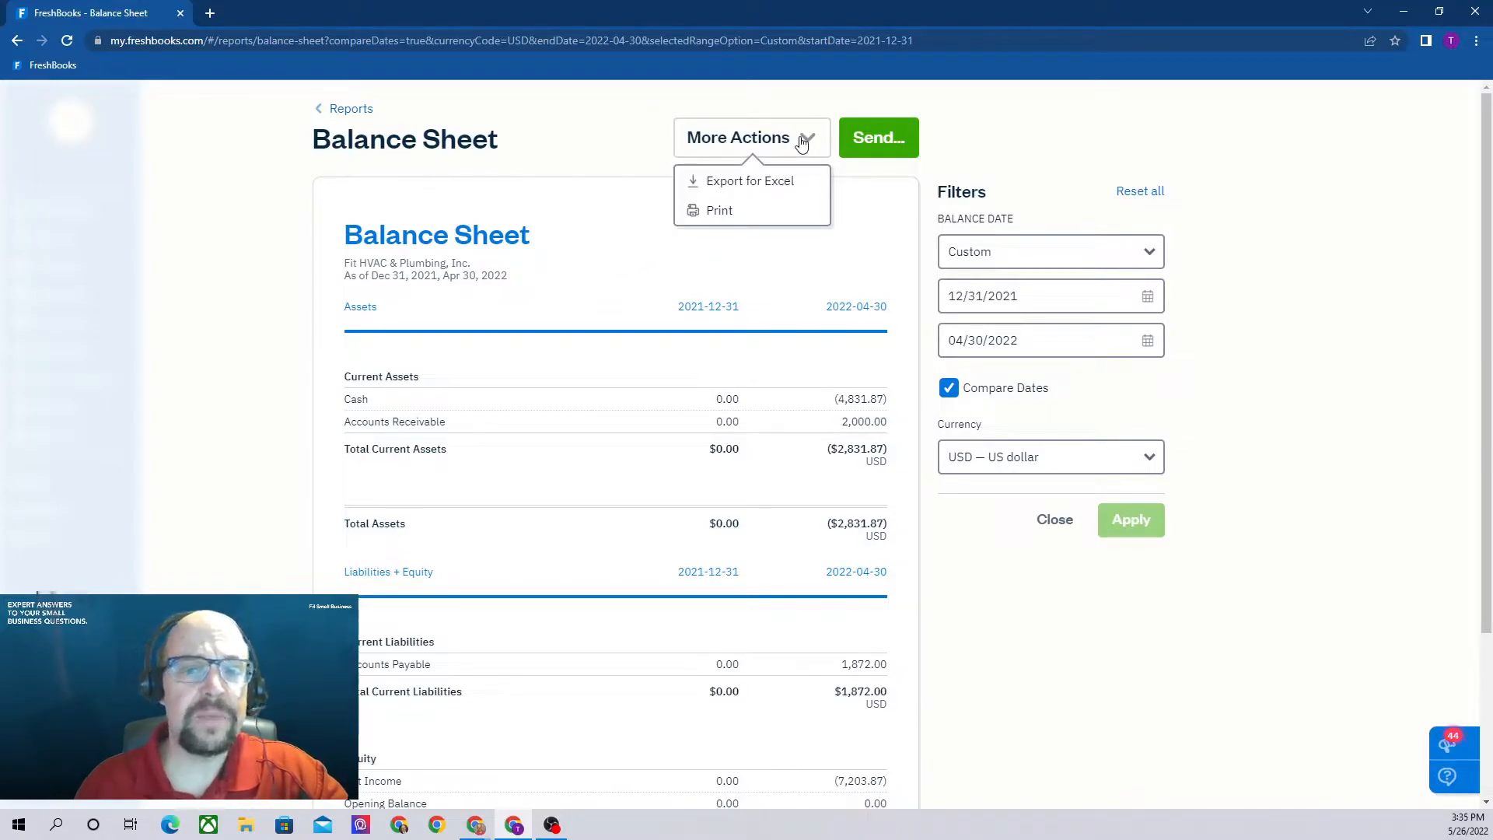
pyautogui.moveTo(720, 210)
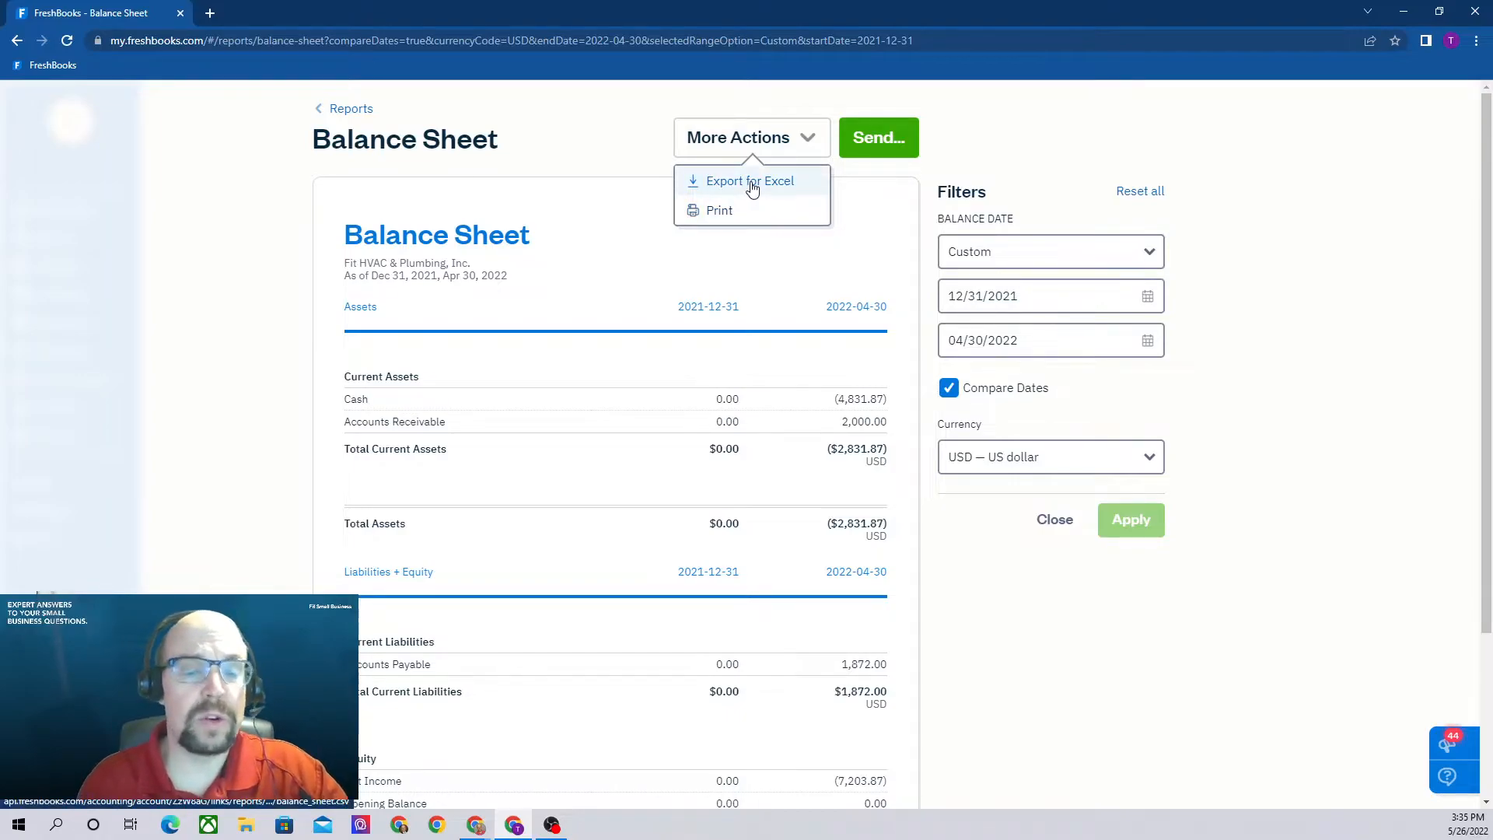
pyautogui.moveTo(1286, 304)
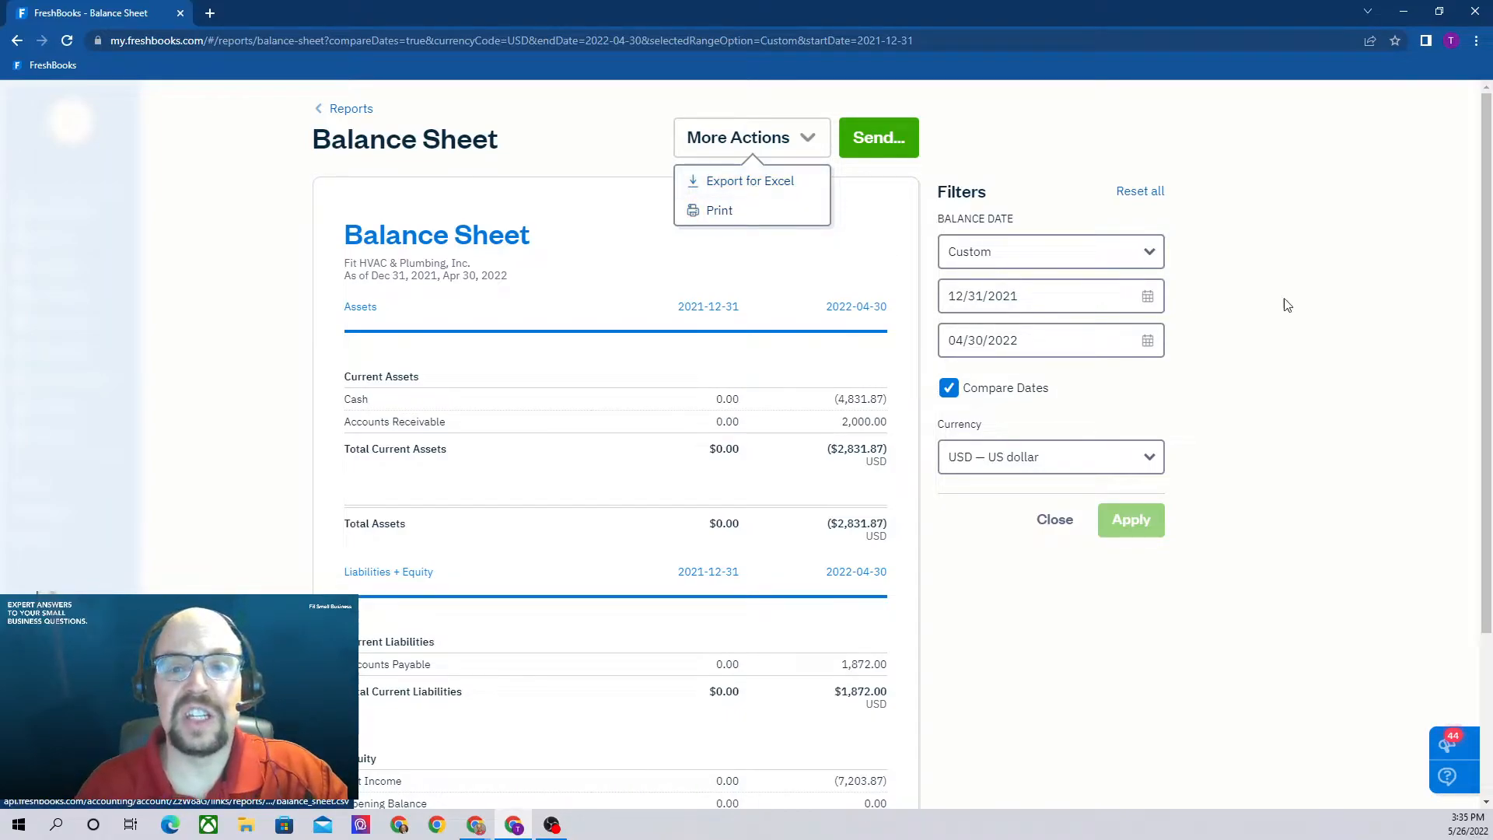
pyautogui.moveTo(1009, 163)
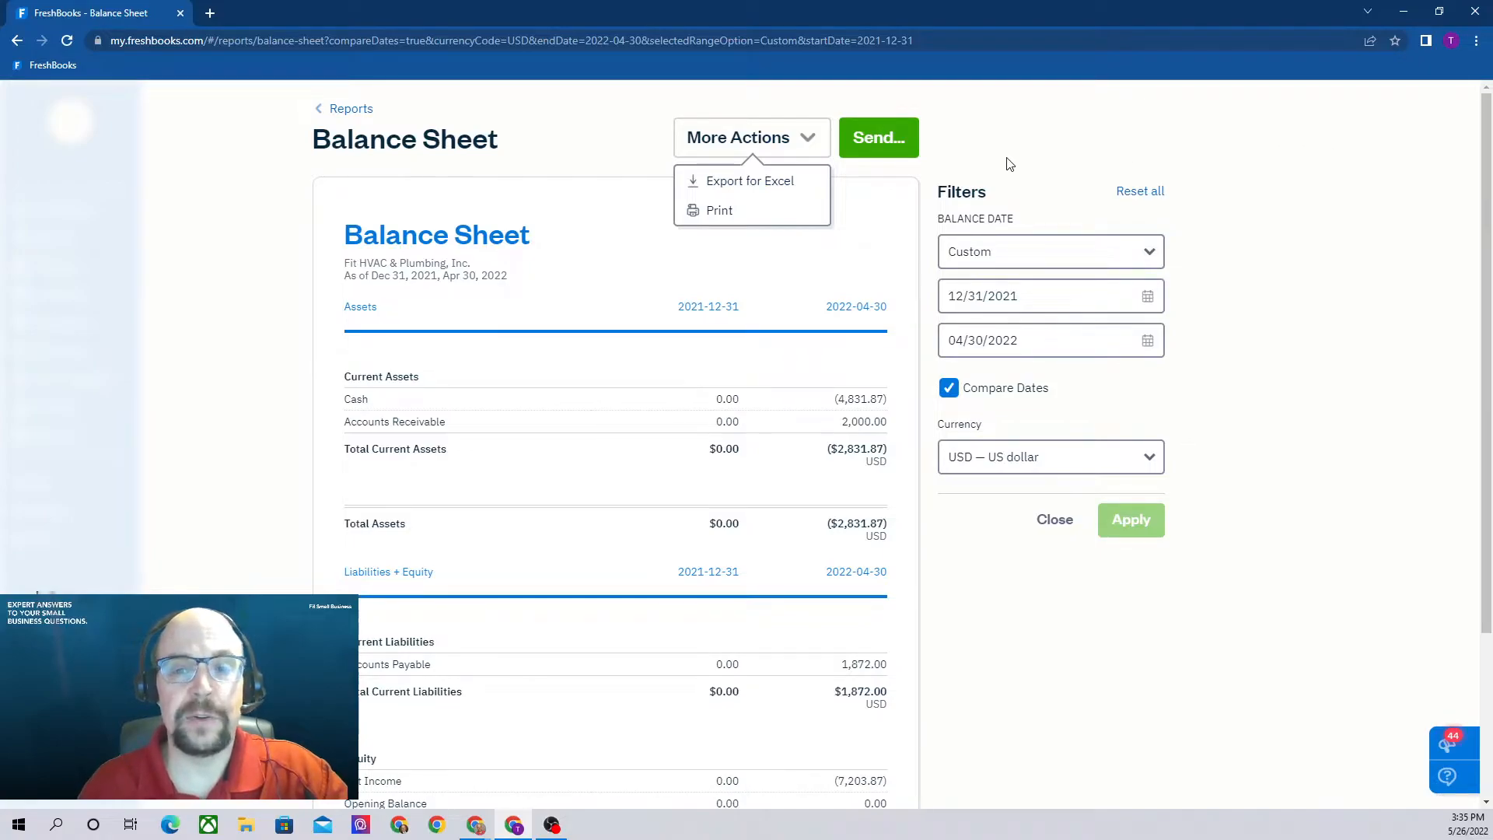
pyautogui.click(877, 137)
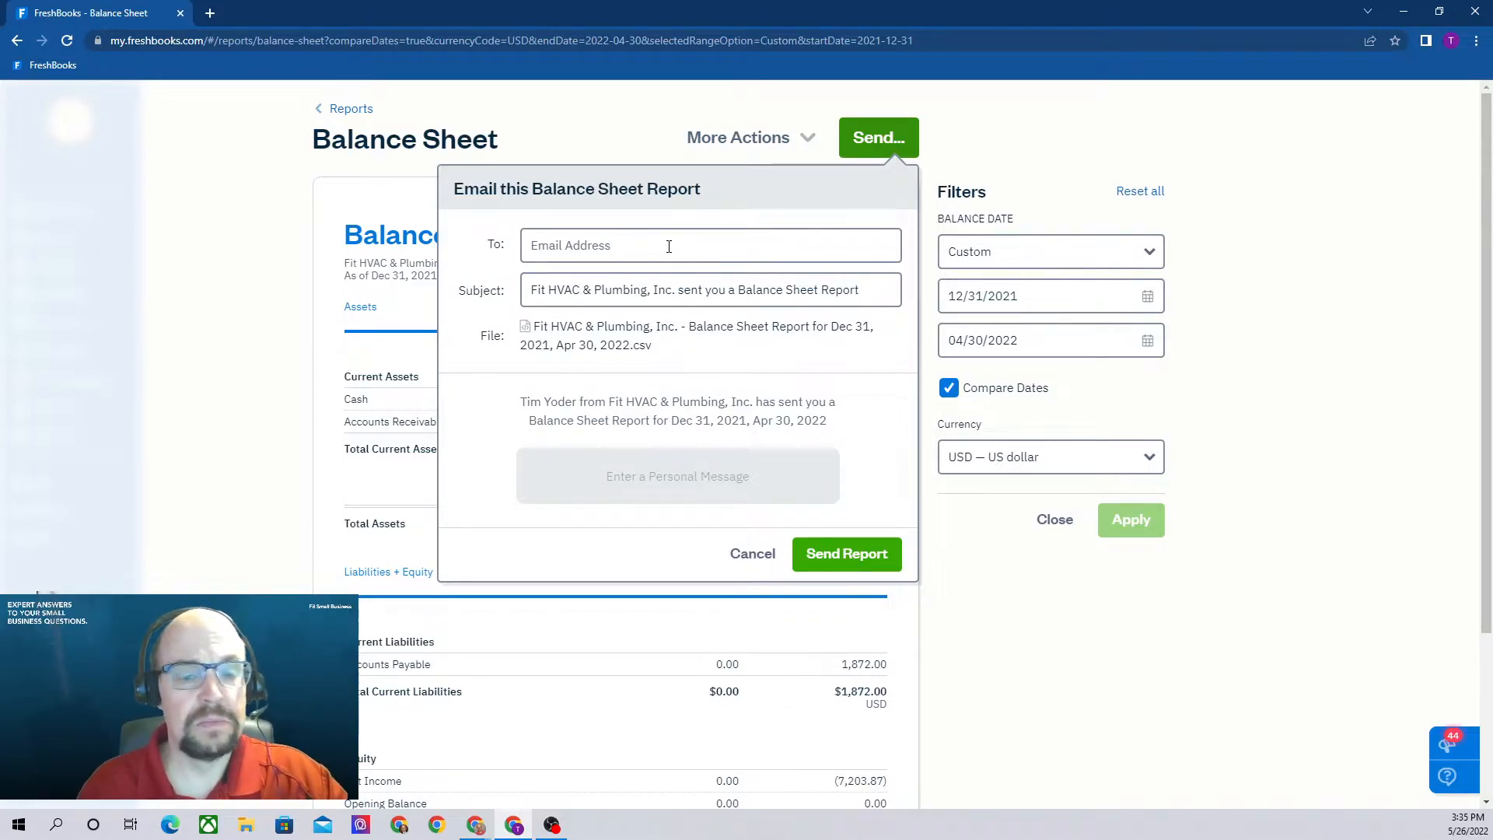
pyautogui.moveTo(706, 501)
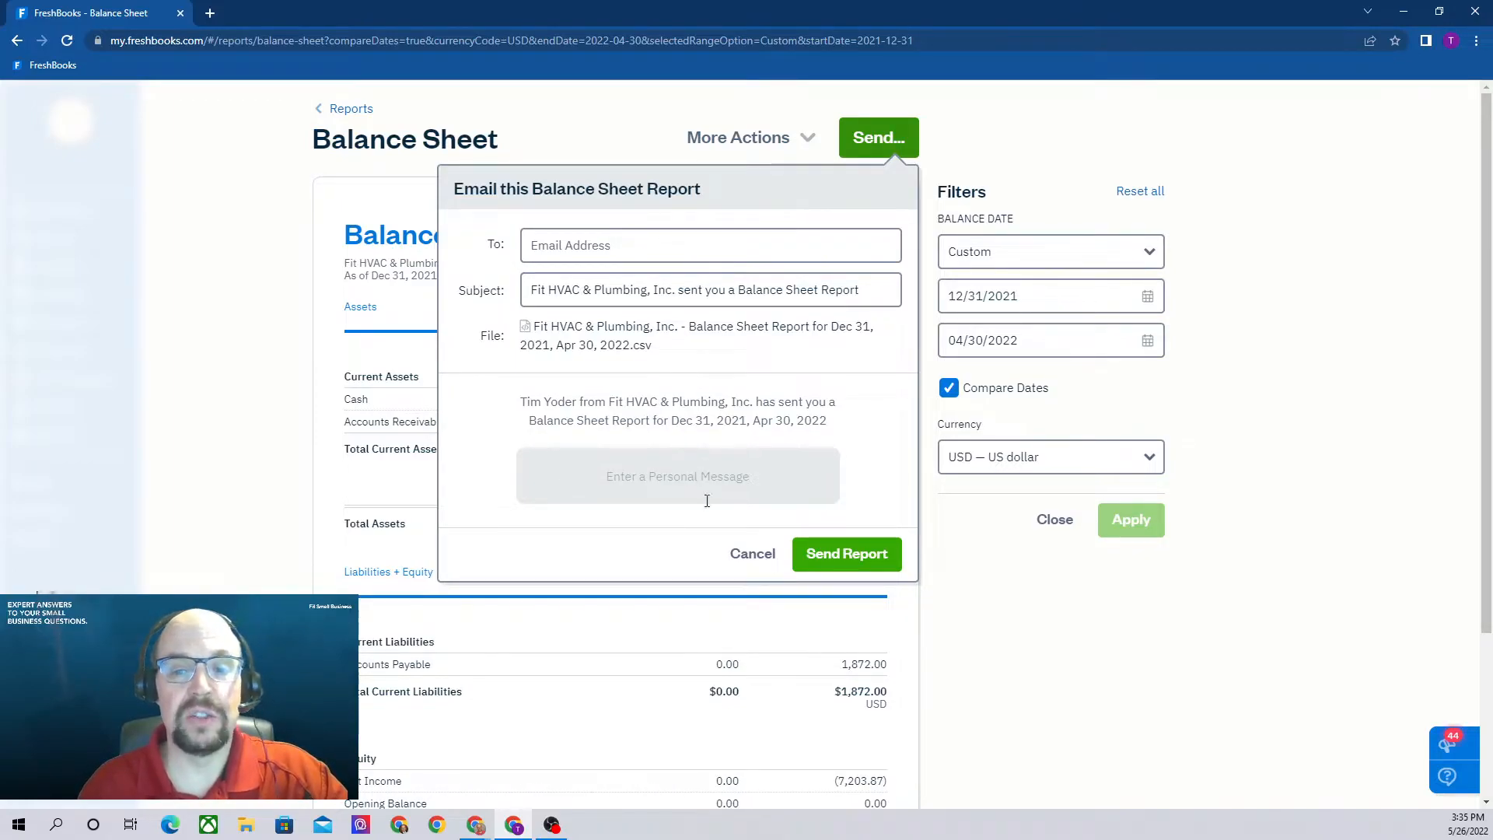
pyautogui.click(751, 554)
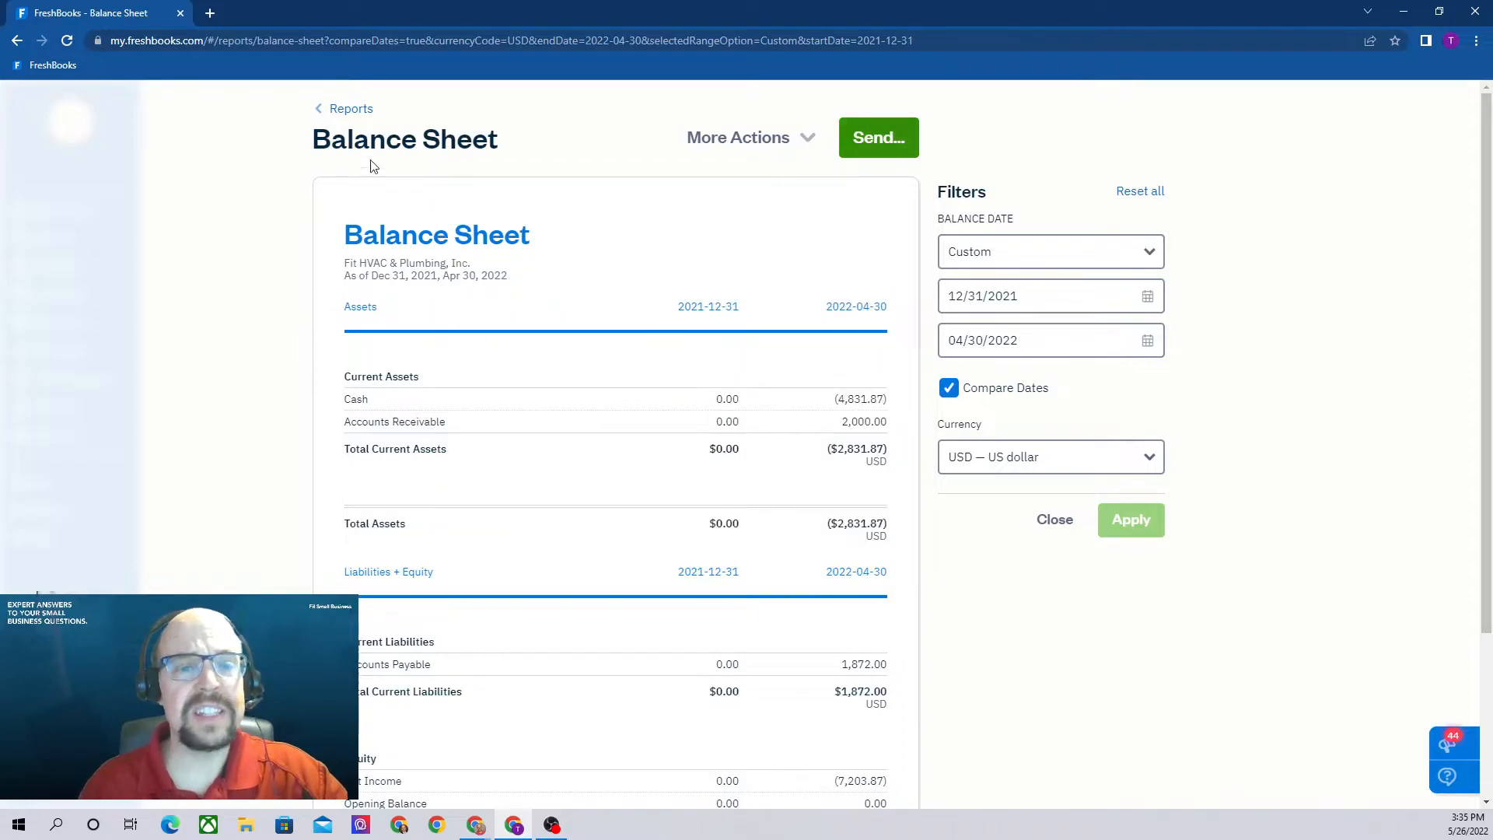
# Step: Return to Reports and star Profit & Loss as a favorite under Accounting Reports
pyautogui.click(352, 107)
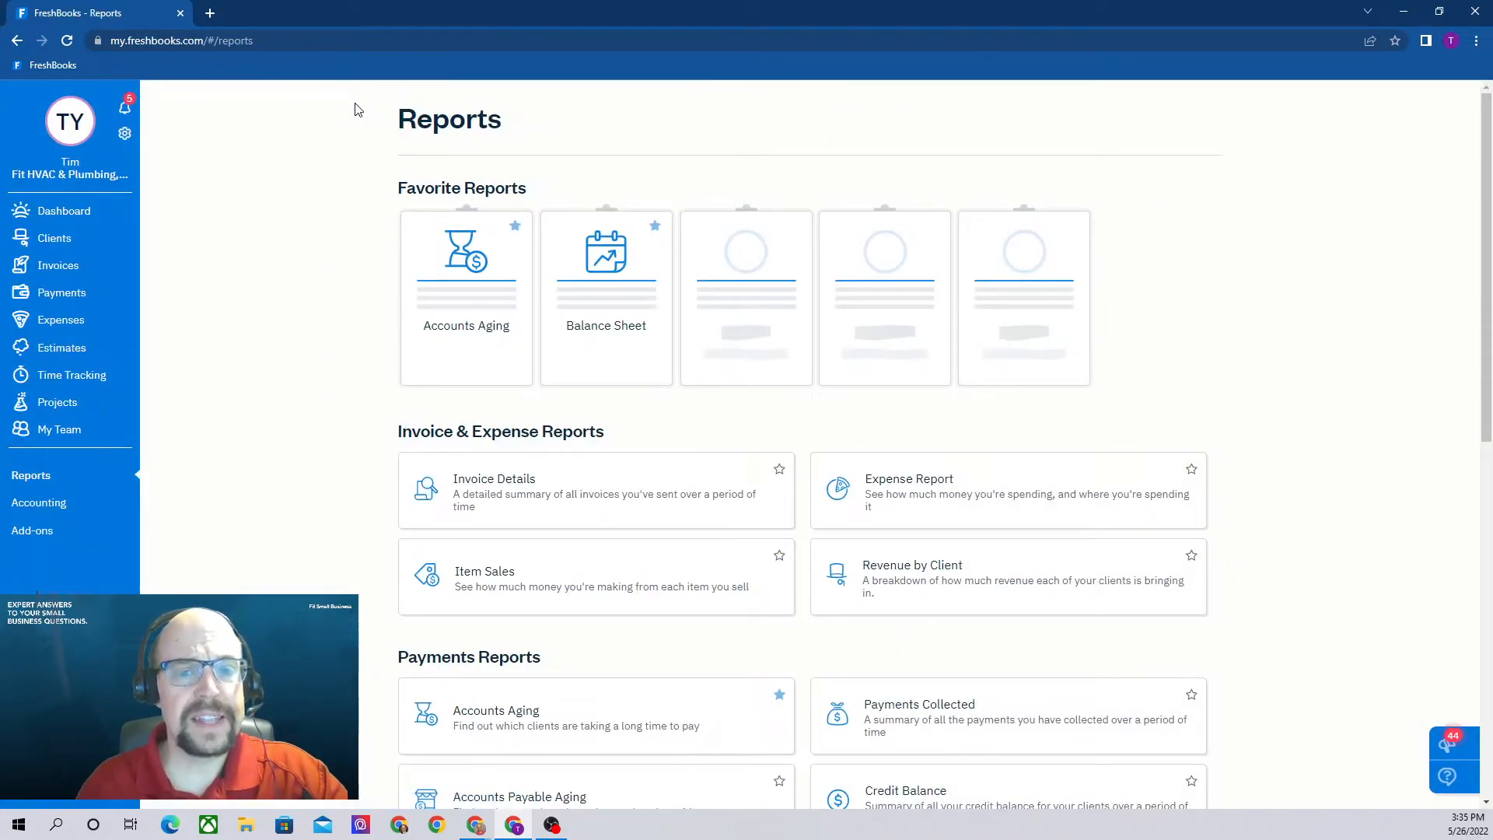
pyautogui.scroll(-3)
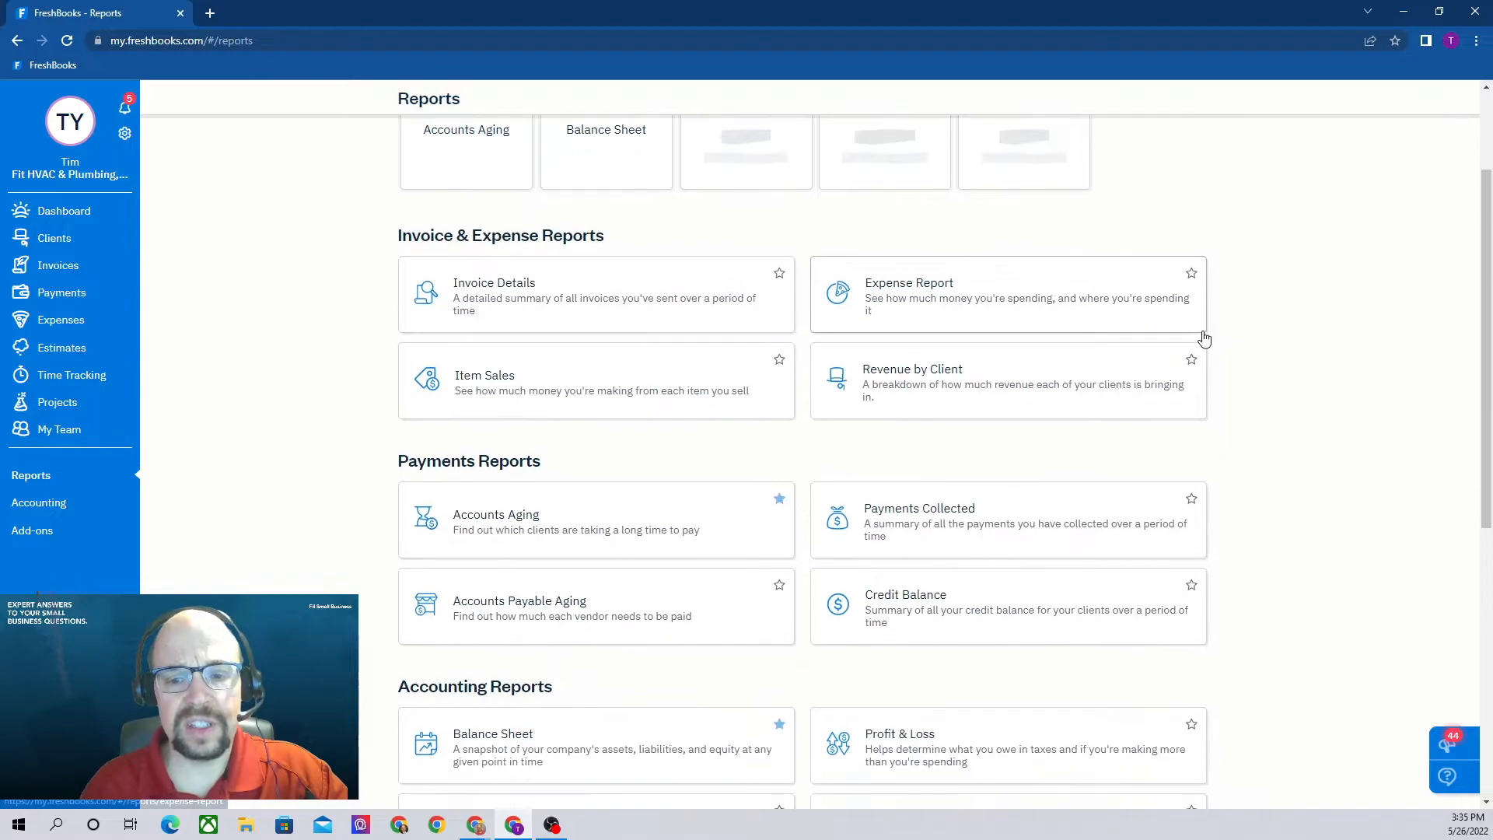
pyautogui.scroll(-3)
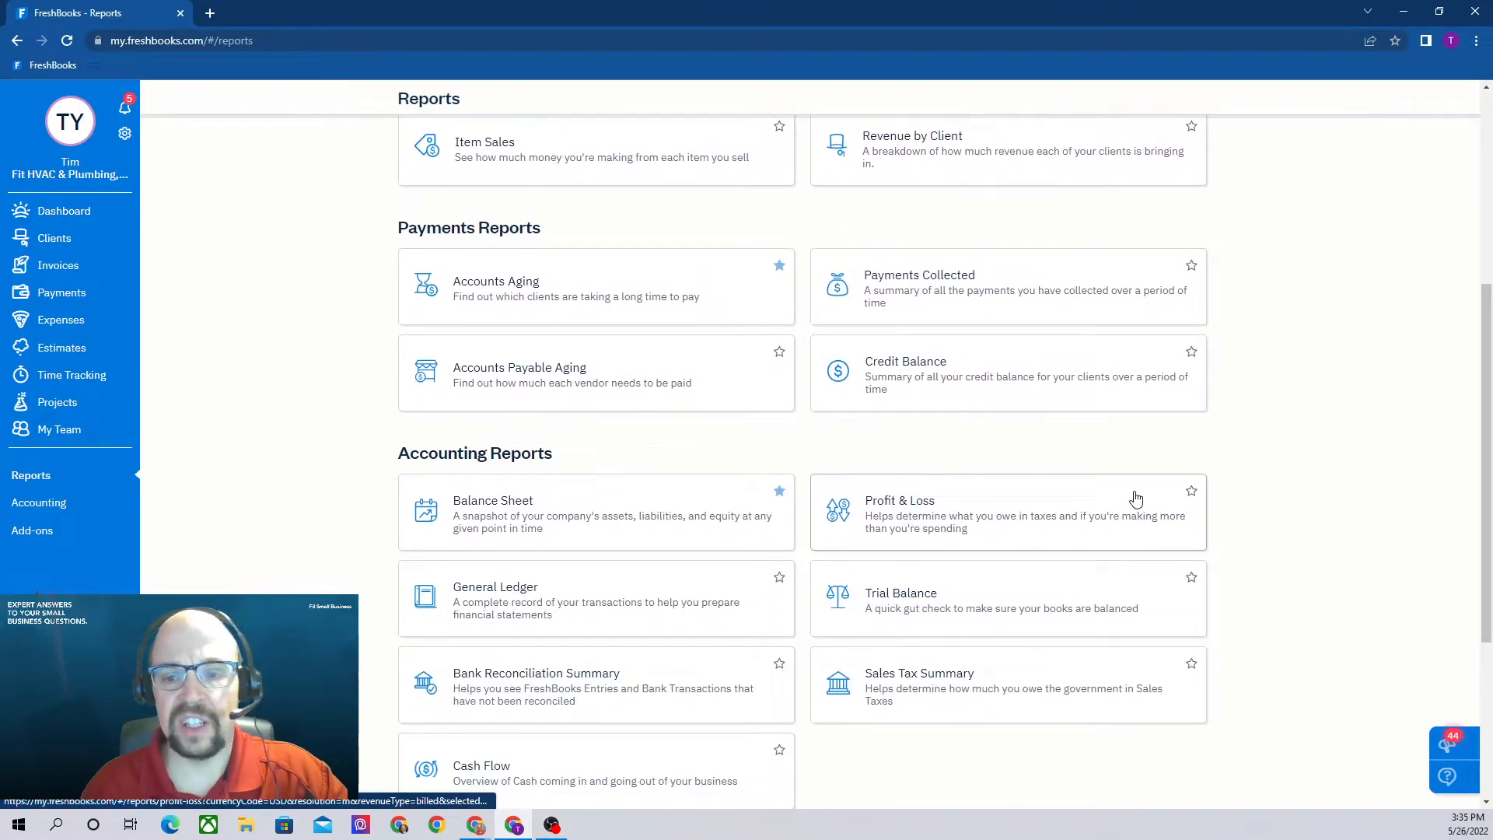
pyautogui.click(1192, 489)
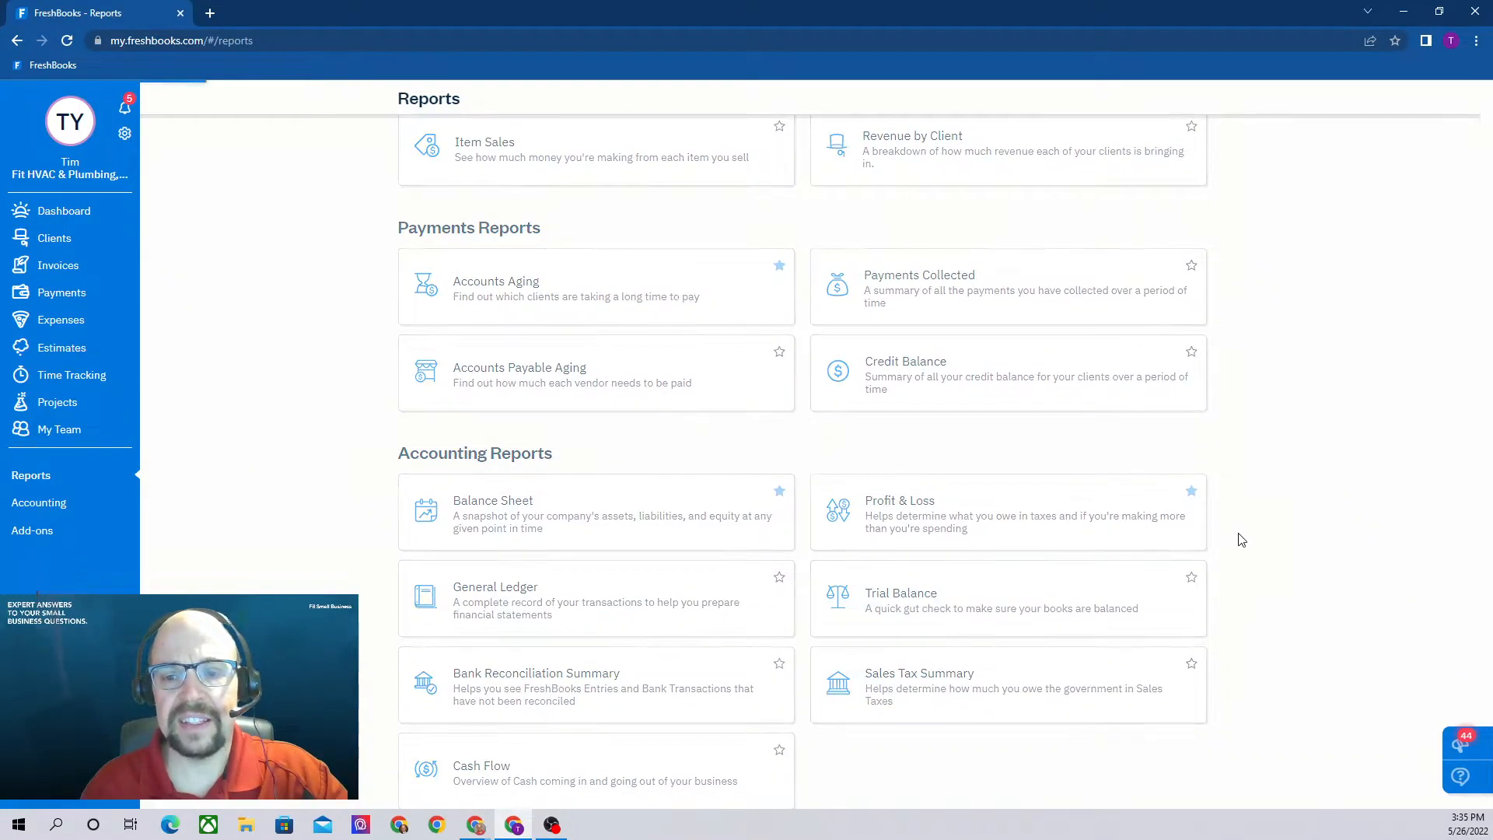
pyautogui.moveTo(933, 520)
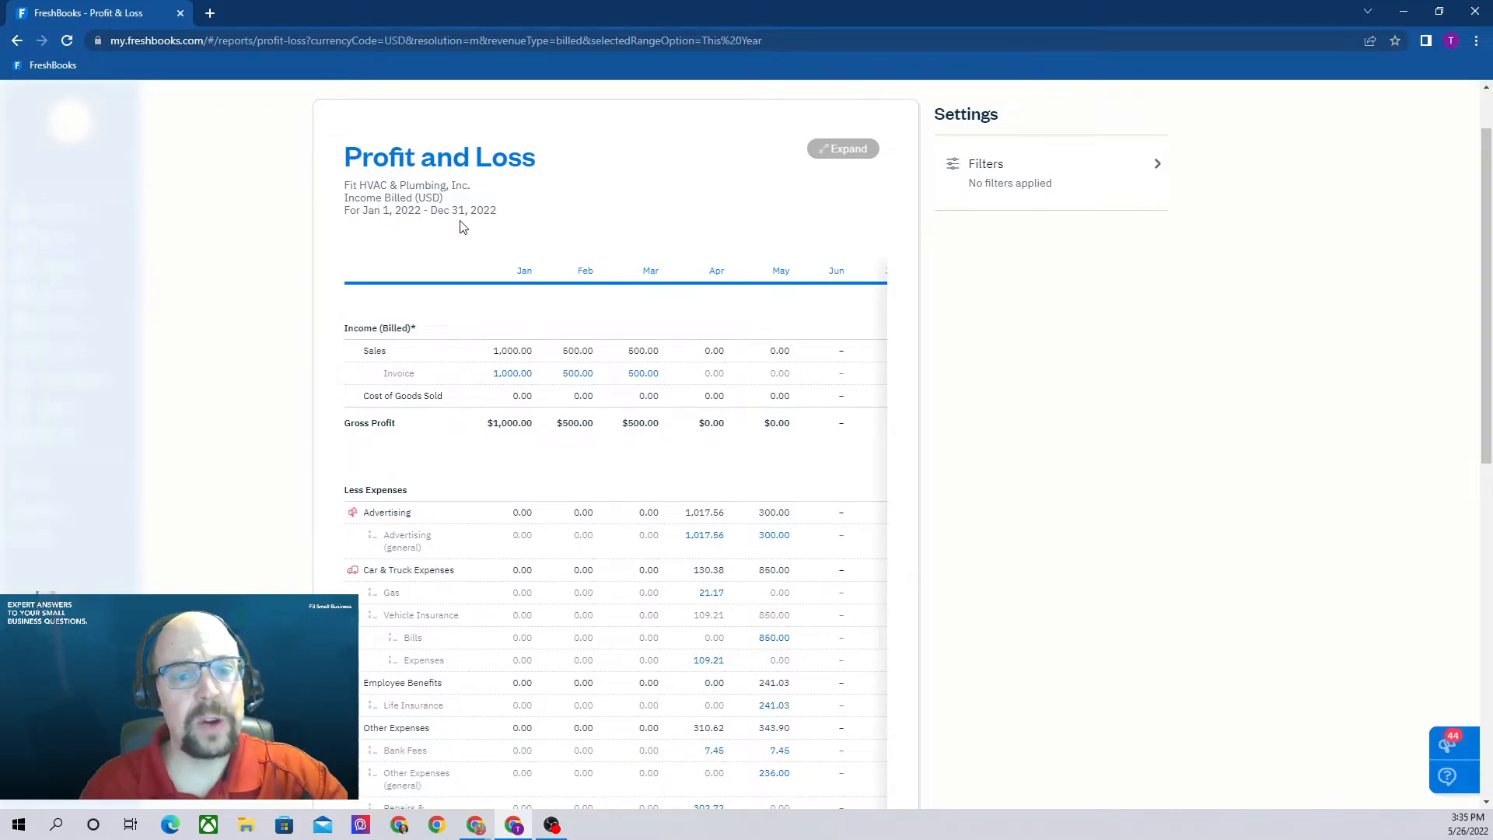
pyautogui.moveTo(502, 245)
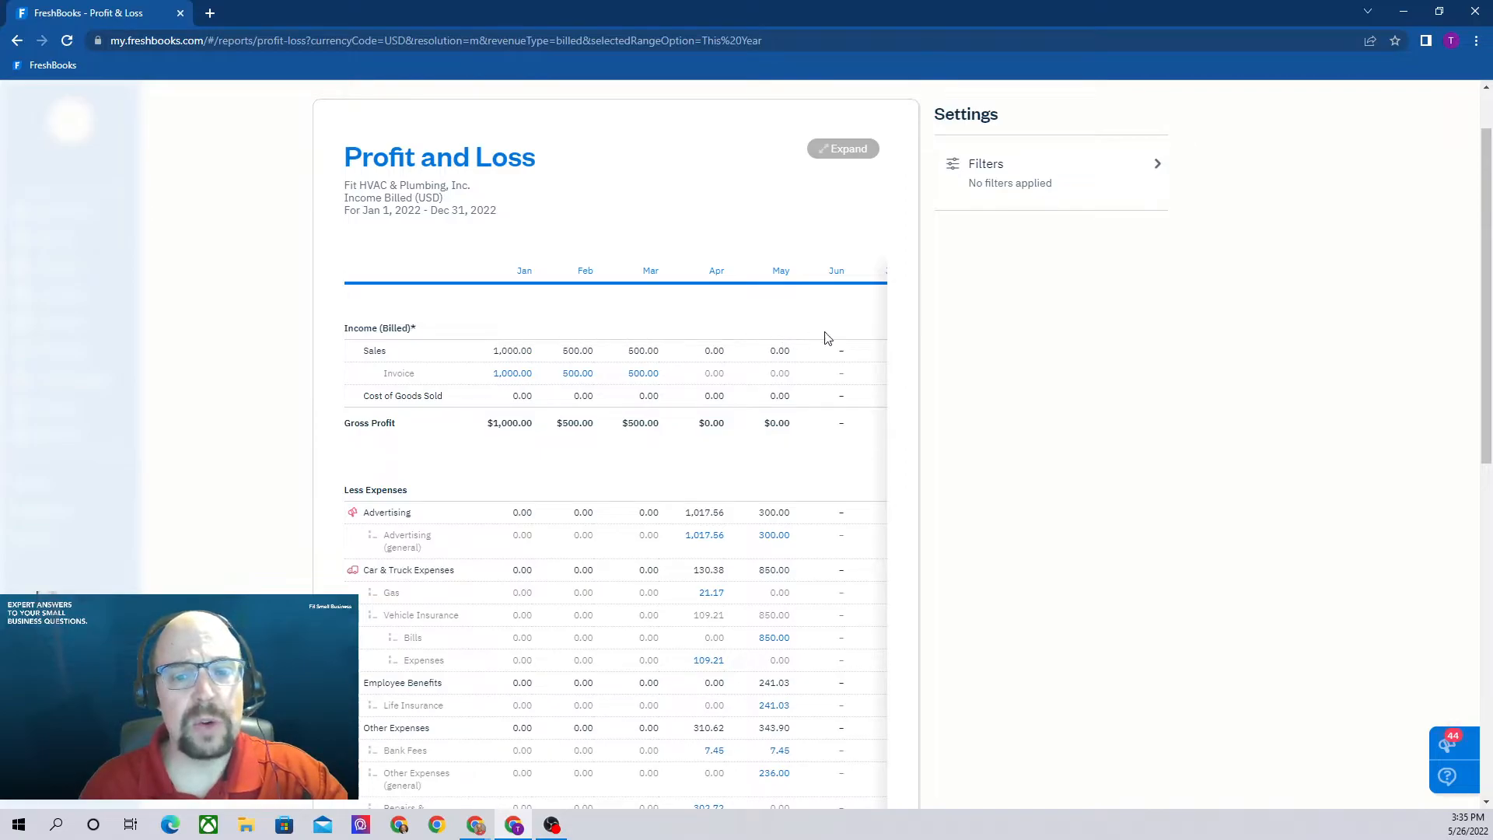
pyautogui.scroll(-3)
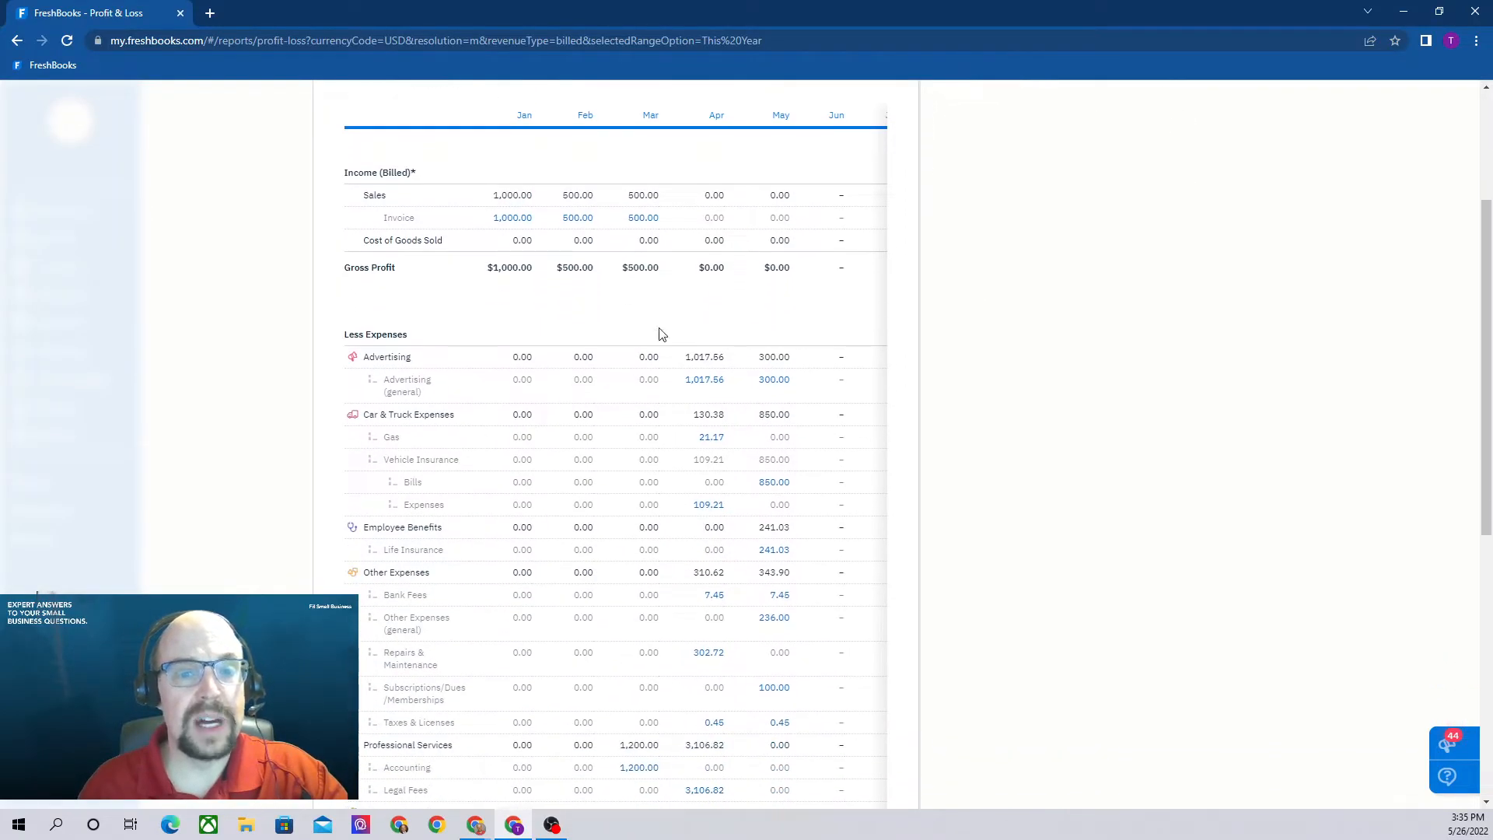
pyautogui.moveTo(510, 322)
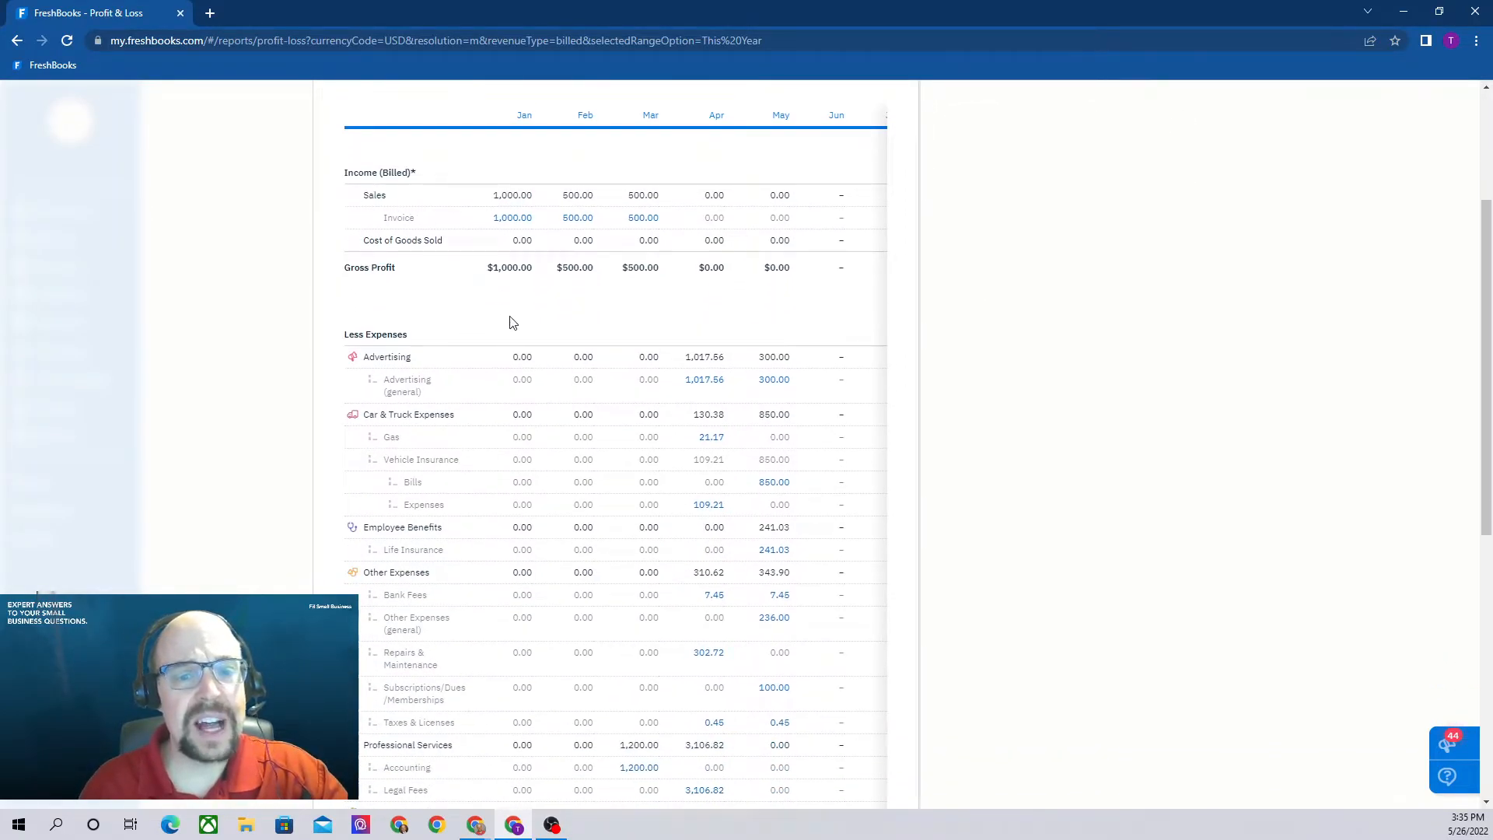
pyautogui.moveTo(483, 280)
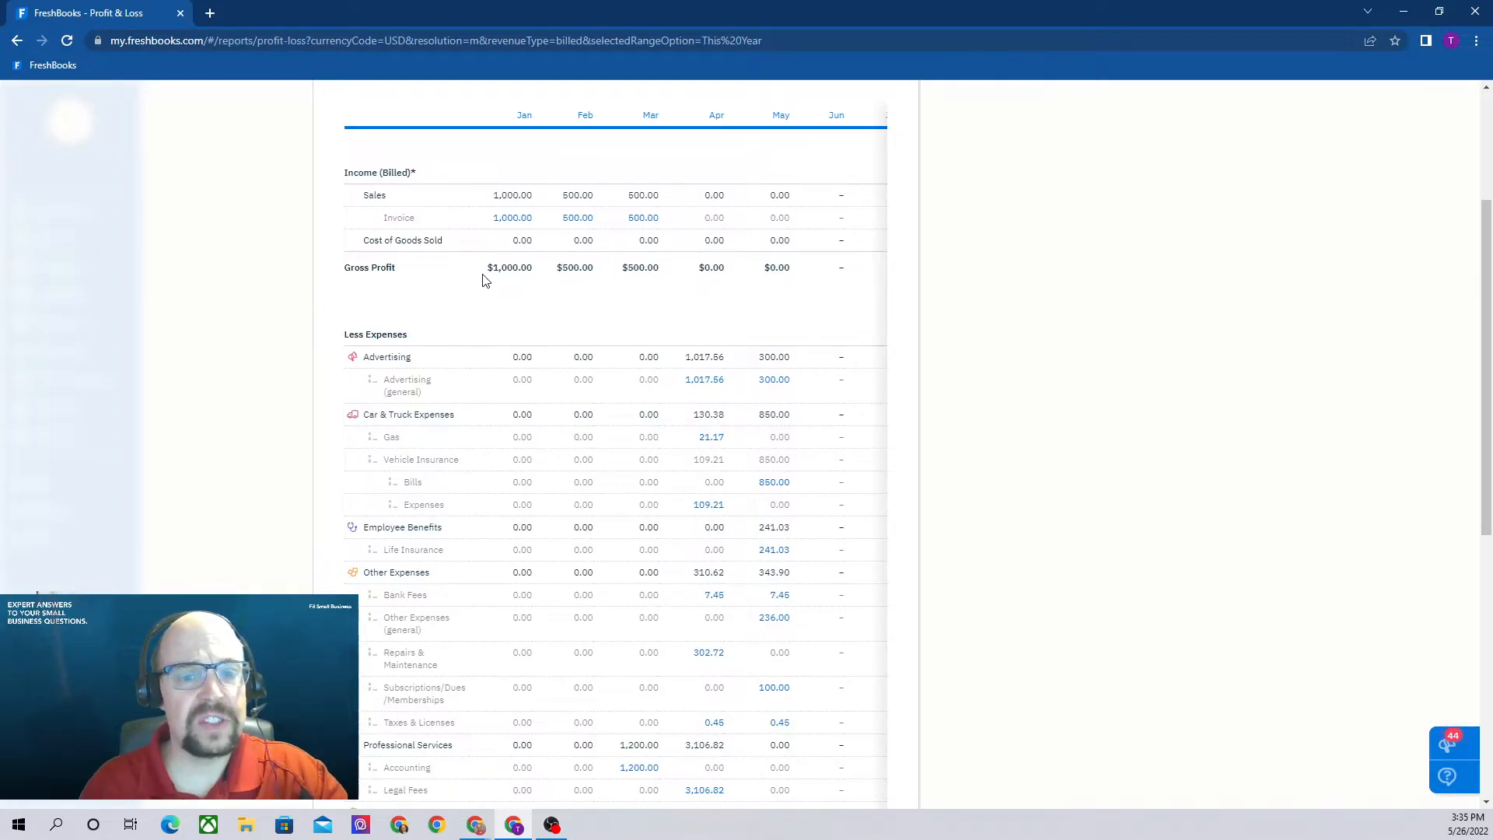
pyautogui.scroll(-3)
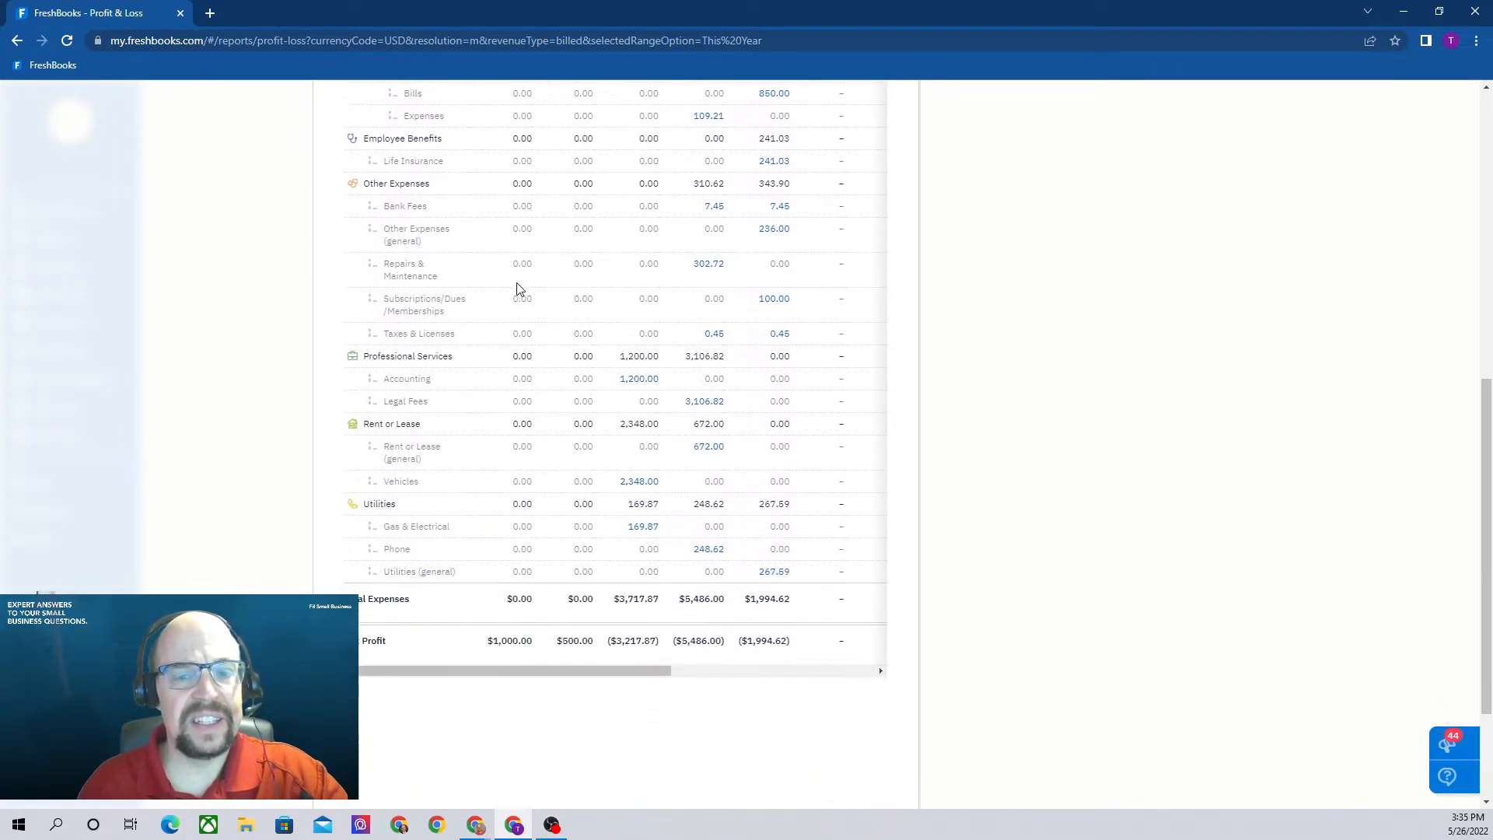
pyautogui.scroll(-3)
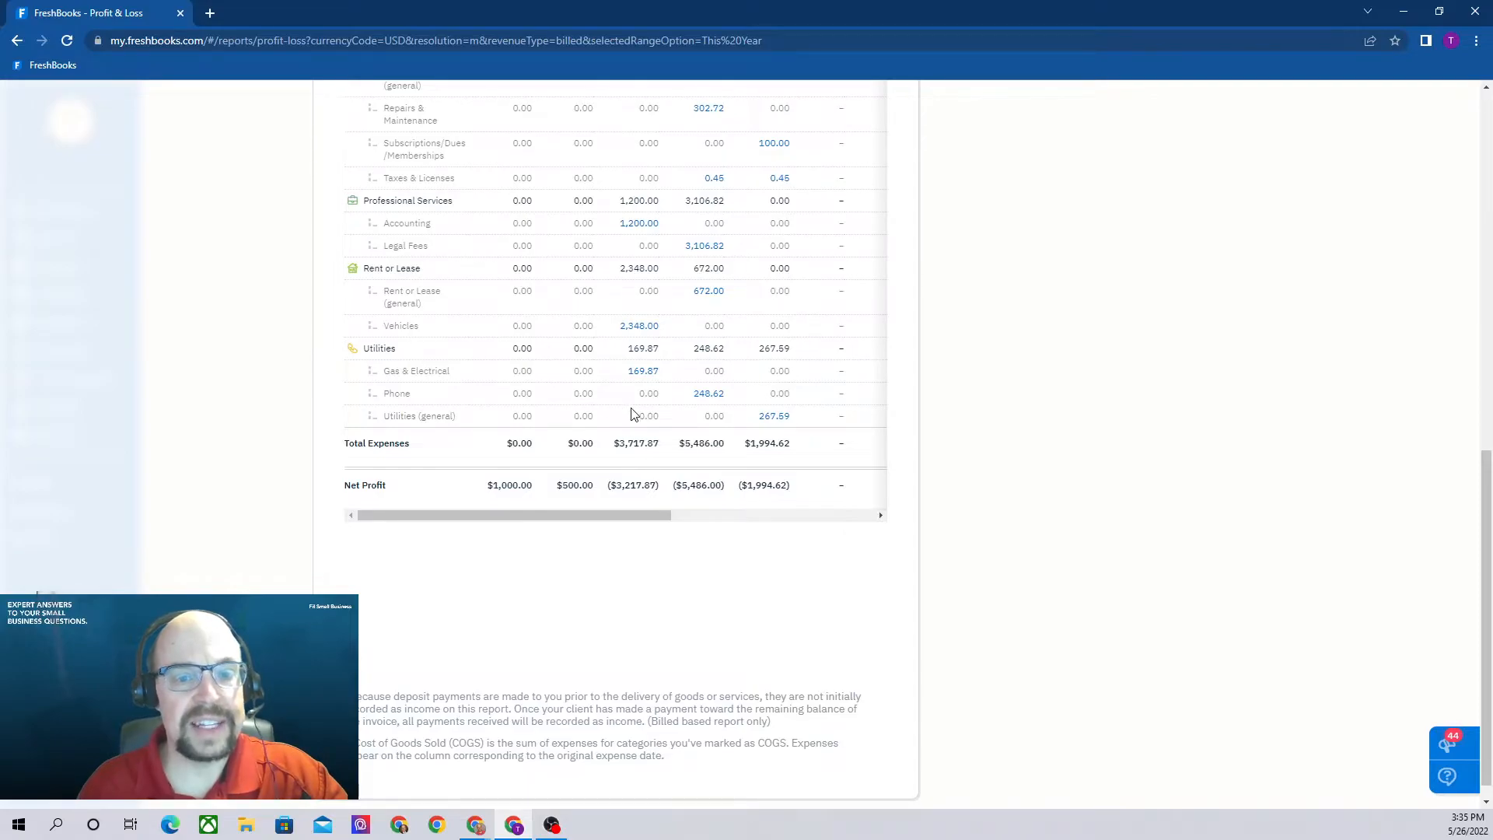
pyautogui.scroll(3)
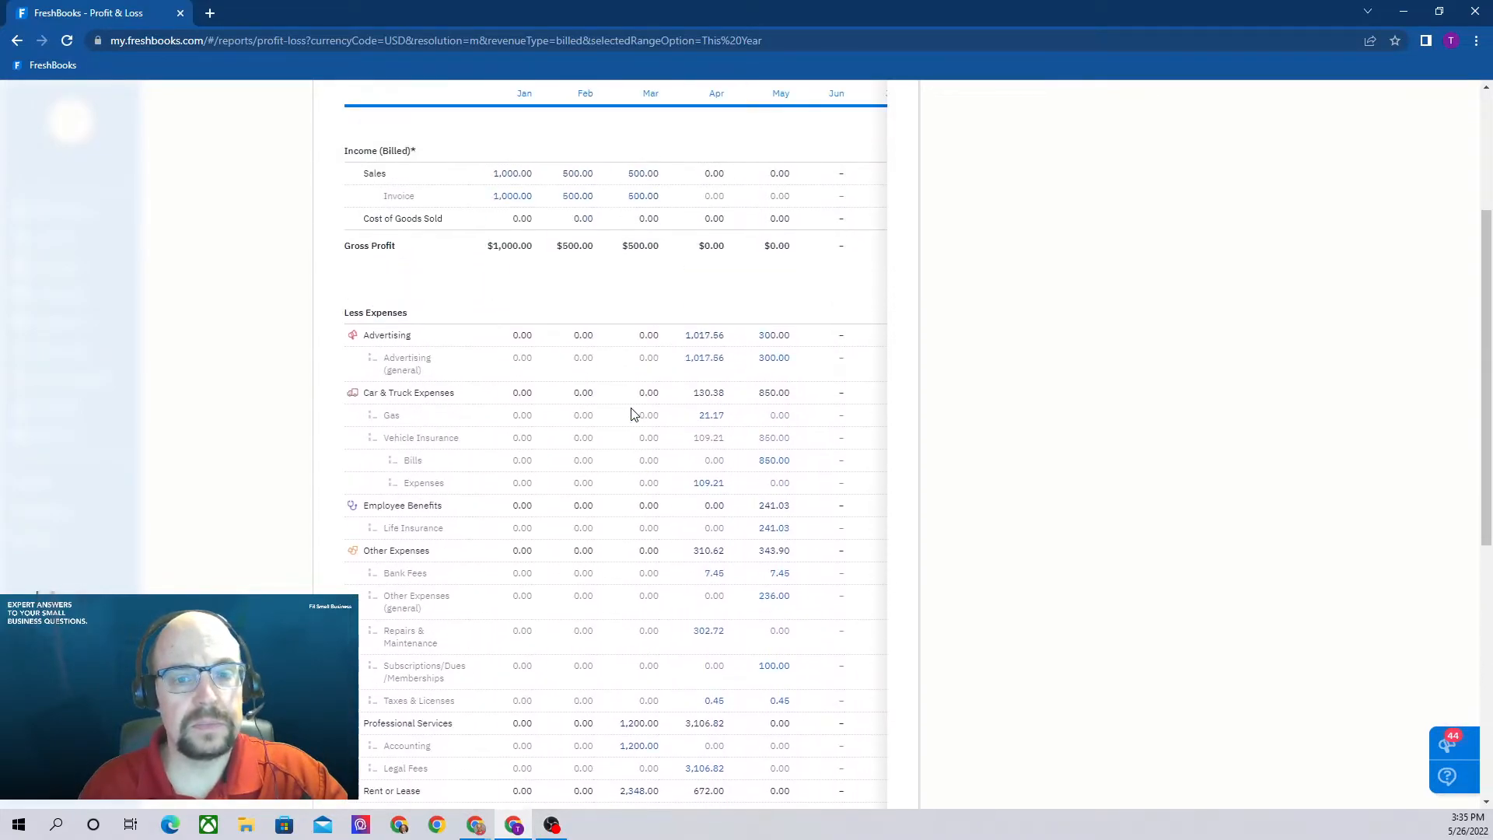
pyautogui.scroll(-3)
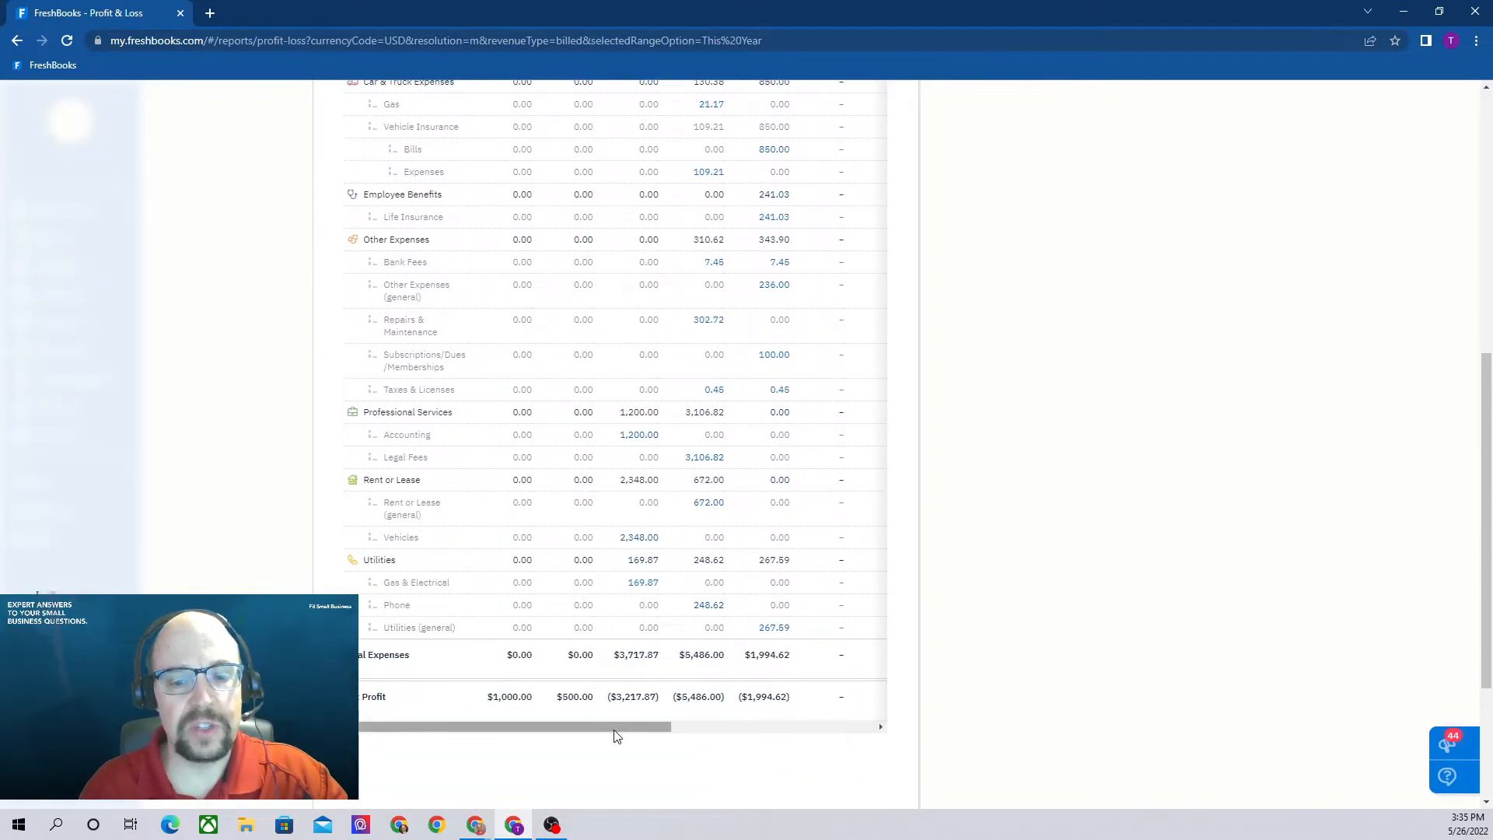
pyautogui.scroll(3)
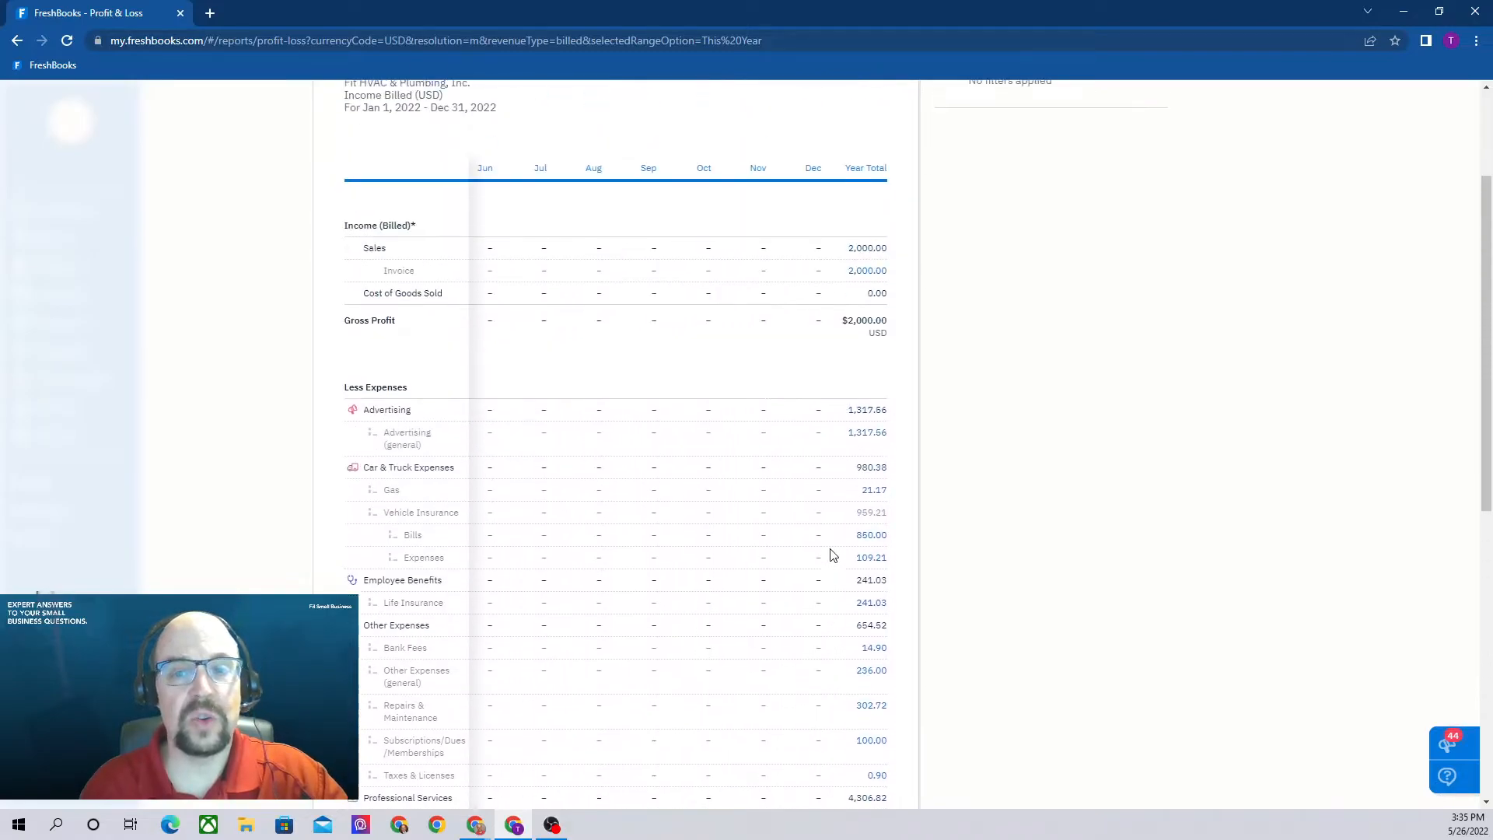
pyautogui.scroll(-3)
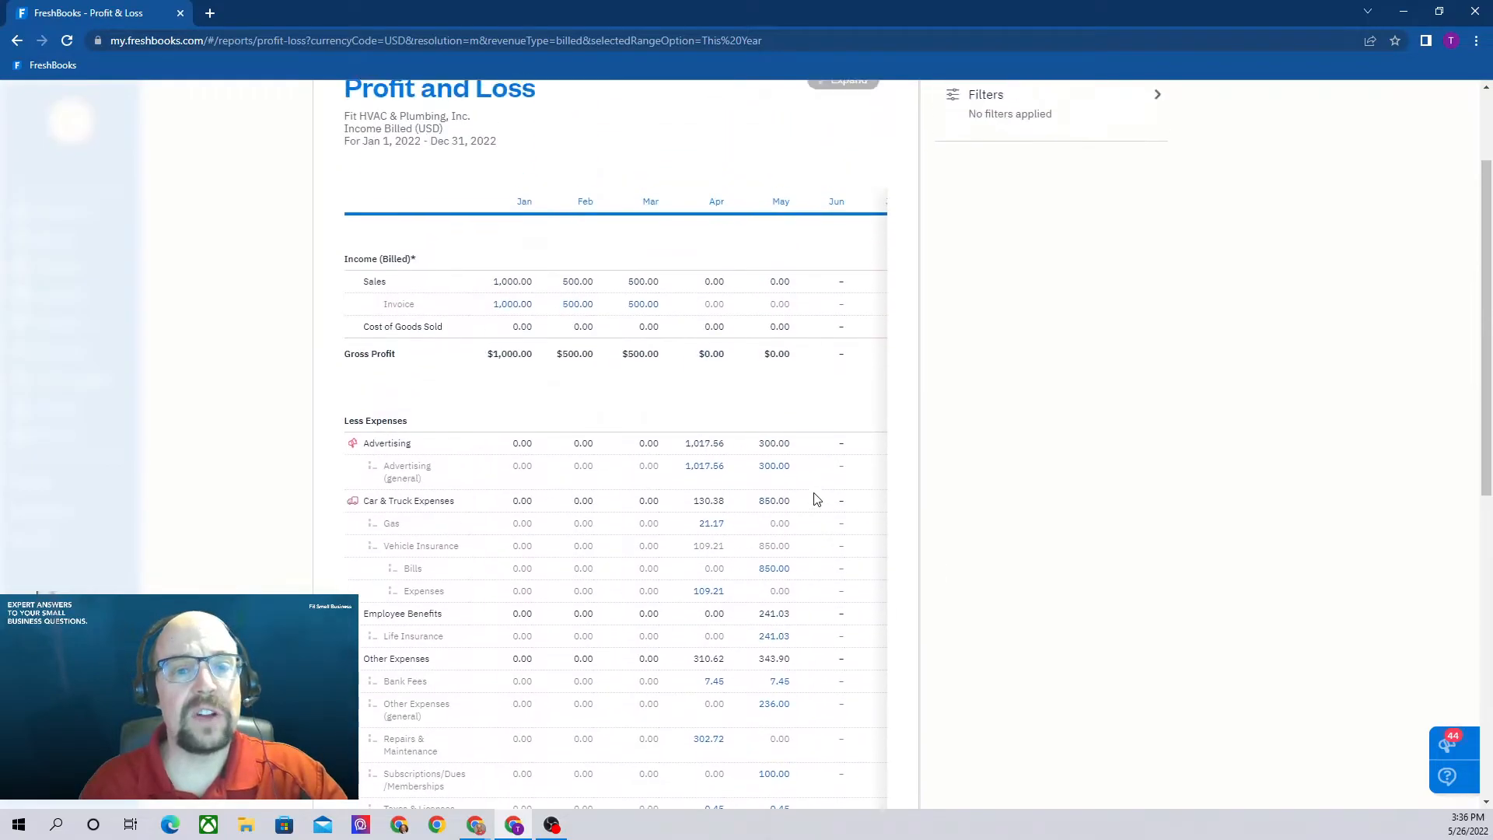
pyautogui.scroll(3)
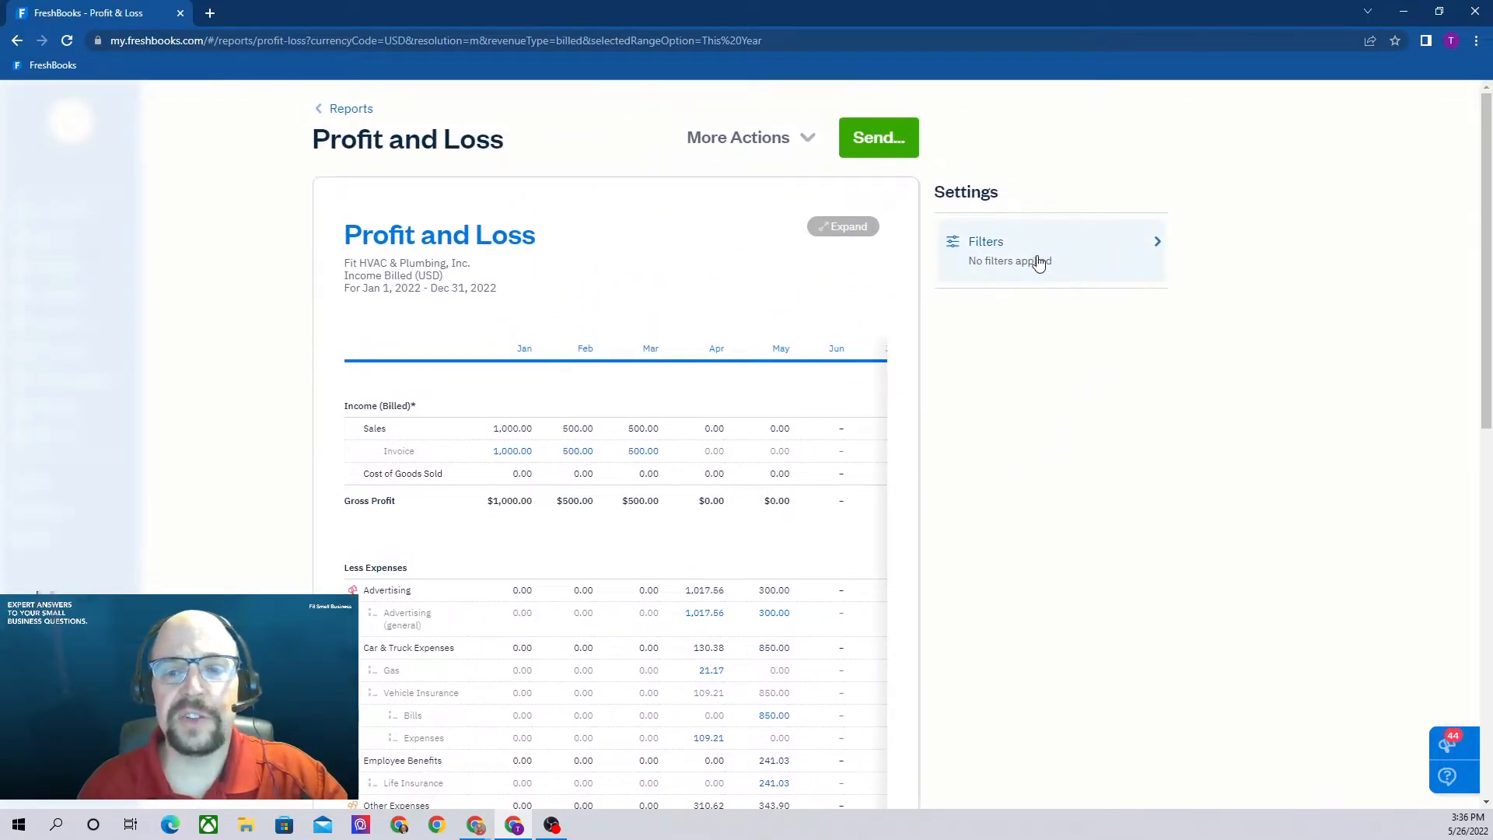
# Step: Filter Profit and Loss to This Quarter, Apr 1 – Jun 30, 2022, with a Quarter Total column
pyautogui.click(1049, 251)
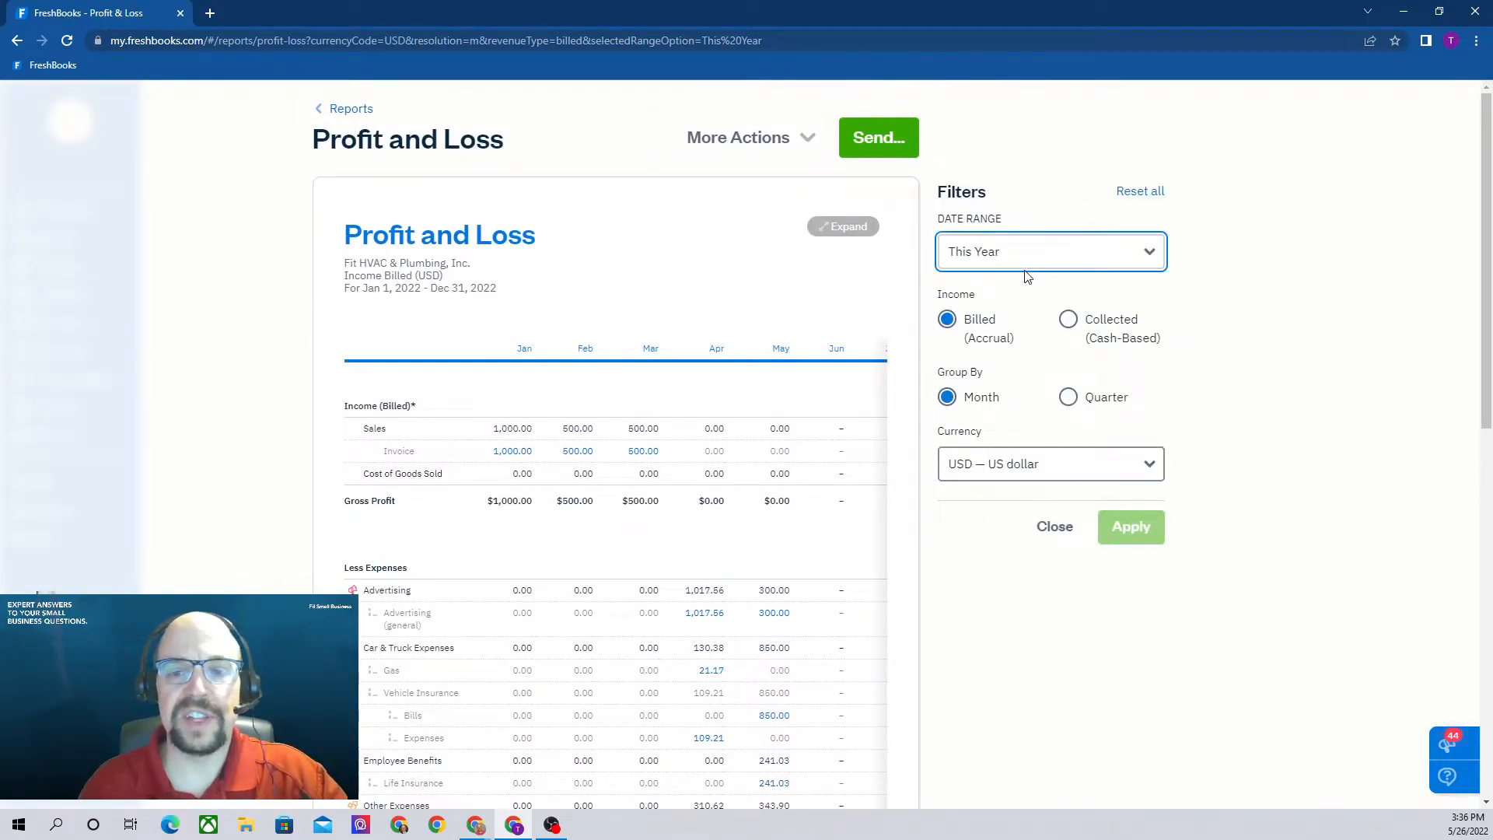
pyautogui.moveTo(1079, 257)
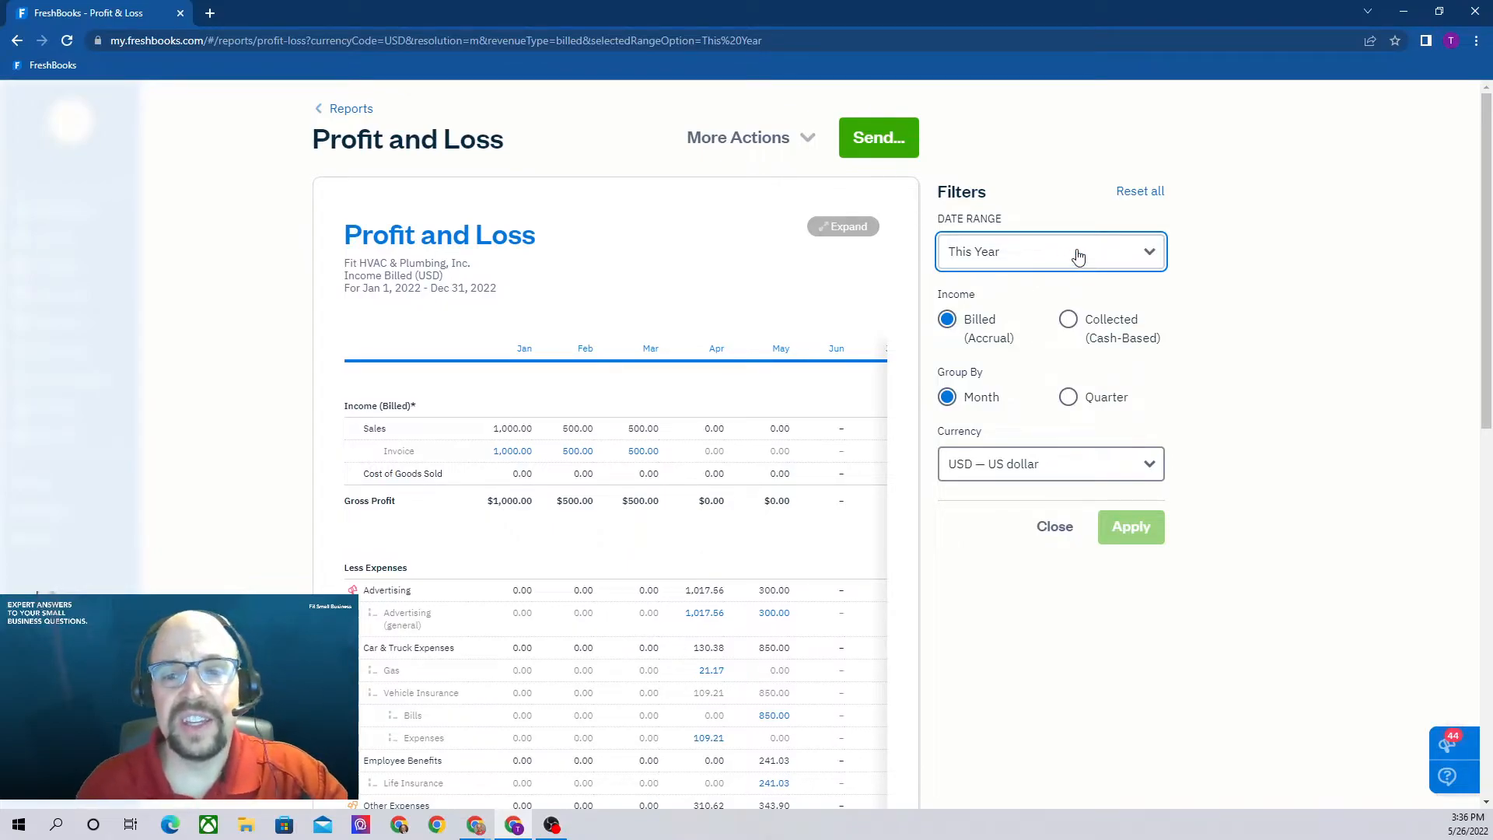
pyautogui.click(1049, 252)
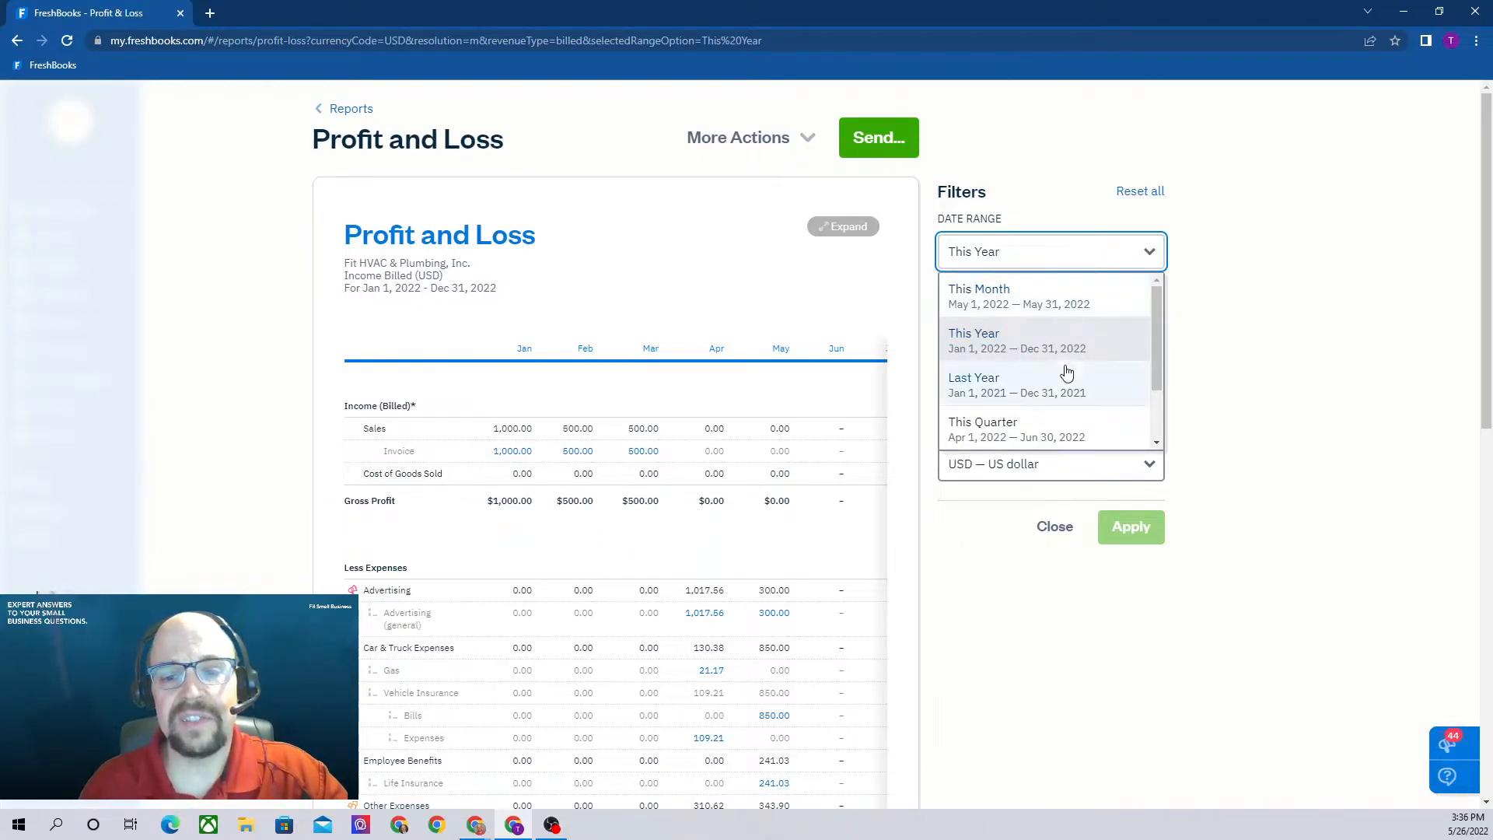
pyautogui.click(981, 429)
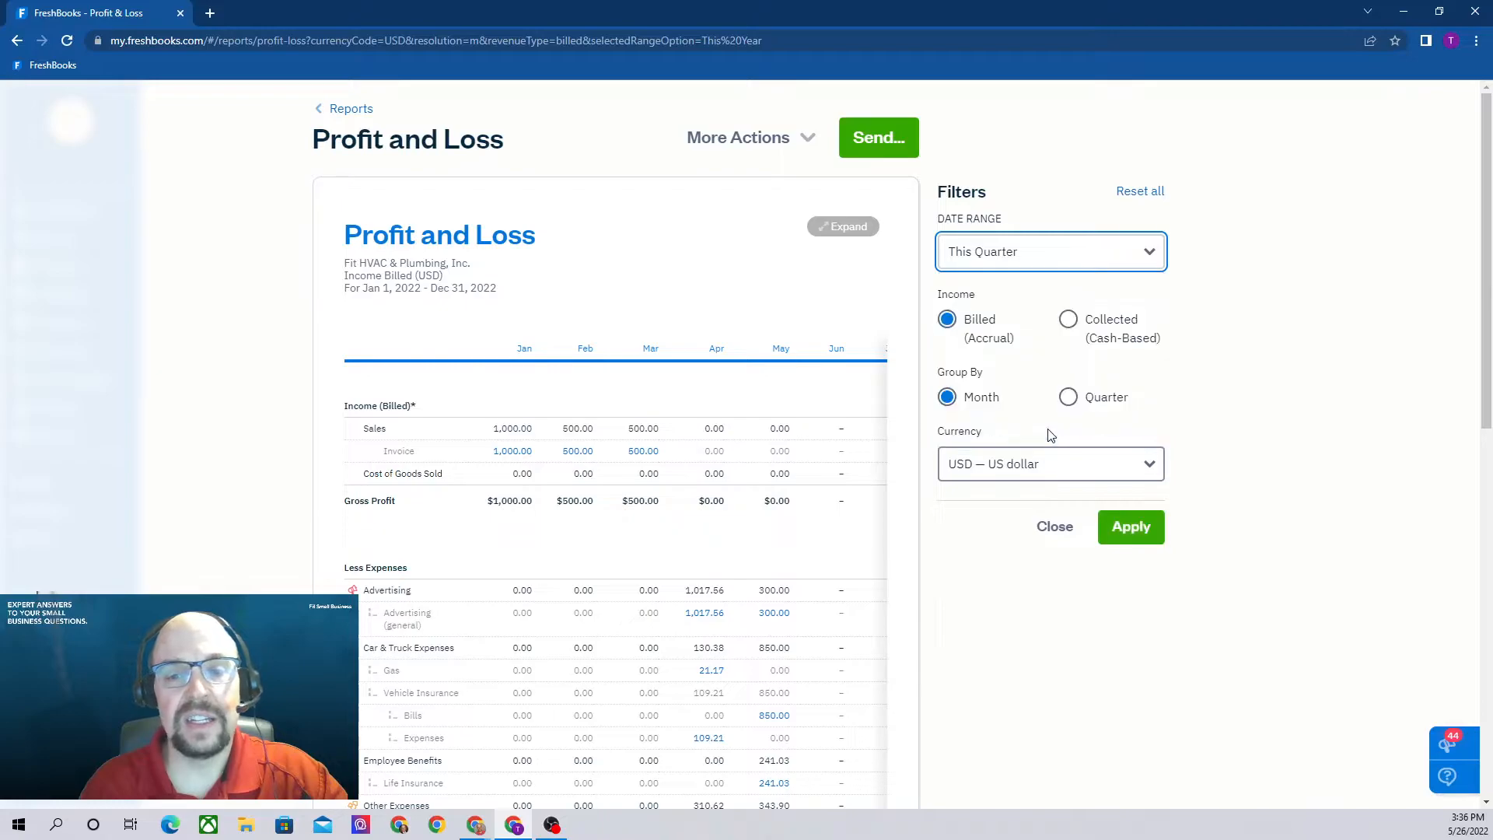
pyautogui.click(1131, 528)
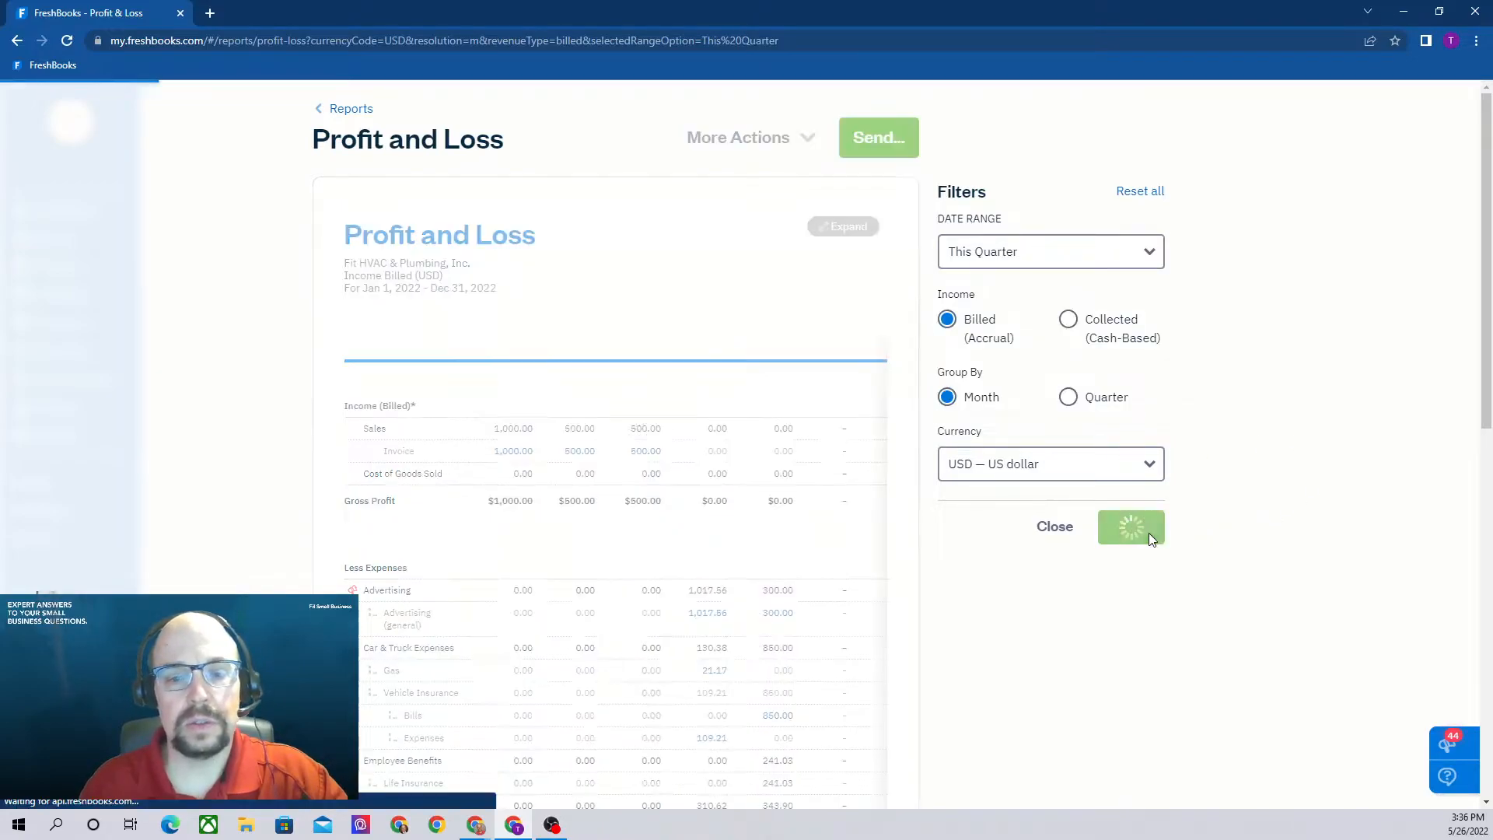
pyautogui.click(1130, 527)
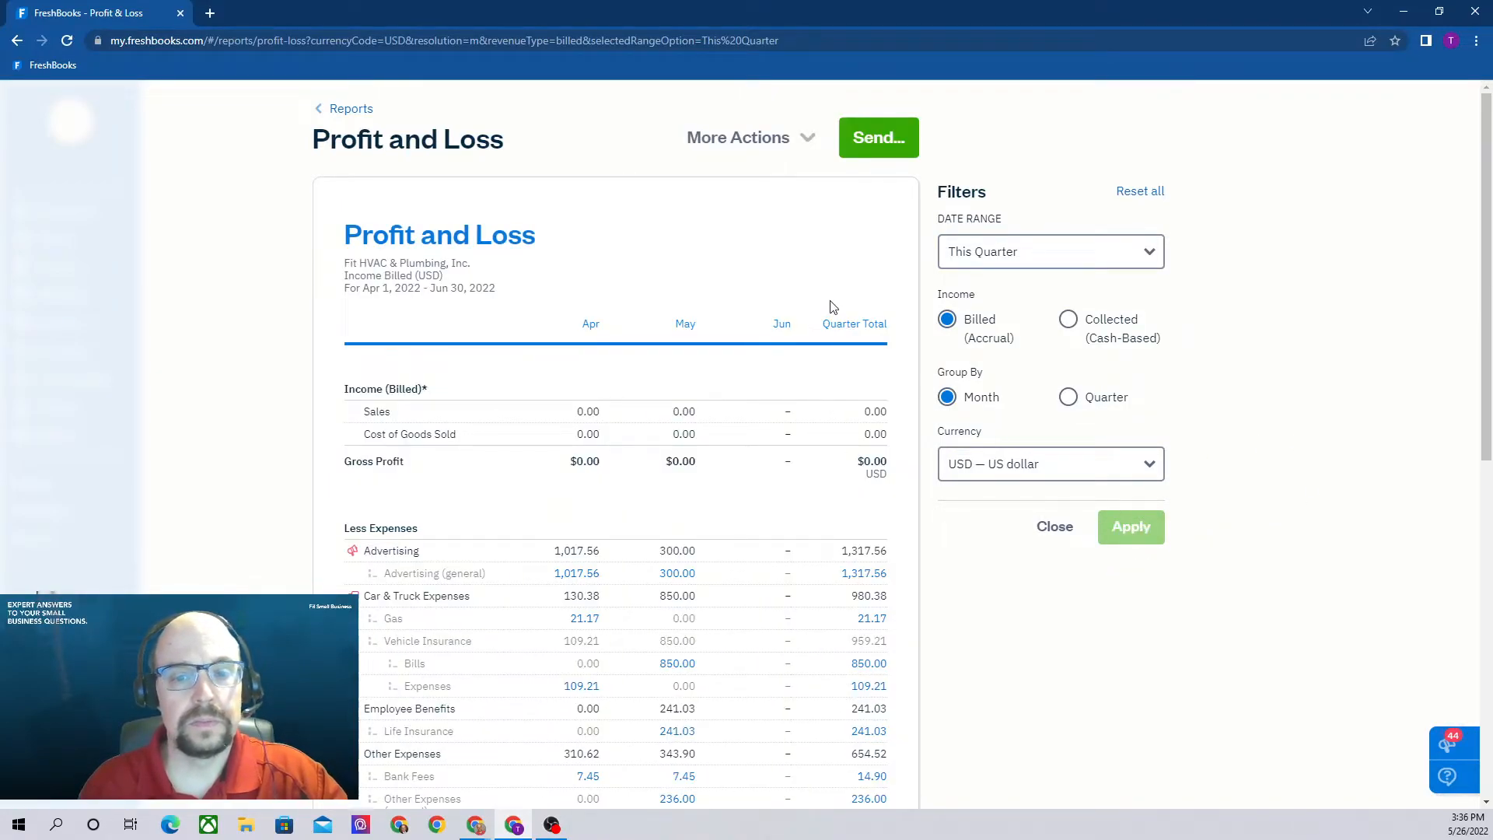
pyautogui.scroll(-3)
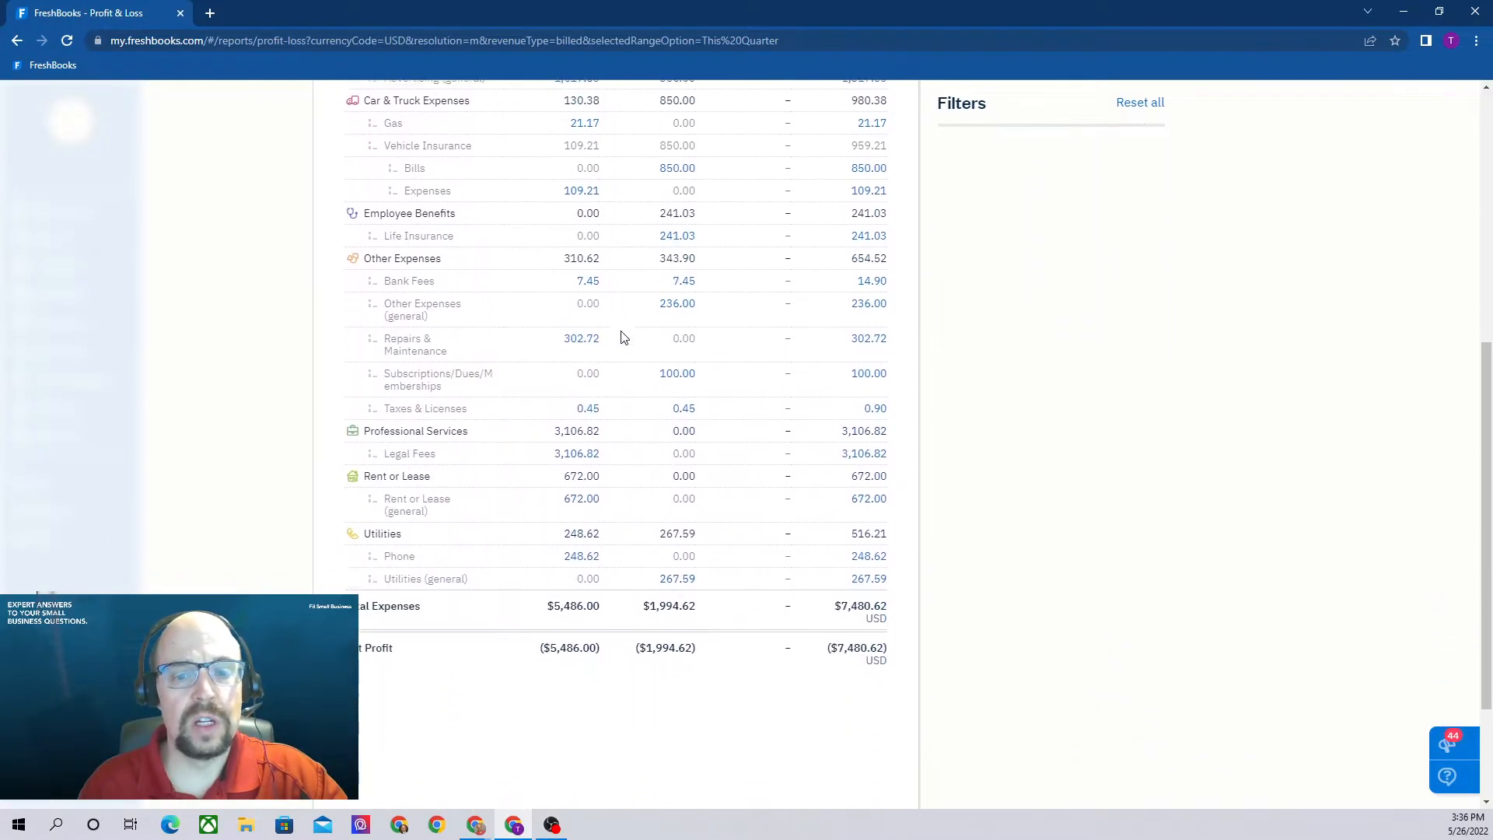
pyautogui.click(1049, 251)
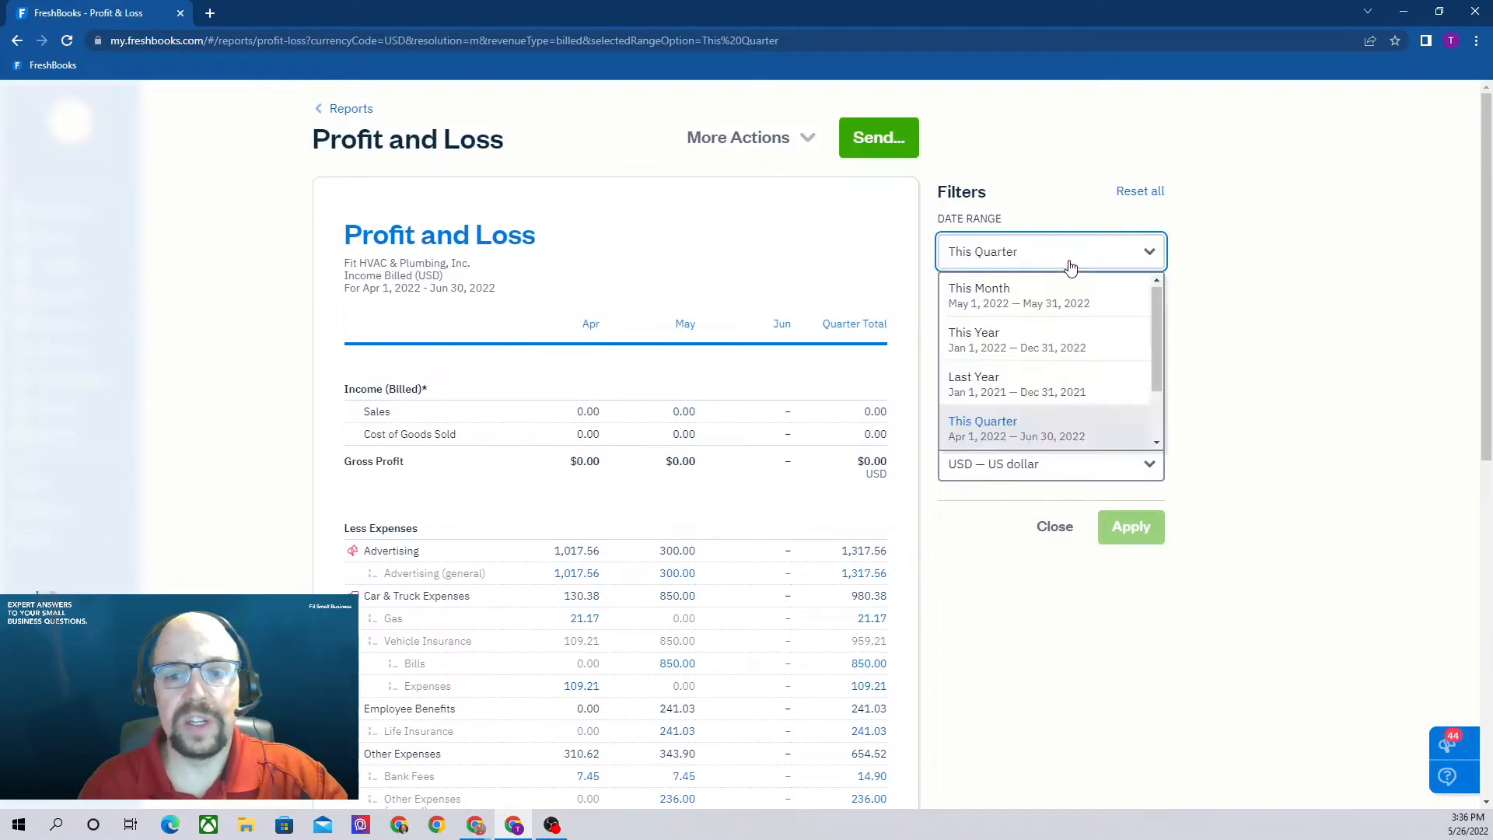
pyautogui.moveTo(1000, 340)
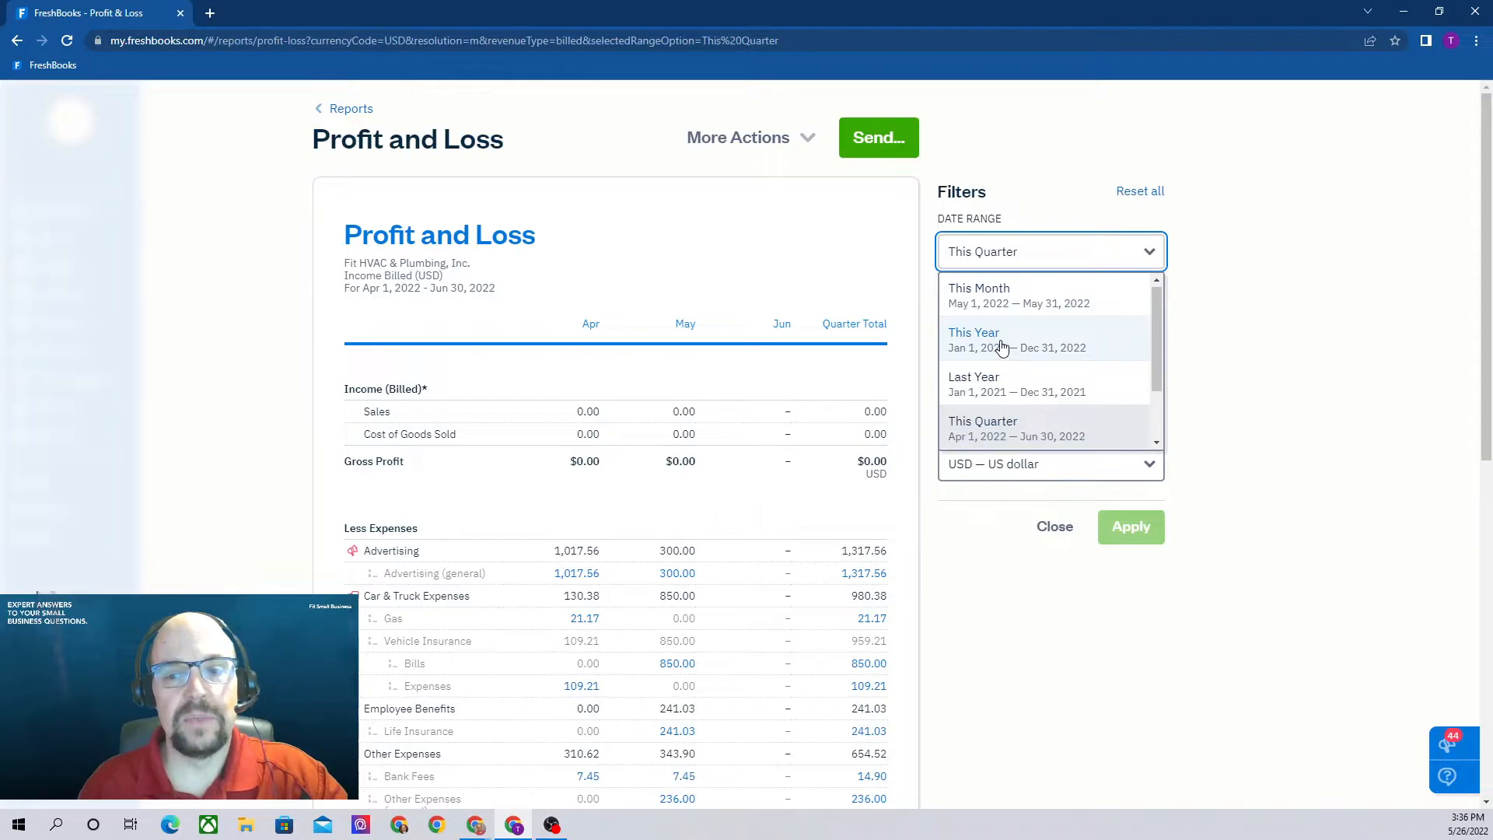
pyautogui.click(973, 337)
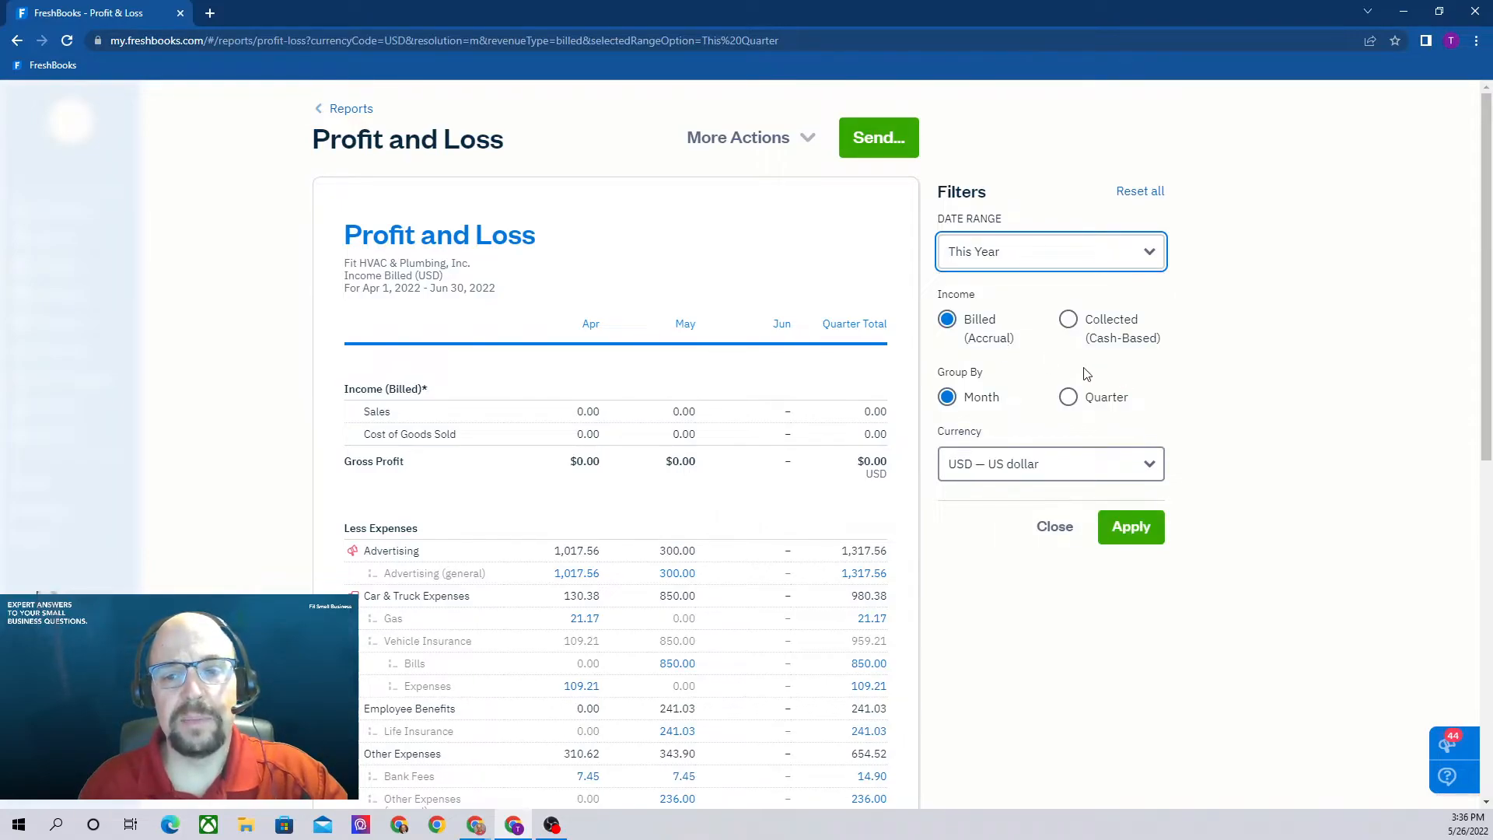
pyautogui.moveTo(1073, 411)
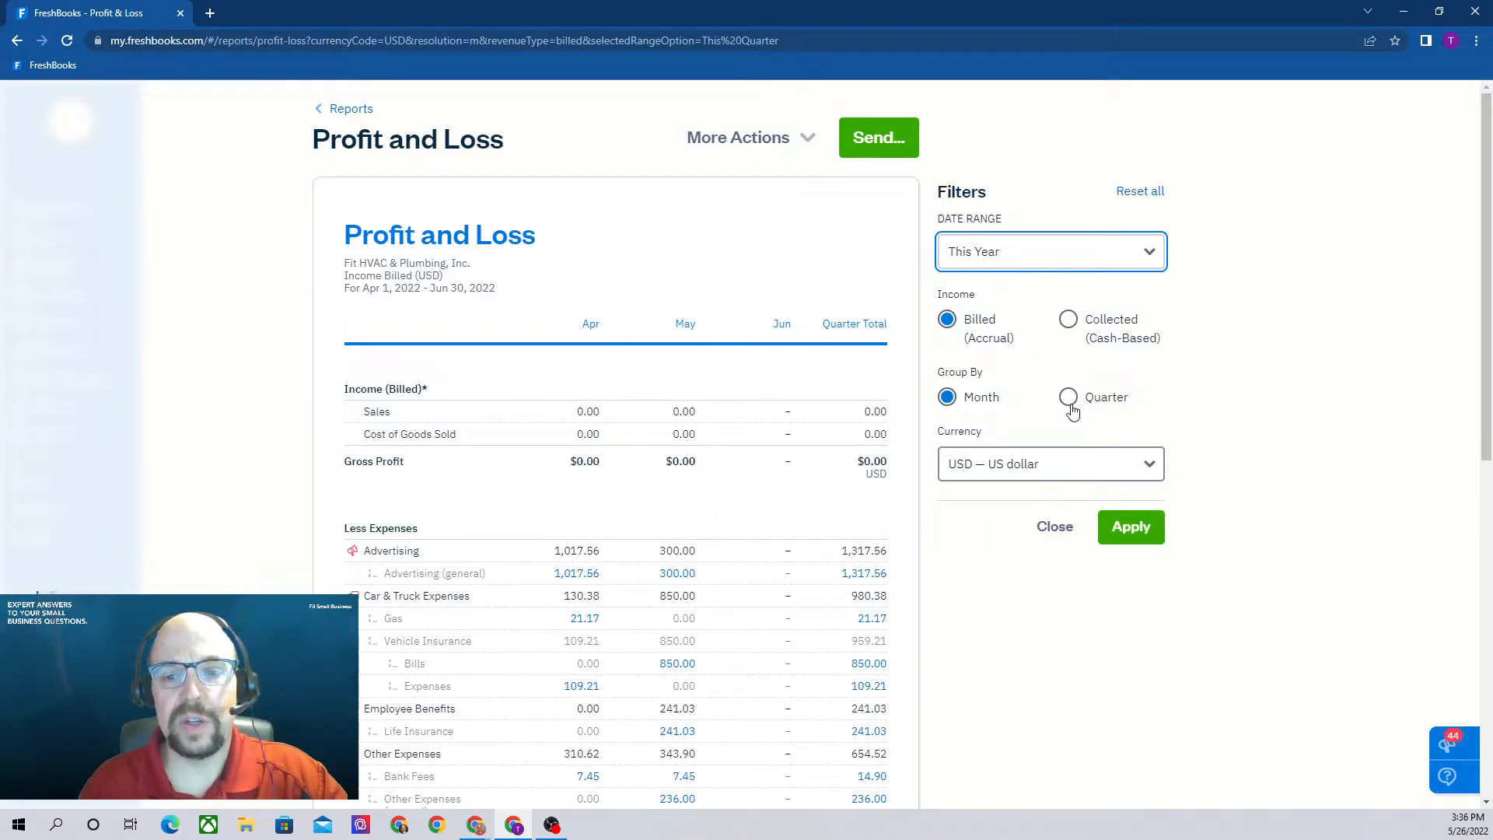
pyautogui.click(1068, 397)
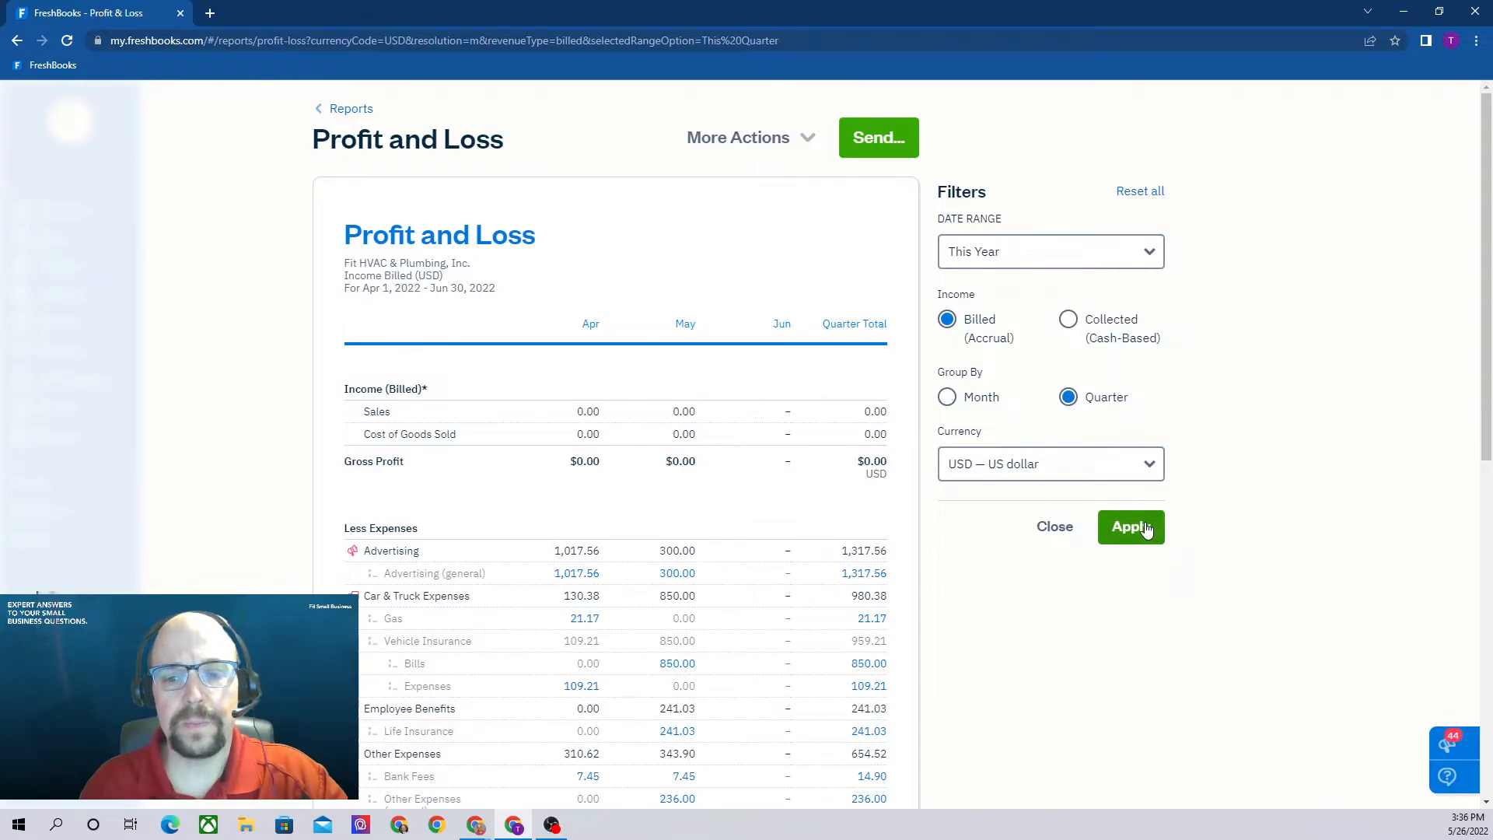
pyautogui.click(1131, 527)
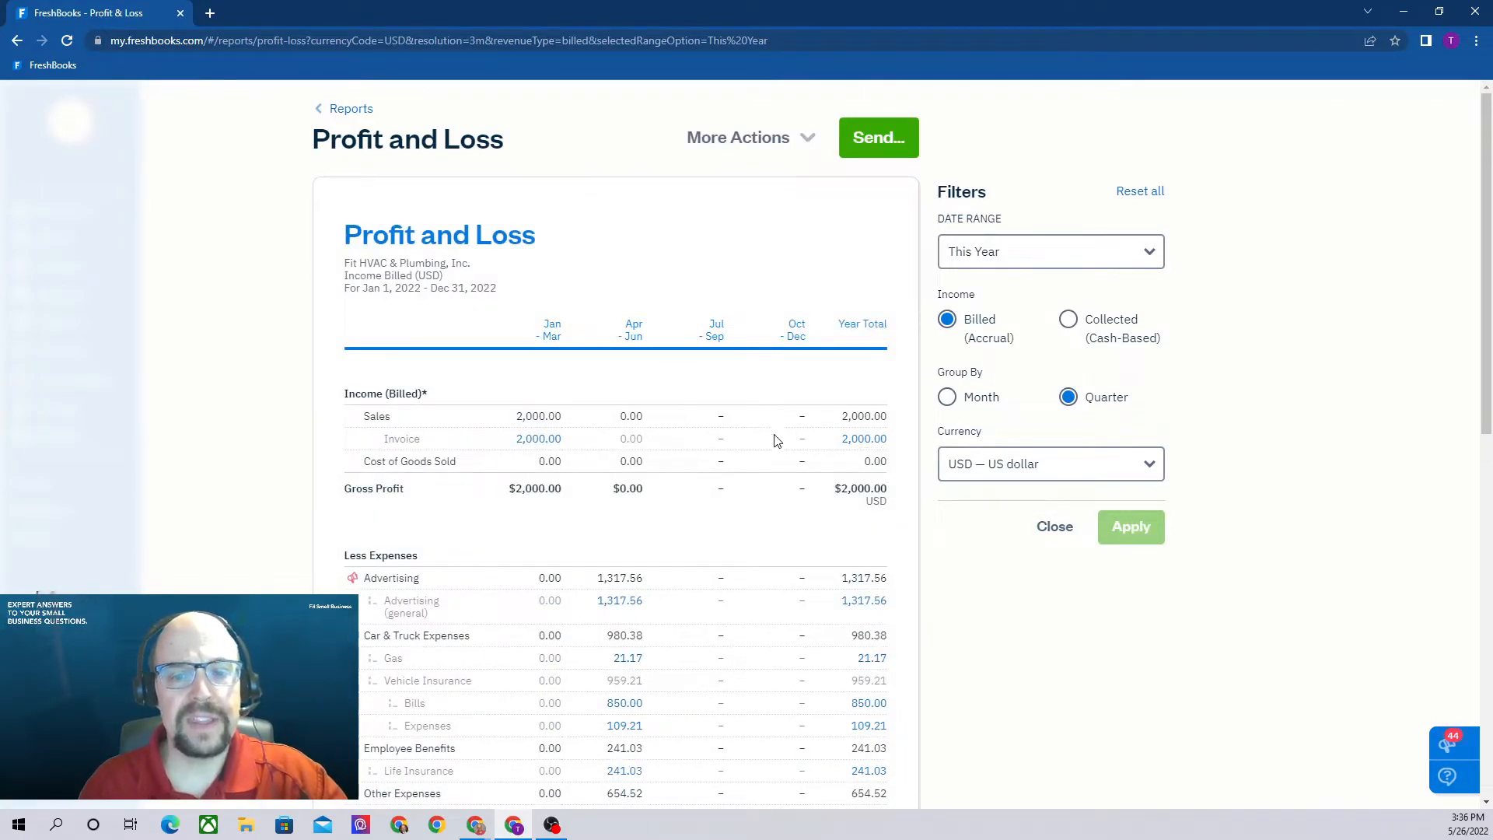
pyautogui.scroll(-3)
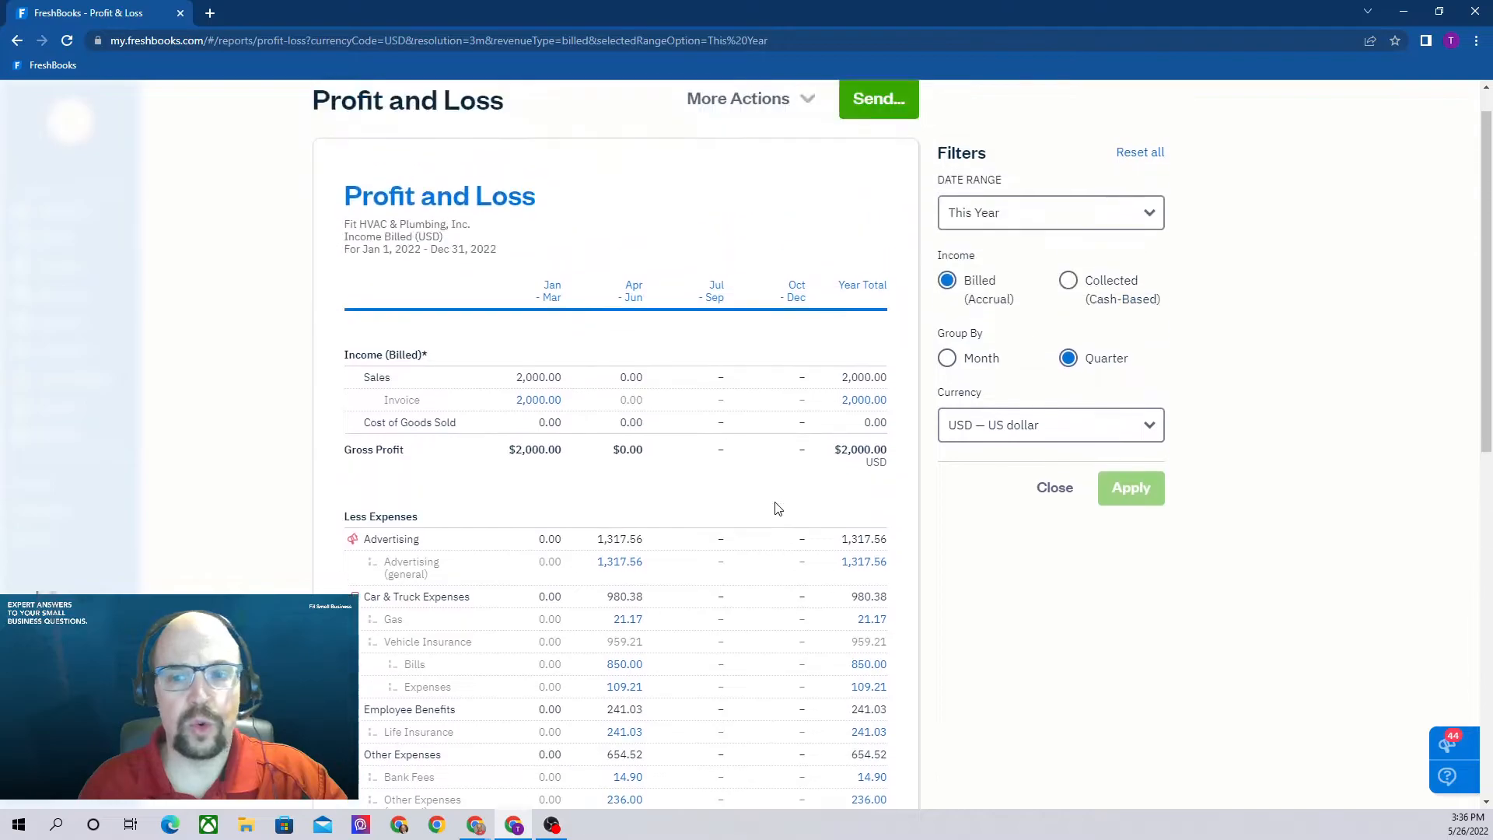
pyautogui.scroll(3)
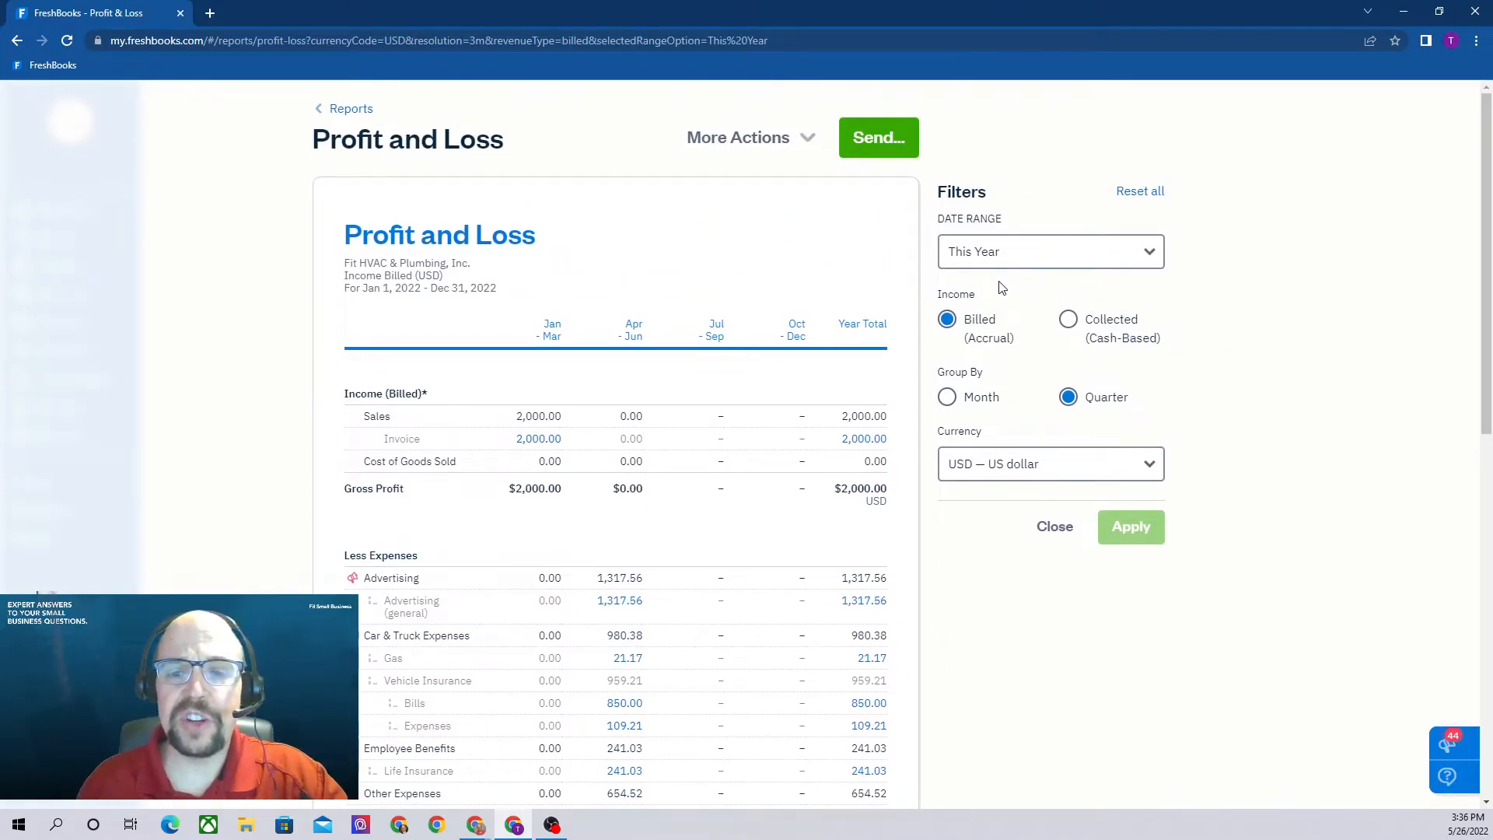
pyautogui.moveTo(938, 283)
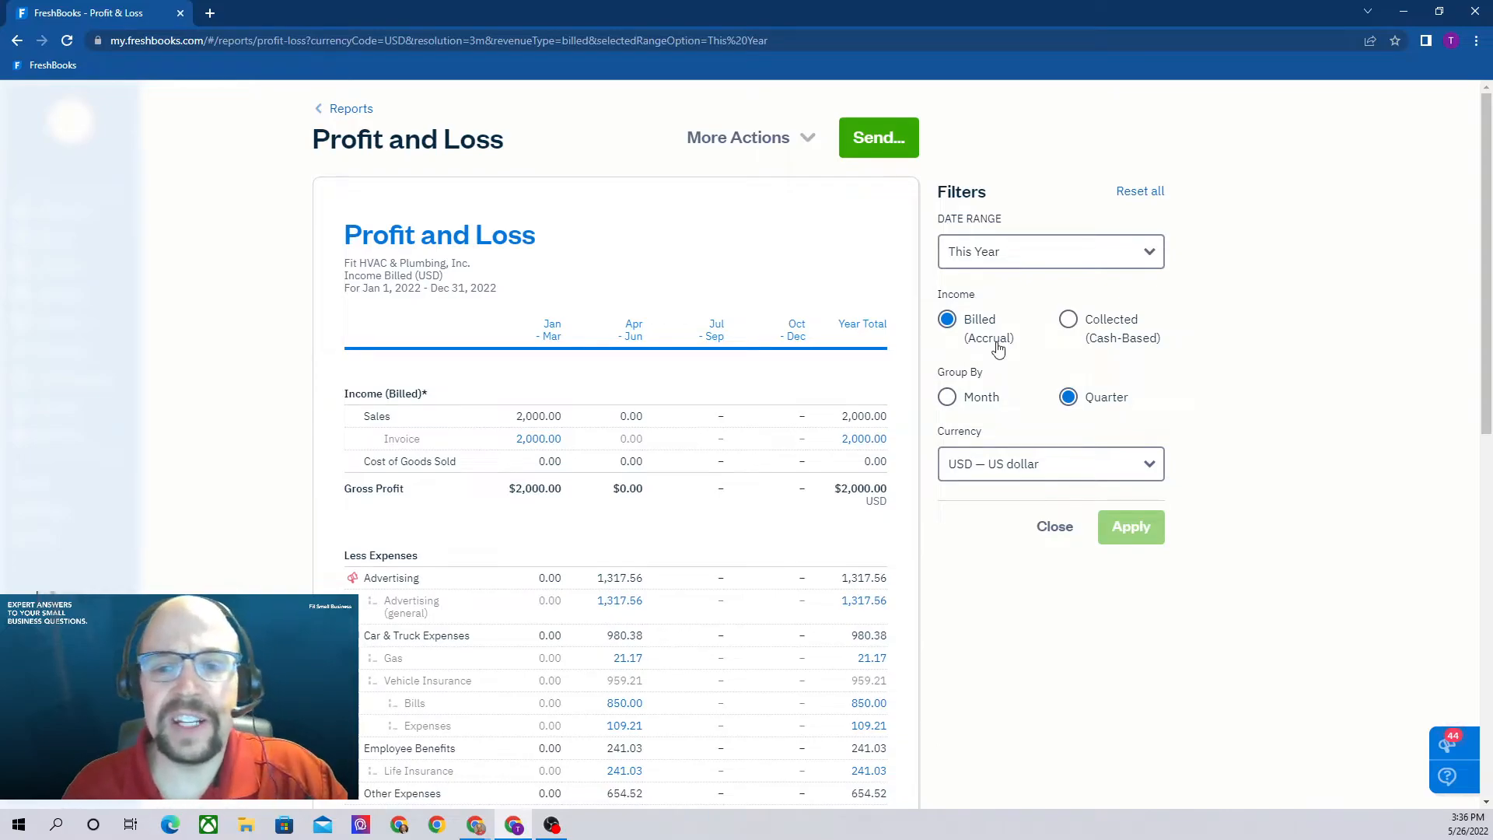
pyautogui.moveTo(1022, 355)
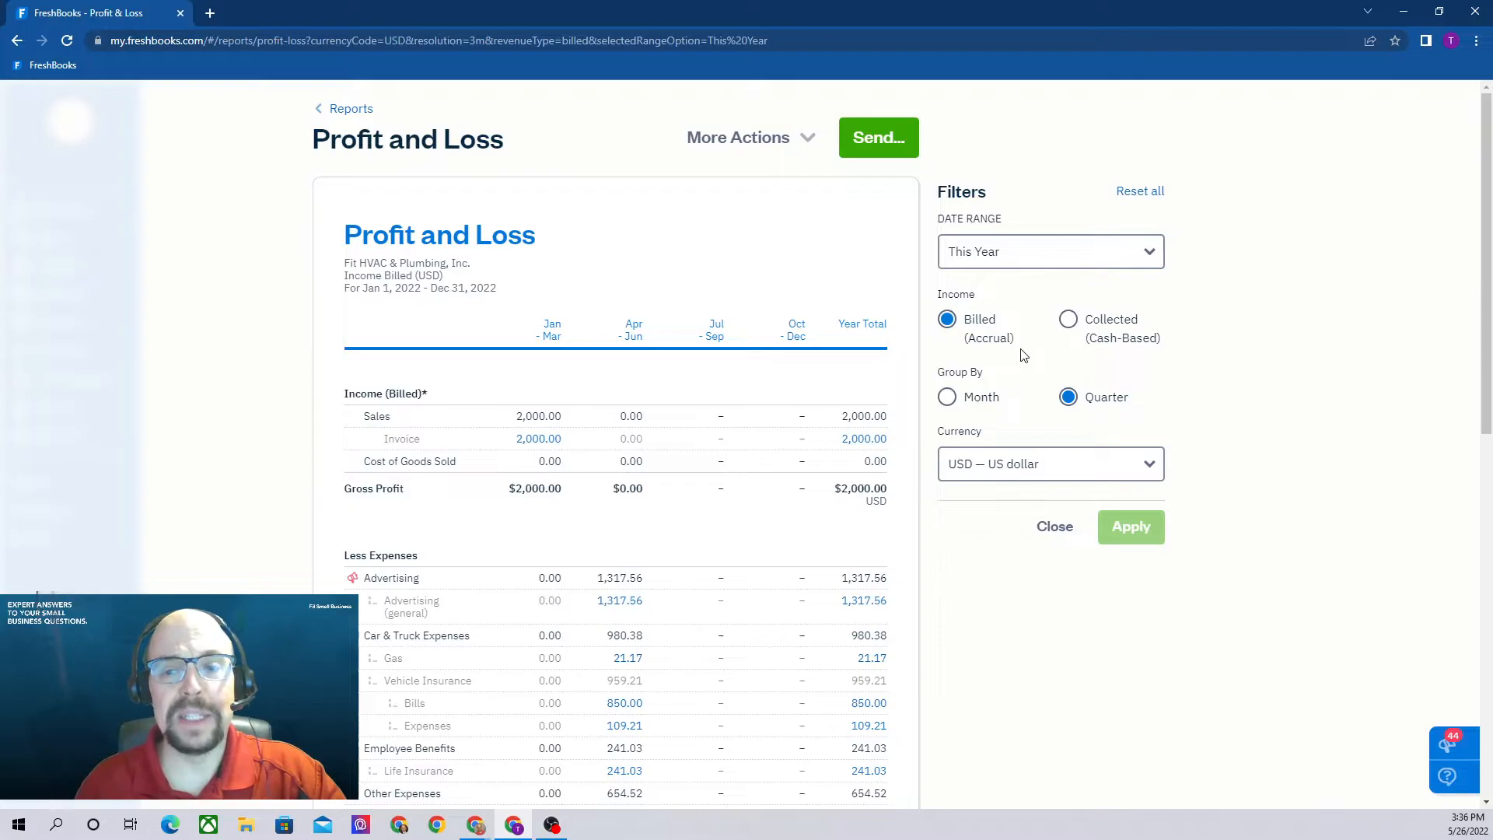
pyautogui.moveTo(1147, 353)
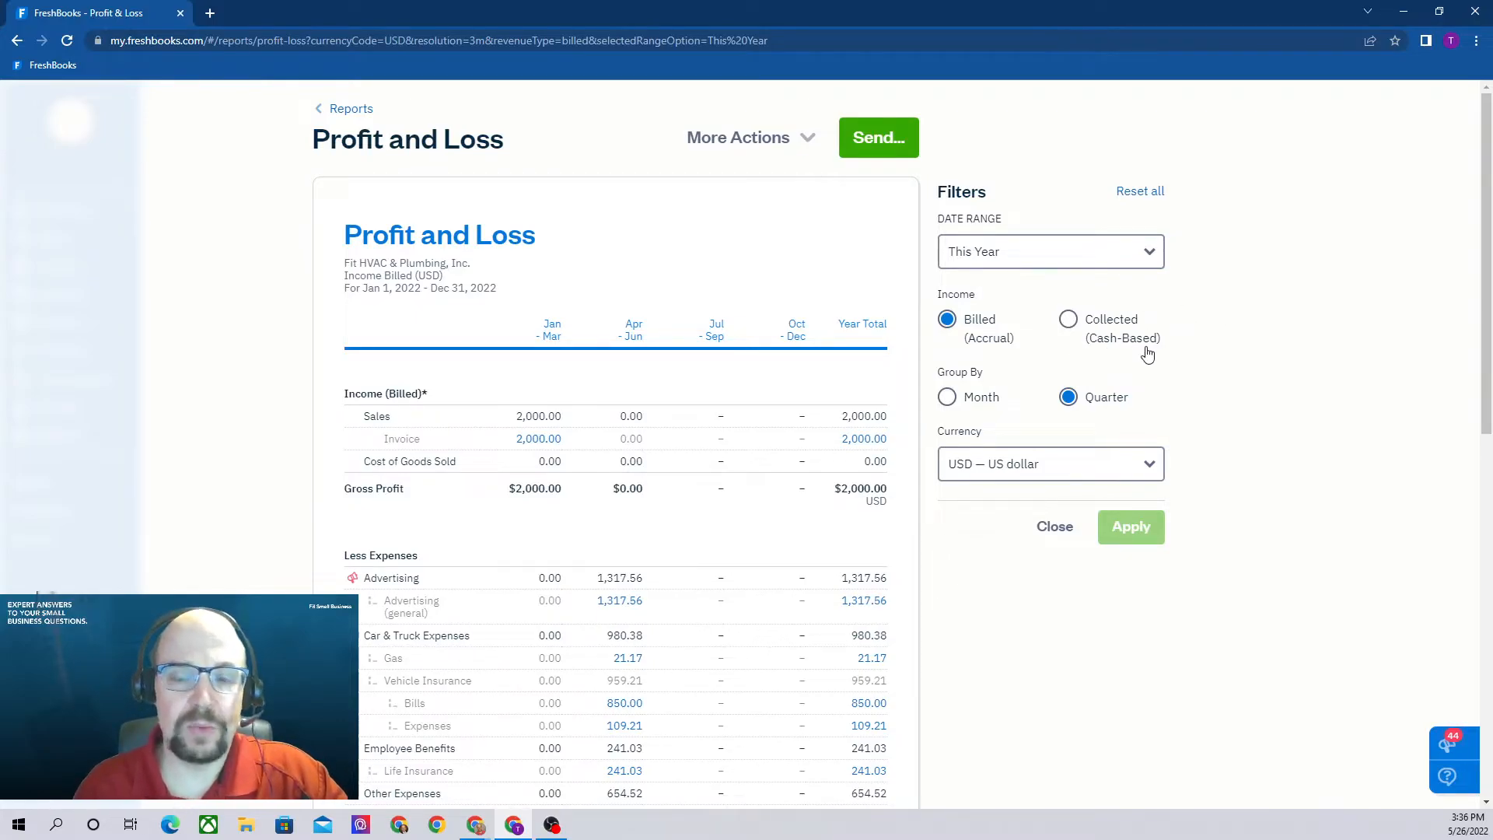
pyautogui.moveTo(1148, 354)
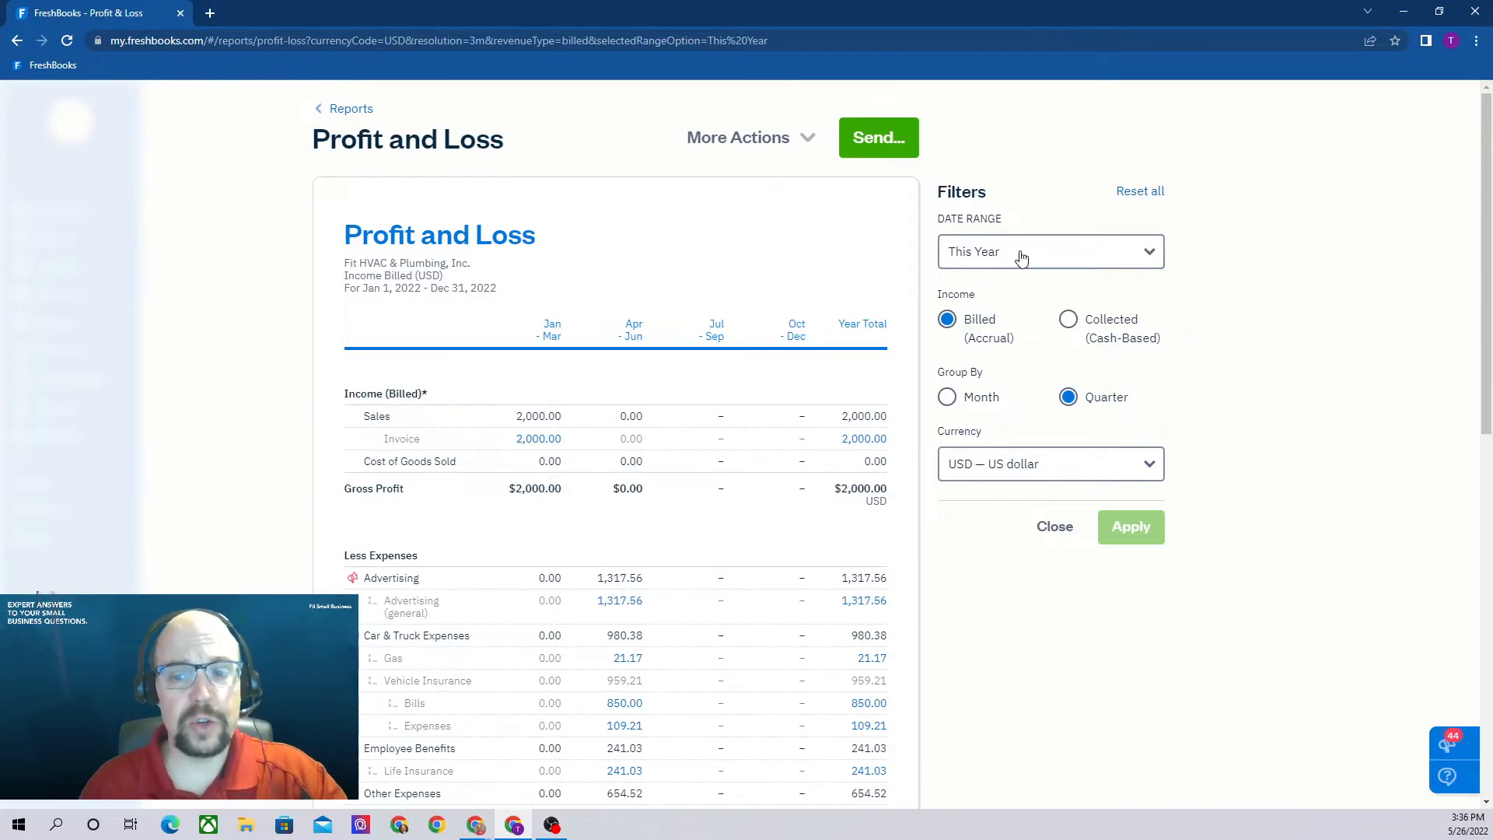
pyautogui.moveTo(998, 350)
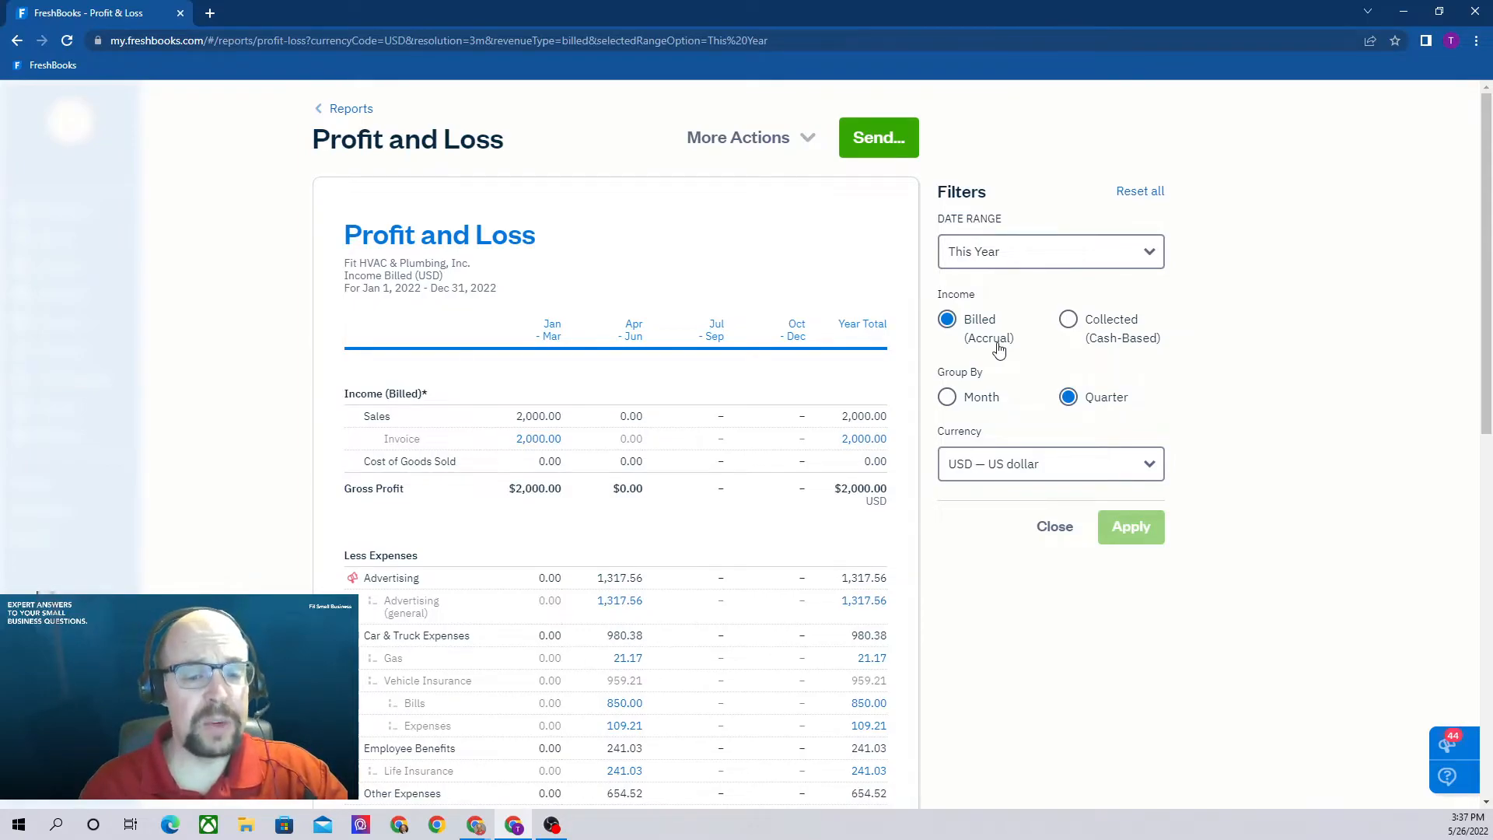
pyautogui.moveTo(1129, 347)
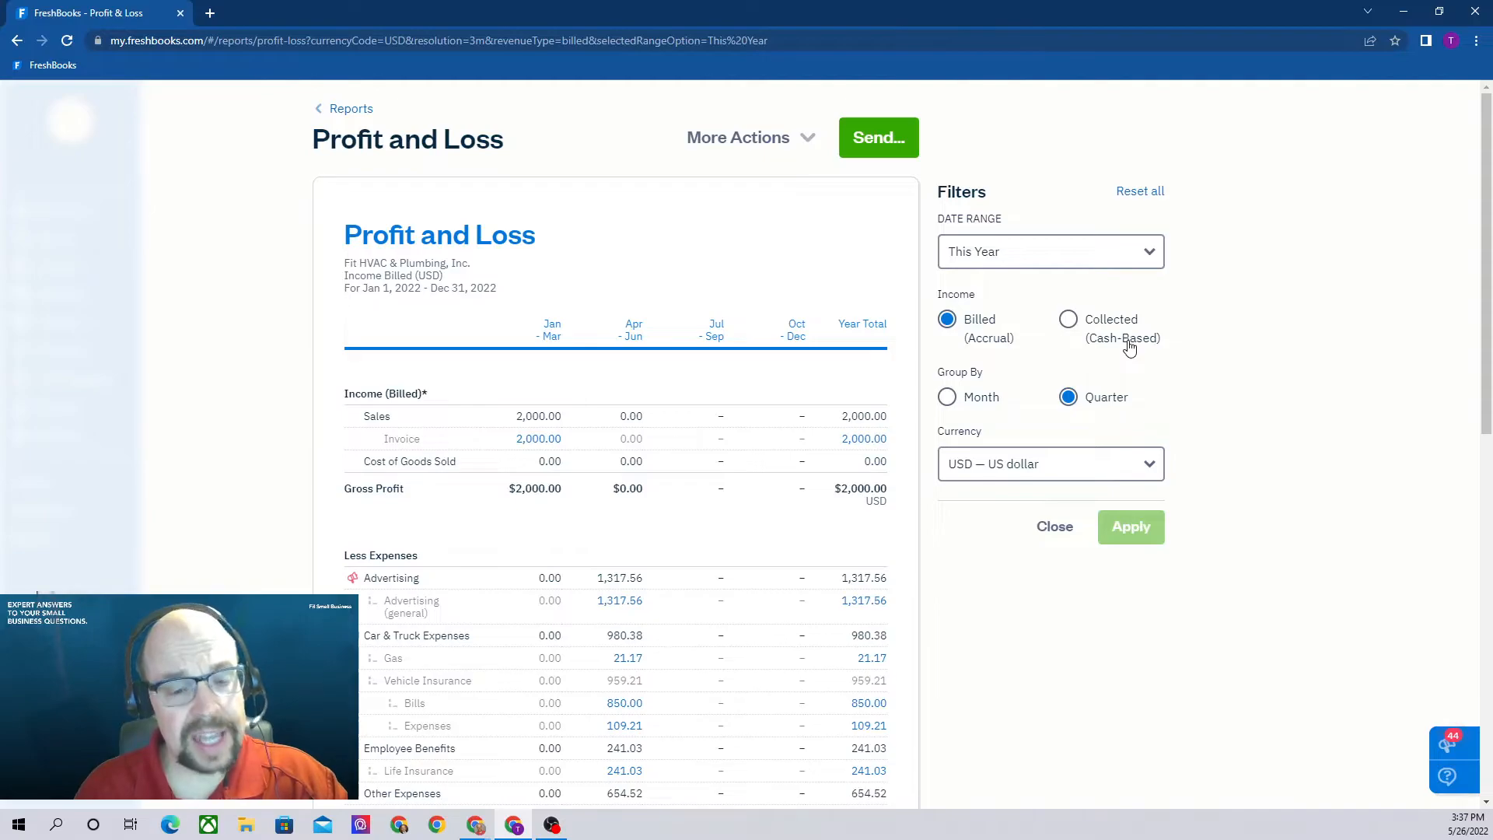
pyautogui.moveTo(888, 354)
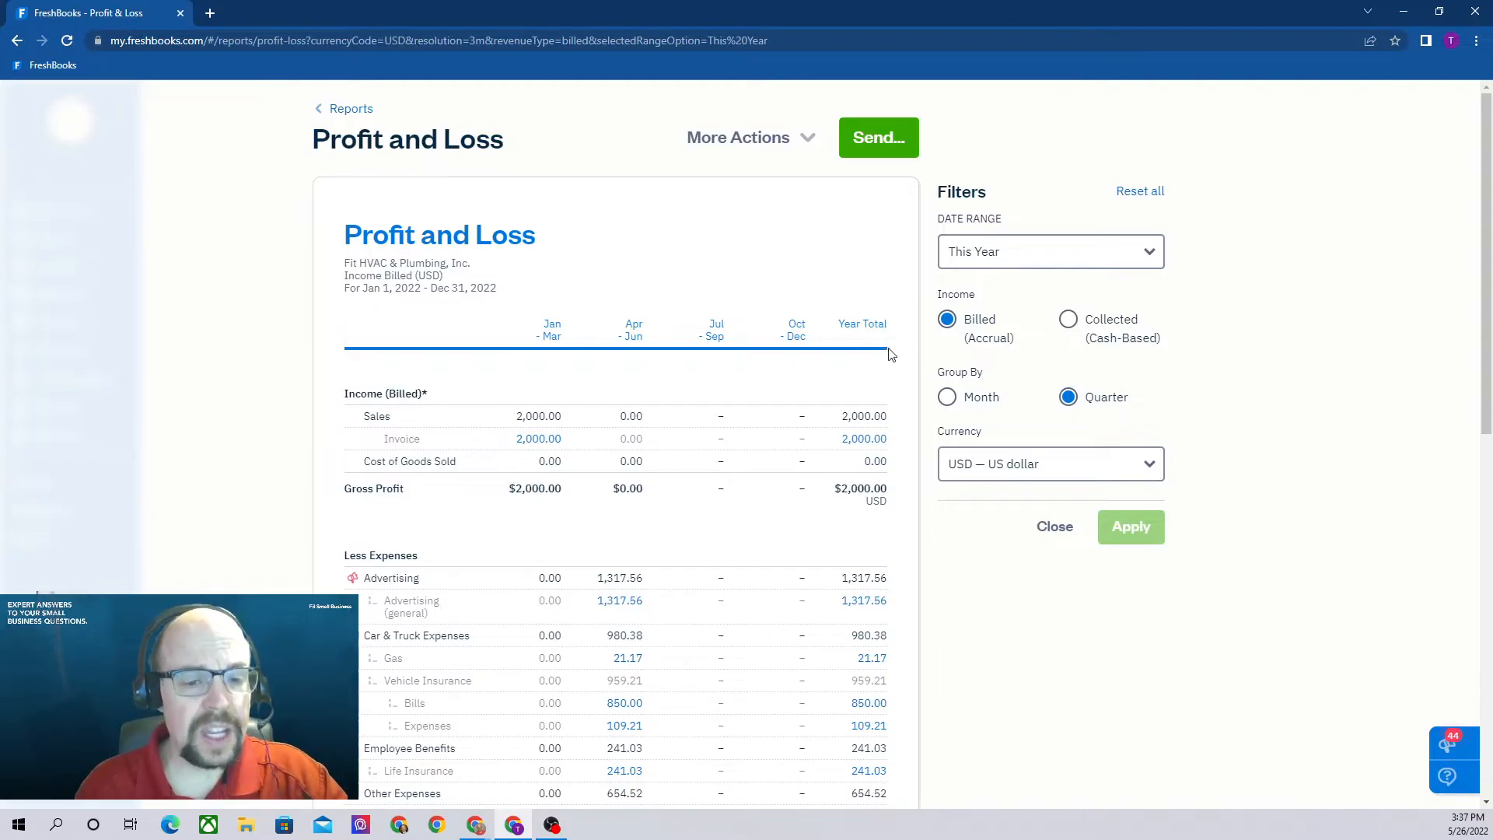
pyautogui.moveTo(1238, 541)
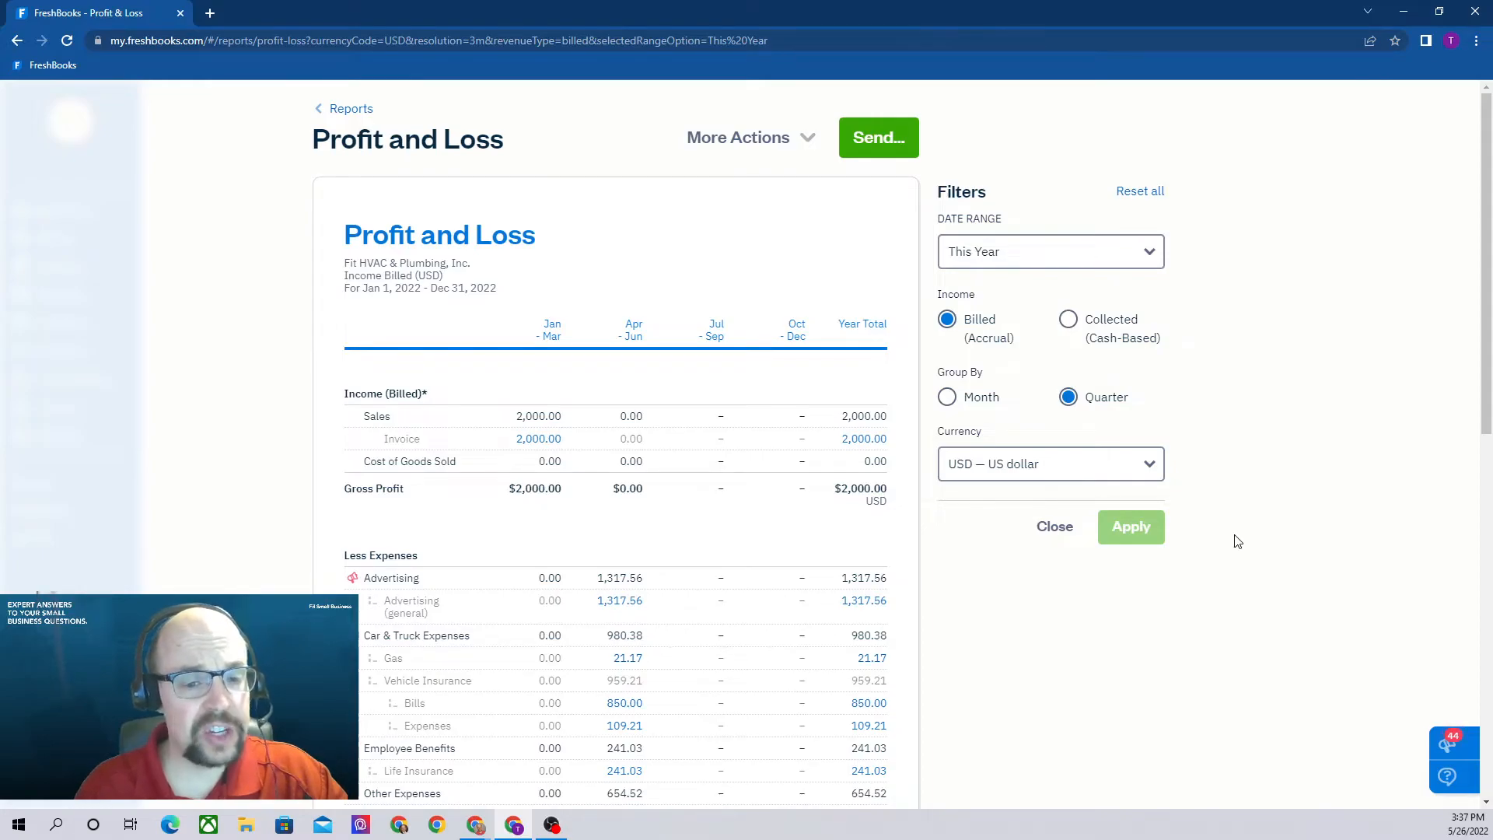
pyautogui.moveTo(1244, 561)
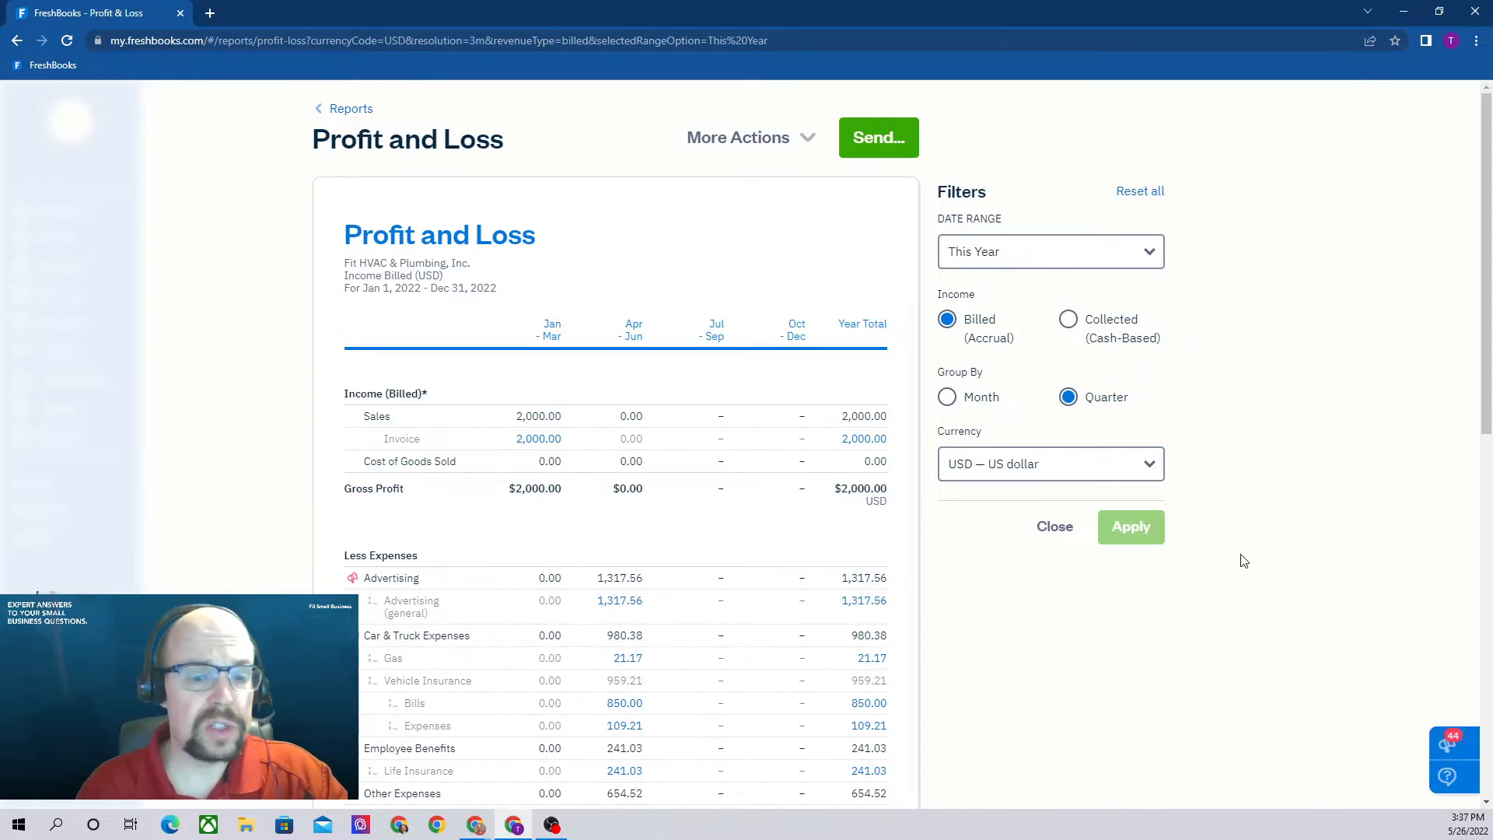
pyautogui.moveTo(1122, 319)
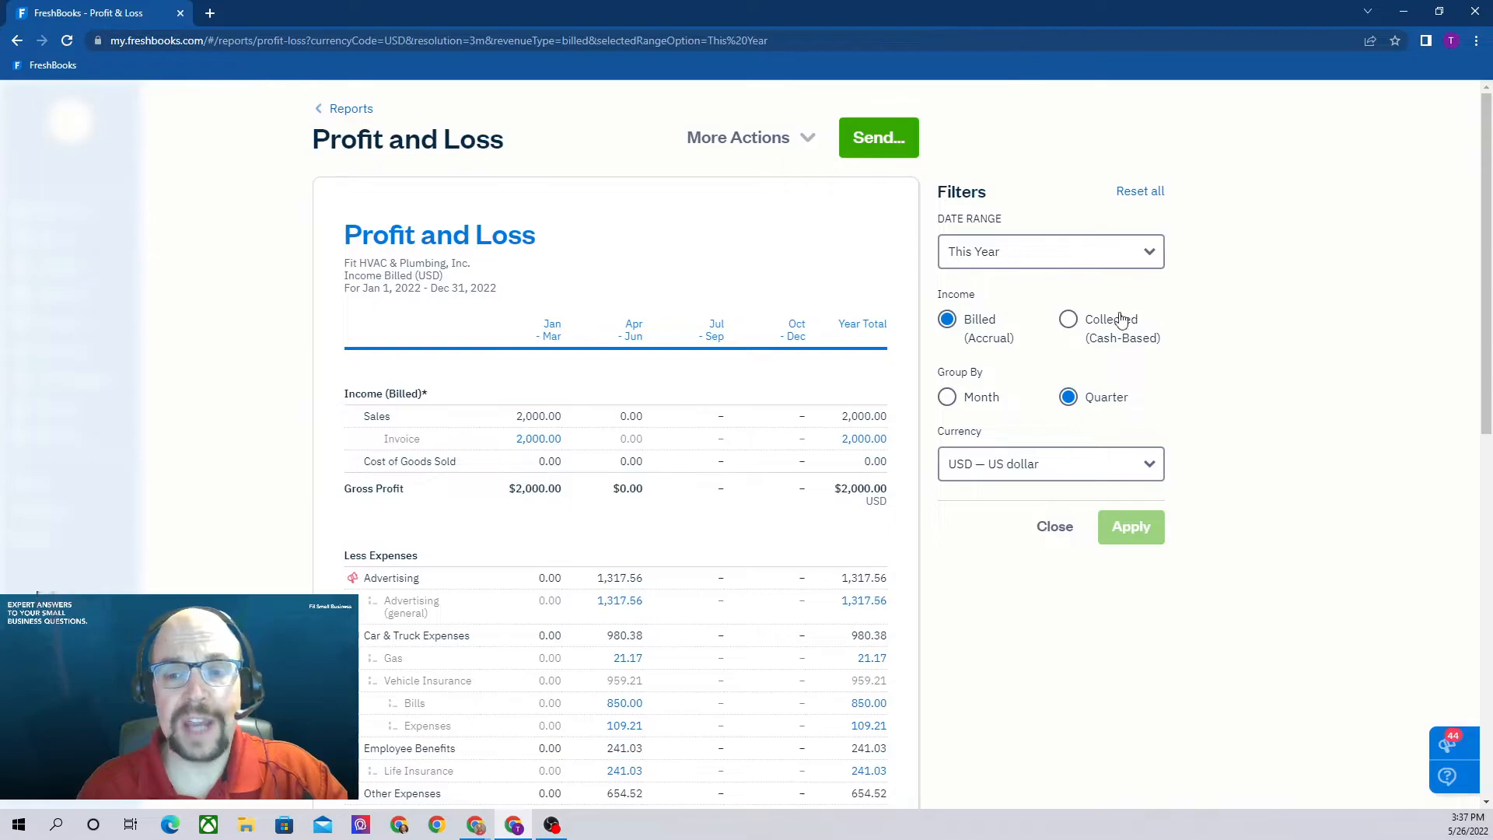
# Step: Switch the Profit and Loss income filter to Collected (Cash-Based)
pyautogui.click(1067, 317)
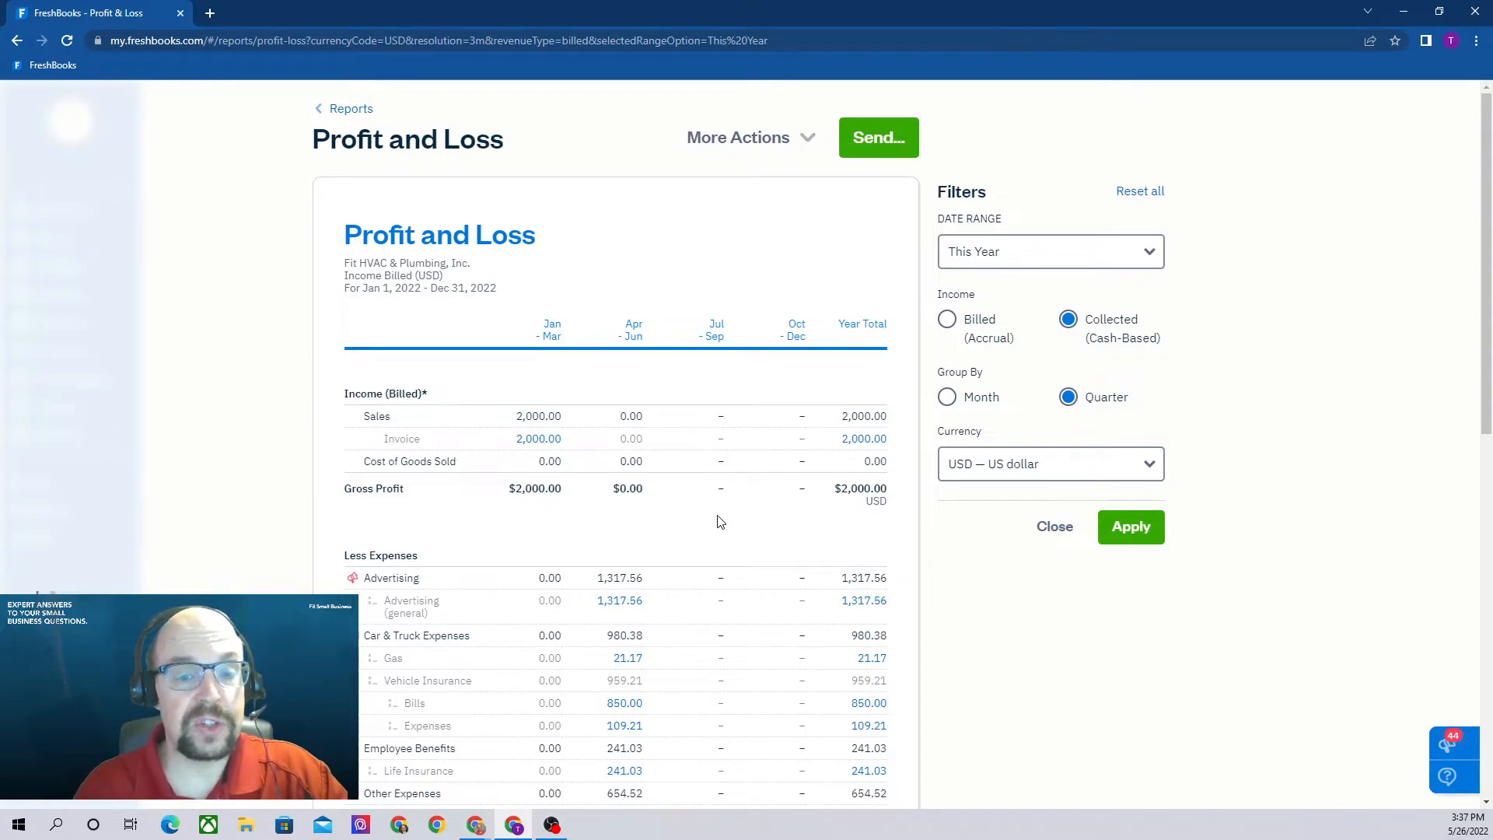
pyautogui.scroll(-3)
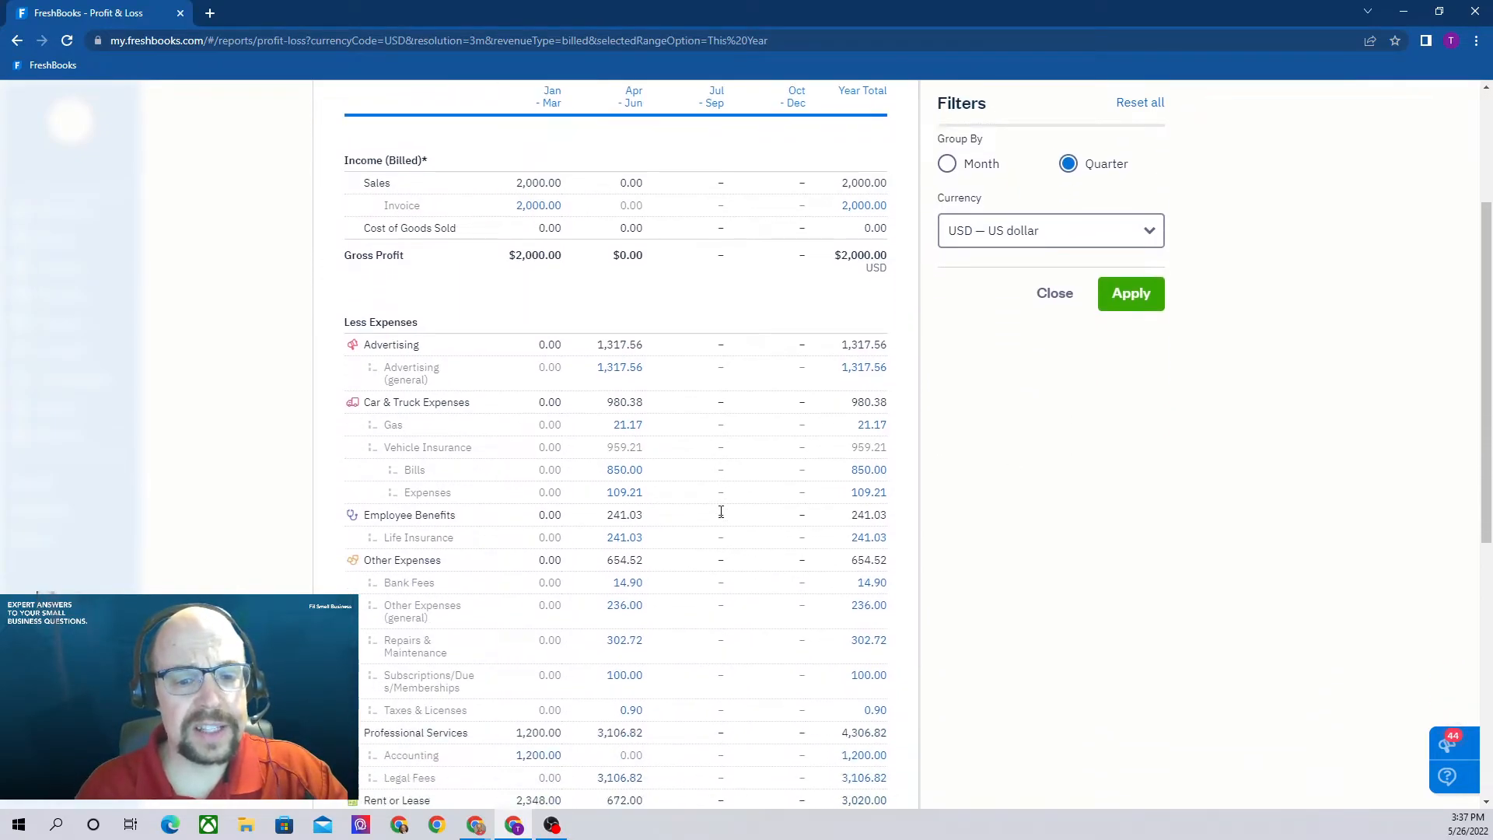
pyautogui.moveTo(664, 480)
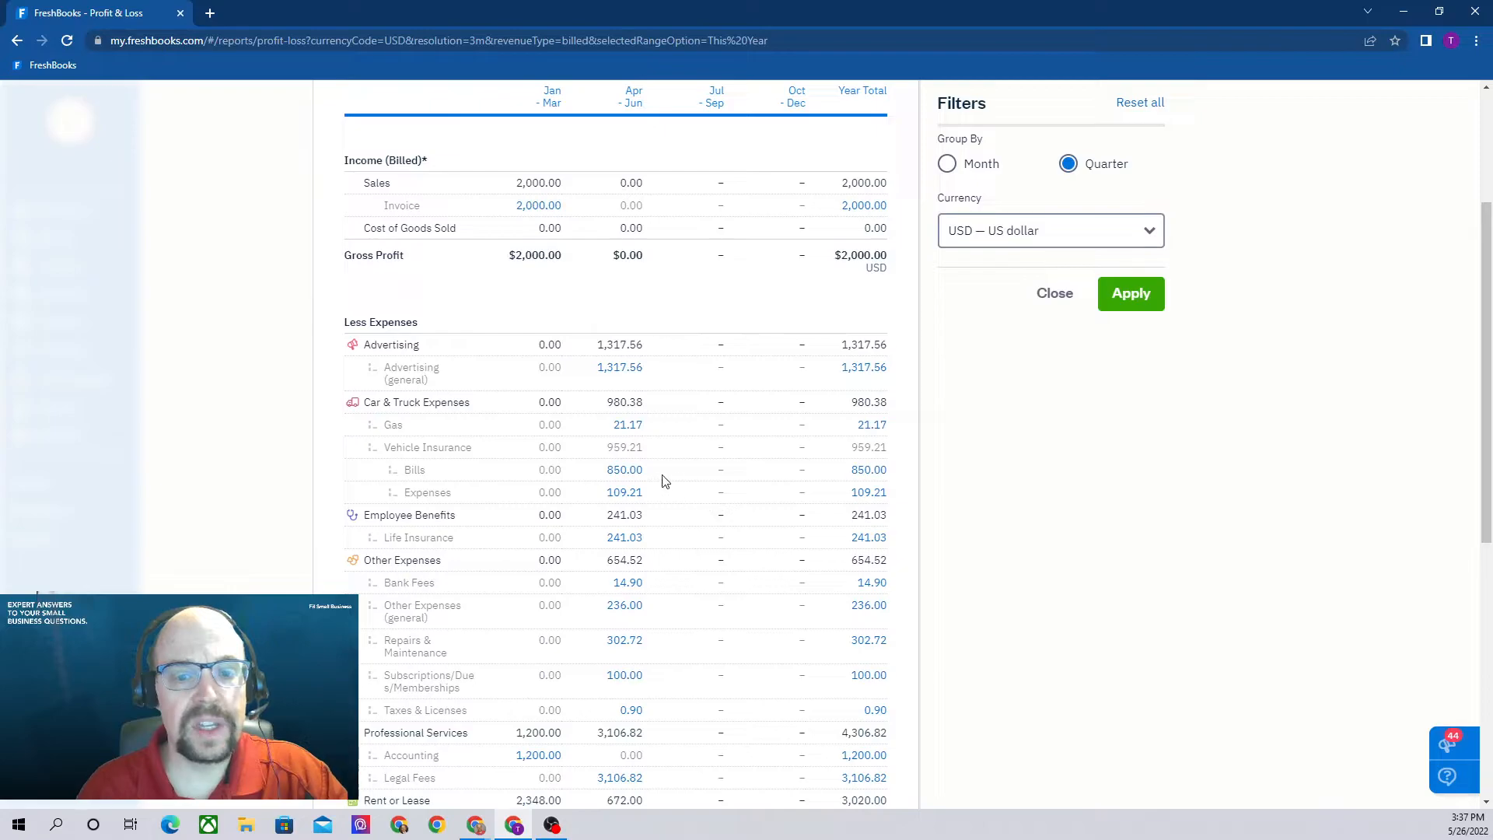
pyautogui.moveTo(654, 457)
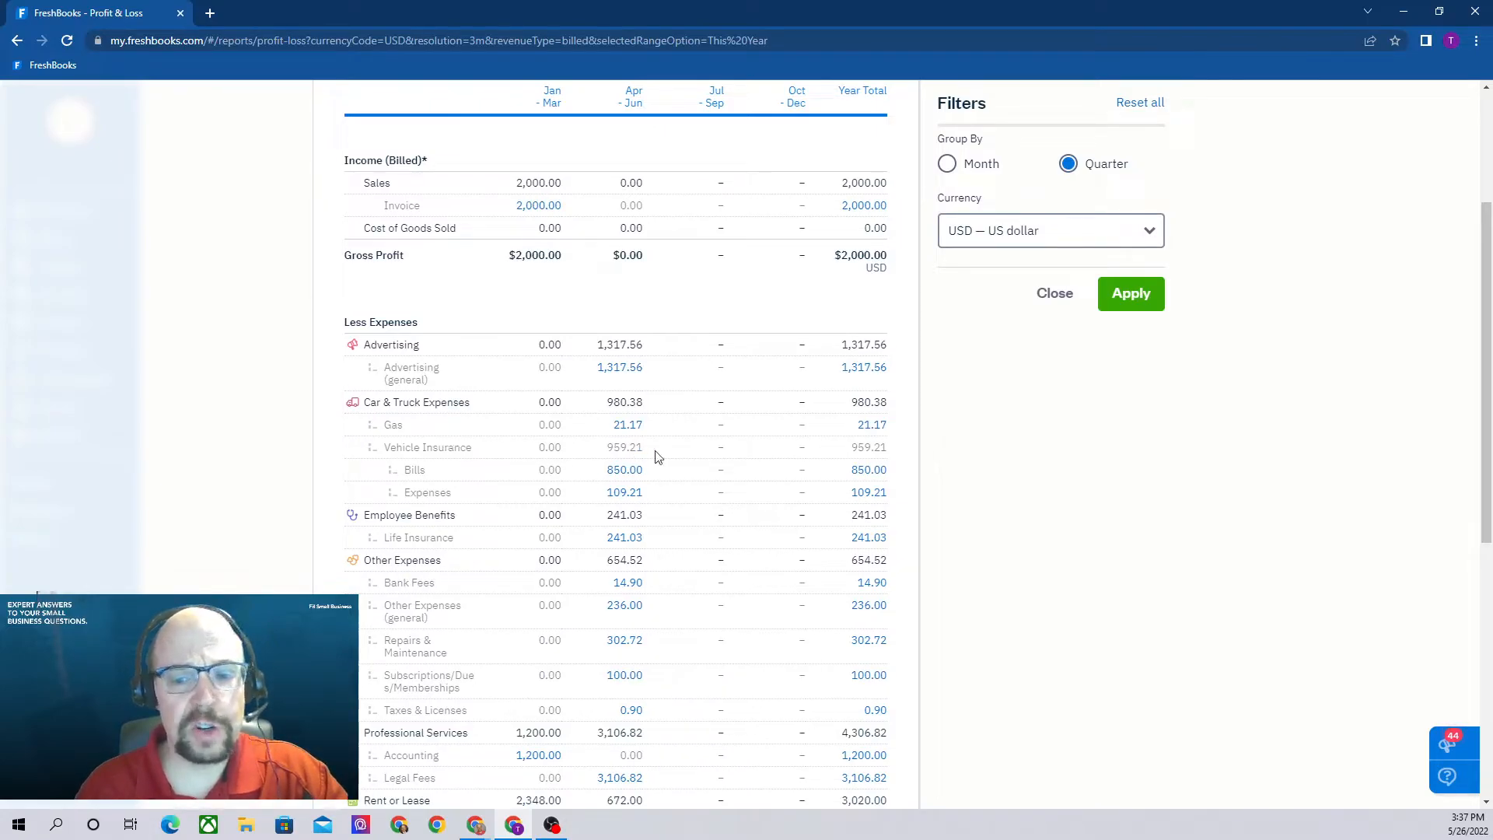
pyautogui.moveTo(619, 462)
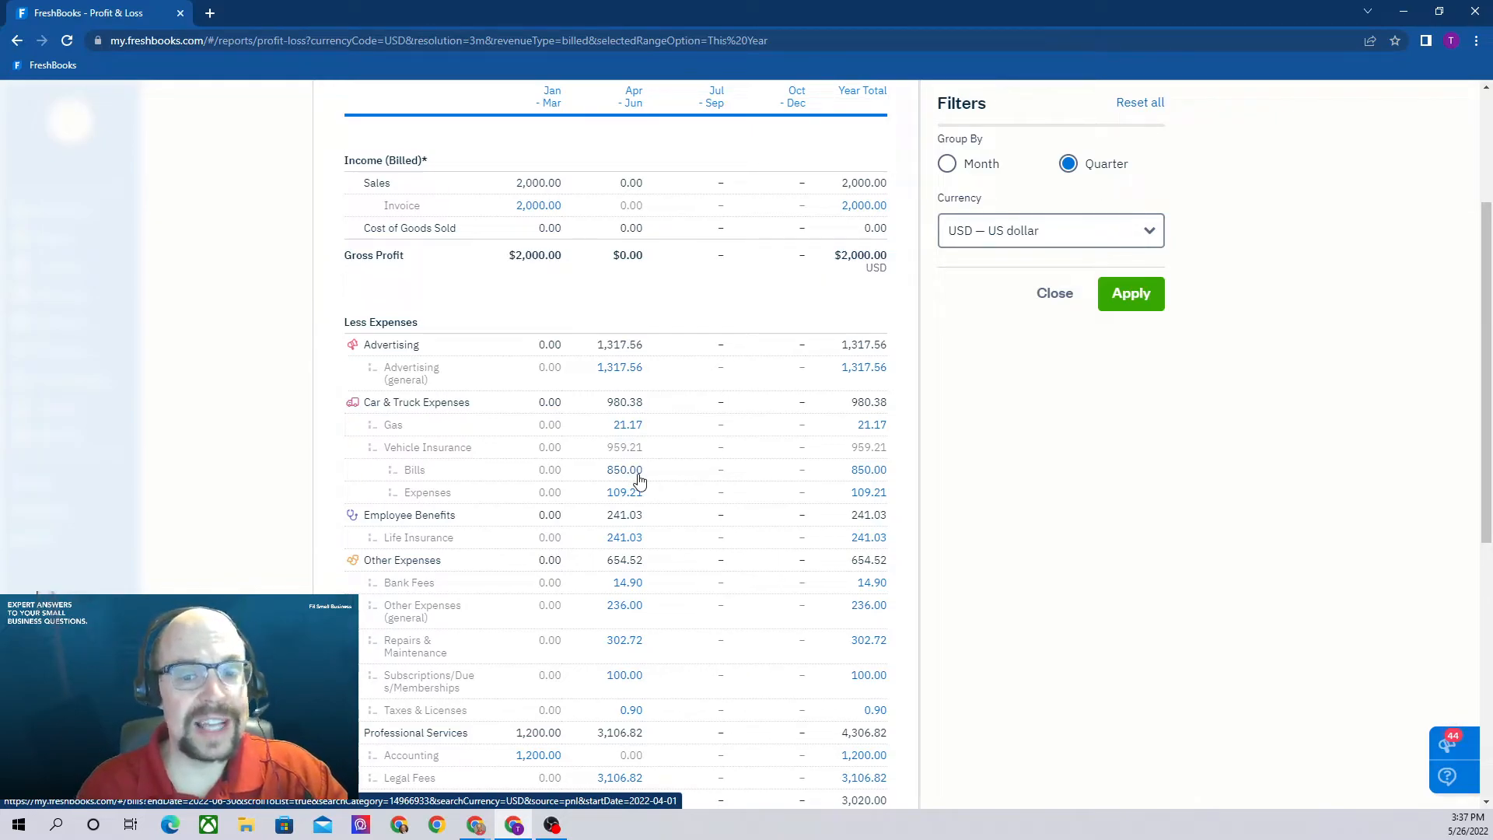
pyautogui.scroll(3)
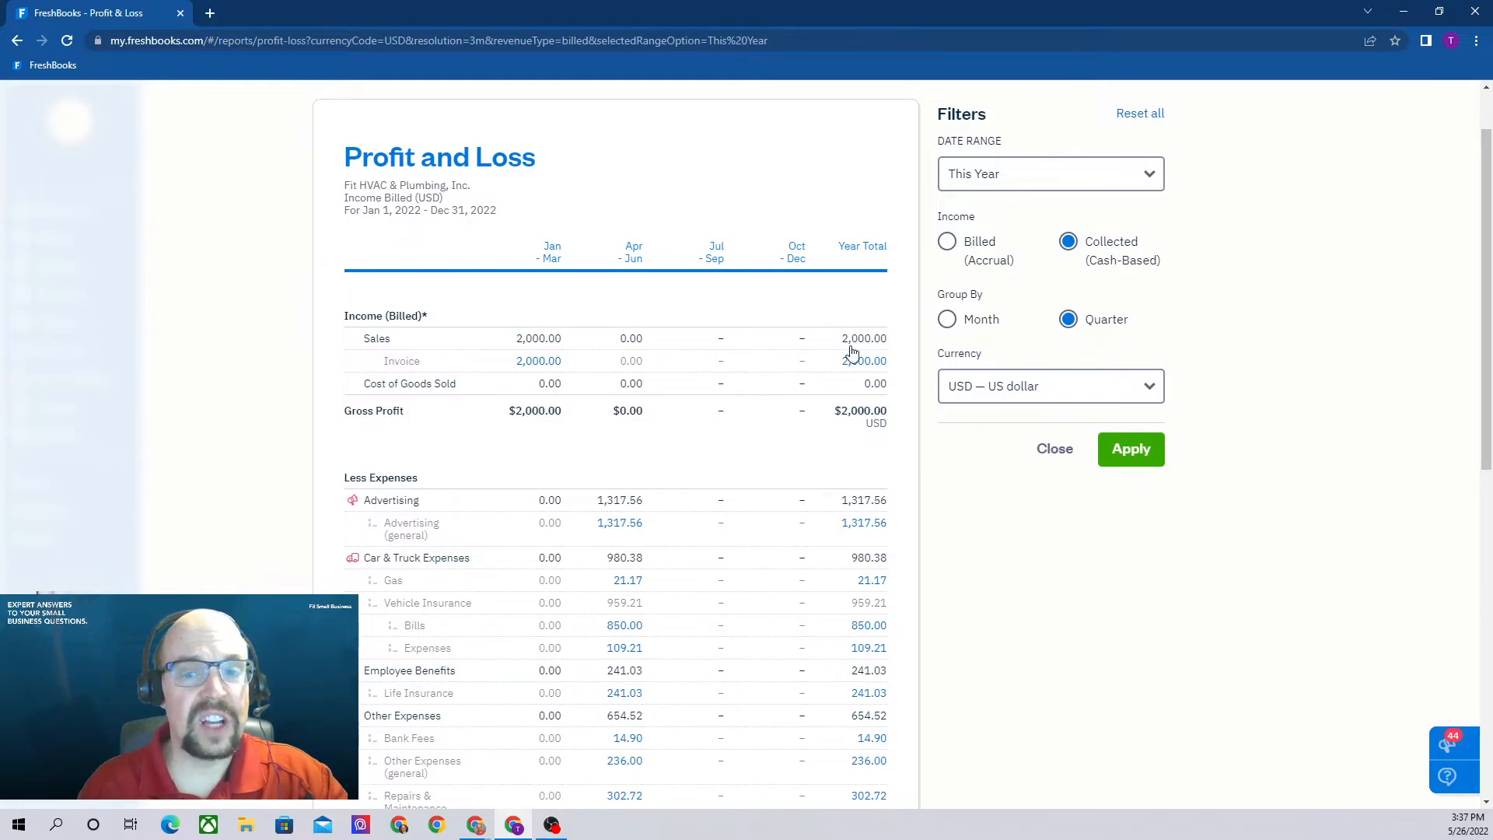
pyautogui.moveTo(1148, 557)
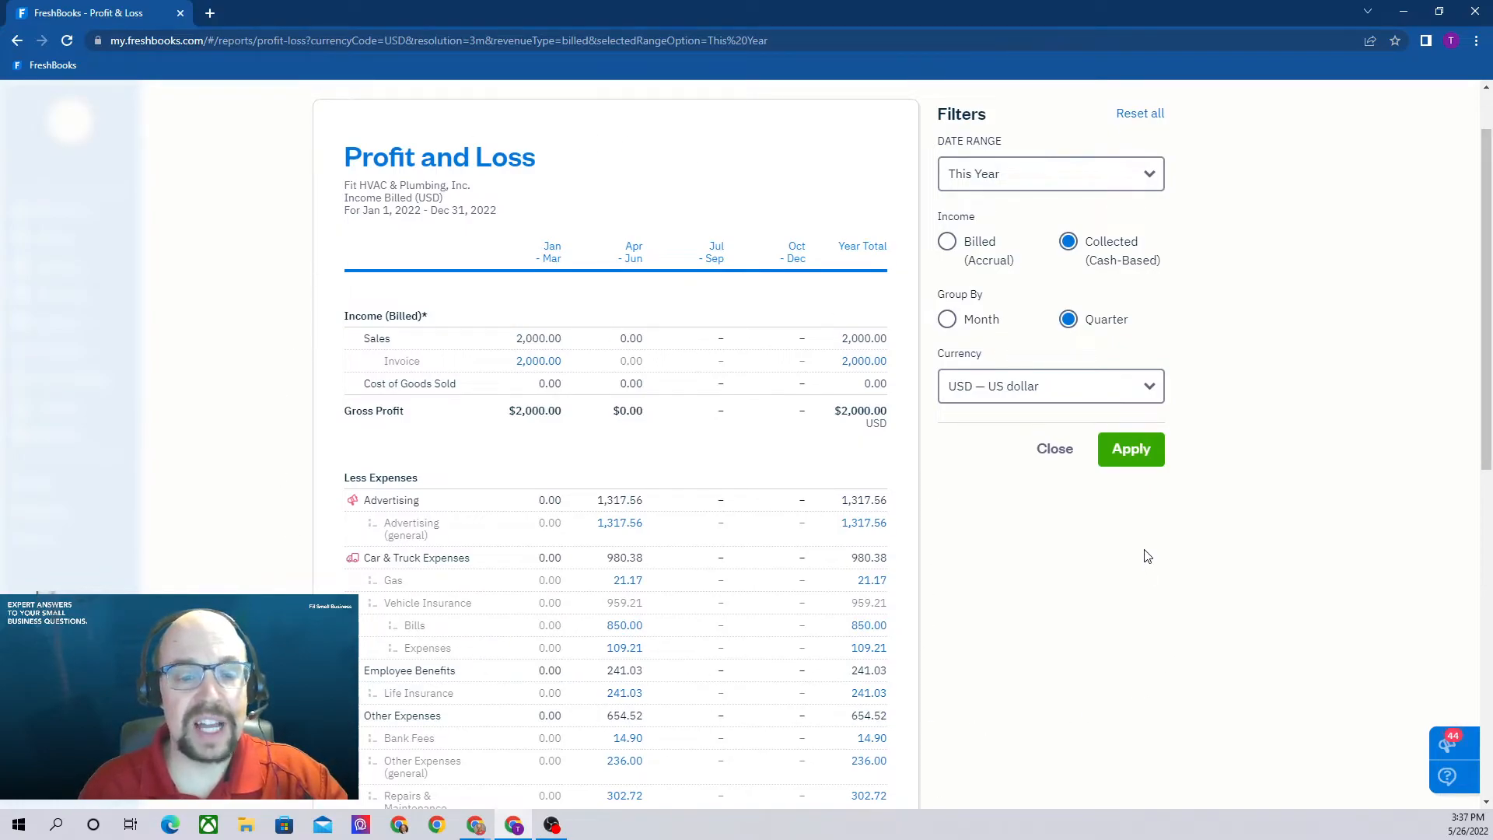
pyautogui.scroll(-3)
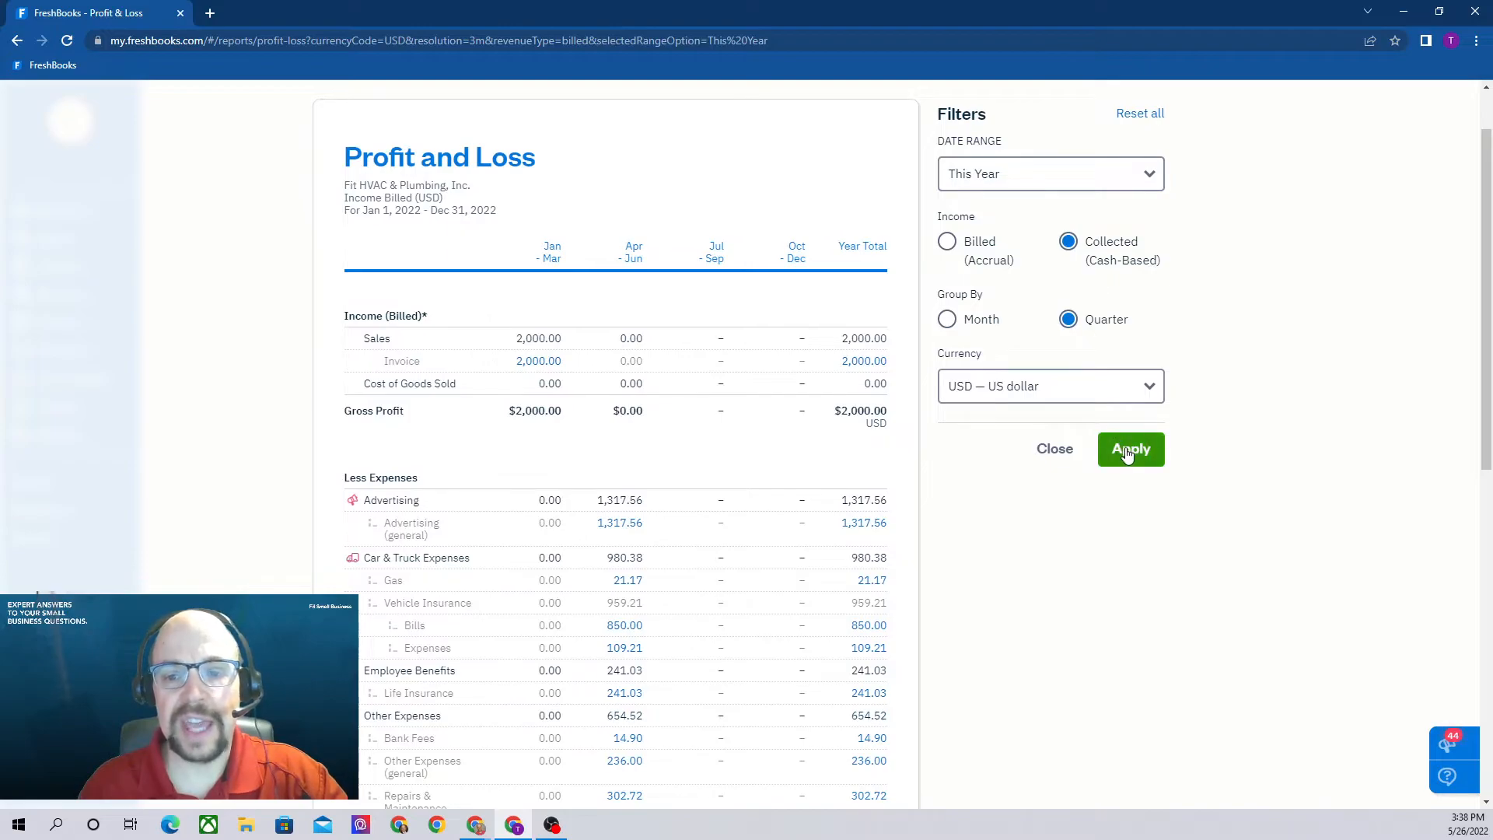
# Step: Apply the cash-based filter and review the report: Sales 2,000.00 in Apr–Jun, net loss 8,348.49
pyautogui.click(1131, 448)
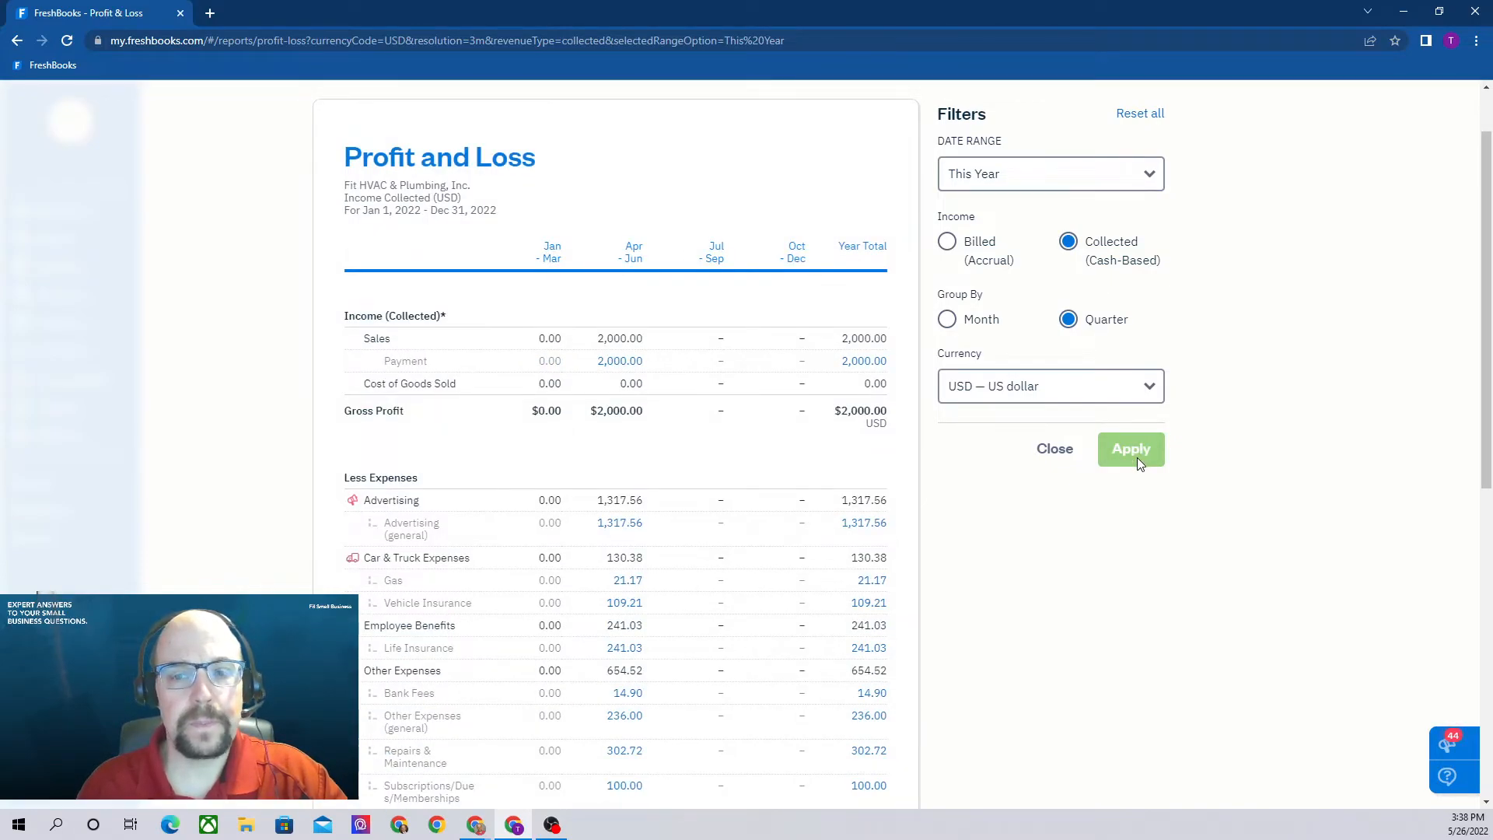
pyautogui.scroll(-3)
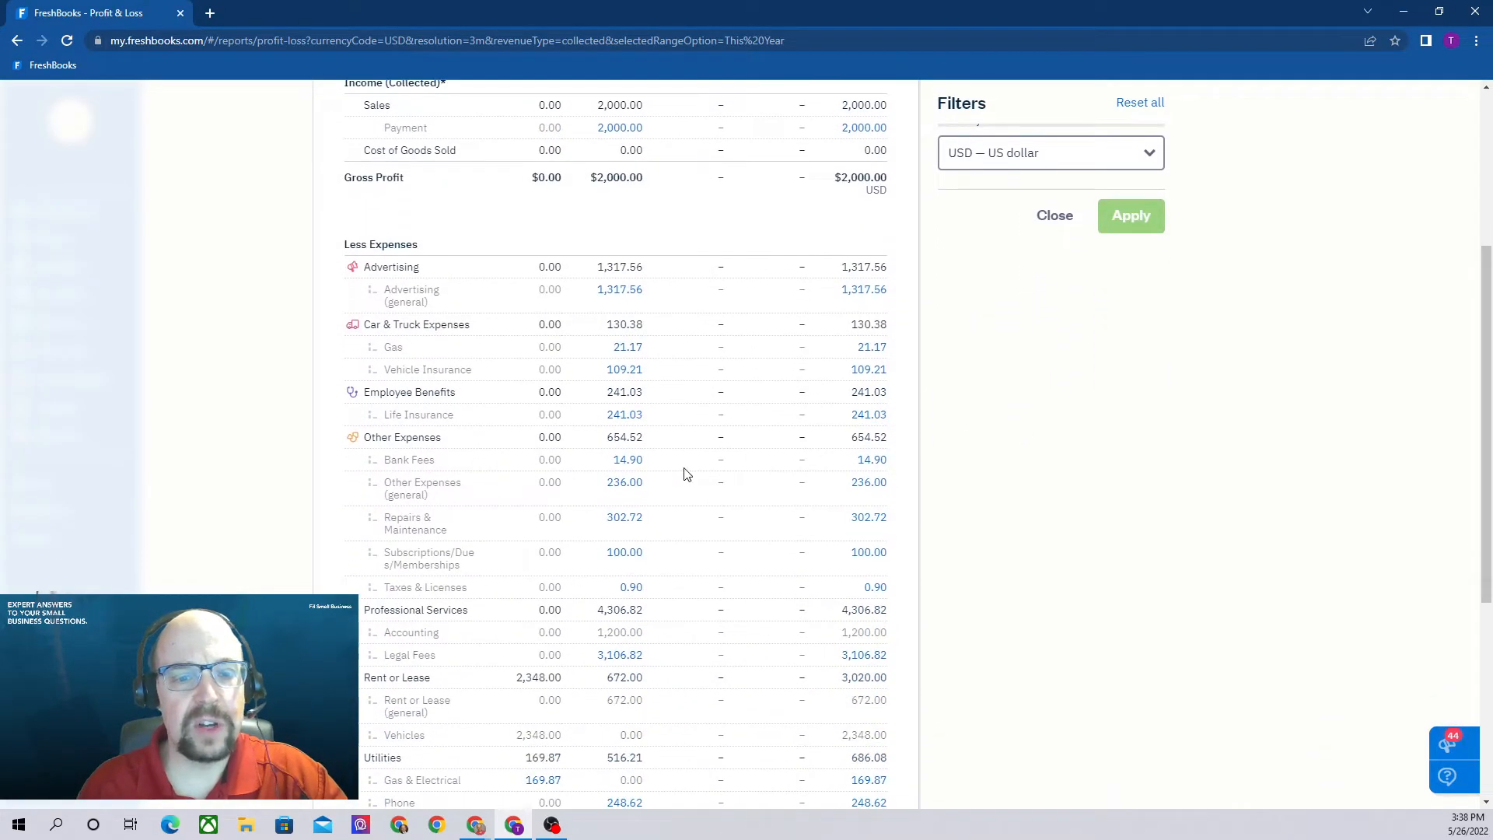
pyautogui.scroll(-3)
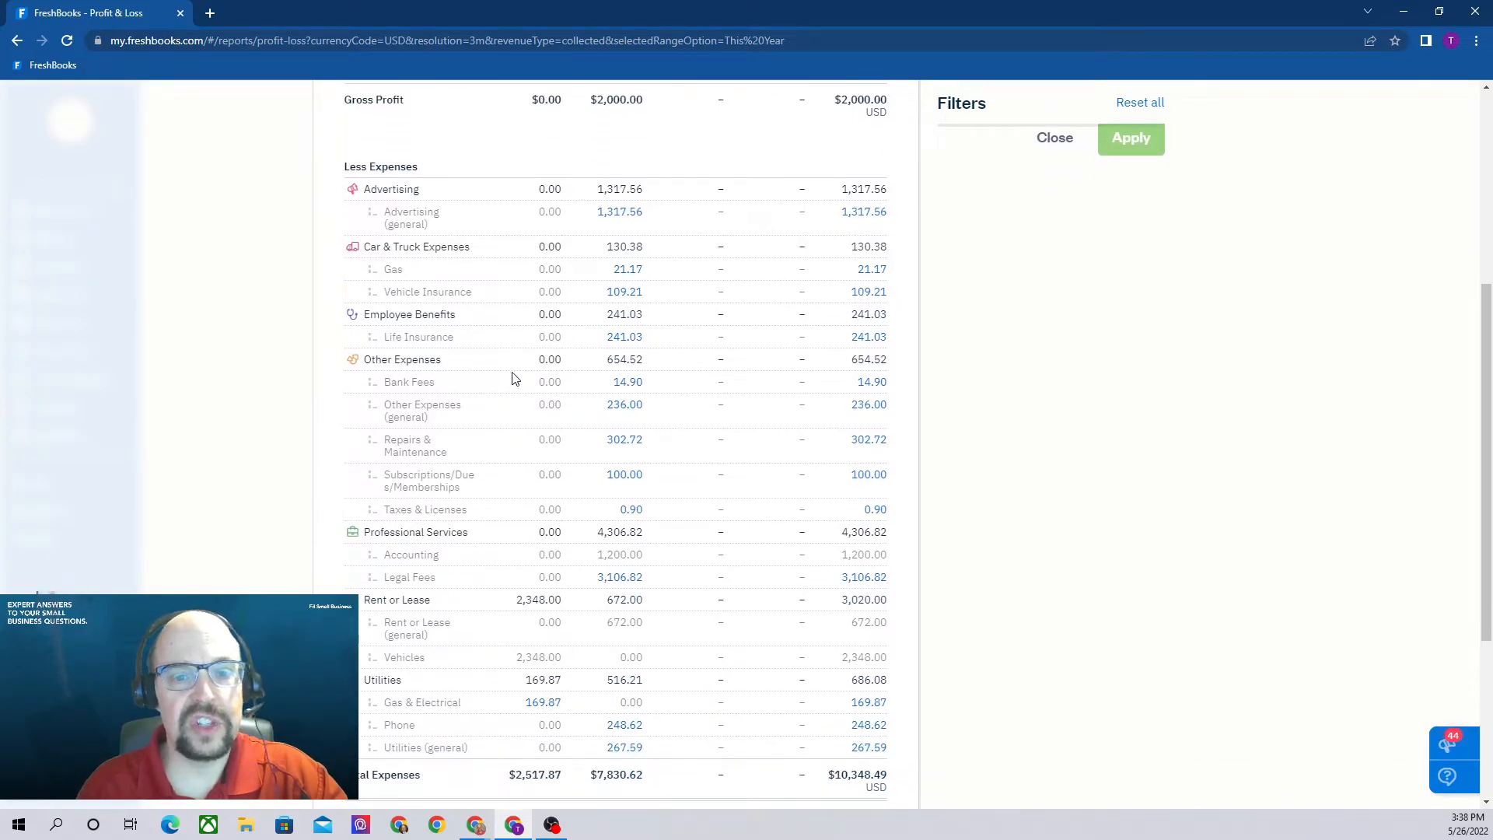
pyautogui.moveTo(493, 304)
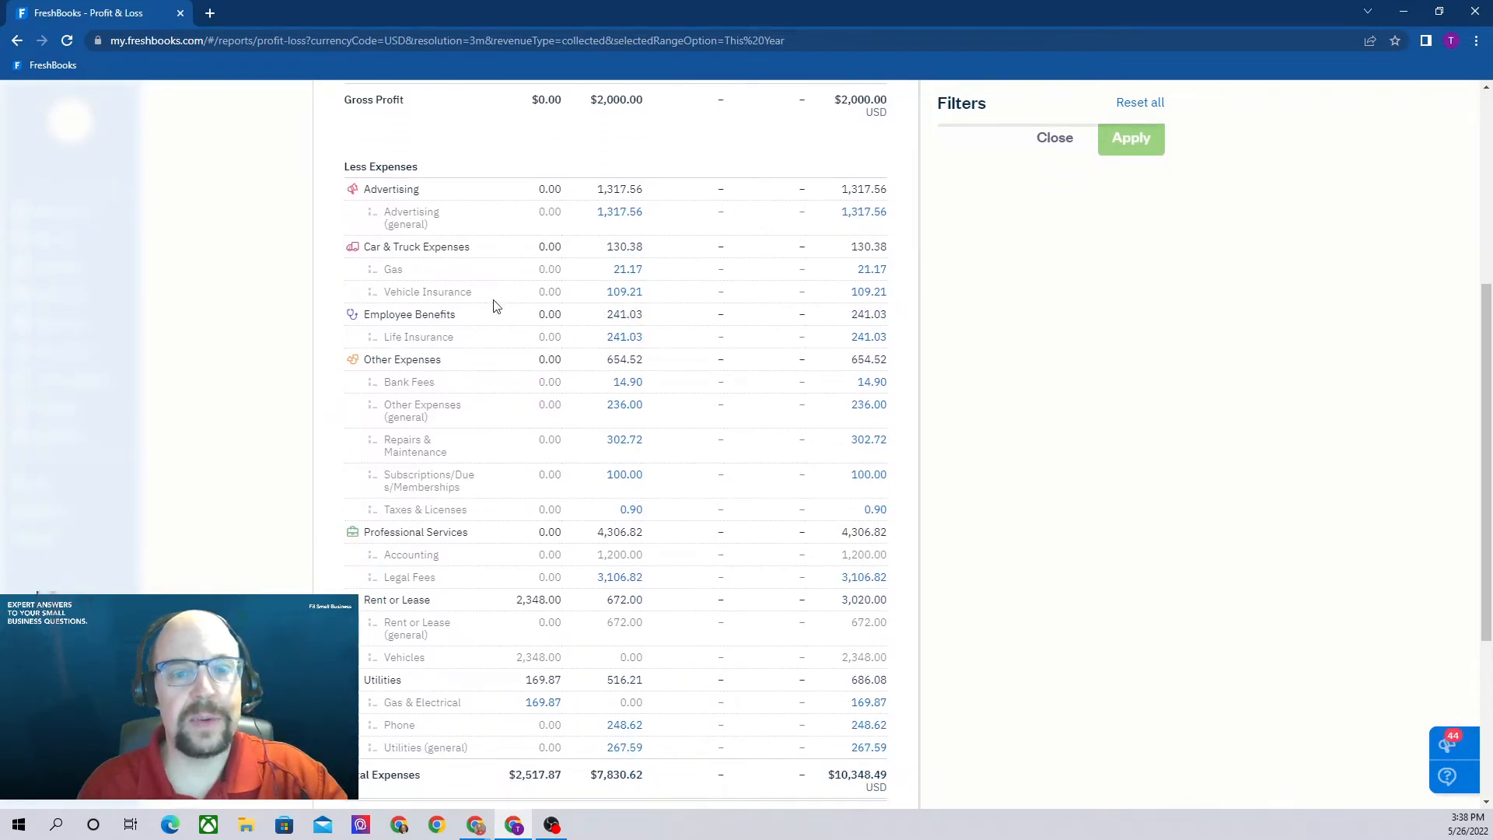
pyautogui.moveTo(651, 298)
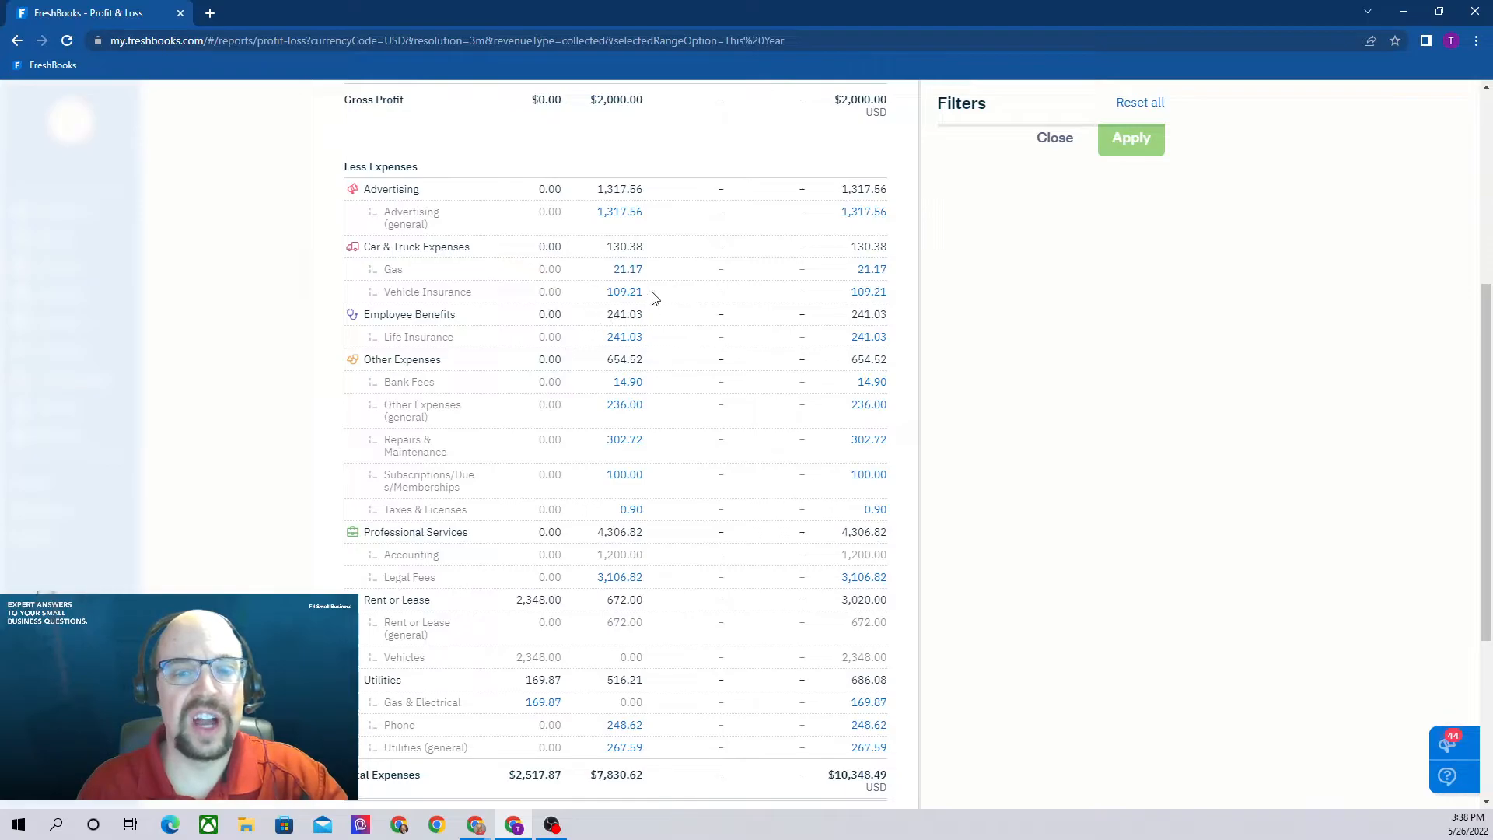
pyautogui.moveTo(625, 290)
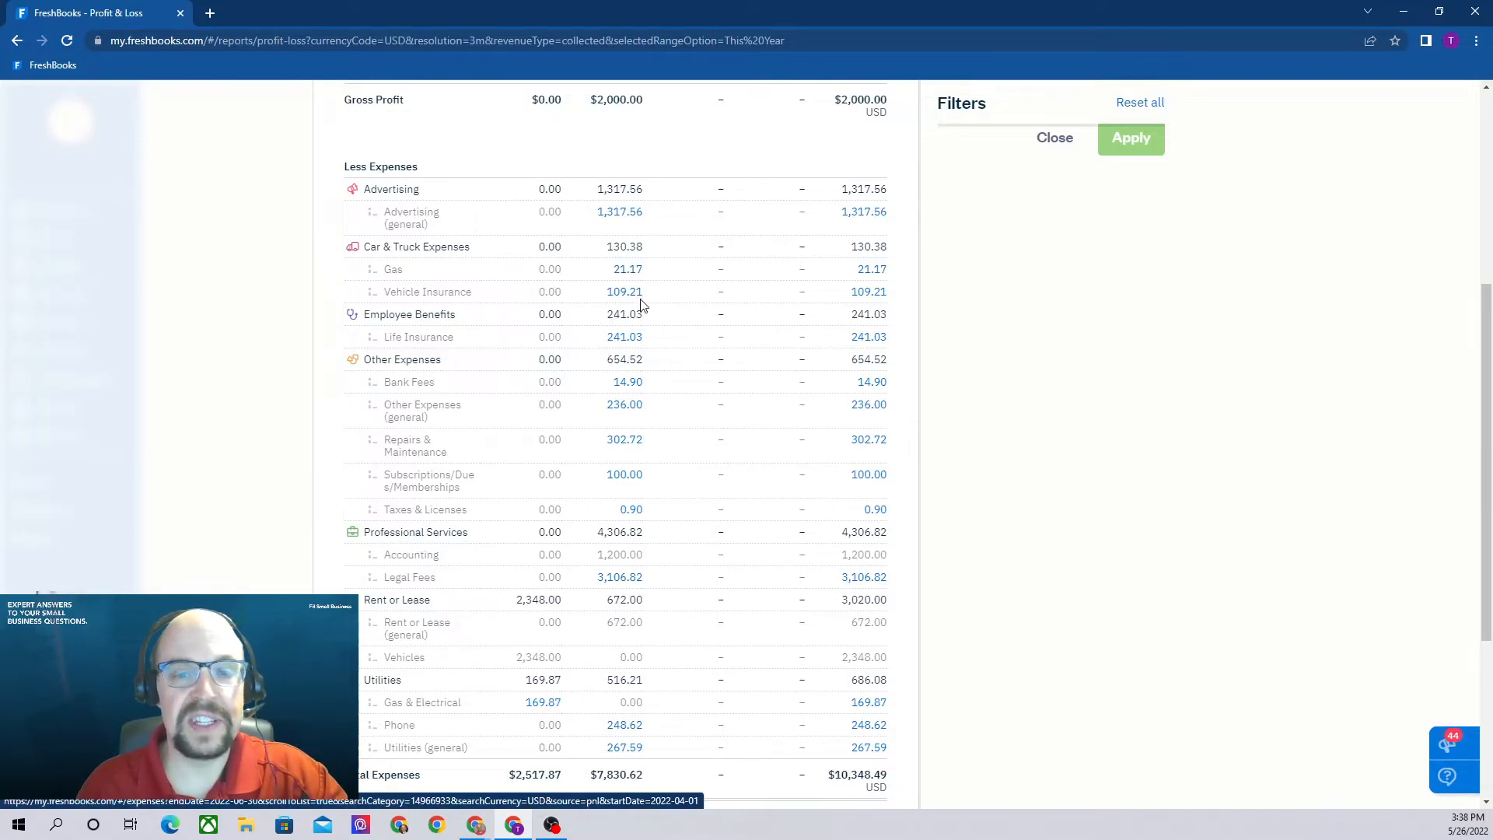
pyautogui.scroll(-3)
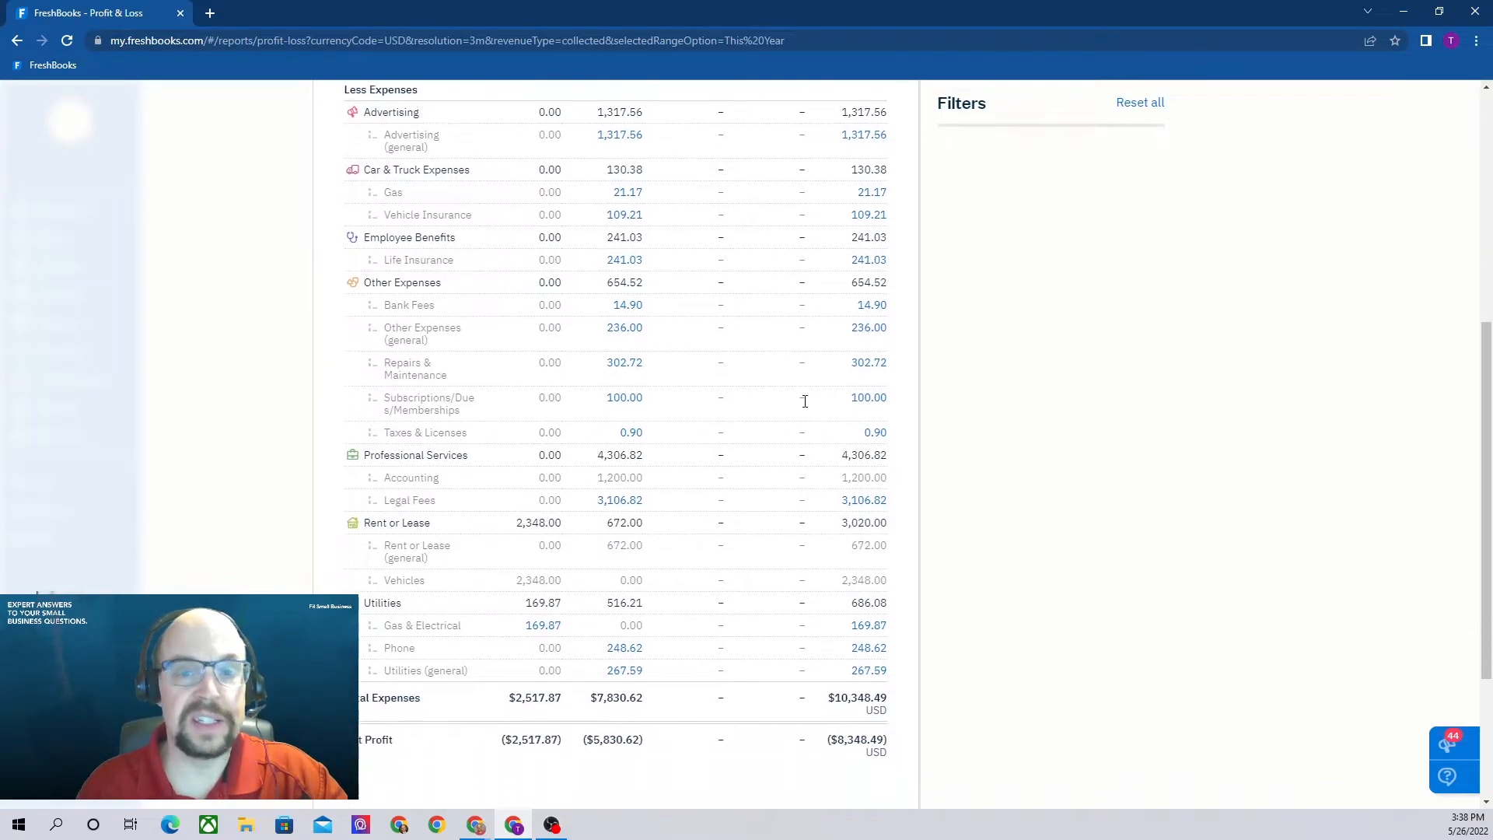
pyautogui.scroll(3)
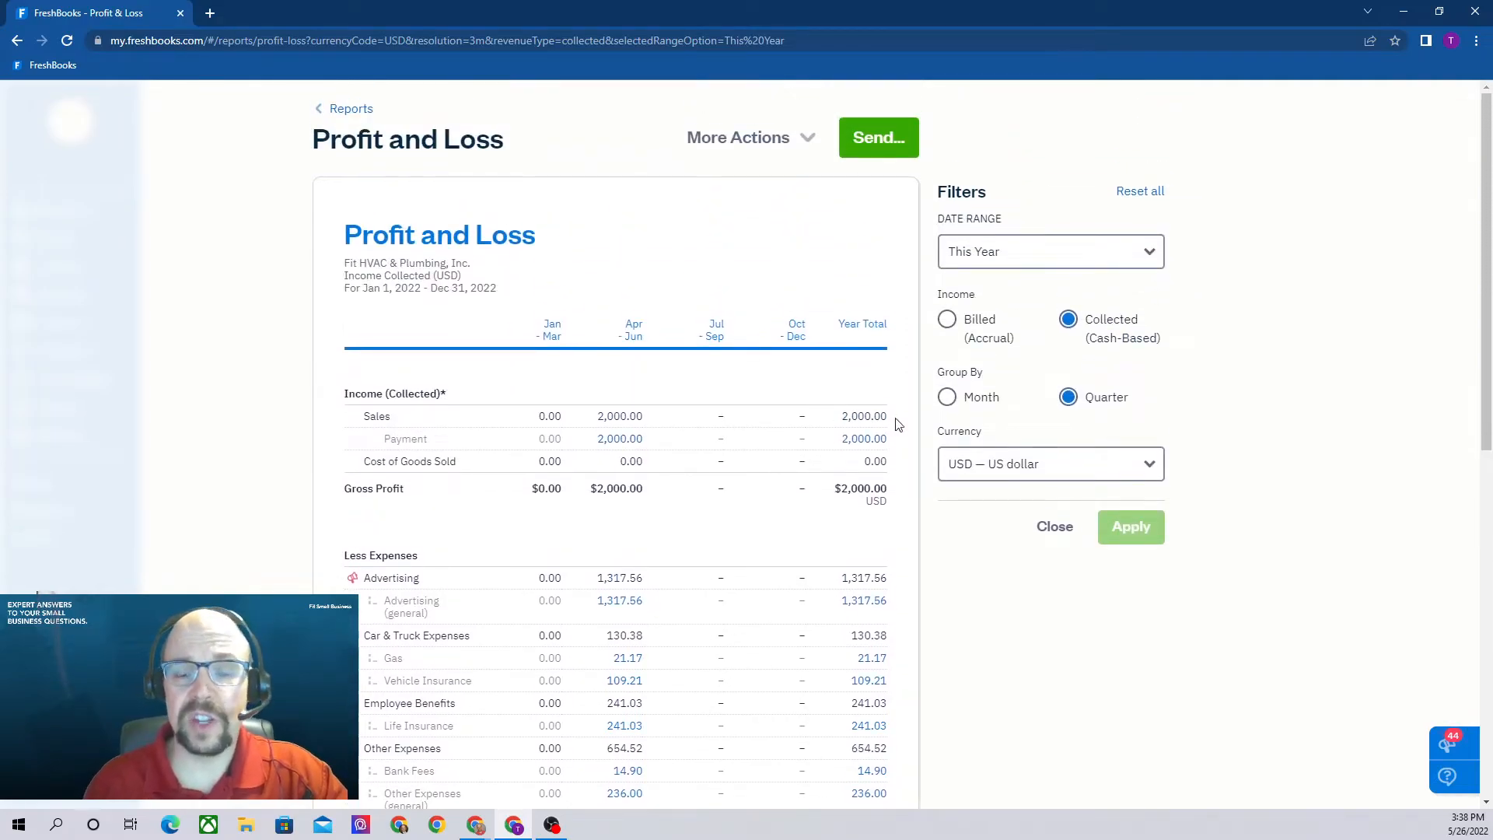
pyautogui.moveTo(1250, 486)
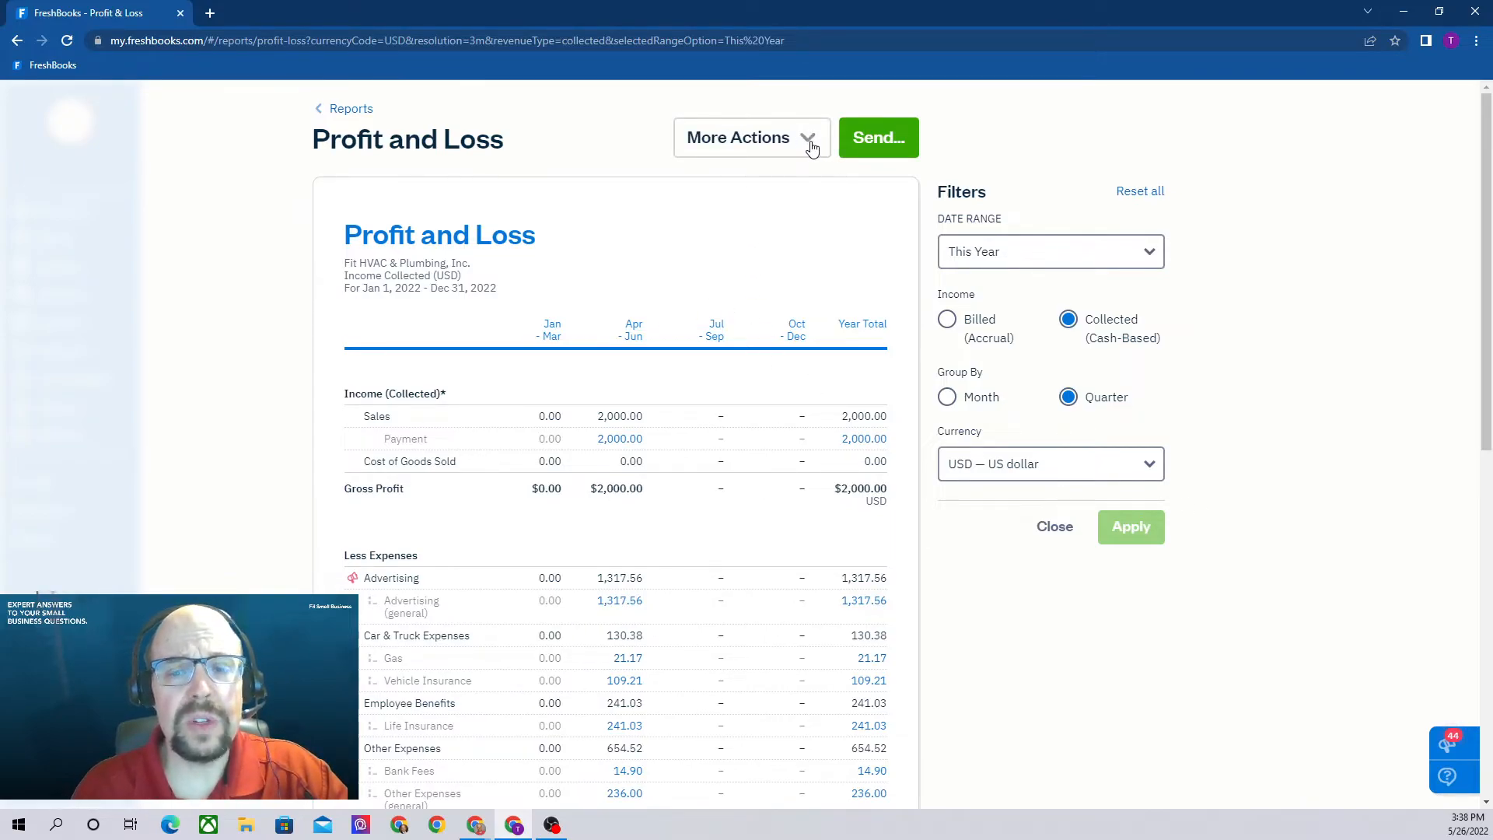
pyautogui.click(751, 137)
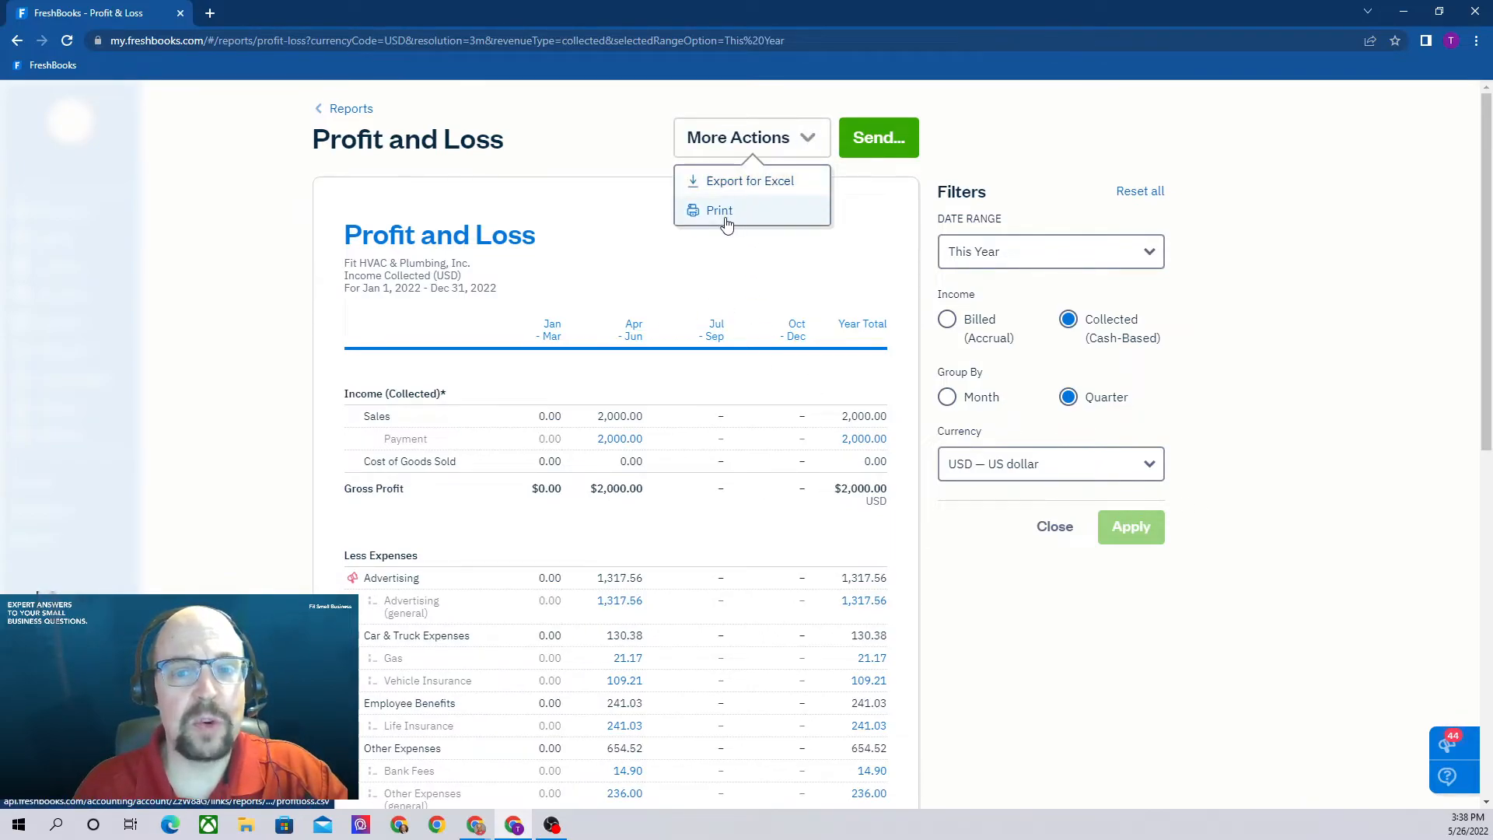
pyautogui.moveTo(877, 137)
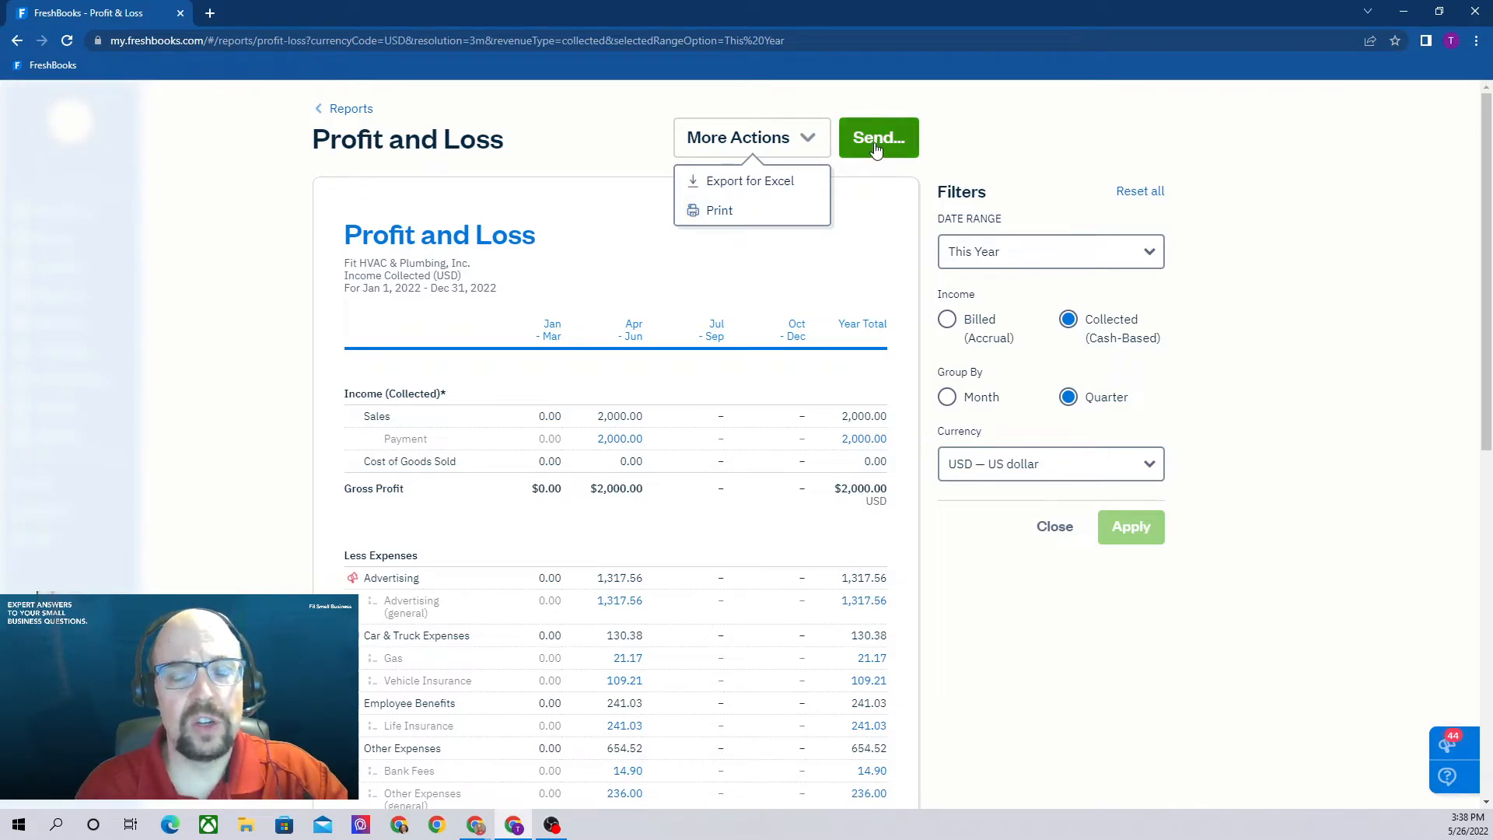
pyautogui.moveTo(1362, 466)
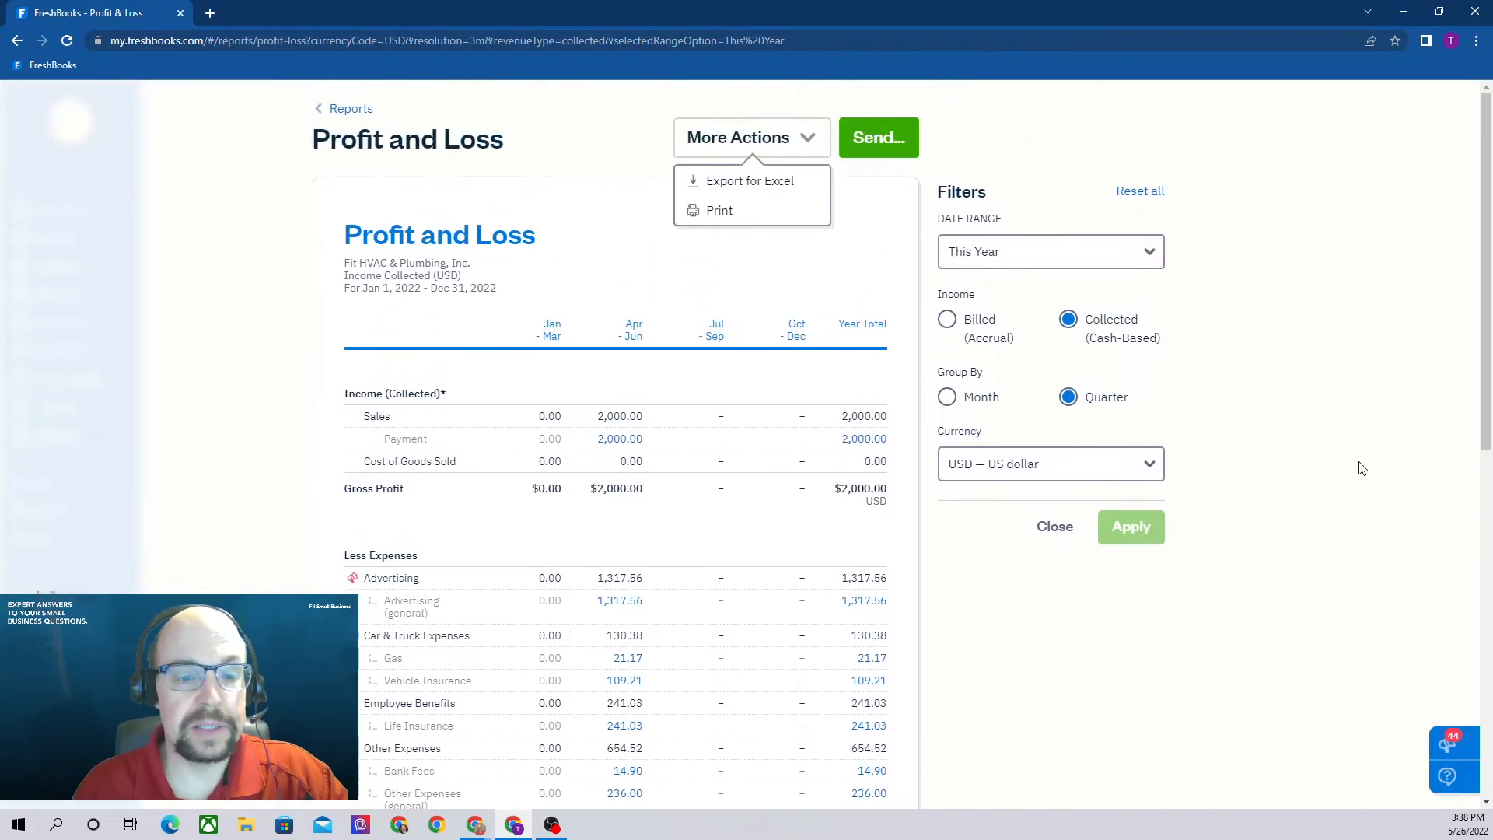
pyautogui.moveTo(350, 113)
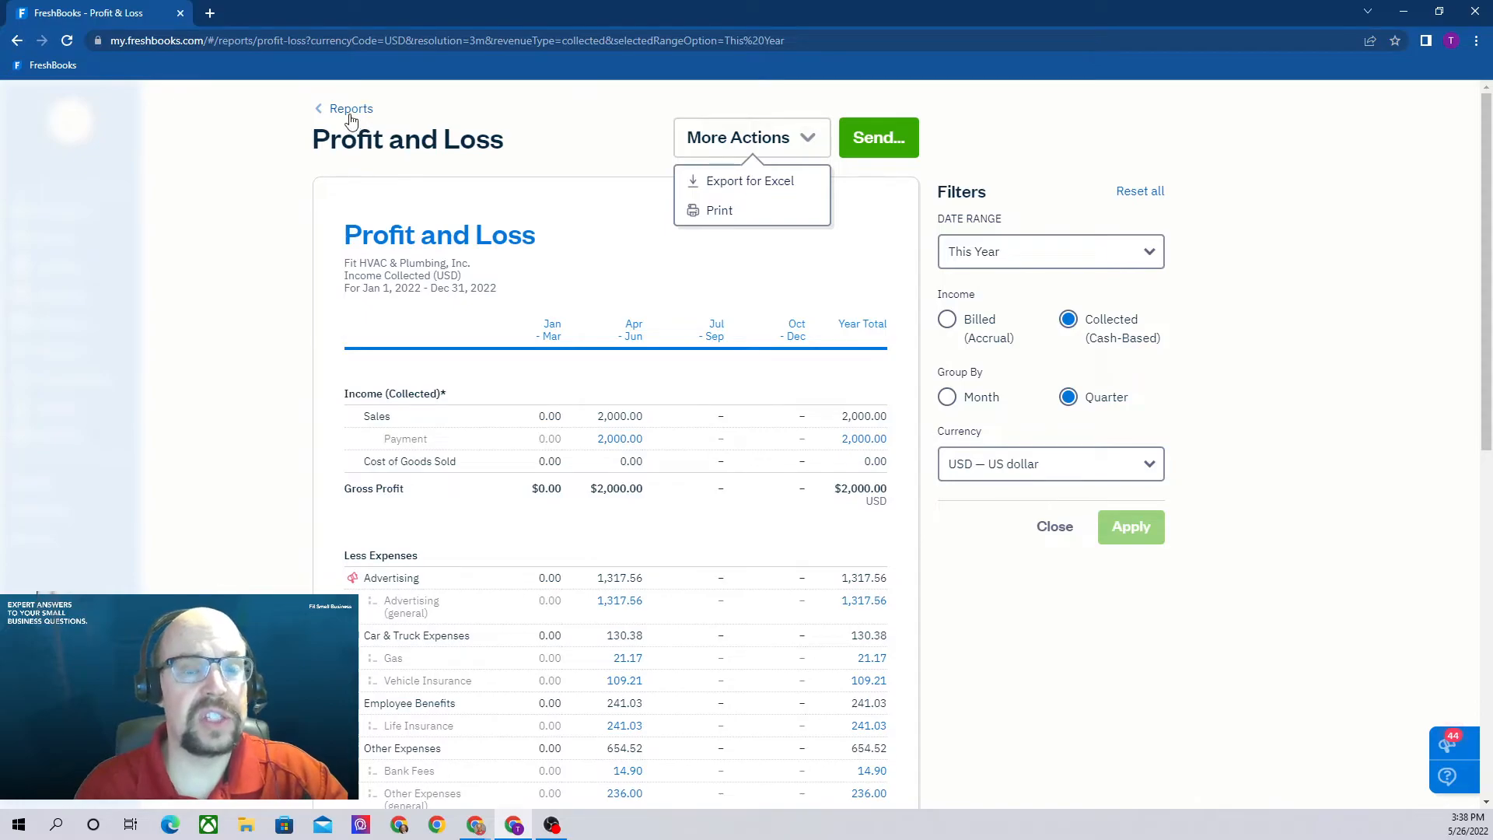
# Step: Return to the Reports overview and scroll to Accounting Reports with Cash Flow and Trial Balance
pyautogui.click(351, 107)
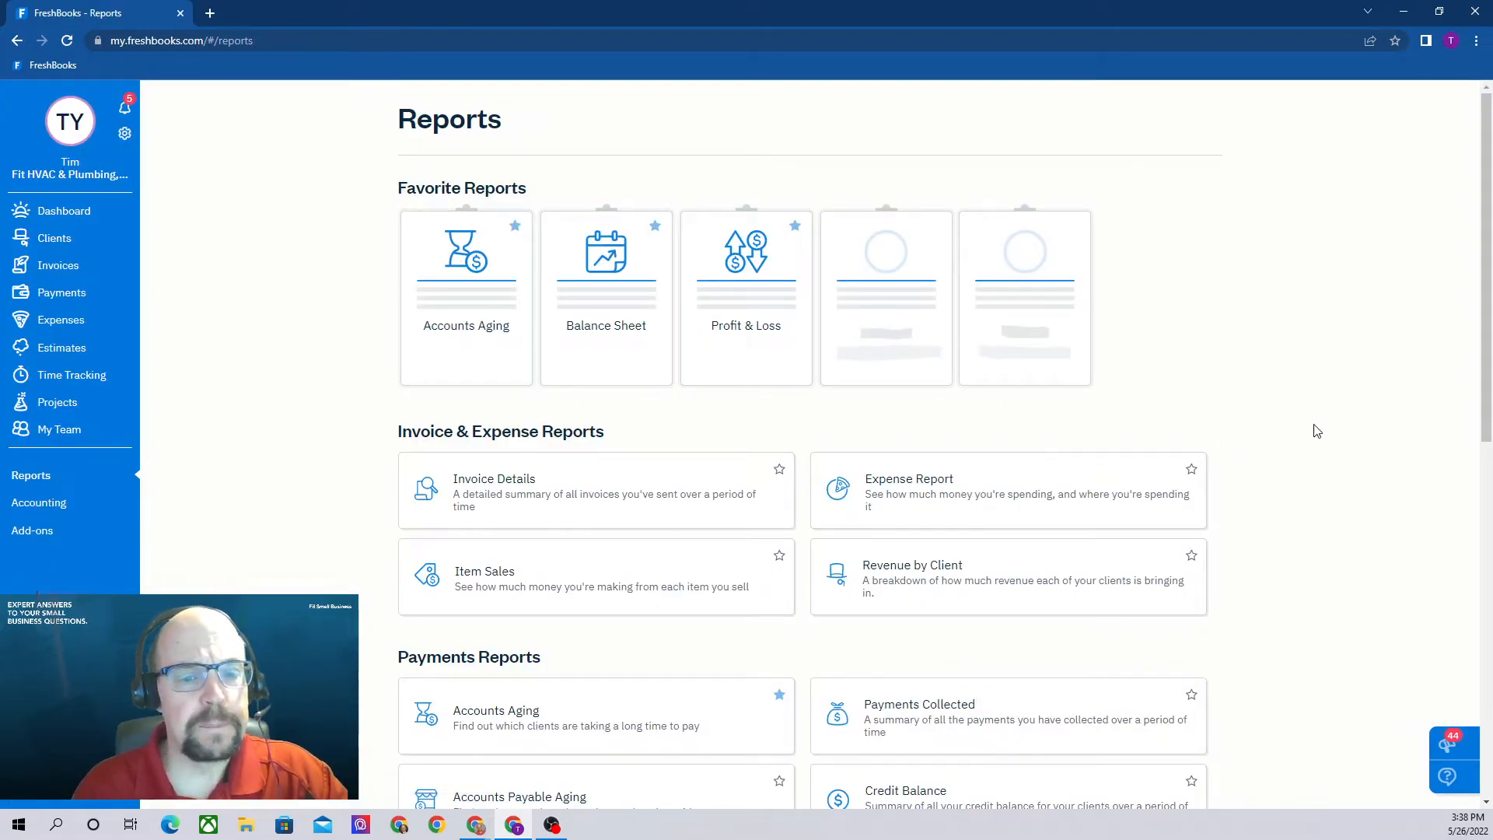
pyautogui.scroll(-3)
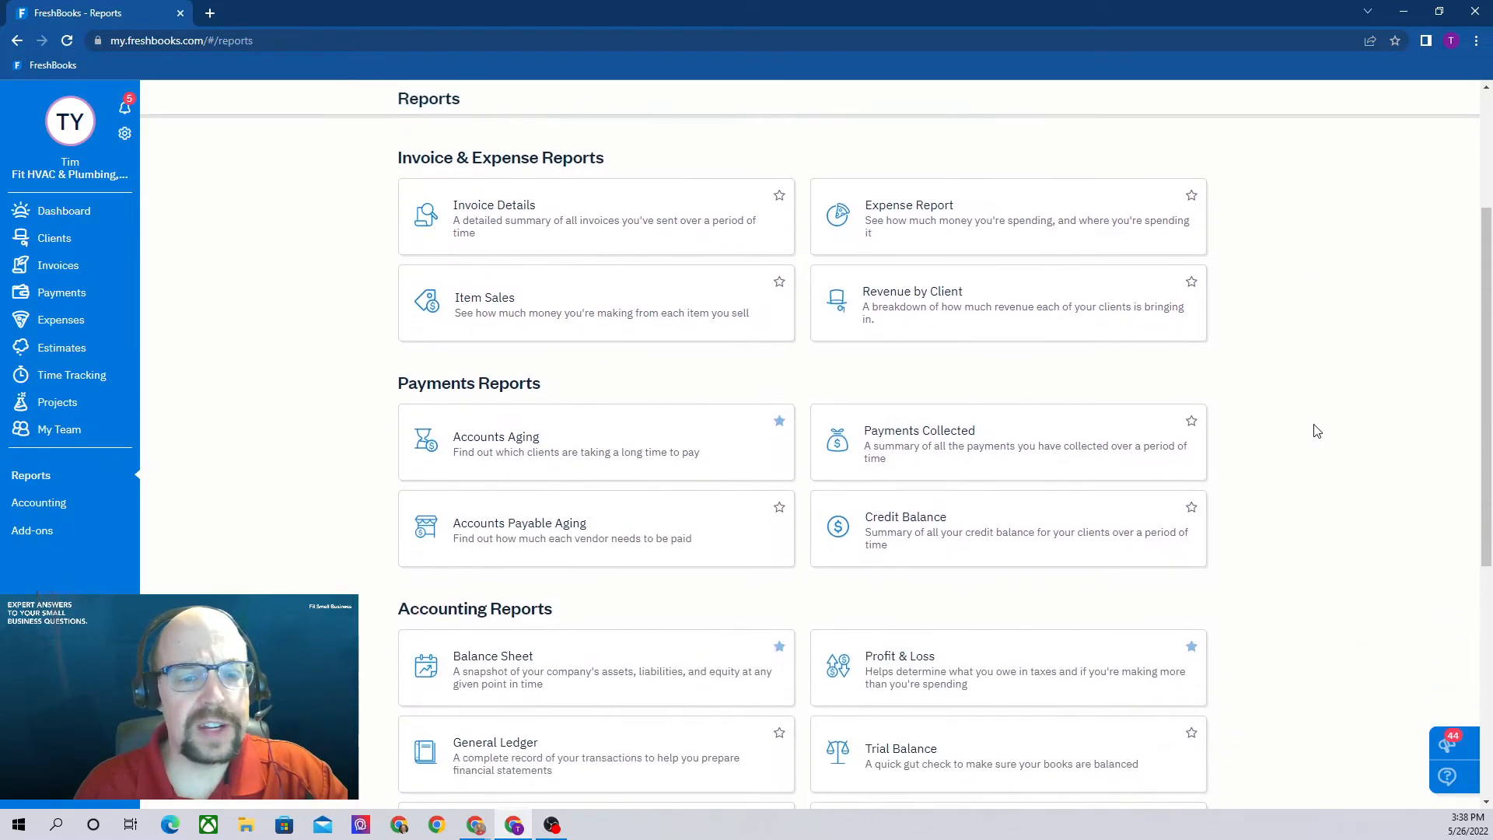
pyautogui.scroll(-3)
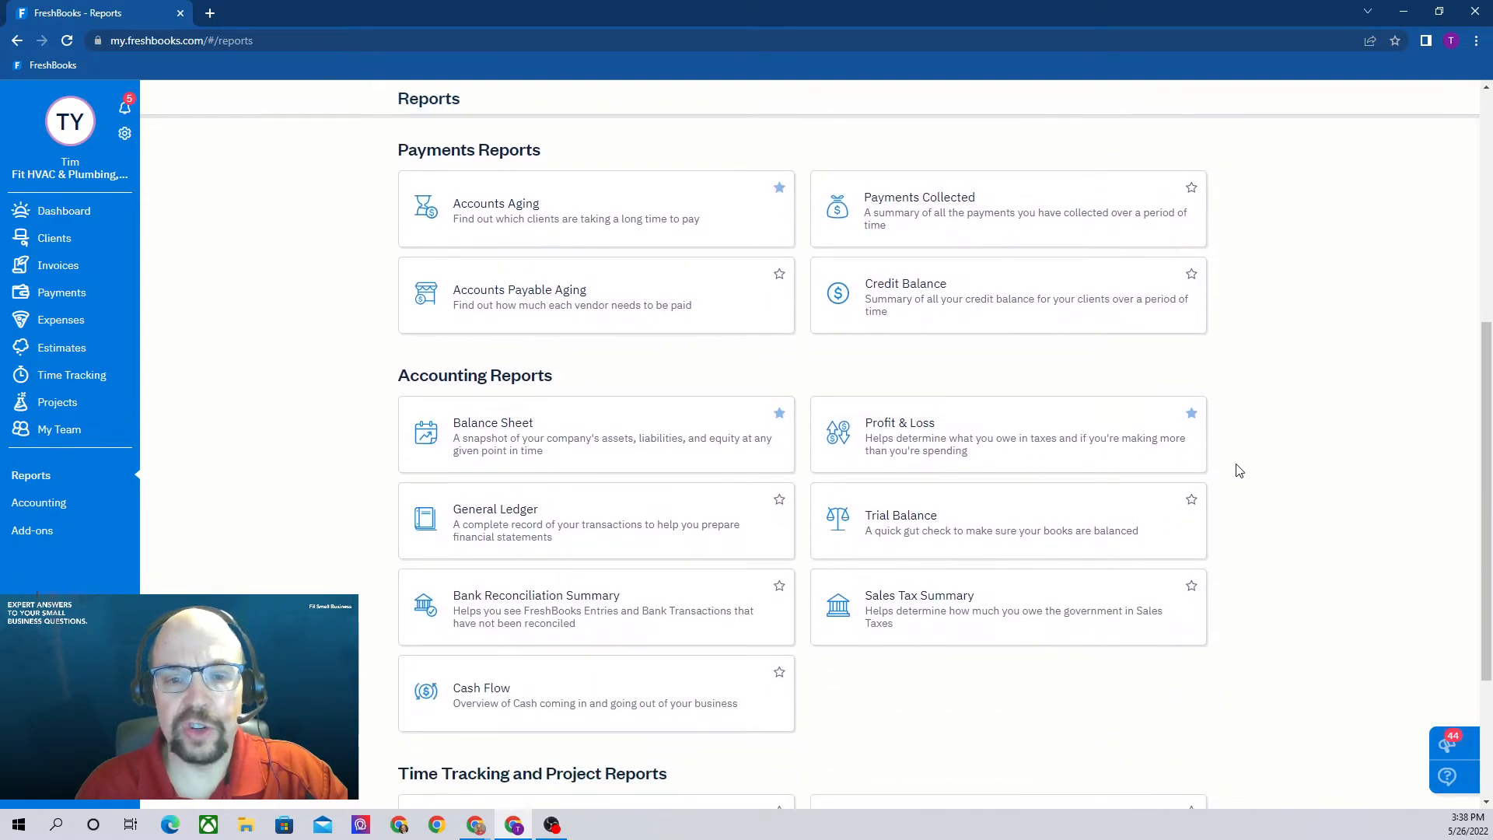
pyautogui.moveTo(623, 488)
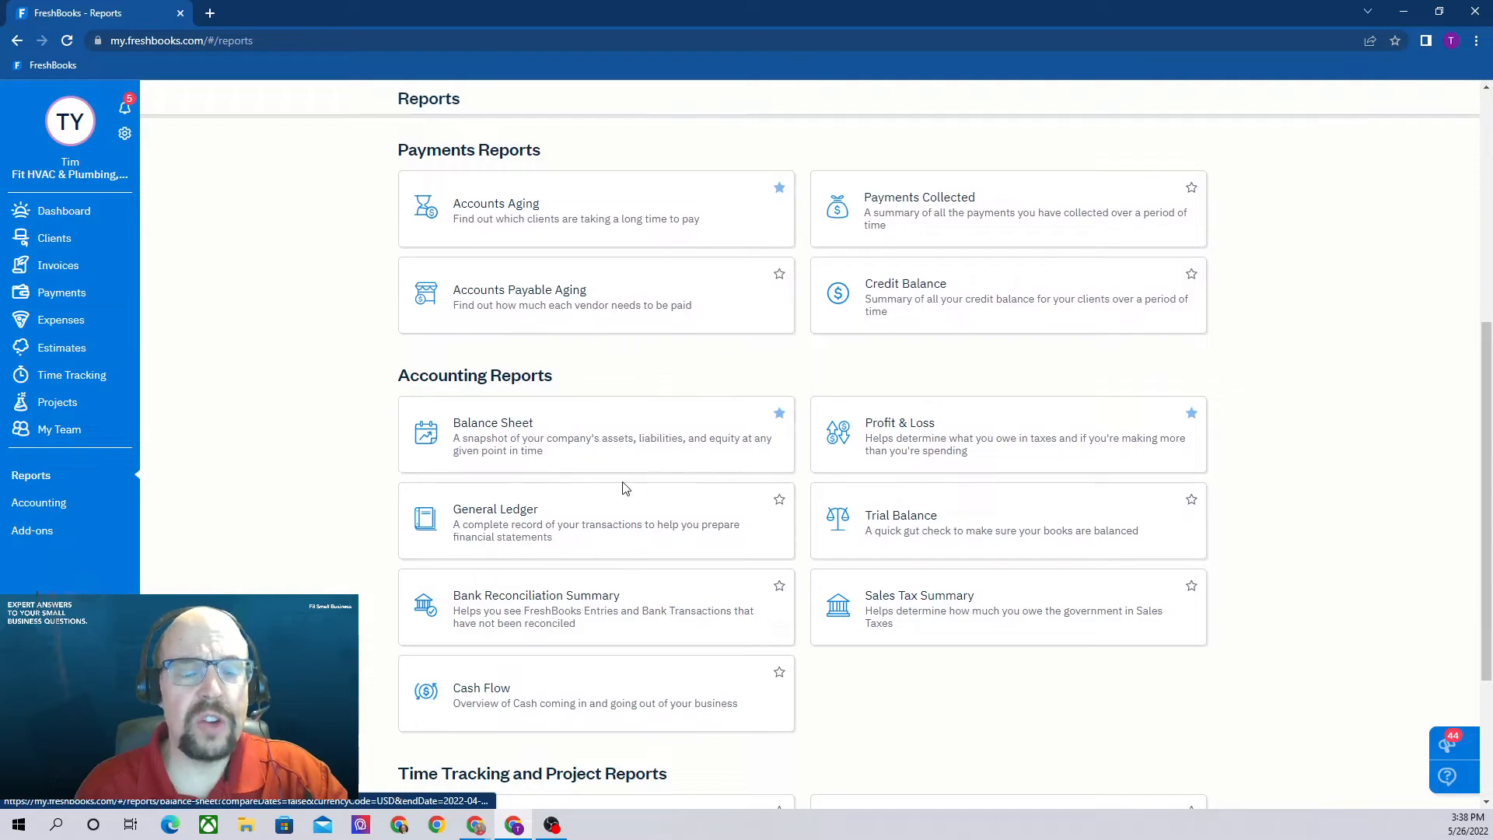
pyautogui.moveTo(699, 512)
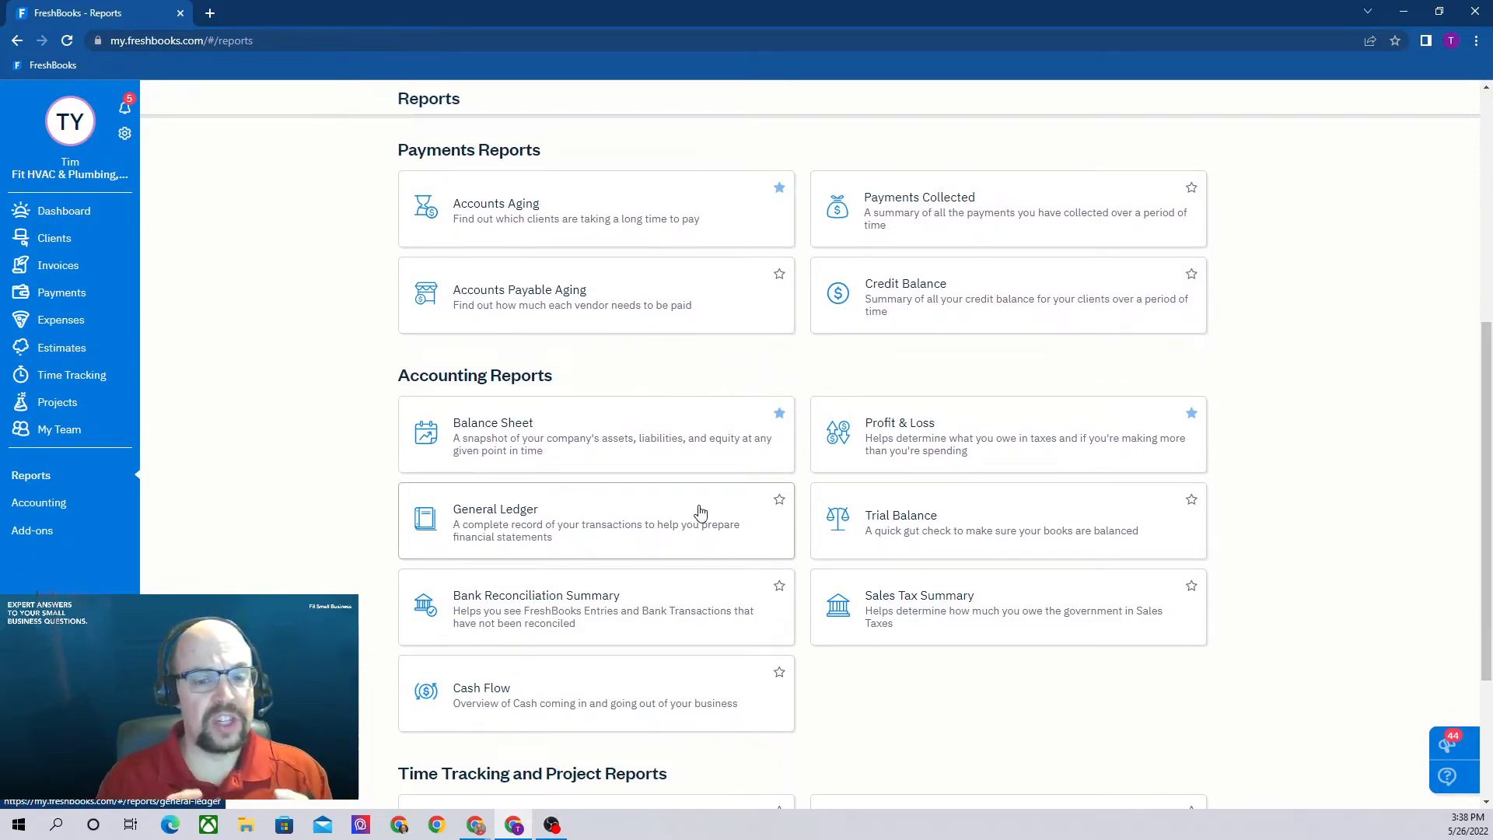
pyautogui.moveTo(683, 482)
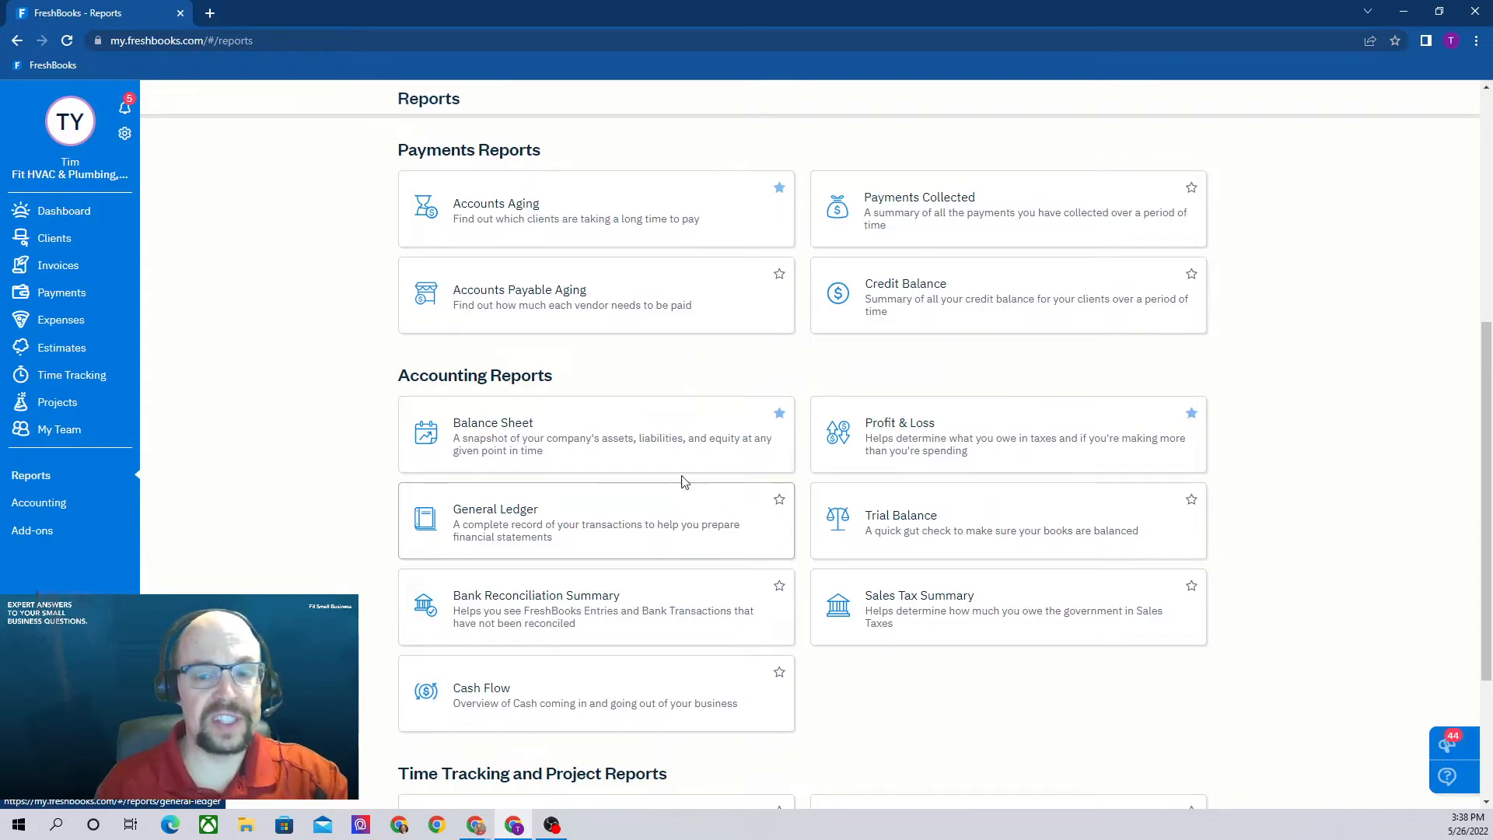
# Step: Show the Balance Sheet as of today, May 26, 2022, with total assets ($5,848.49)
pyautogui.click(596, 434)
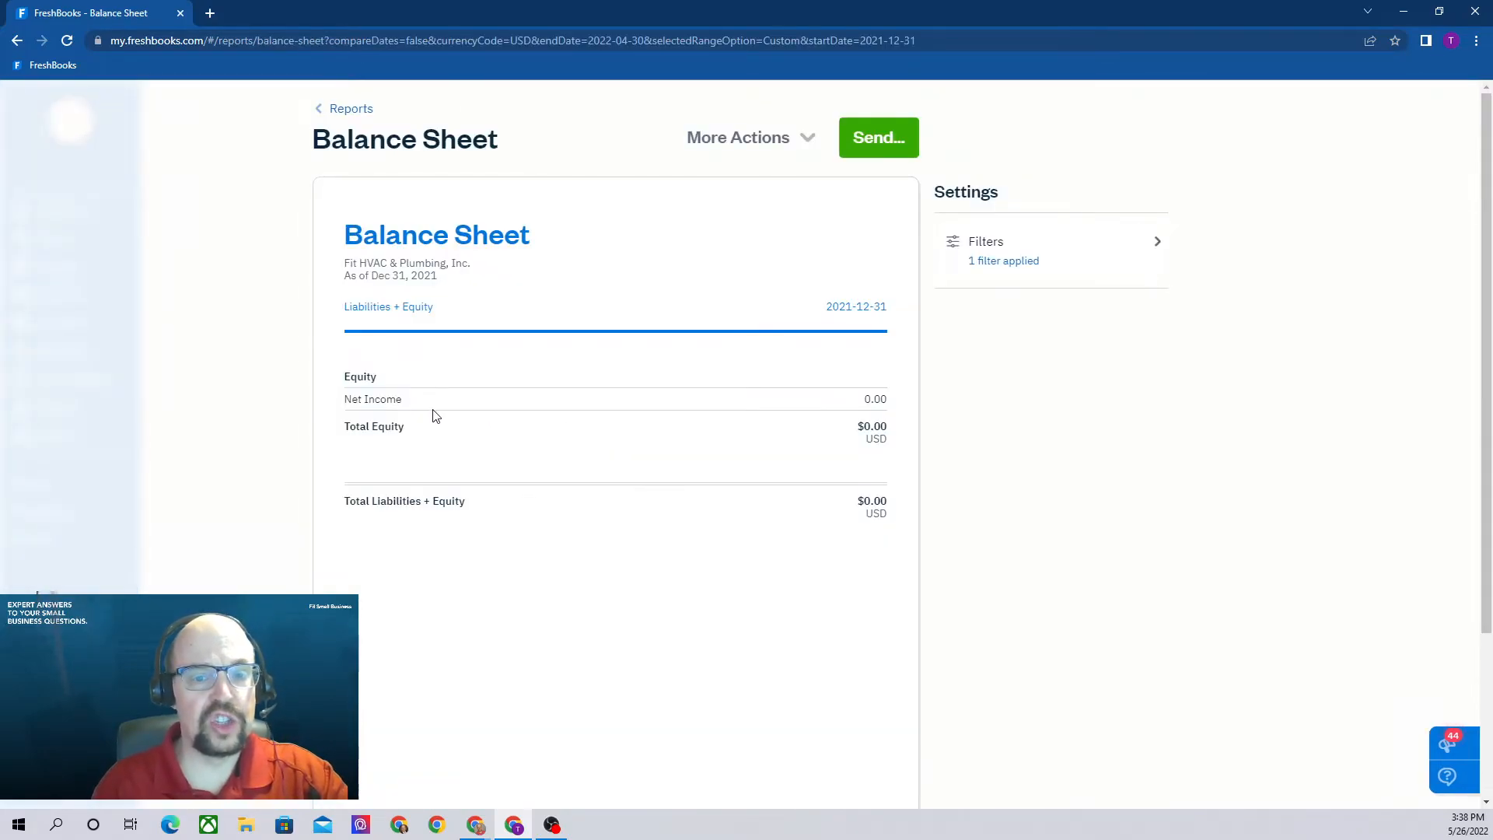
pyautogui.scroll(-3)
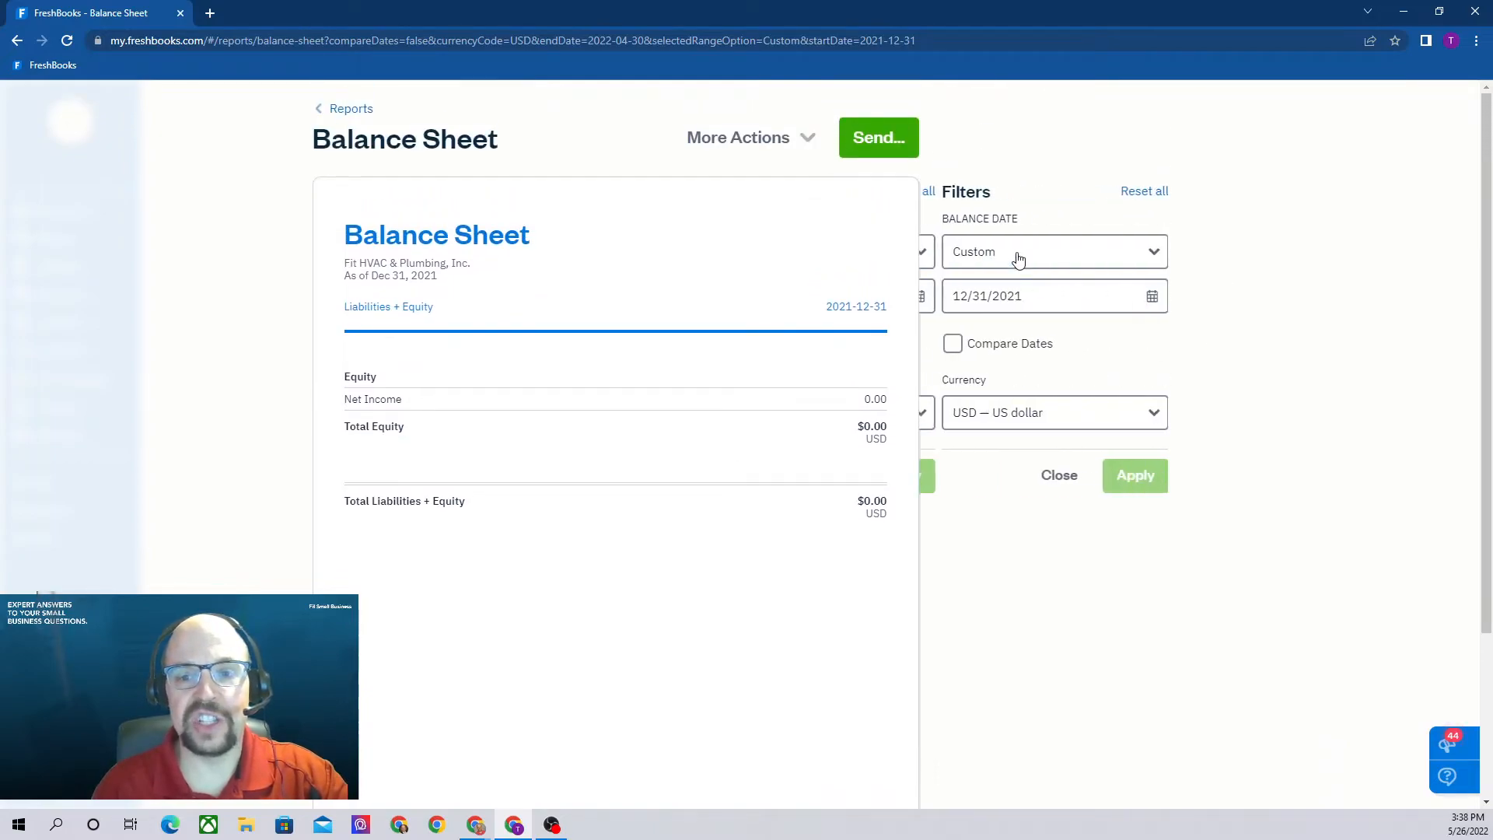
pyautogui.click(1052, 252)
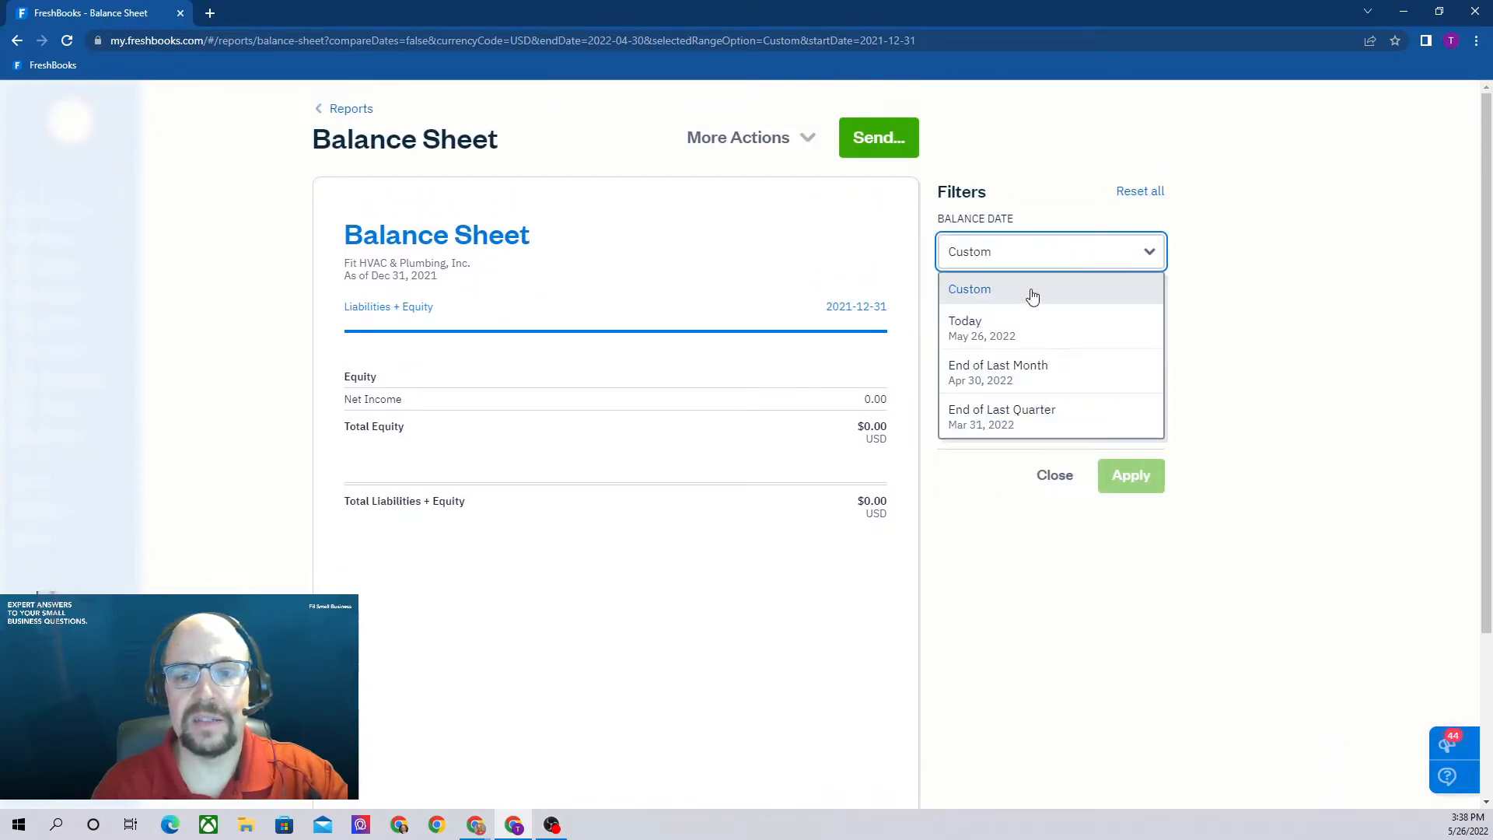
pyautogui.click(964, 326)
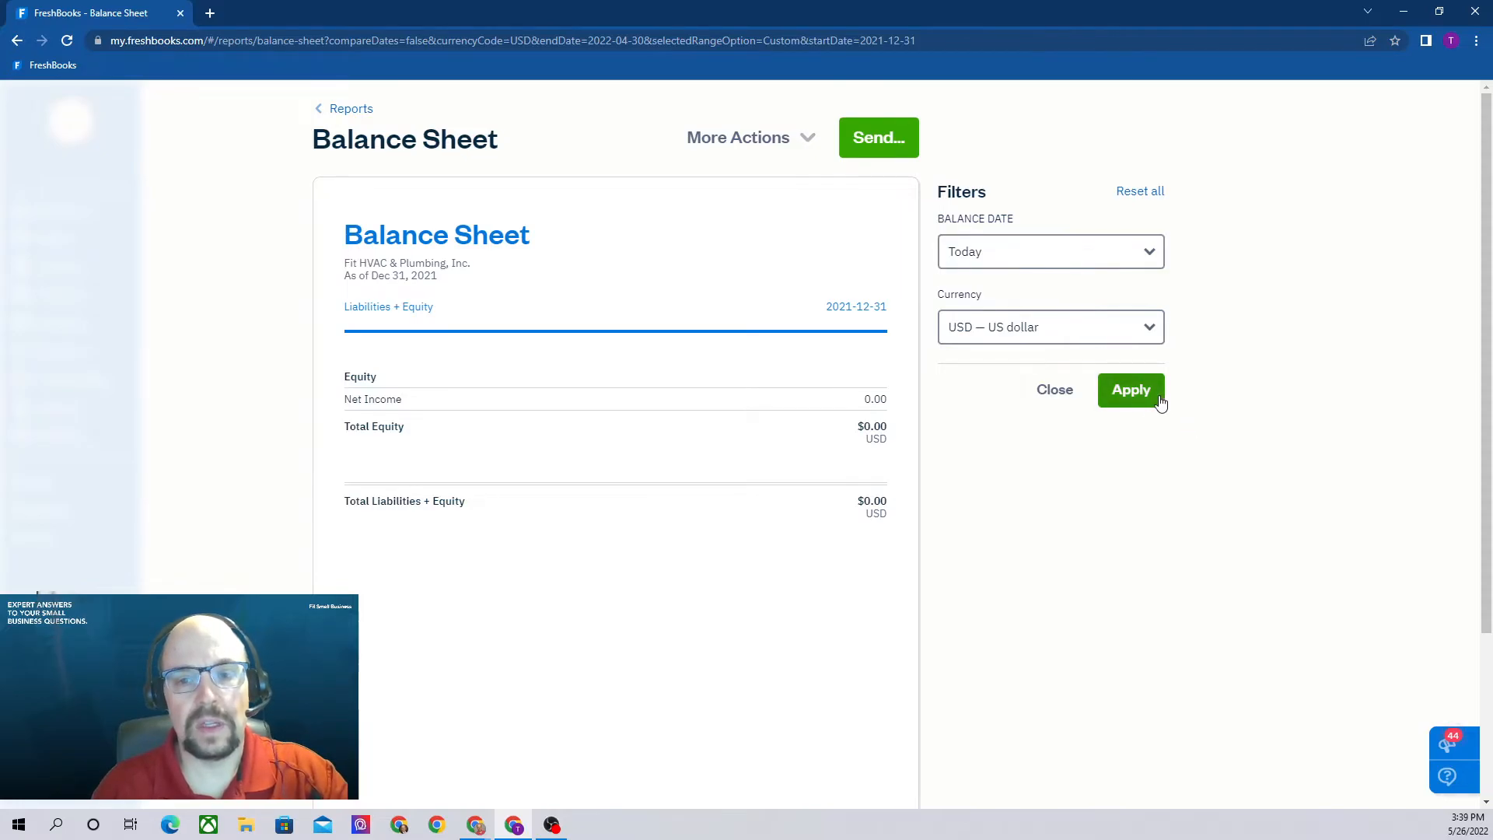
pyautogui.click(1131, 389)
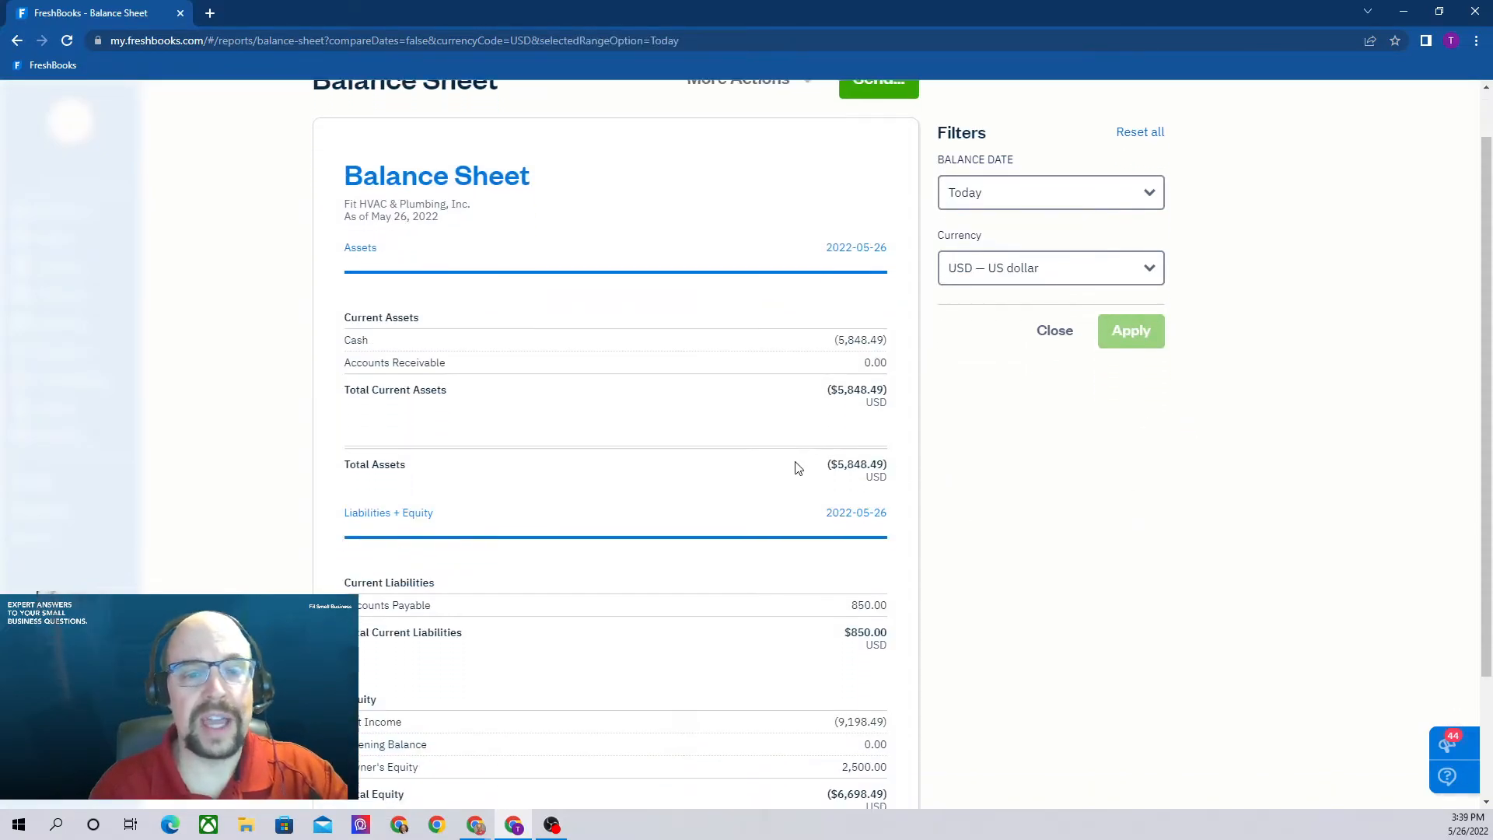
pyautogui.scroll(3)
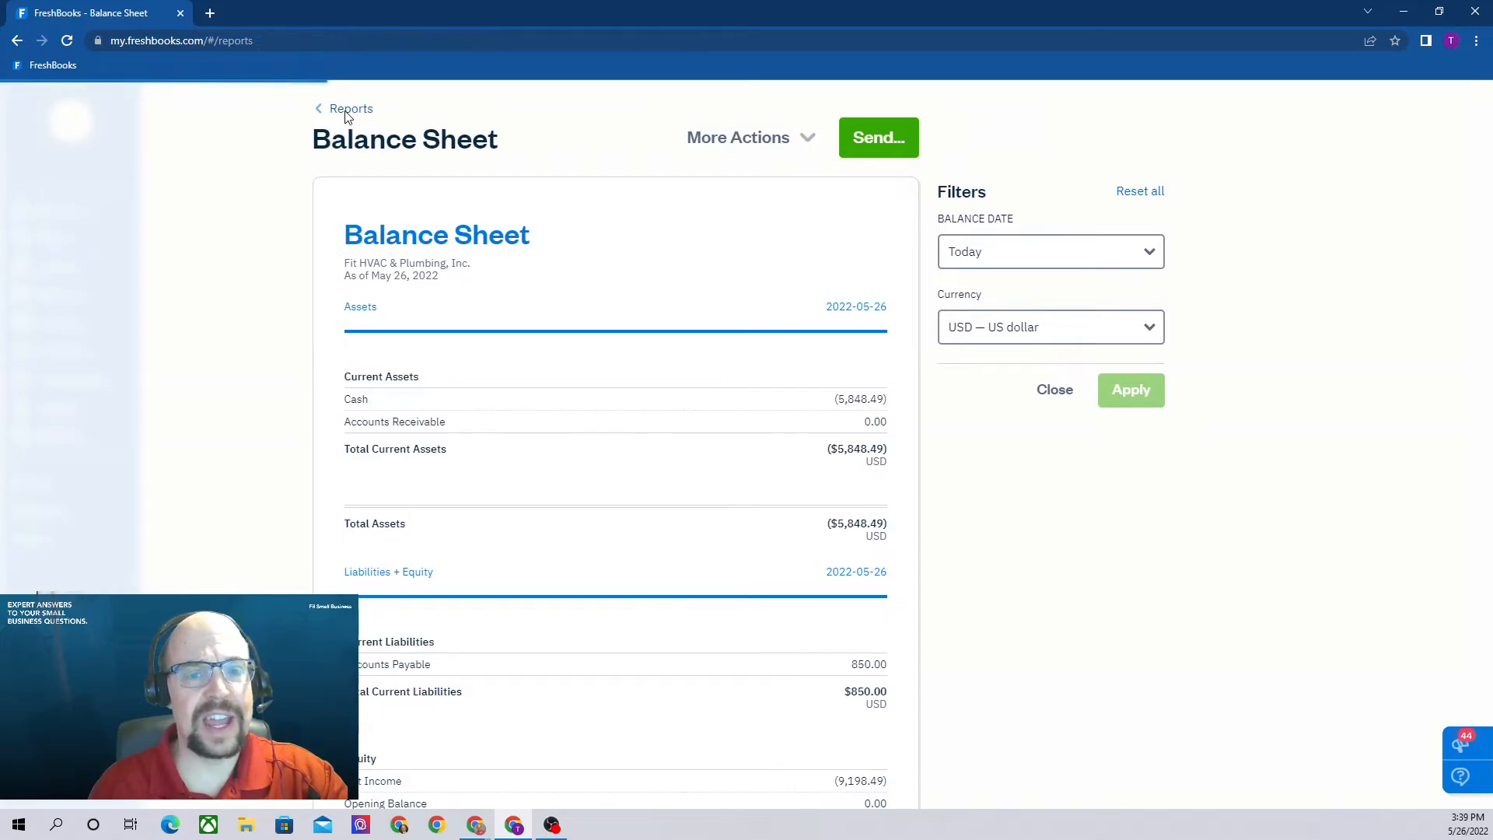
# Step: Return to the Reports overview and browse down to the Accounting Reports section
pyautogui.click(352, 109)
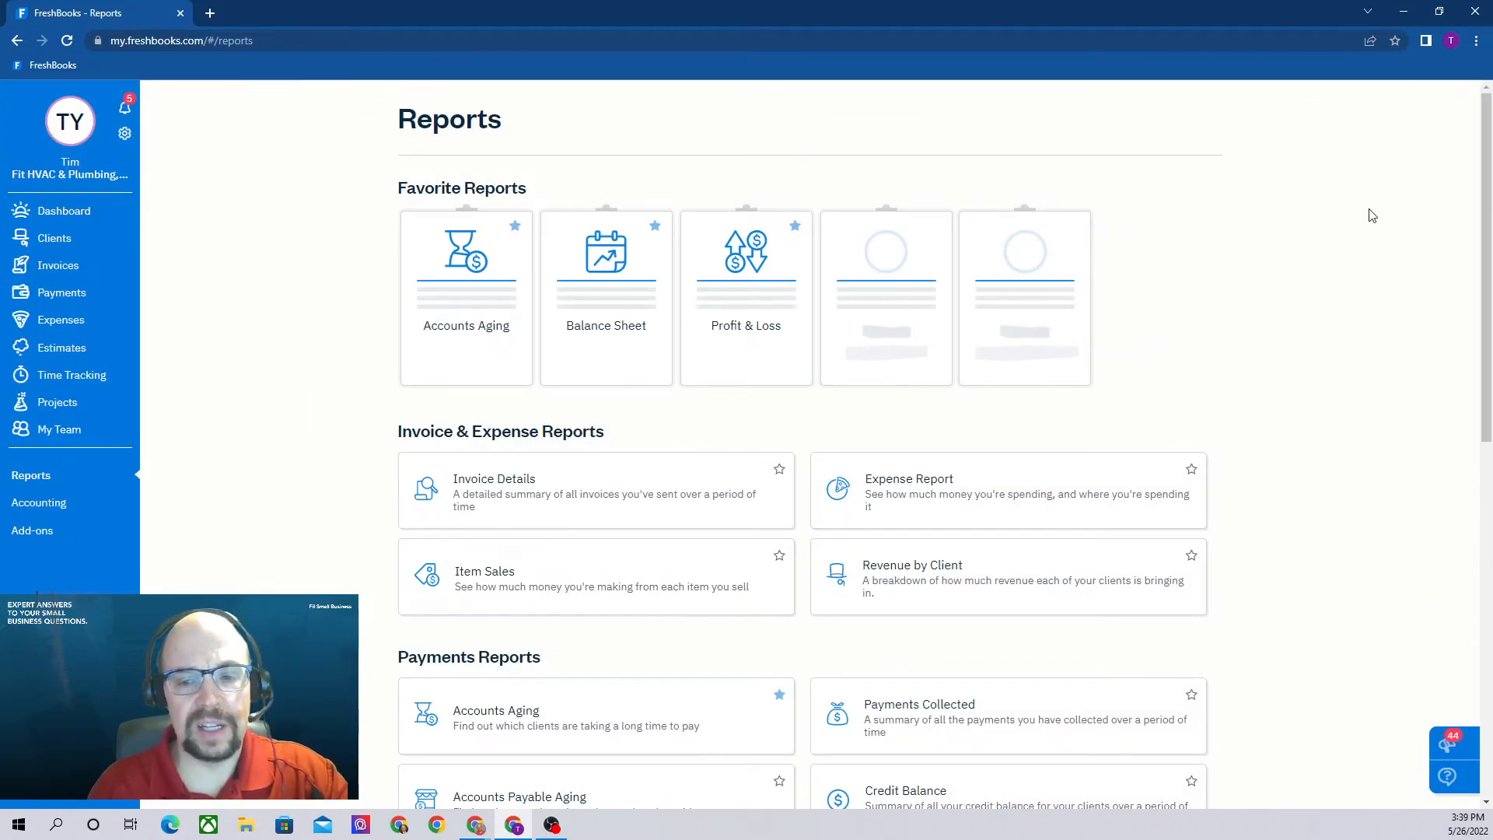
pyautogui.moveTo(1194, 293)
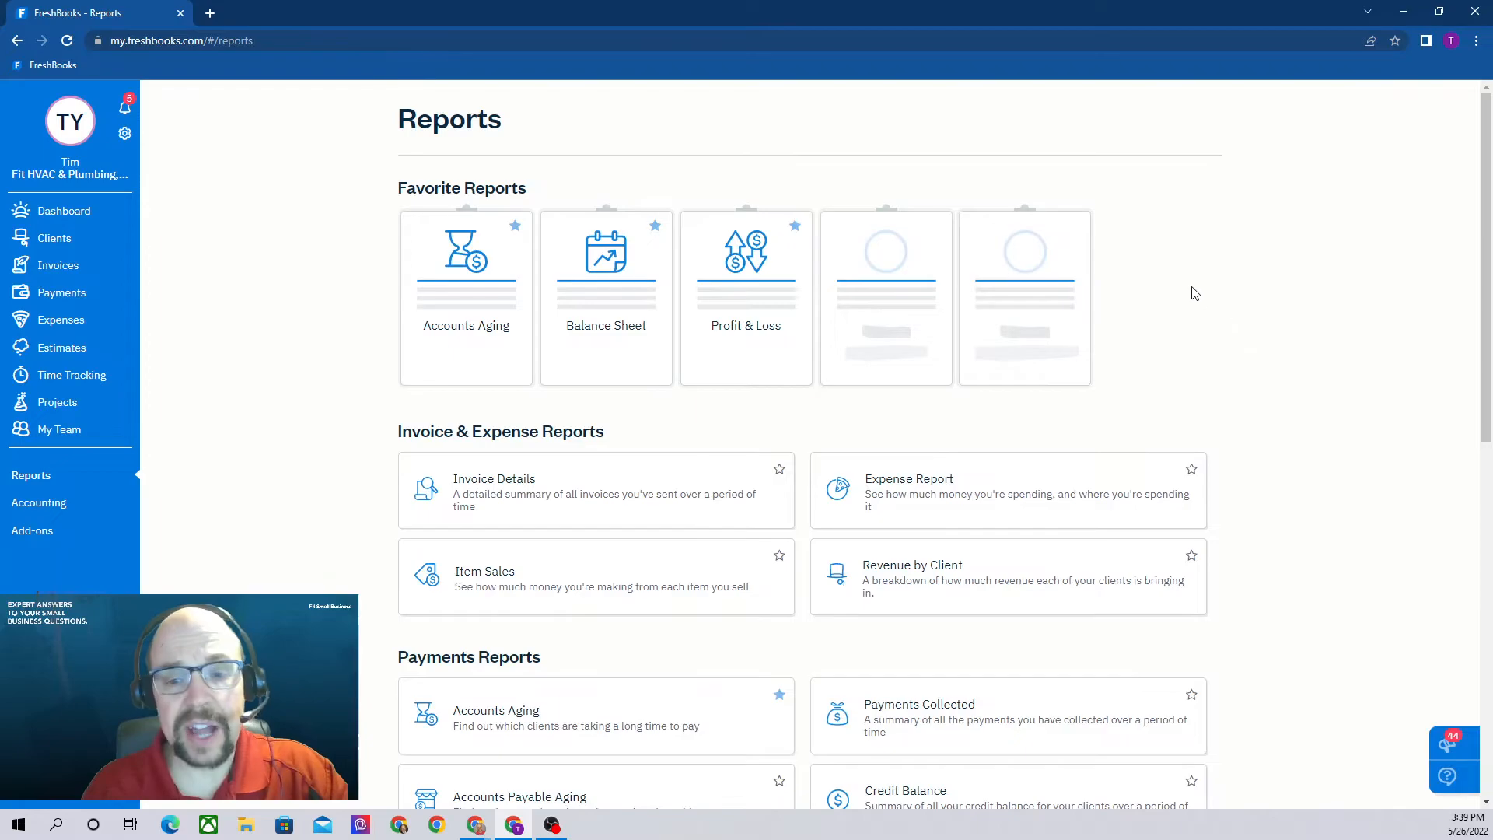
pyautogui.scroll(-3)
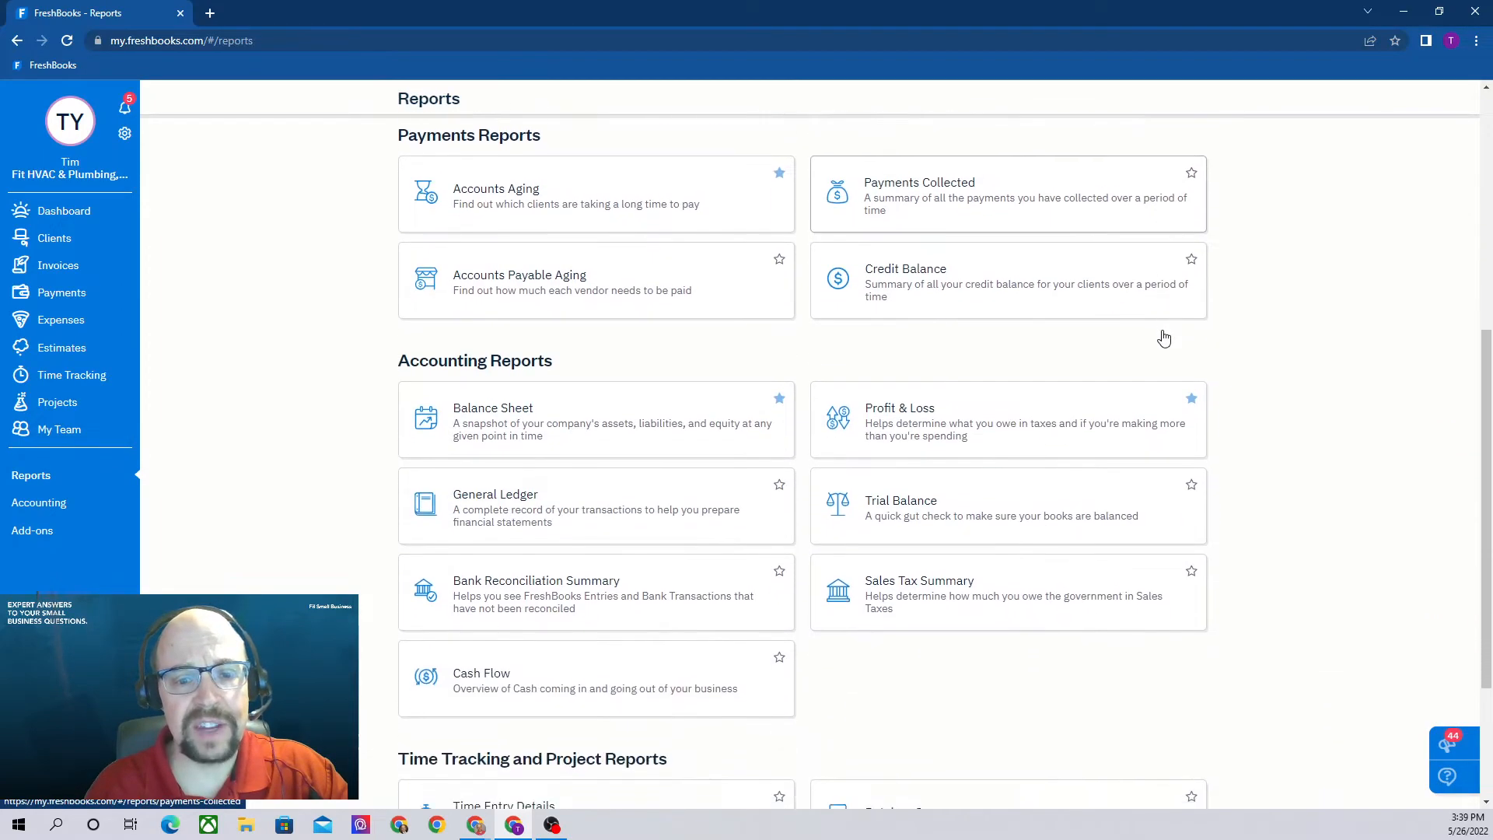
pyautogui.scroll(-3)
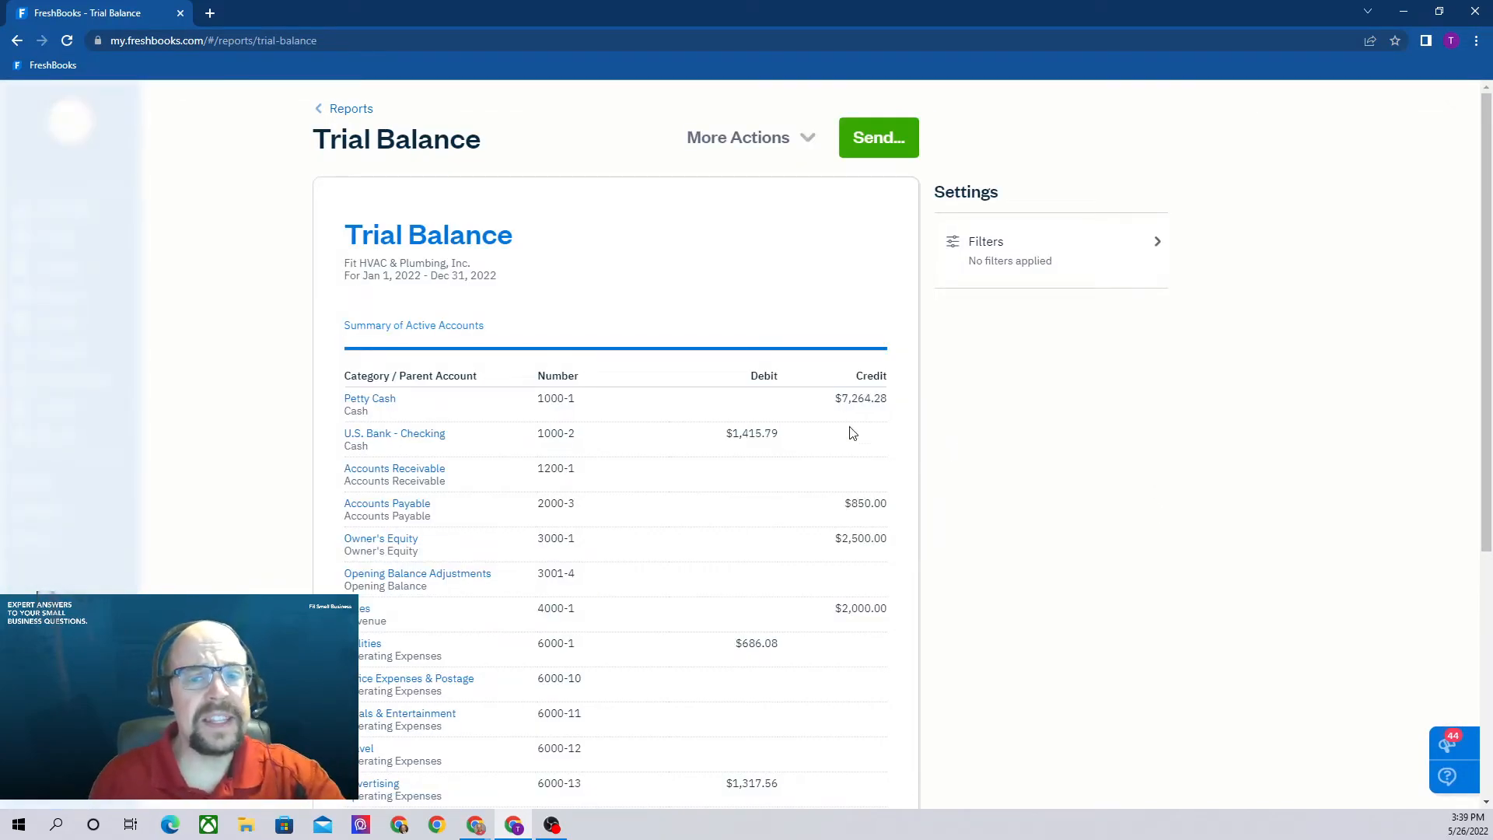
pyautogui.moveTo(872, 421)
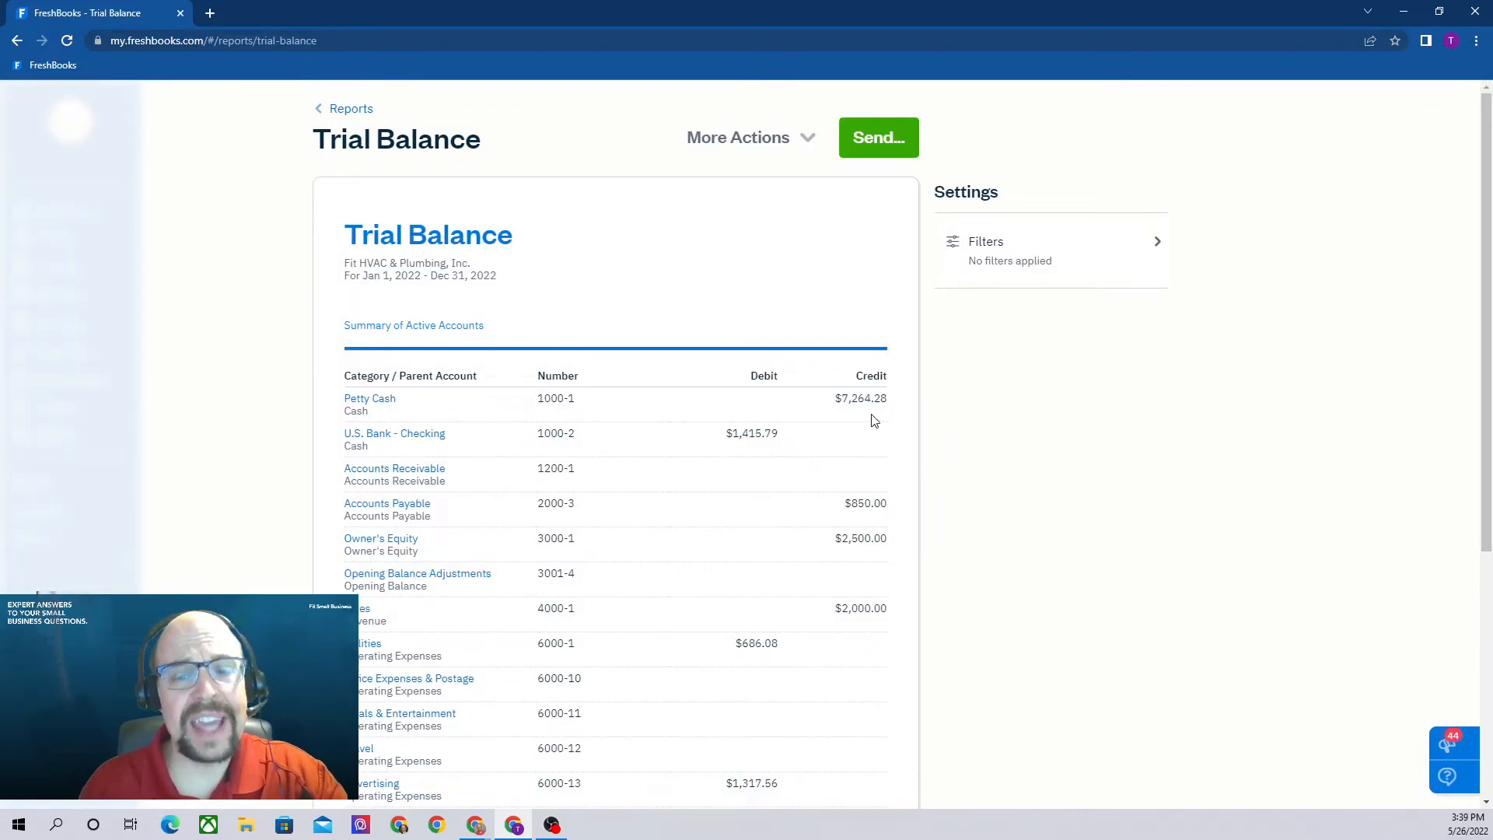
pyautogui.moveTo(857, 421)
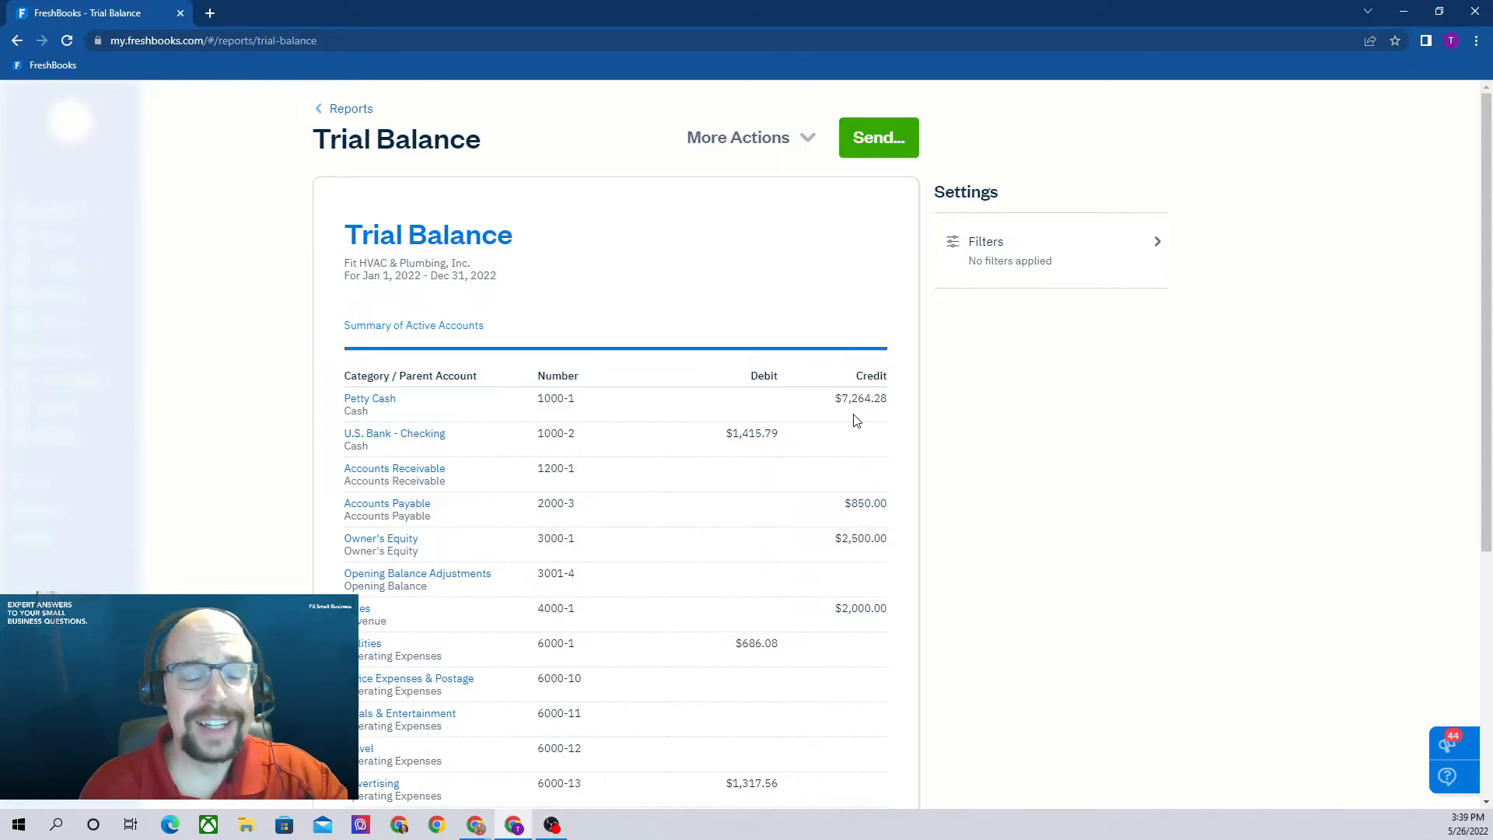
pyautogui.moveTo(862, 416)
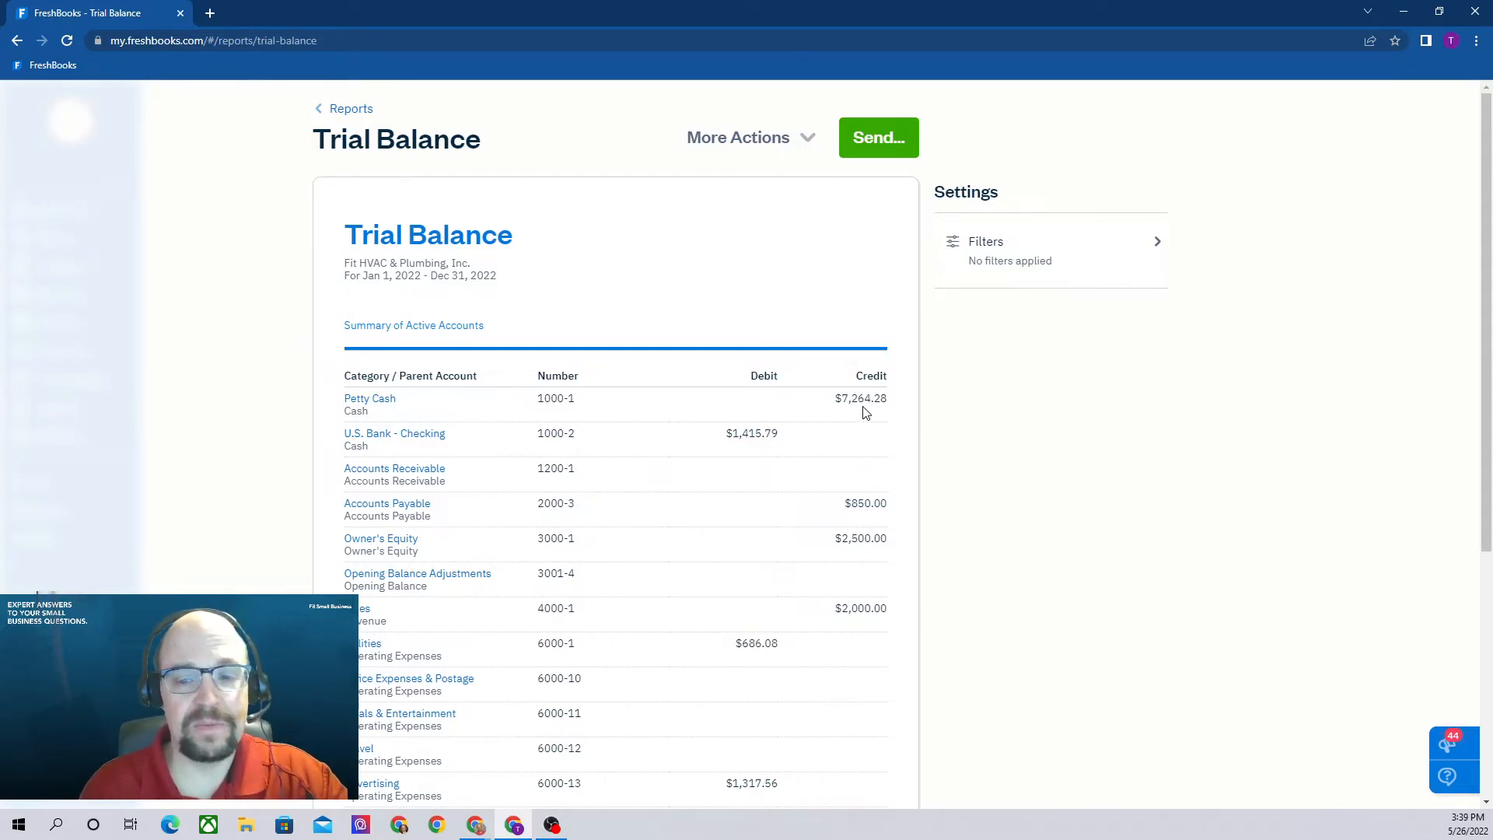
pyautogui.moveTo(804, 422)
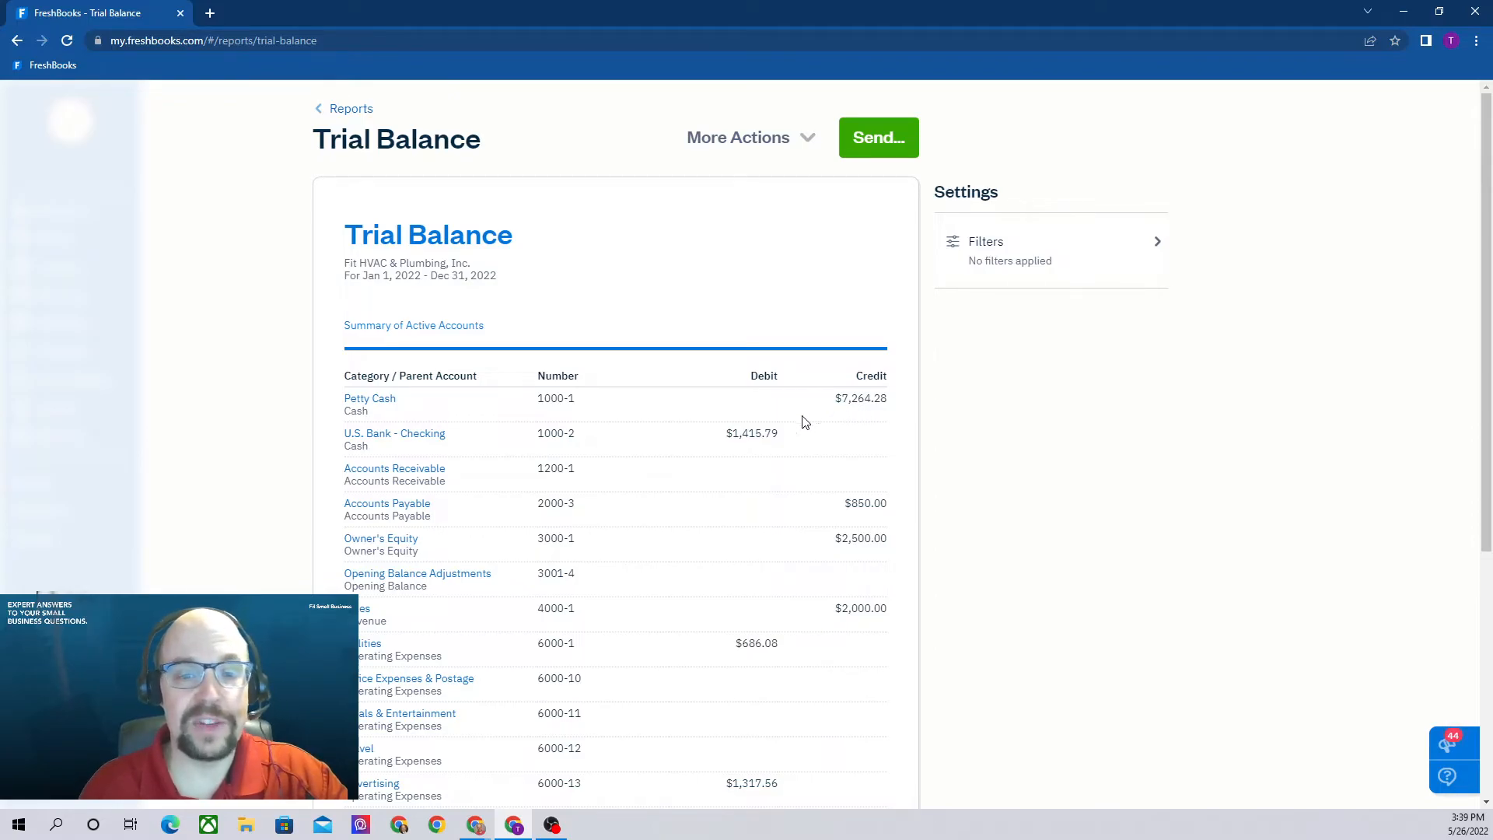
pyautogui.moveTo(766, 453)
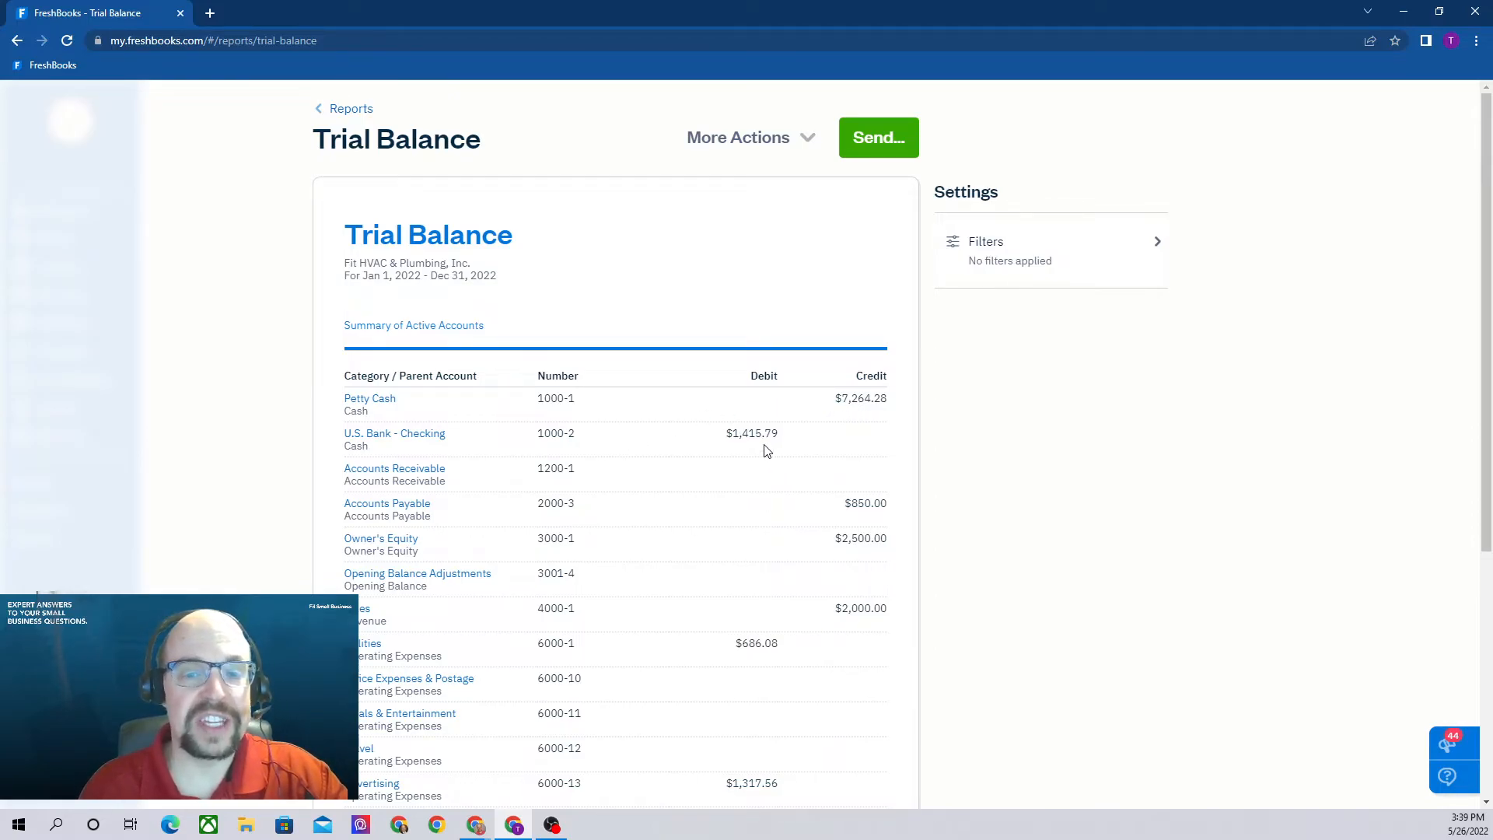
pyautogui.moveTo(723, 443)
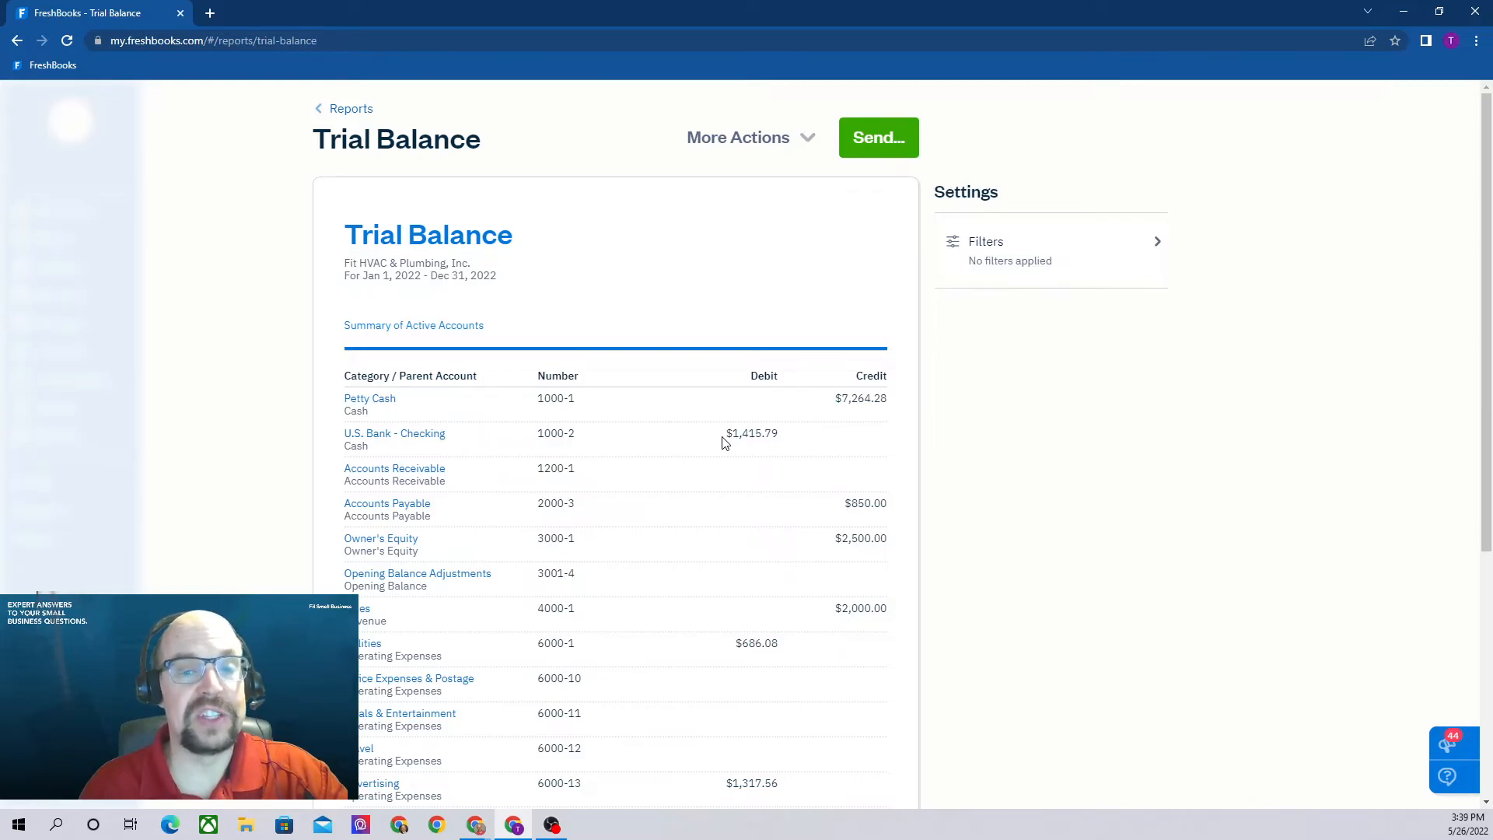
# Step: Scroll further down the 2022 Trial Balance to review more expense accounts
pyautogui.scroll(-3)
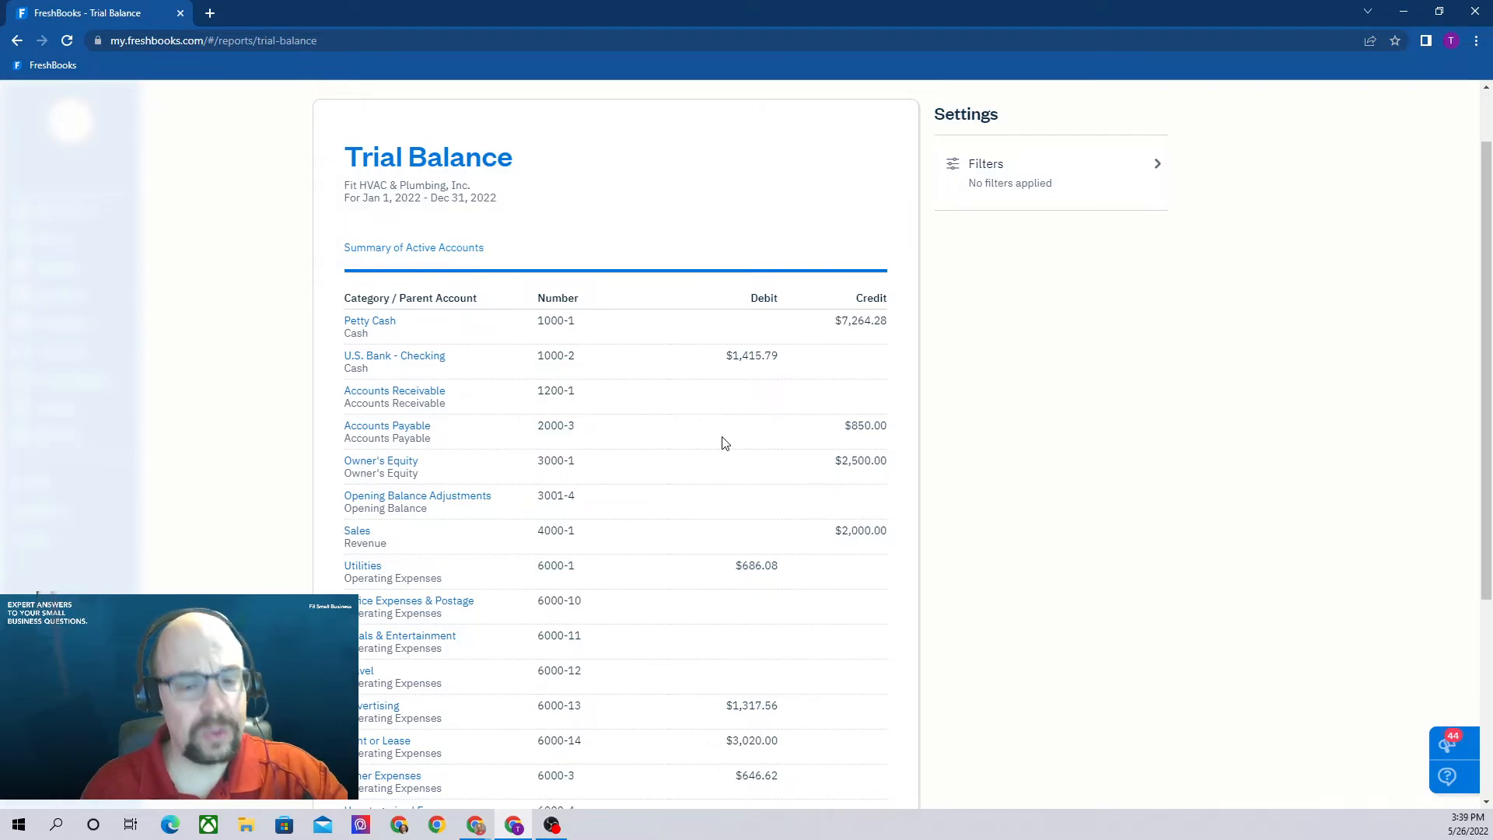
# Step: View the Trial Balance date range choices, leaving This Year and USD unchanged
pyautogui.scroll(3)
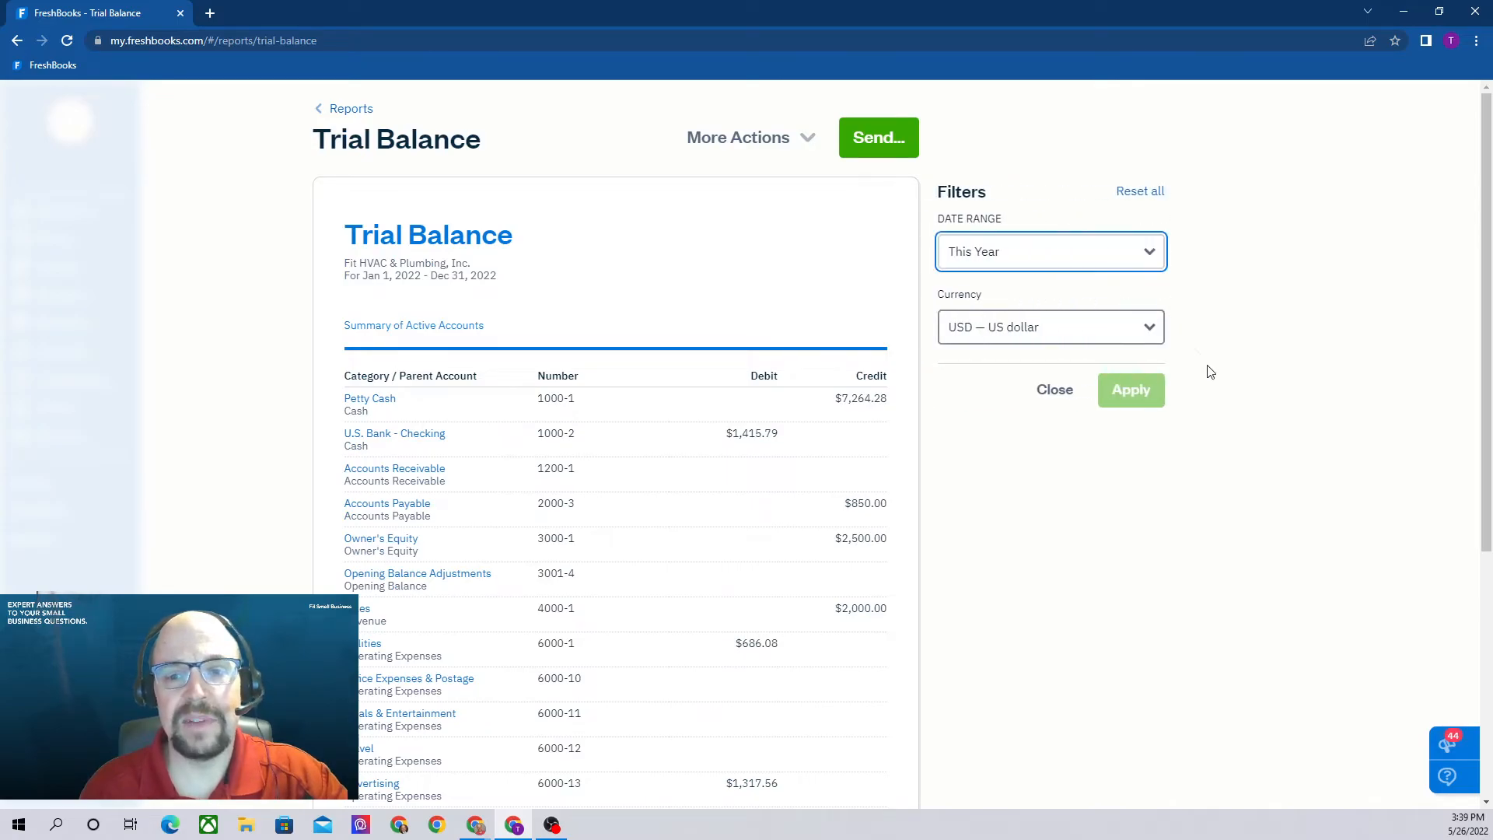
pyautogui.click(1050, 250)
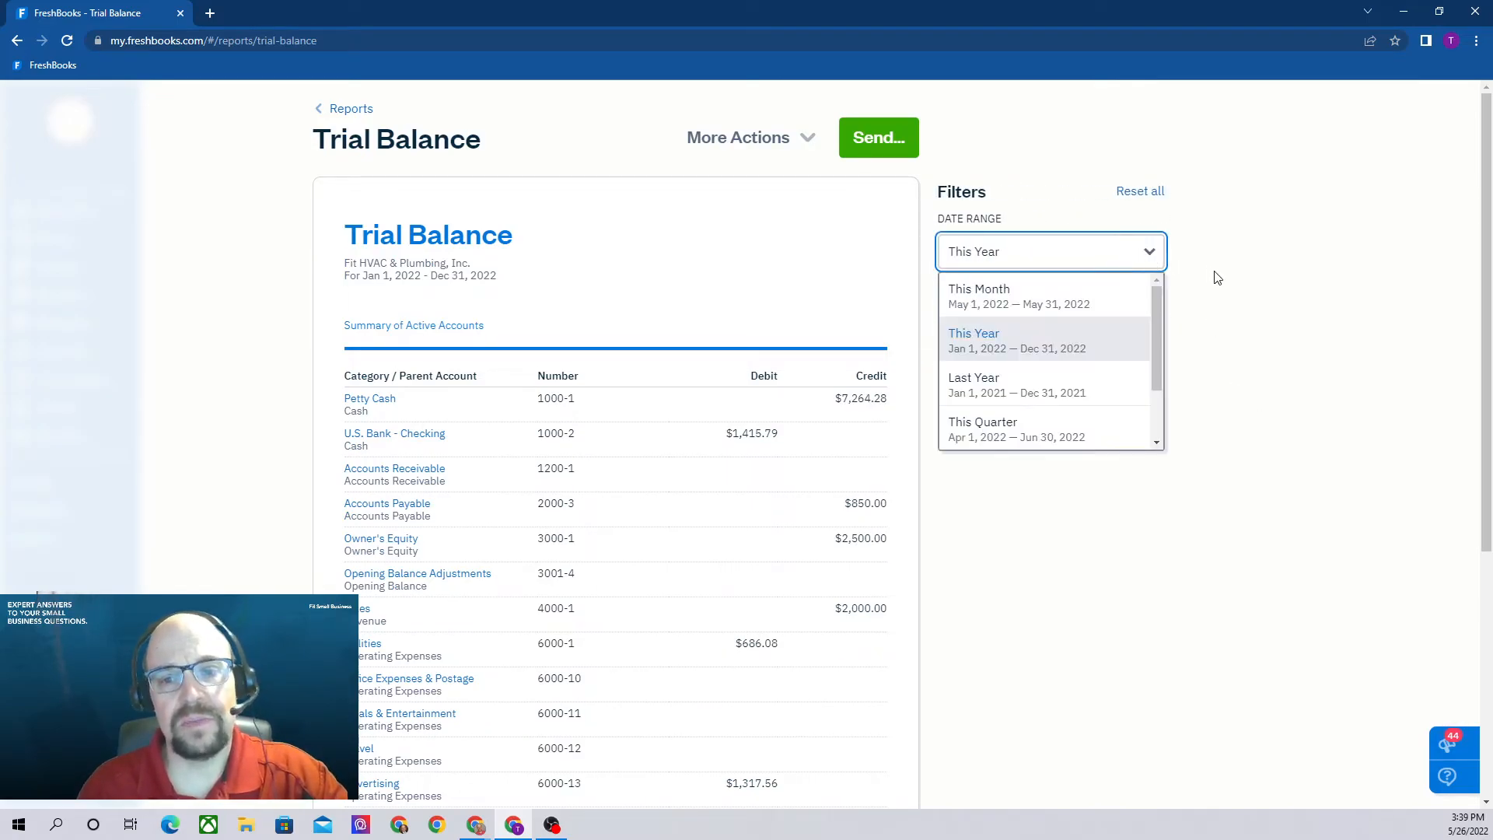
pyautogui.moveTo(1286, 292)
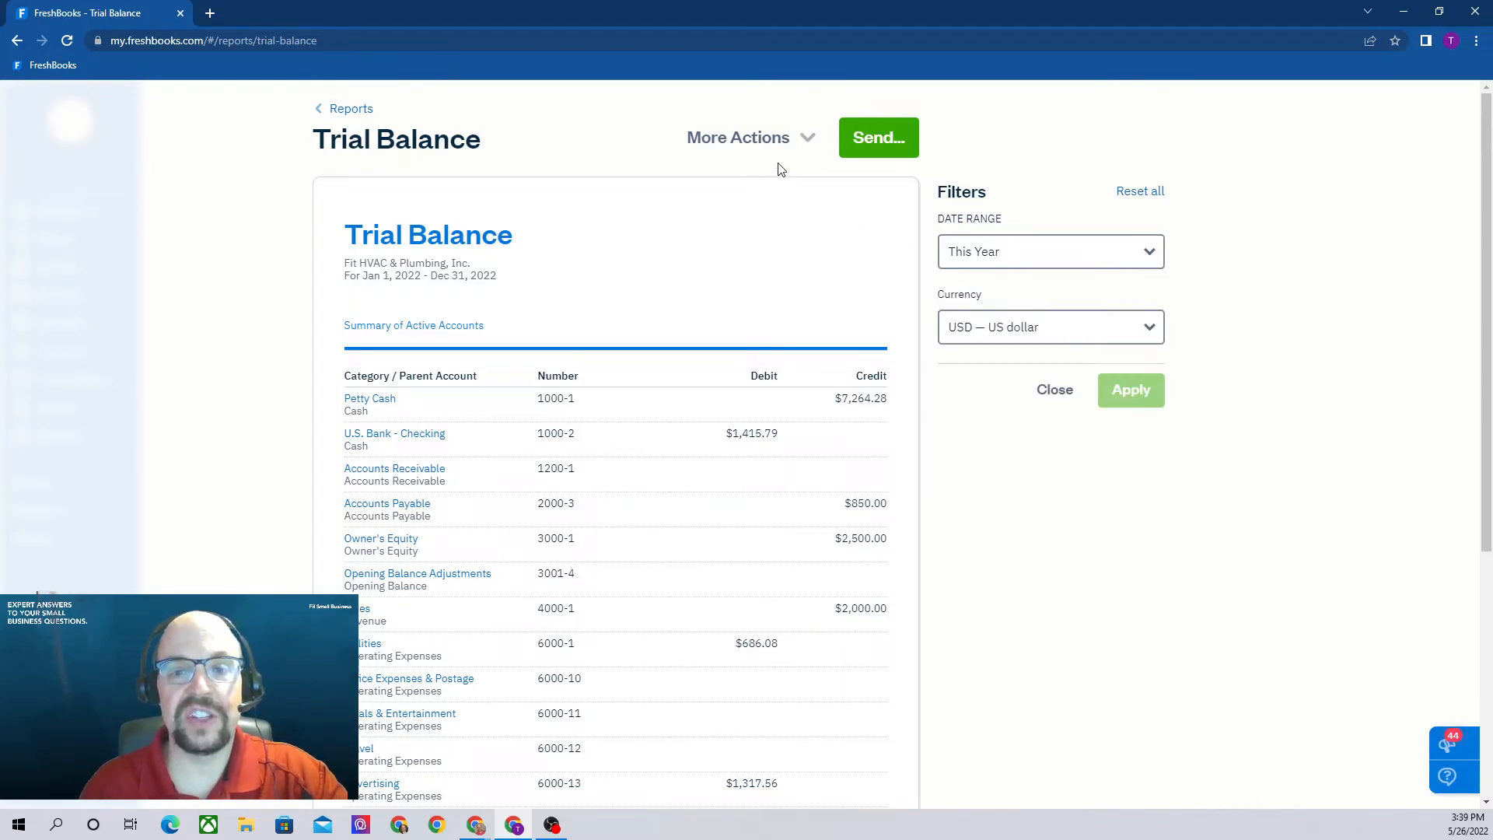
pyautogui.click(751, 137)
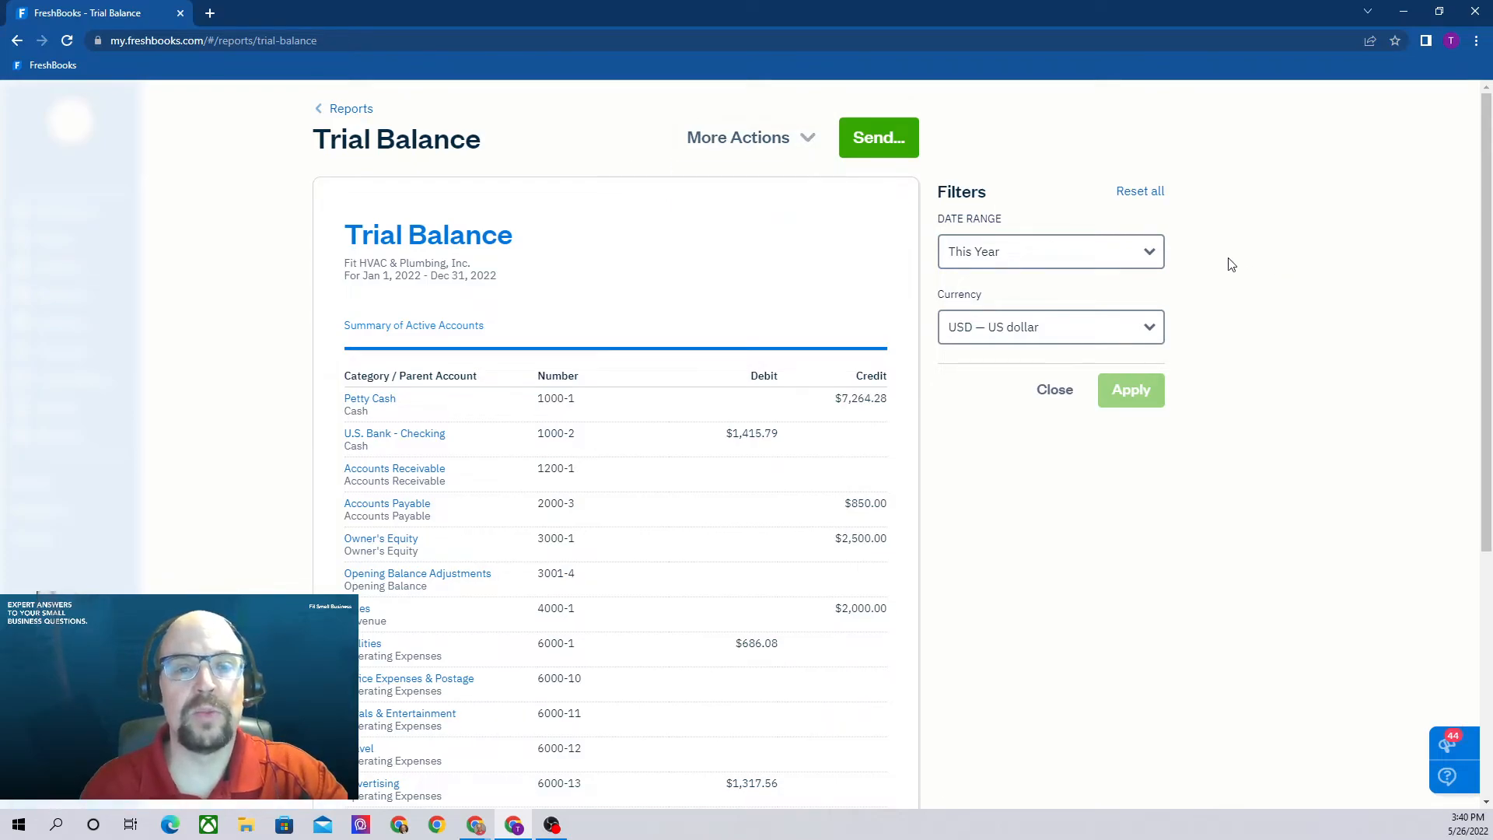
pyautogui.moveTo(336, 120)
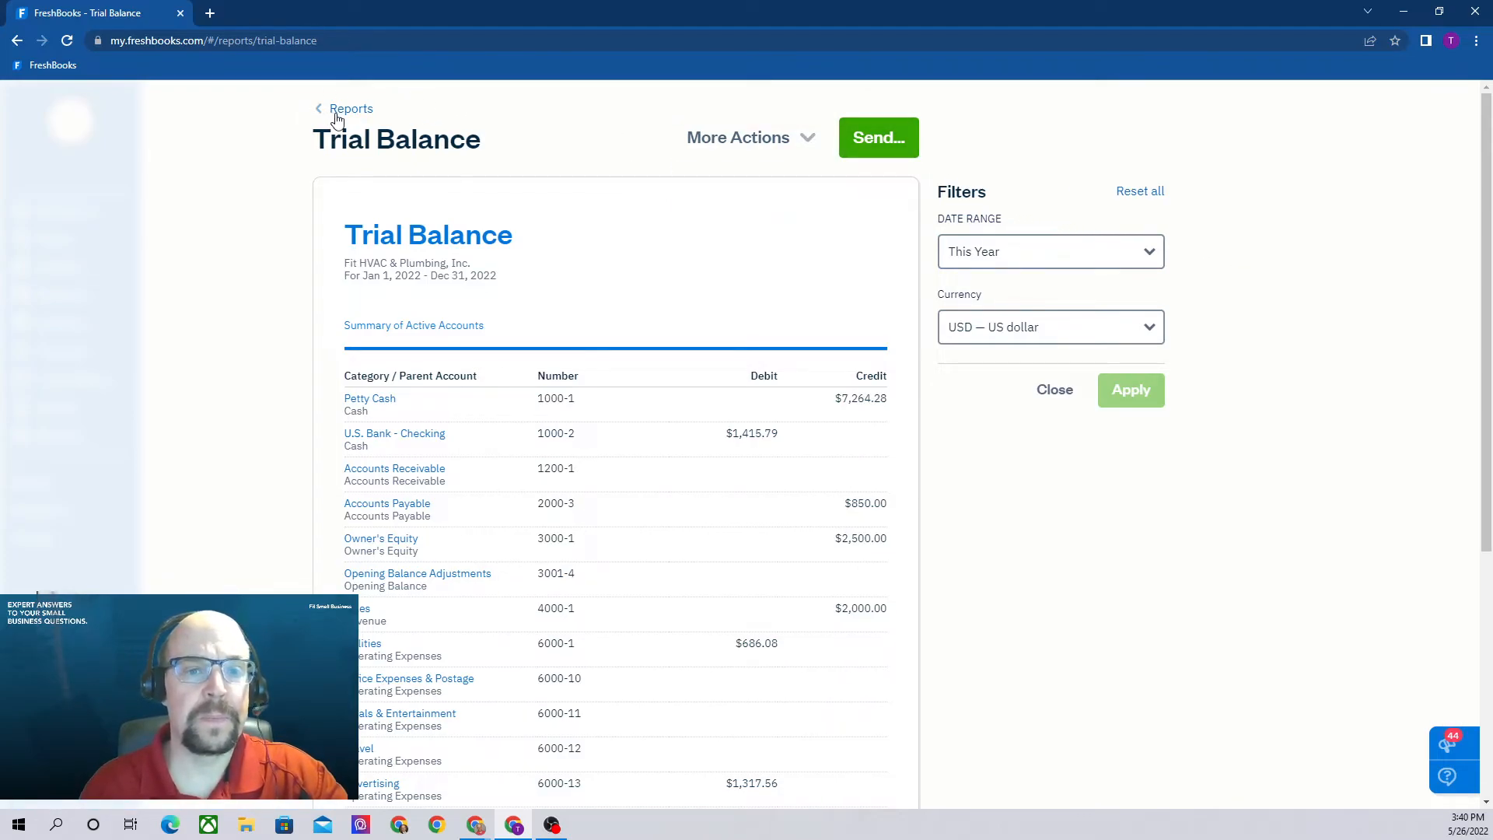
# Step: Return to the Reports overview and browse down to the Payments Reports section
pyautogui.click(350, 109)
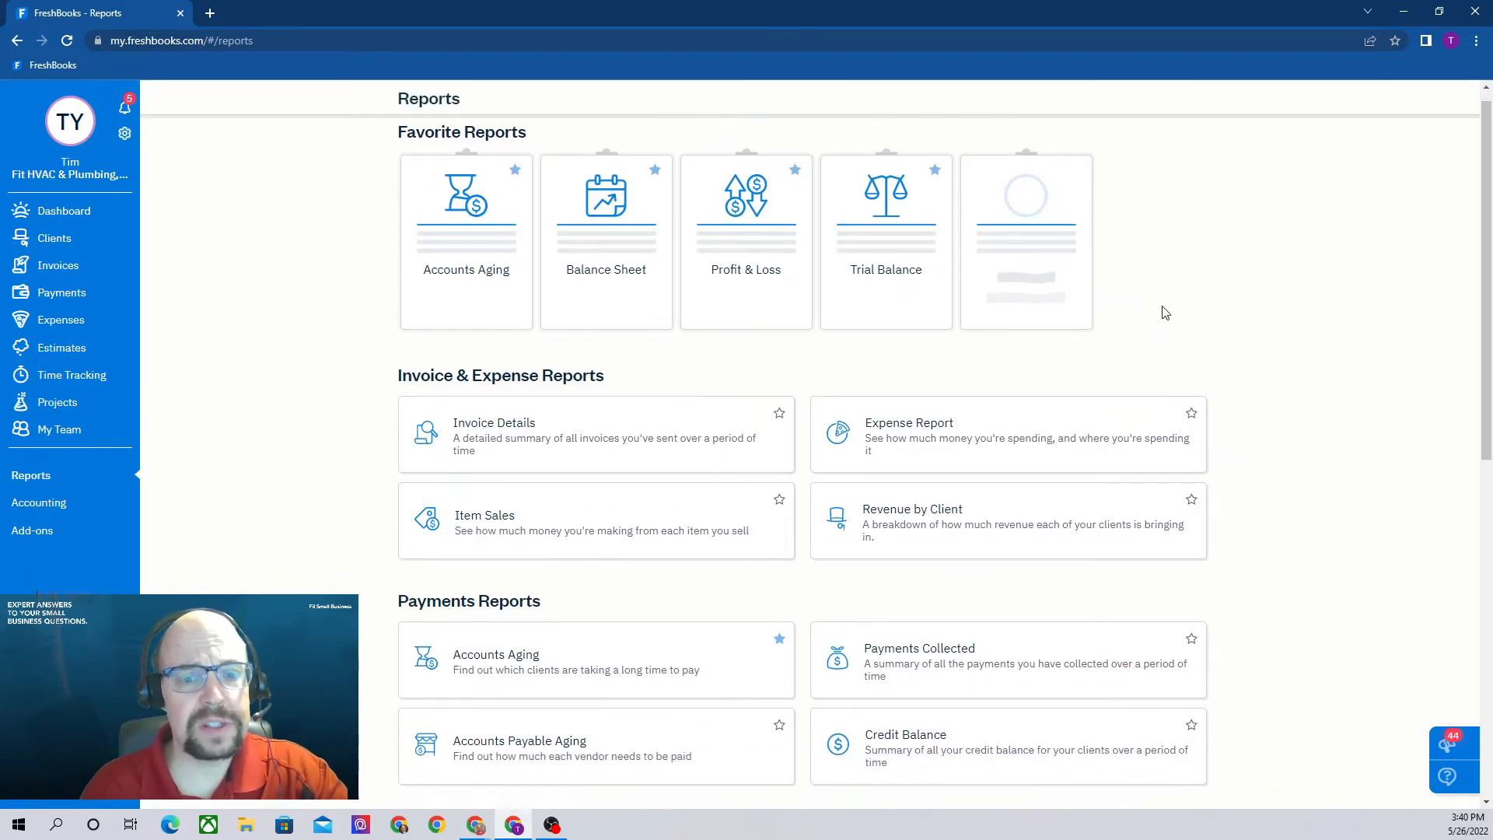
pyautogui.scroll(-3)
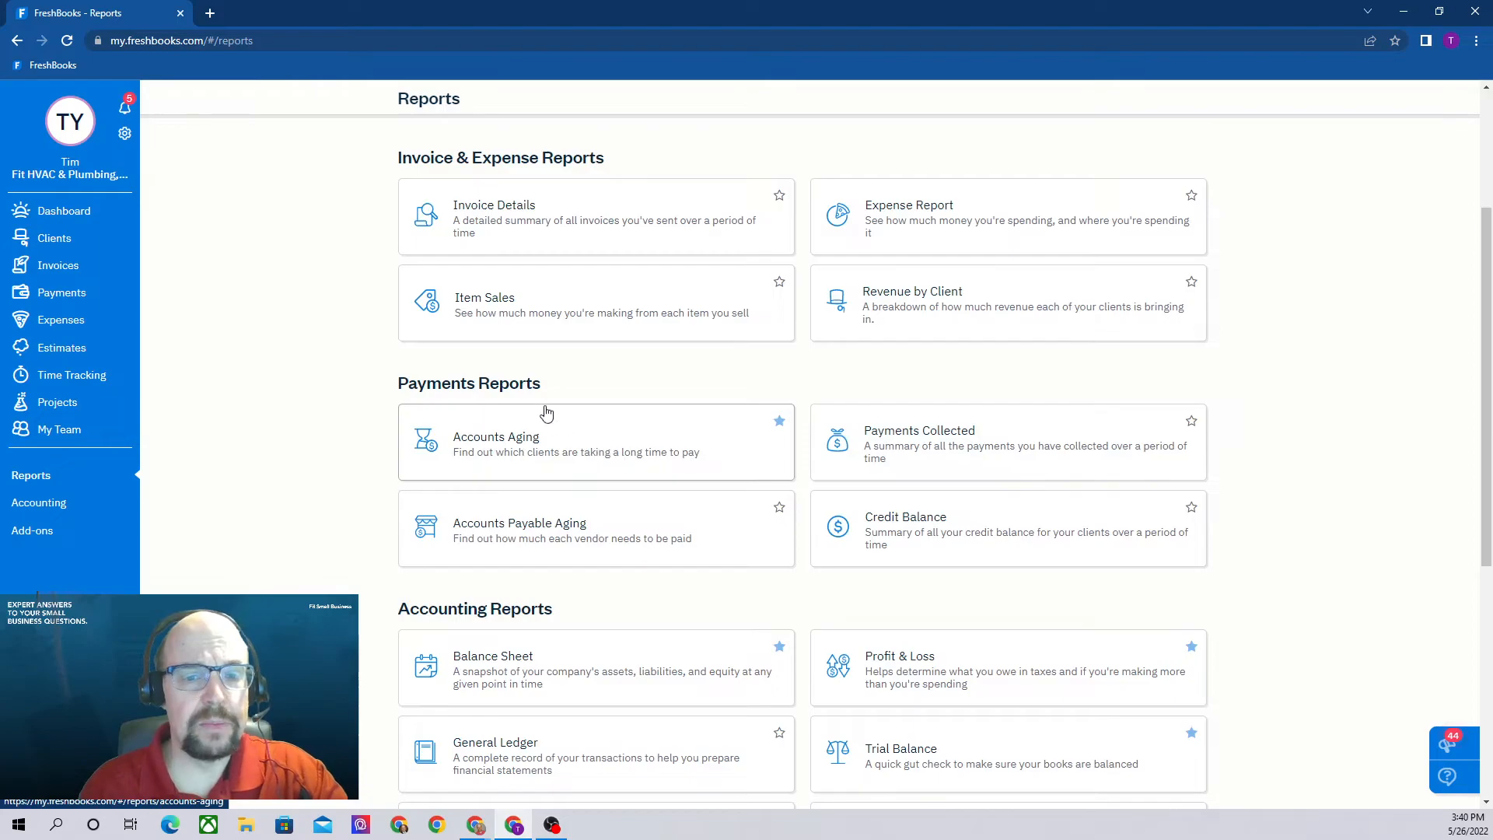
pyautogui.moveTo(538, 533)
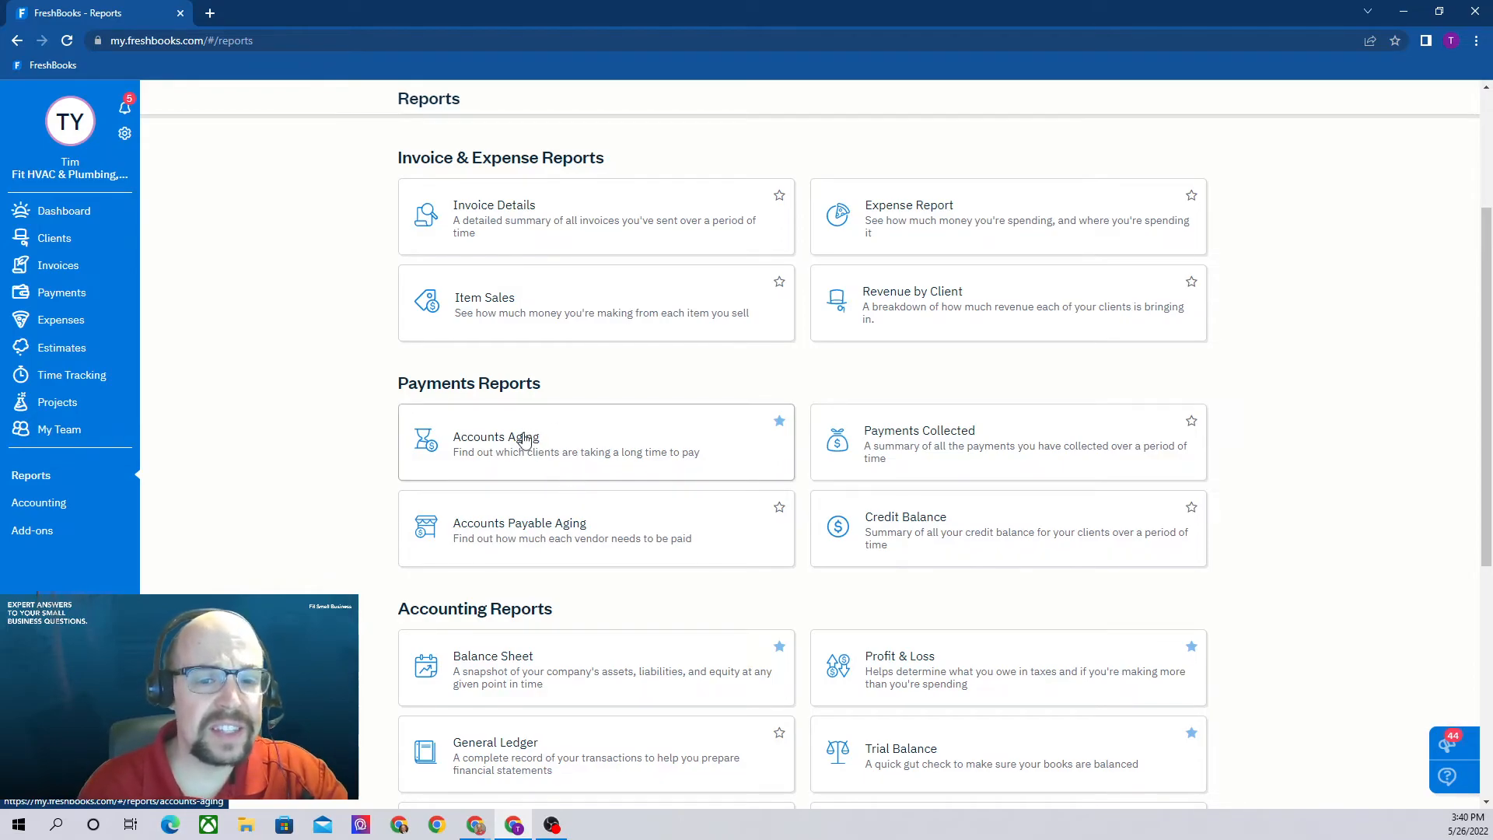
pyautogui.moveTo(580, 435)
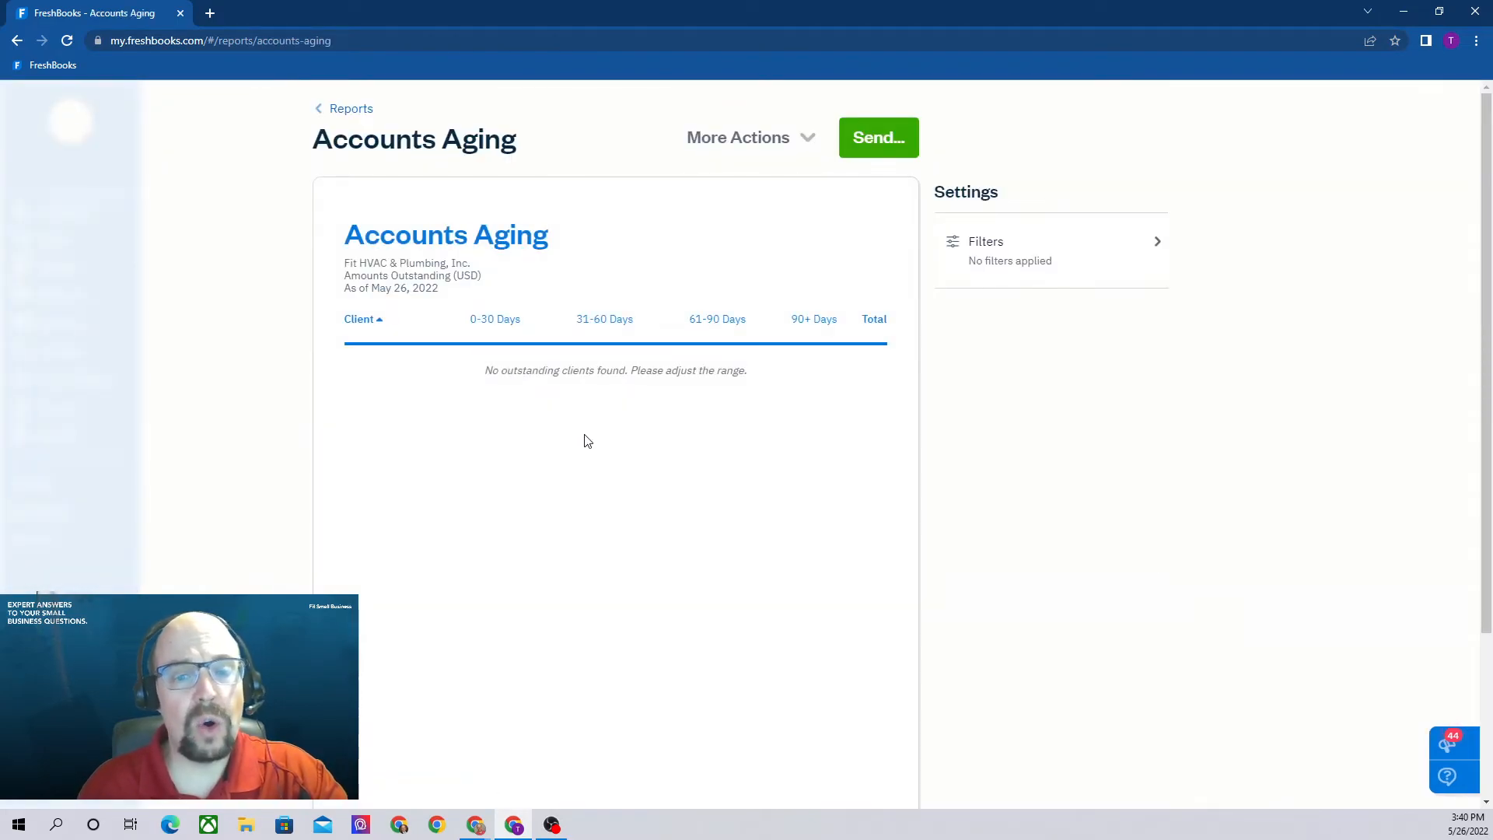
pyautogui.moveTo(647, 354)
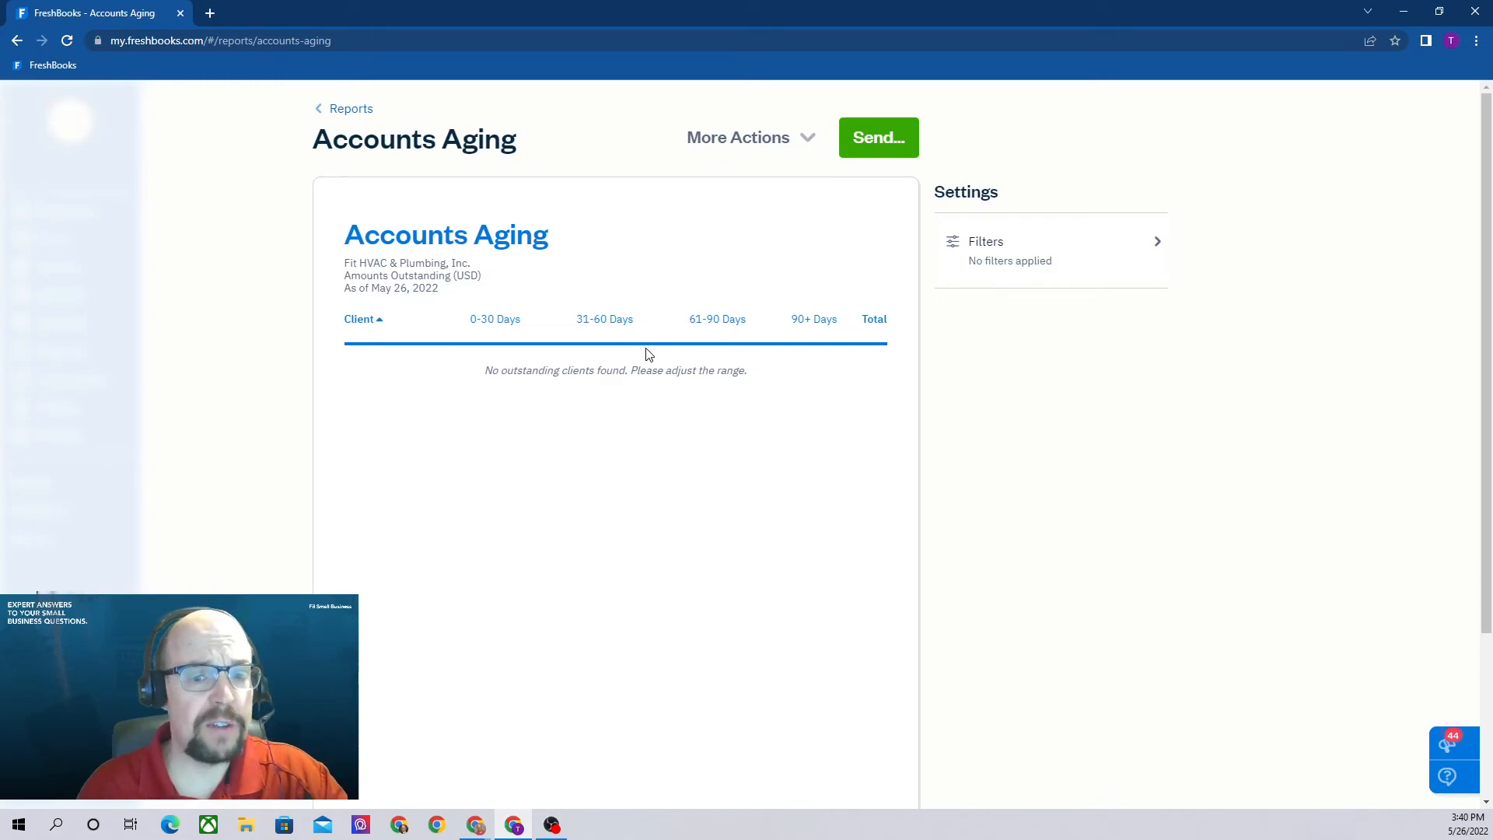
pyautogui.moveTo(1025, 303)
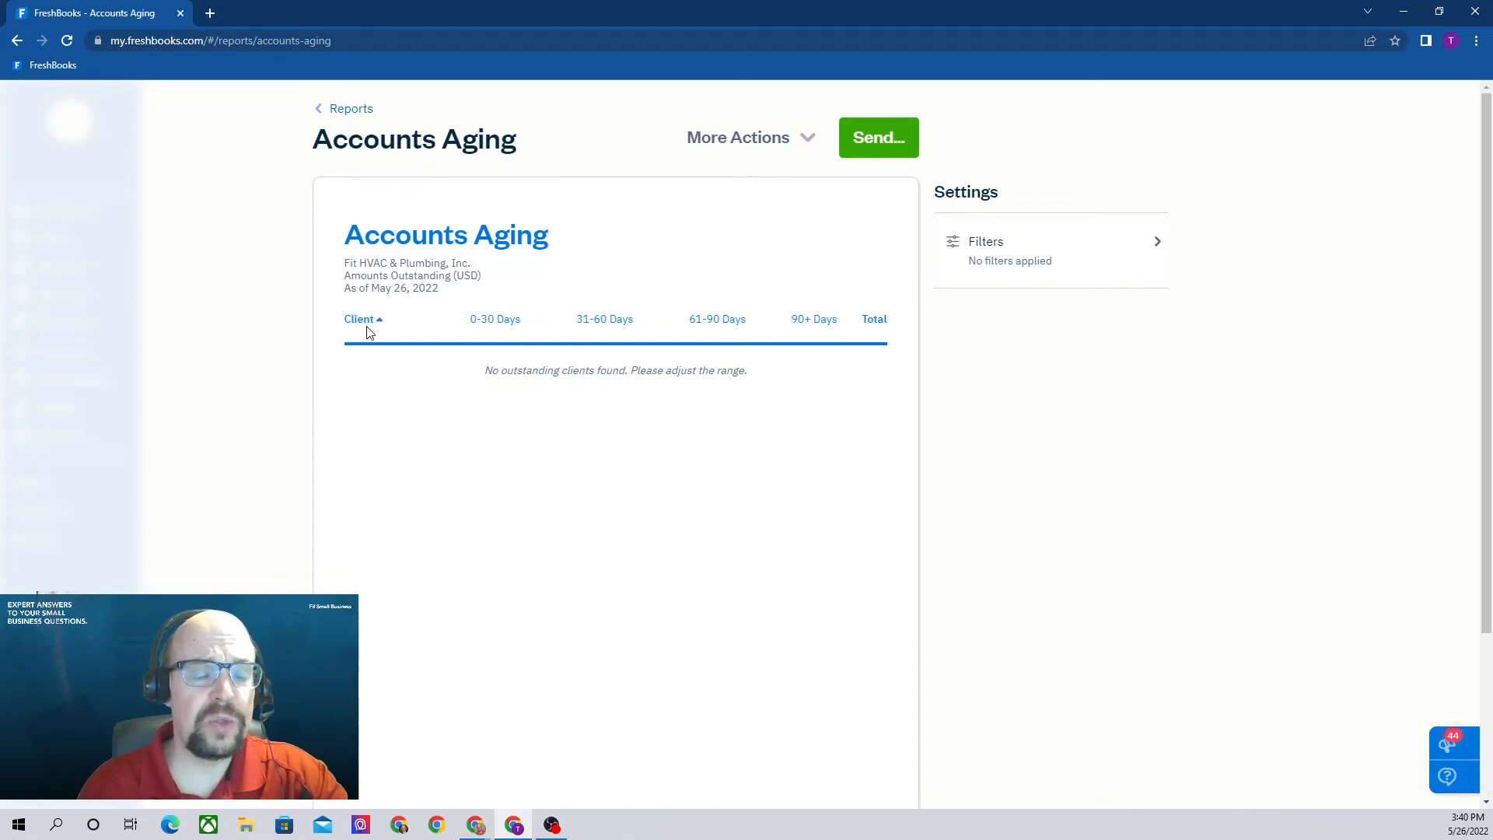
pyautogui.moveTo(485, 336)
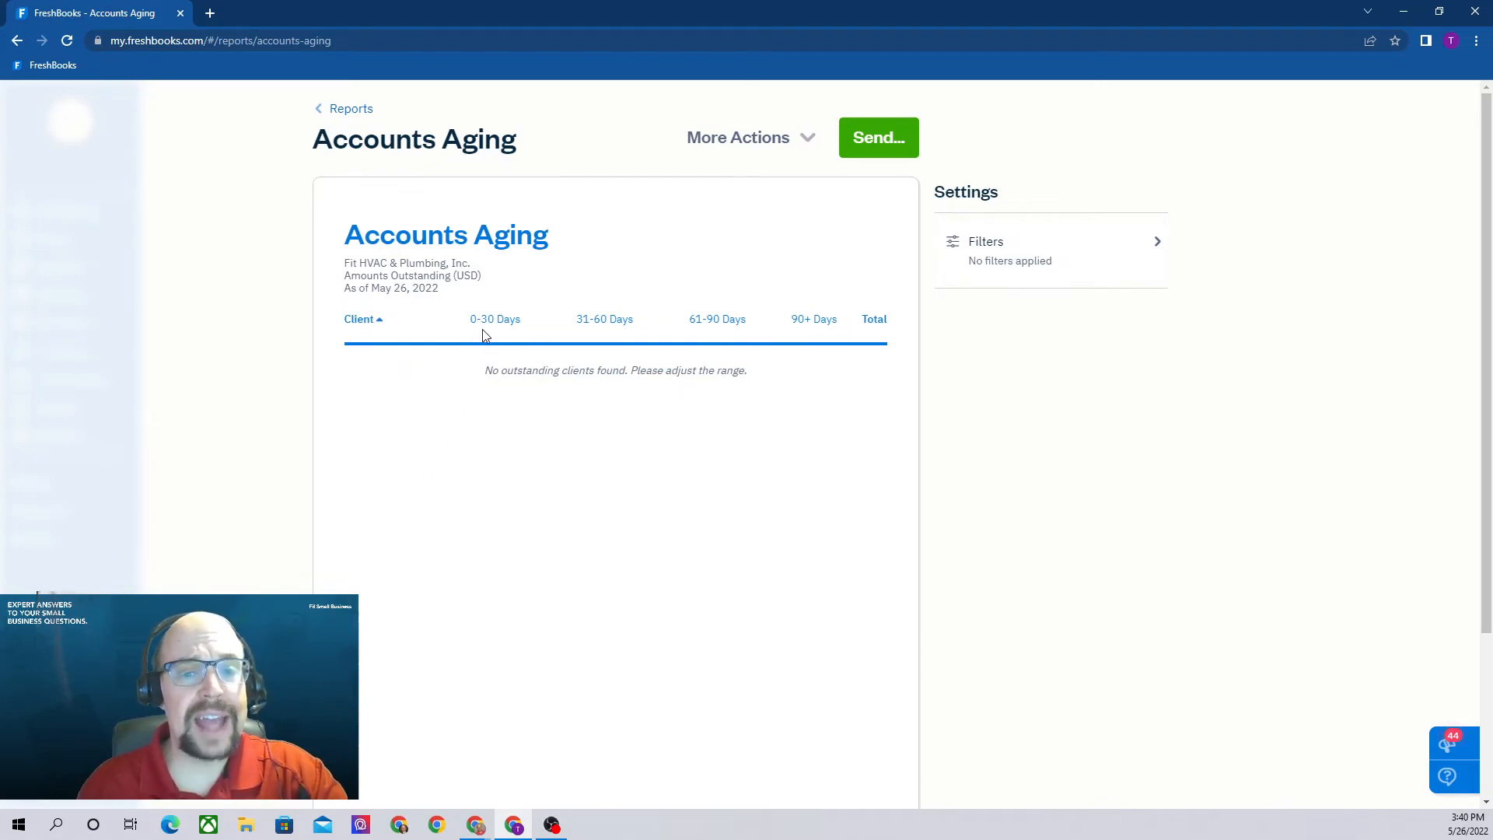
pyautogui.moveTo(493, 345)
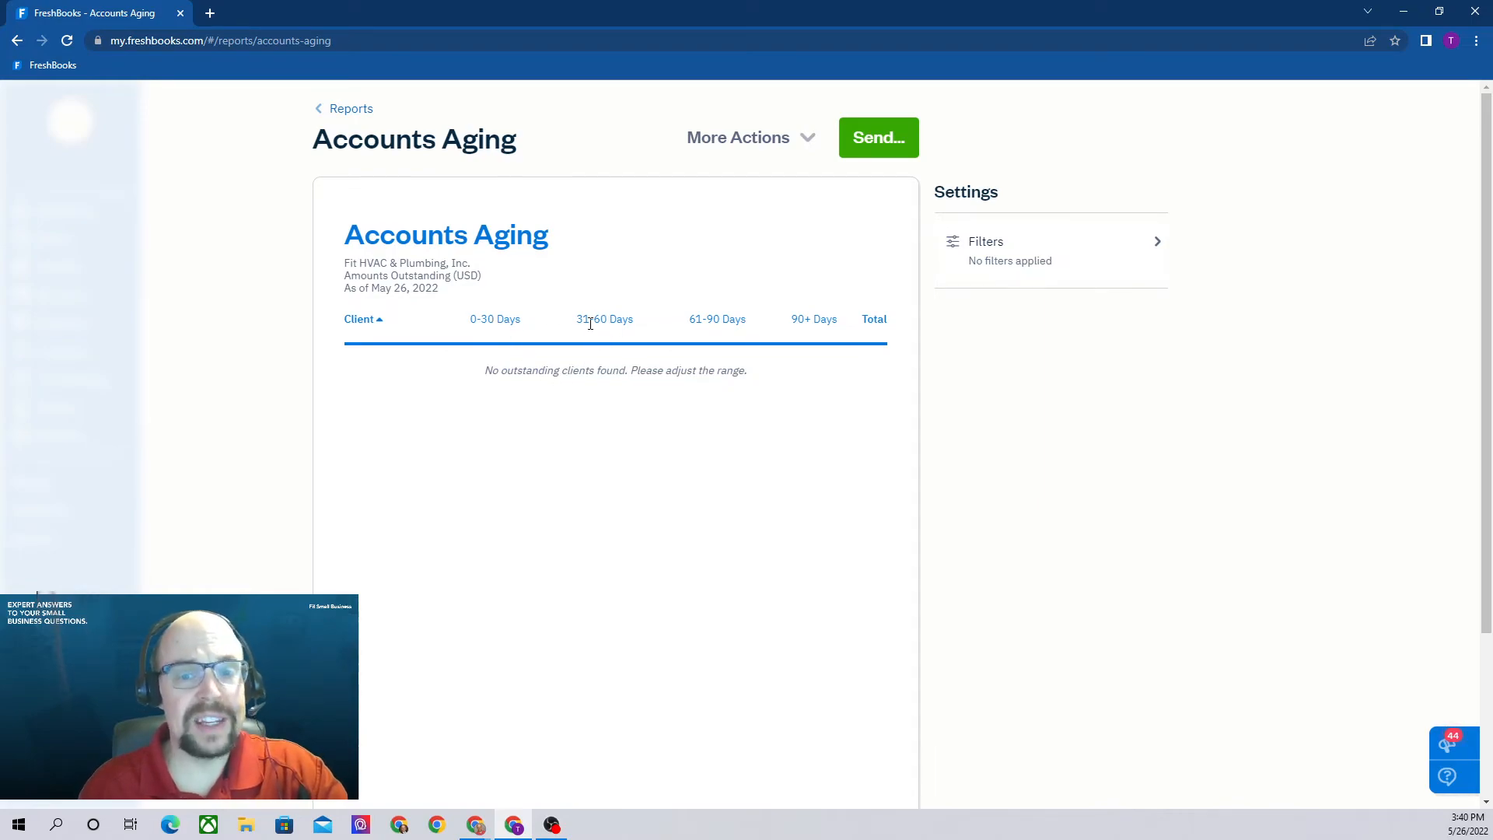
pyautogui.moveTo(629, 333)
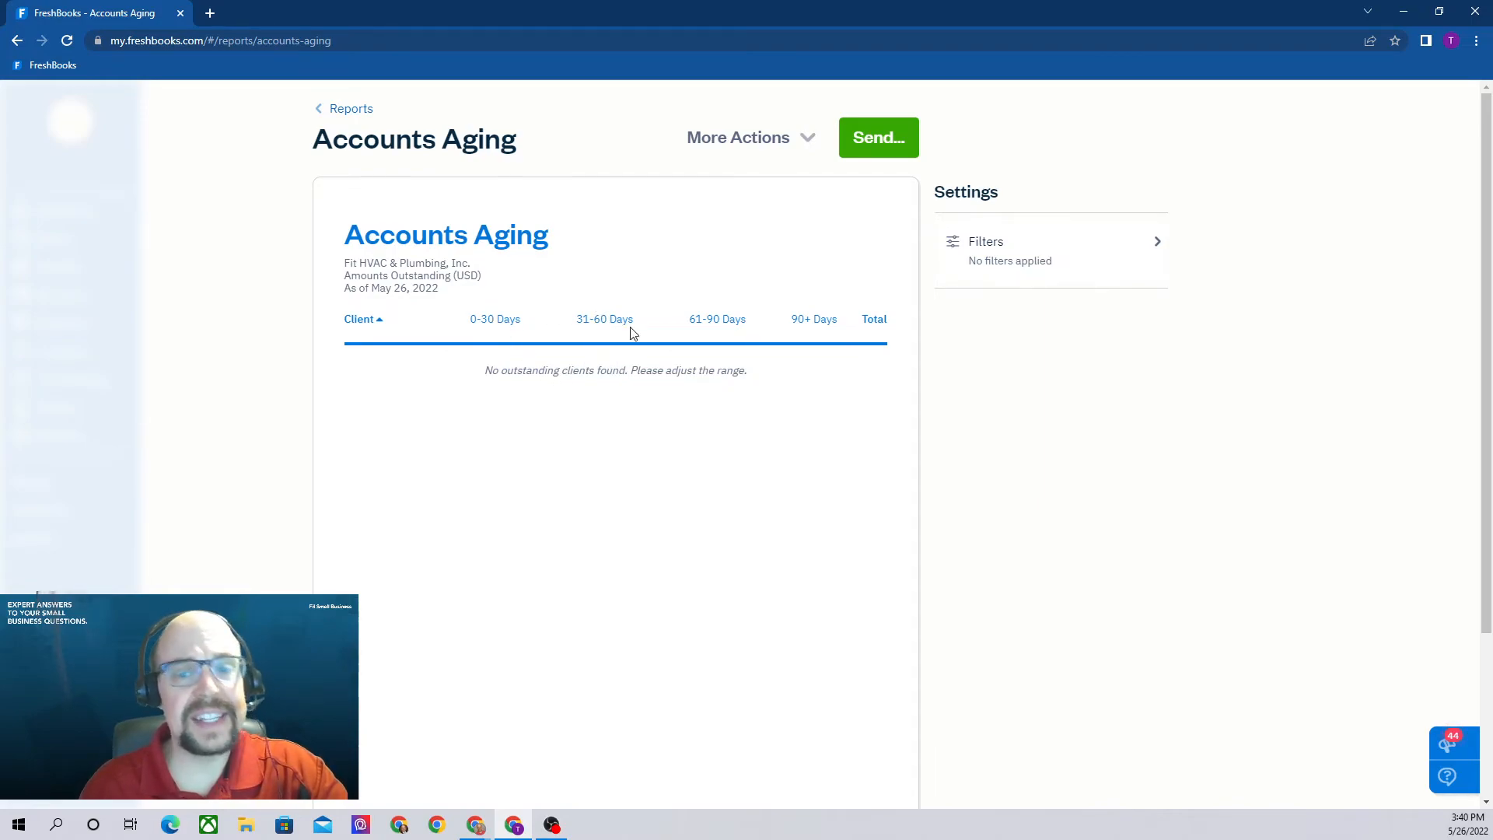
pyautogui.moveTo(836, 381)
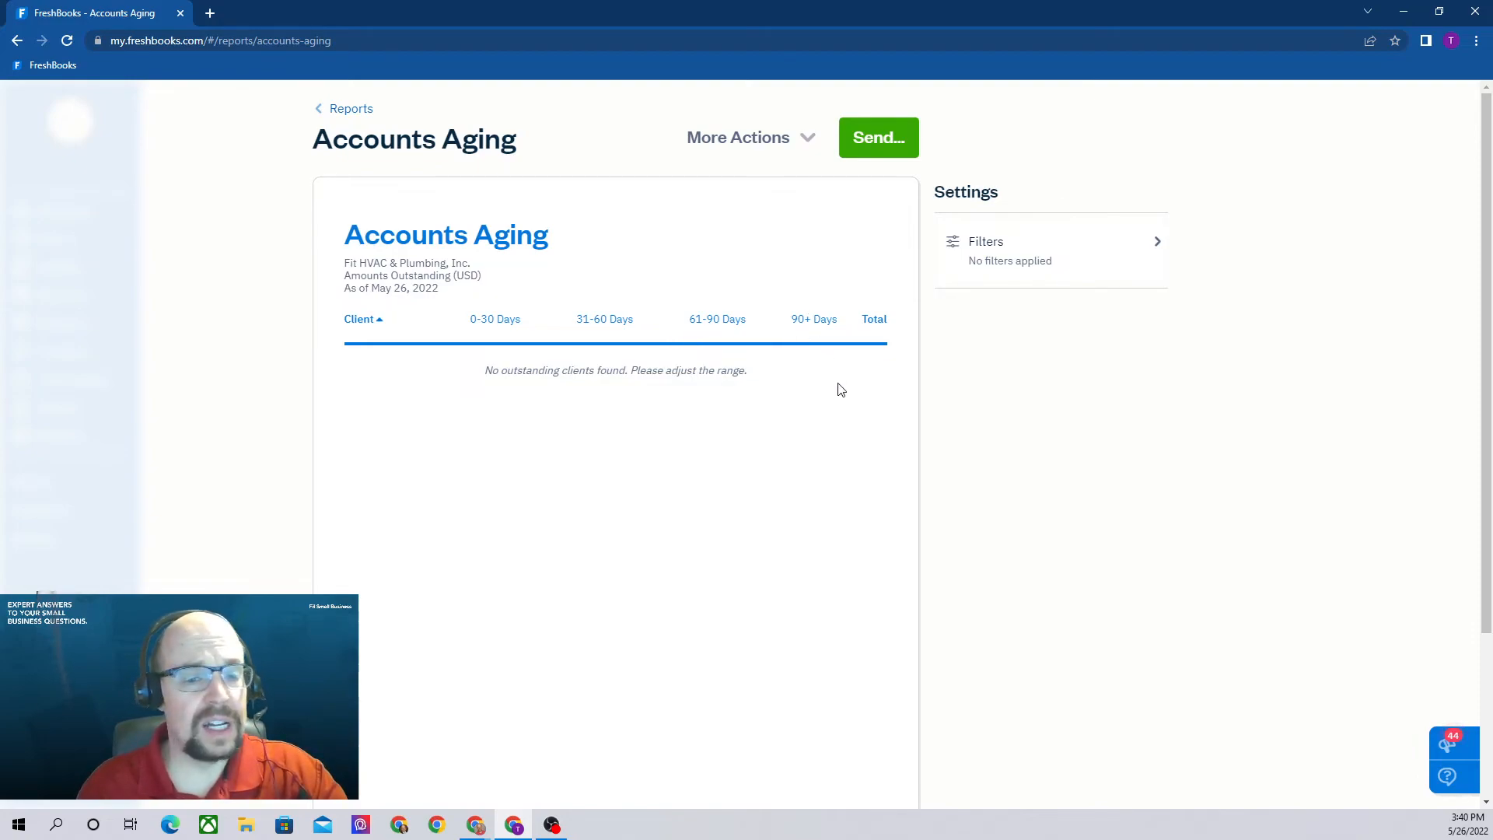
pyautogui.moveTo(1053, 251)
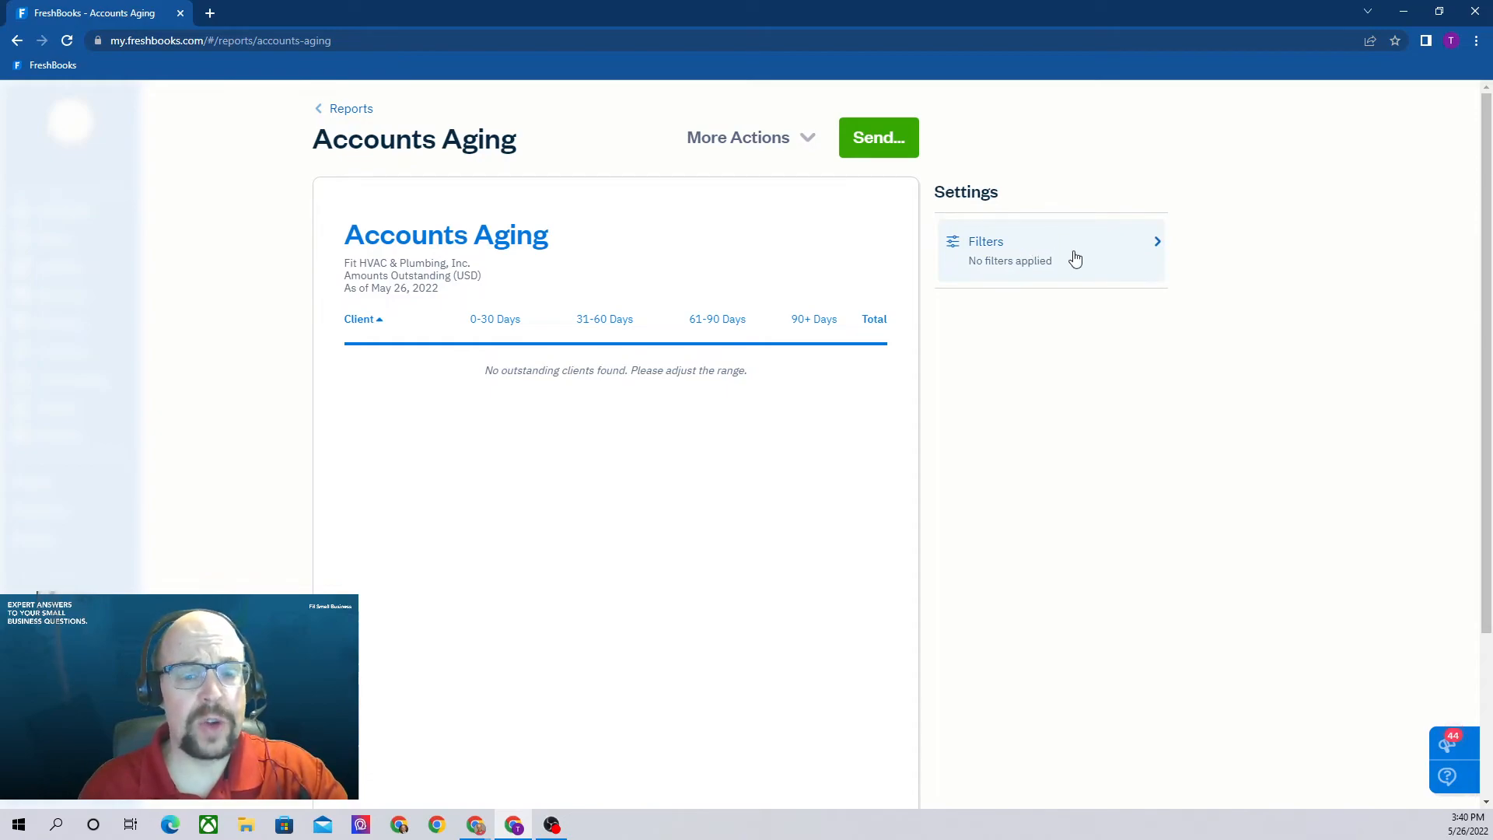
# Step: View the Accounts Aging filters, then switch to the Accounts Payable Aging report showing $850.00 owed
pyautogui.click(1050, 251)
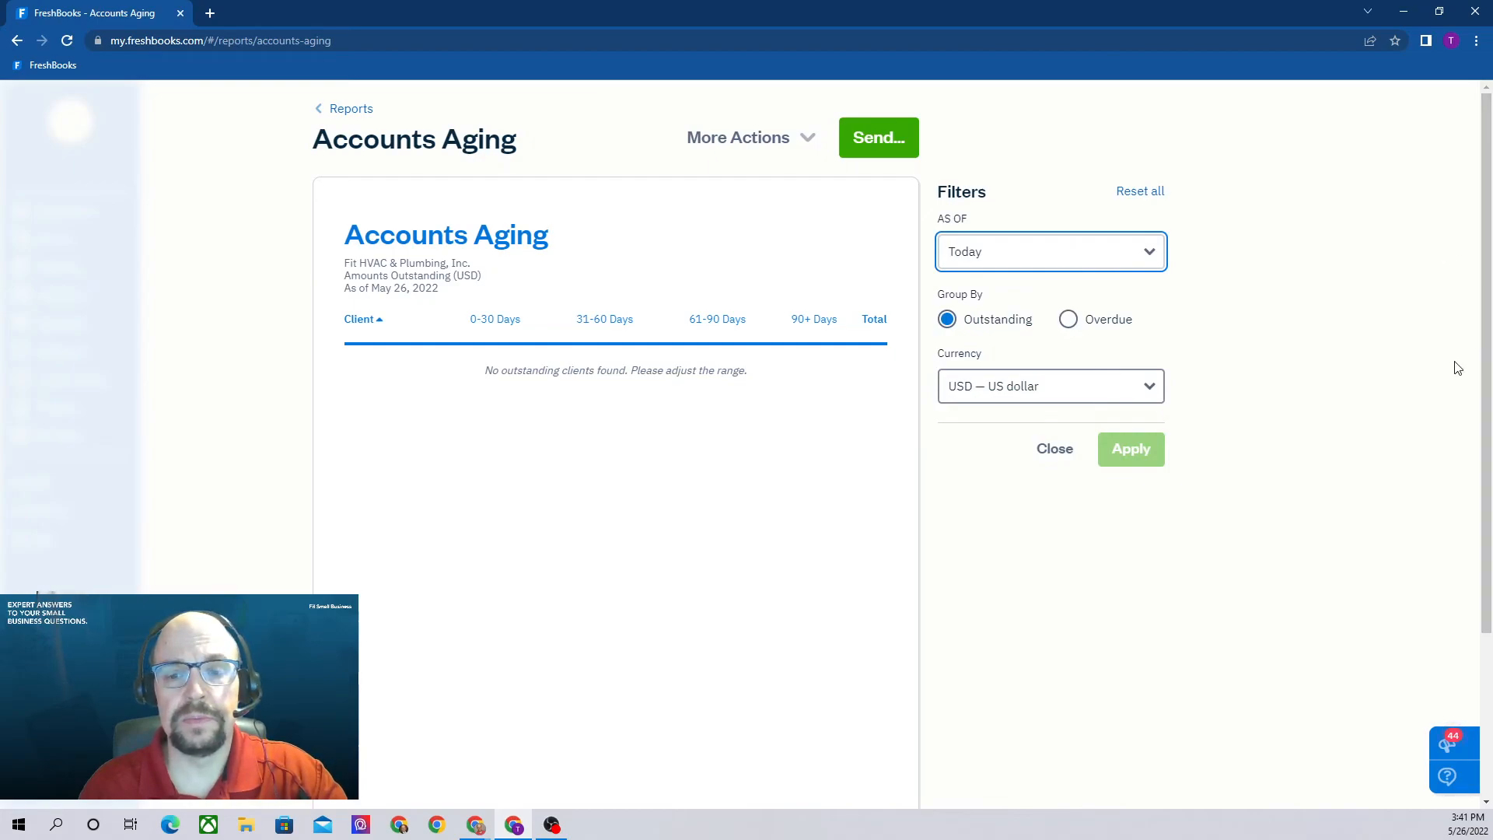
pyautogui.moveTo(766, 291)
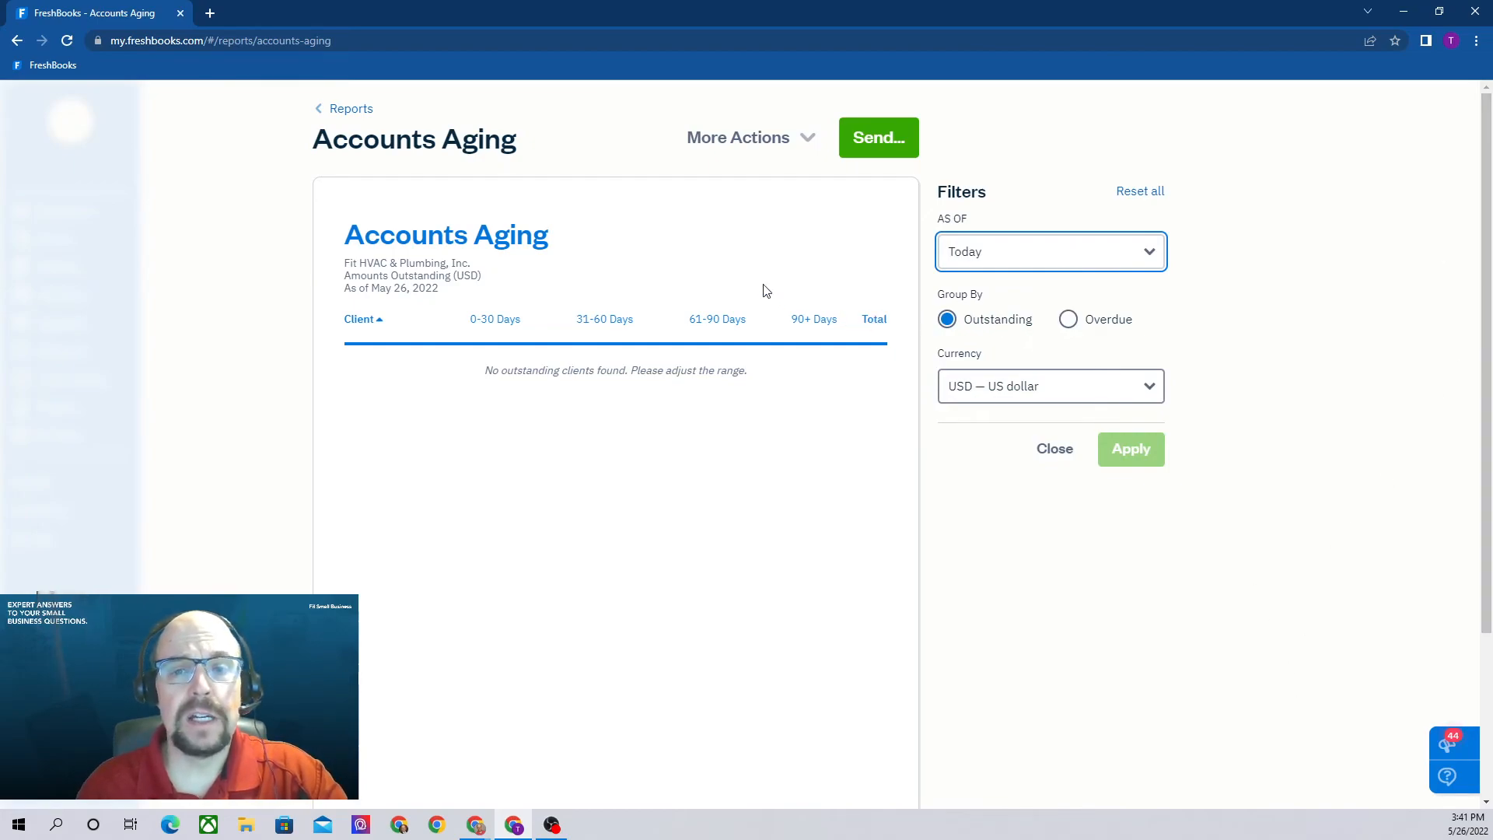
pyautogui.moveTo(350, 109)
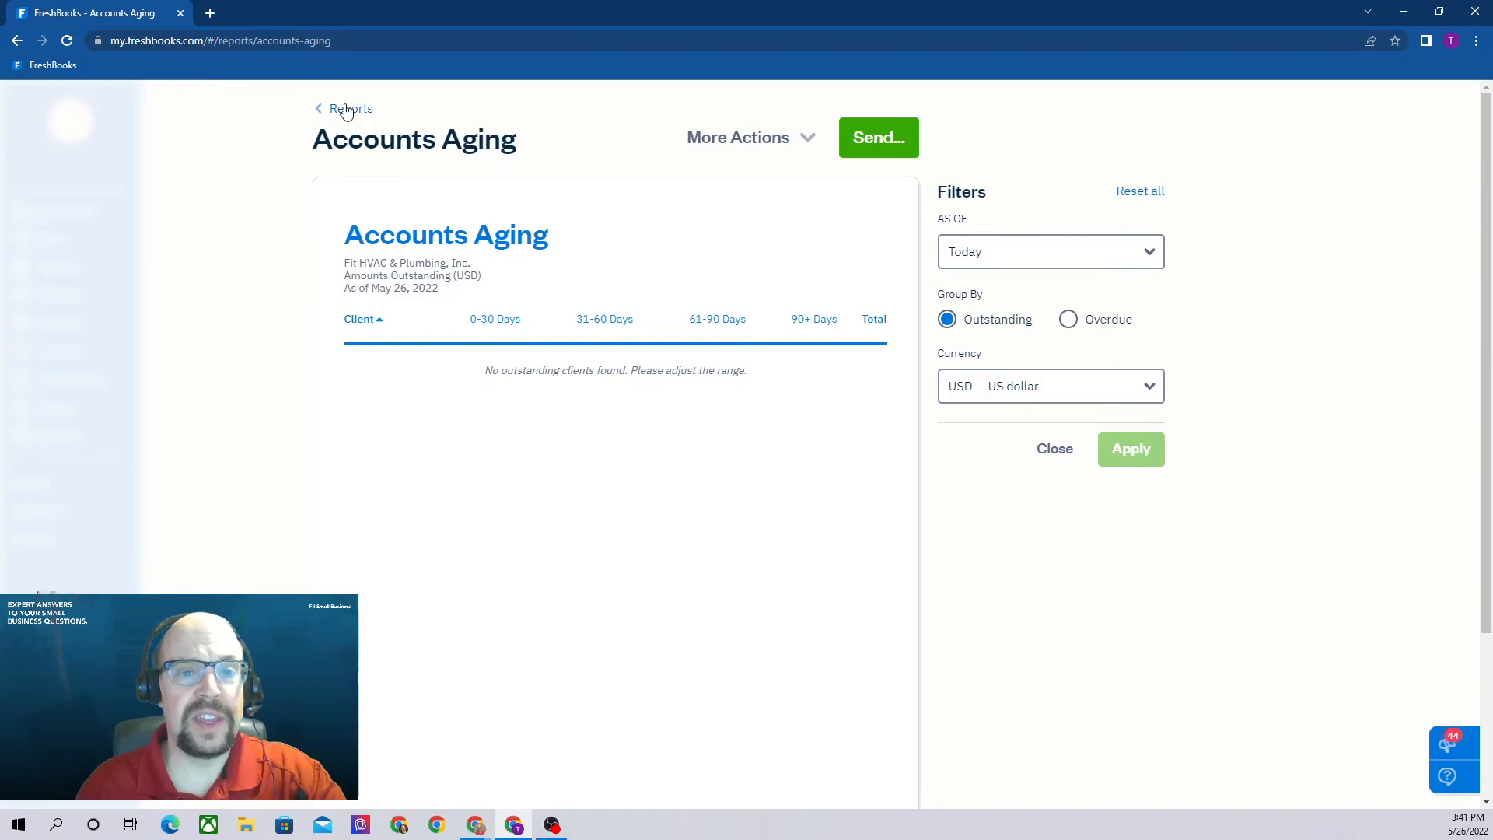
pyautogui.click(350, 109)
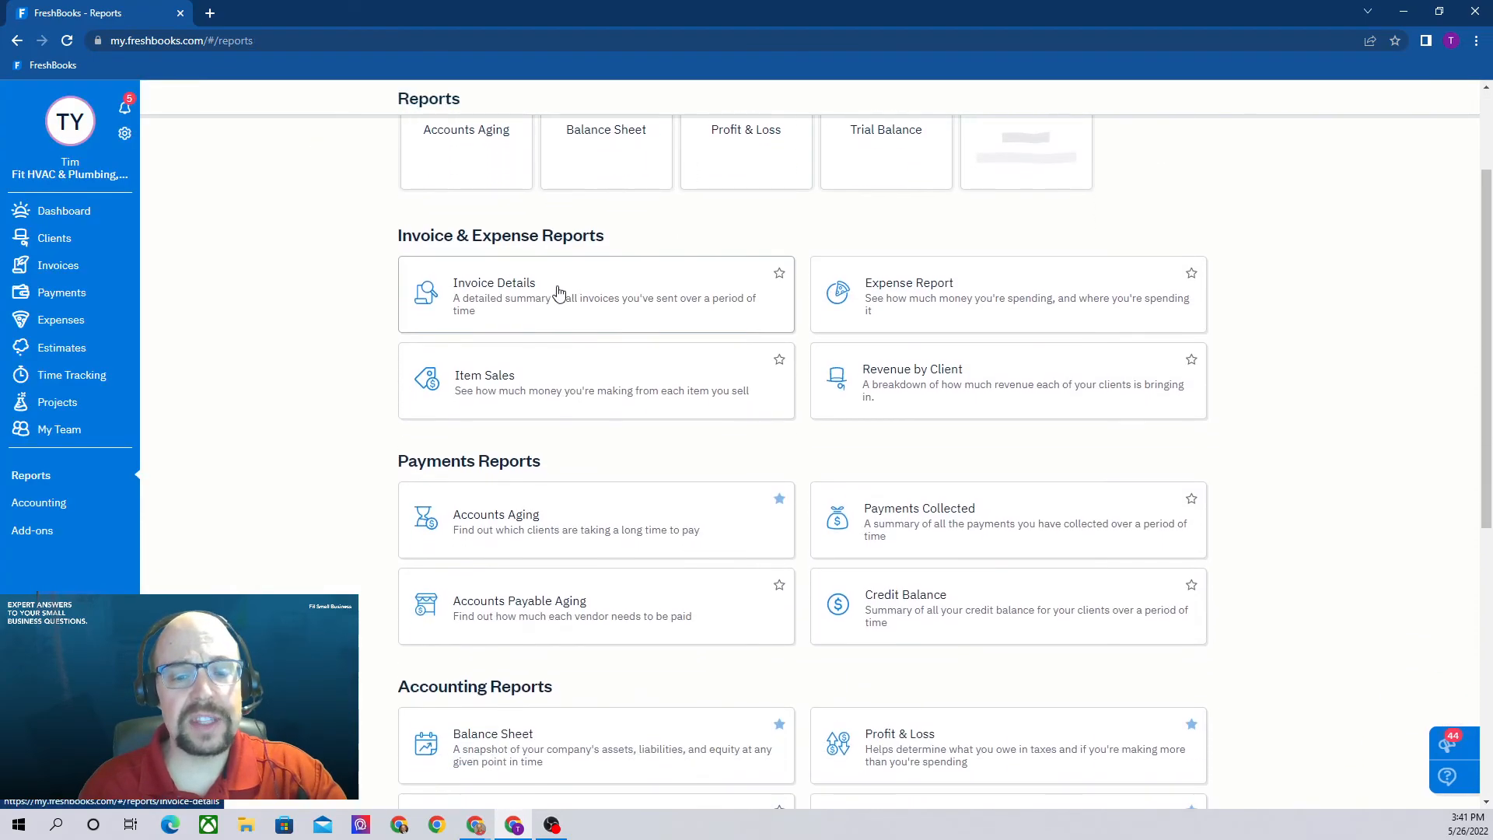
pyautogui.click(520, 601)
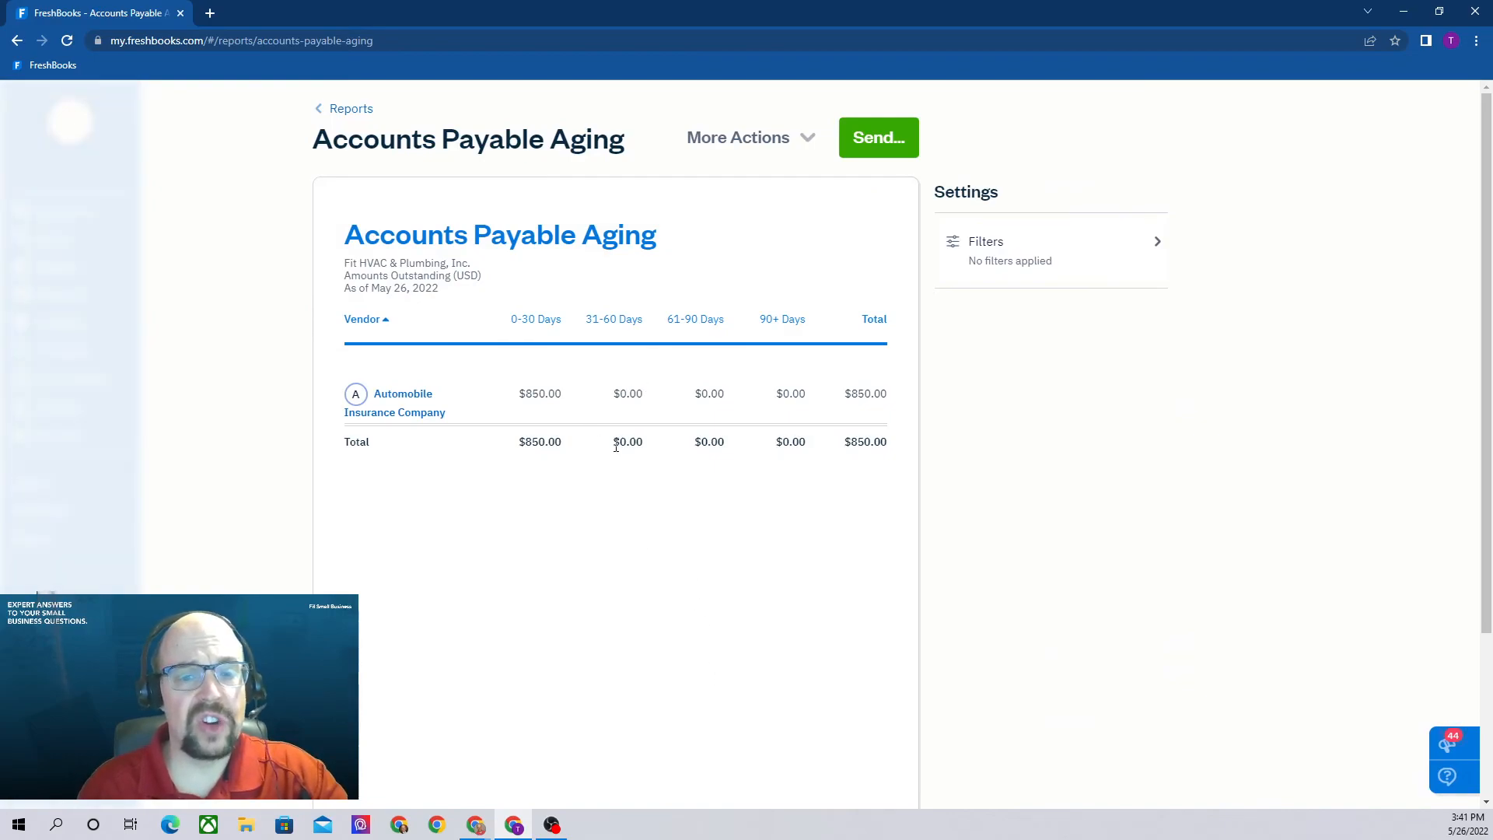
pyautogui.moveTo(411, 350)
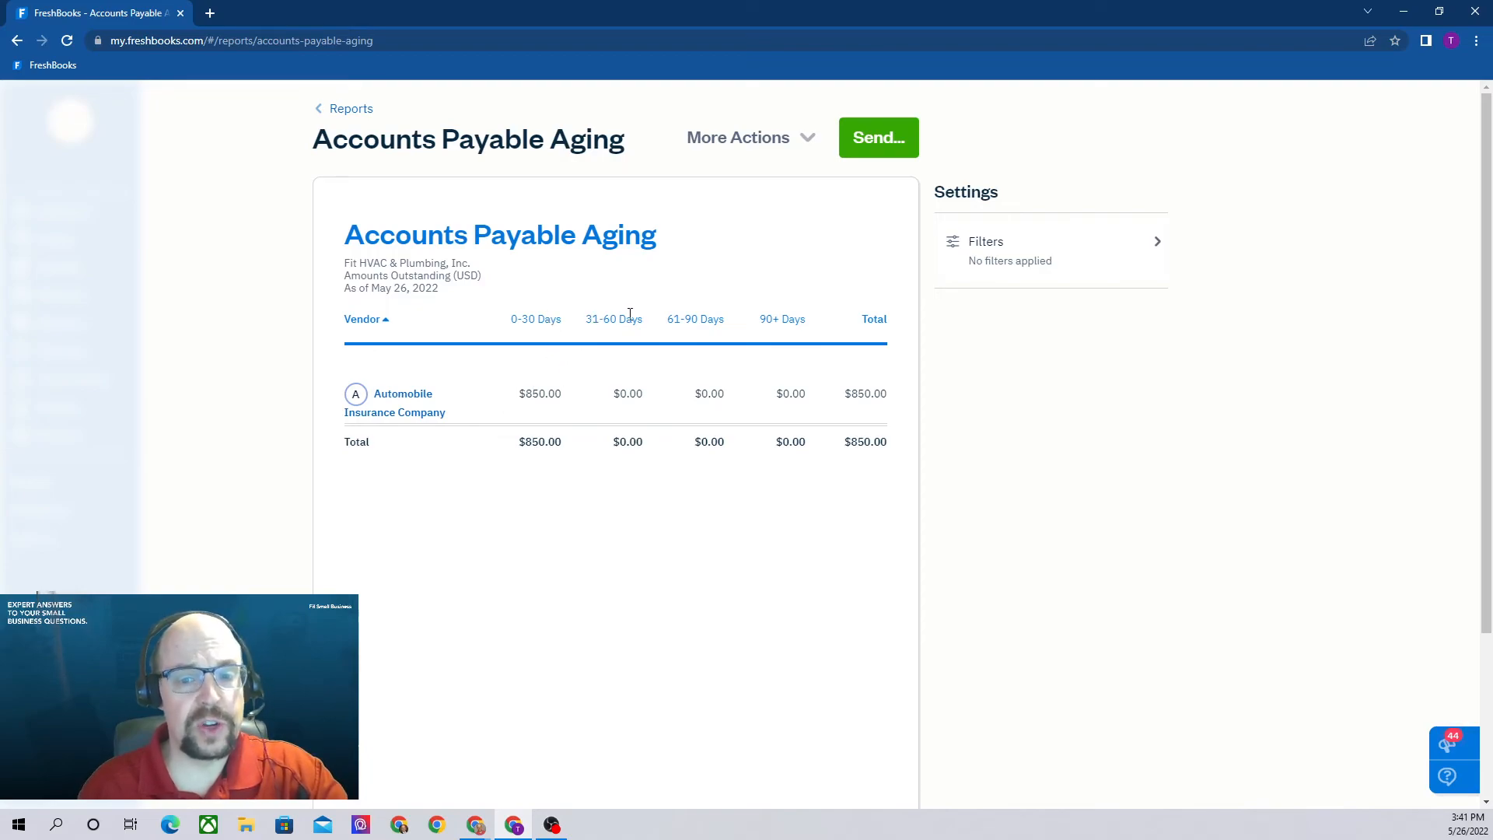
pyautogui.moveTo(769, 319)
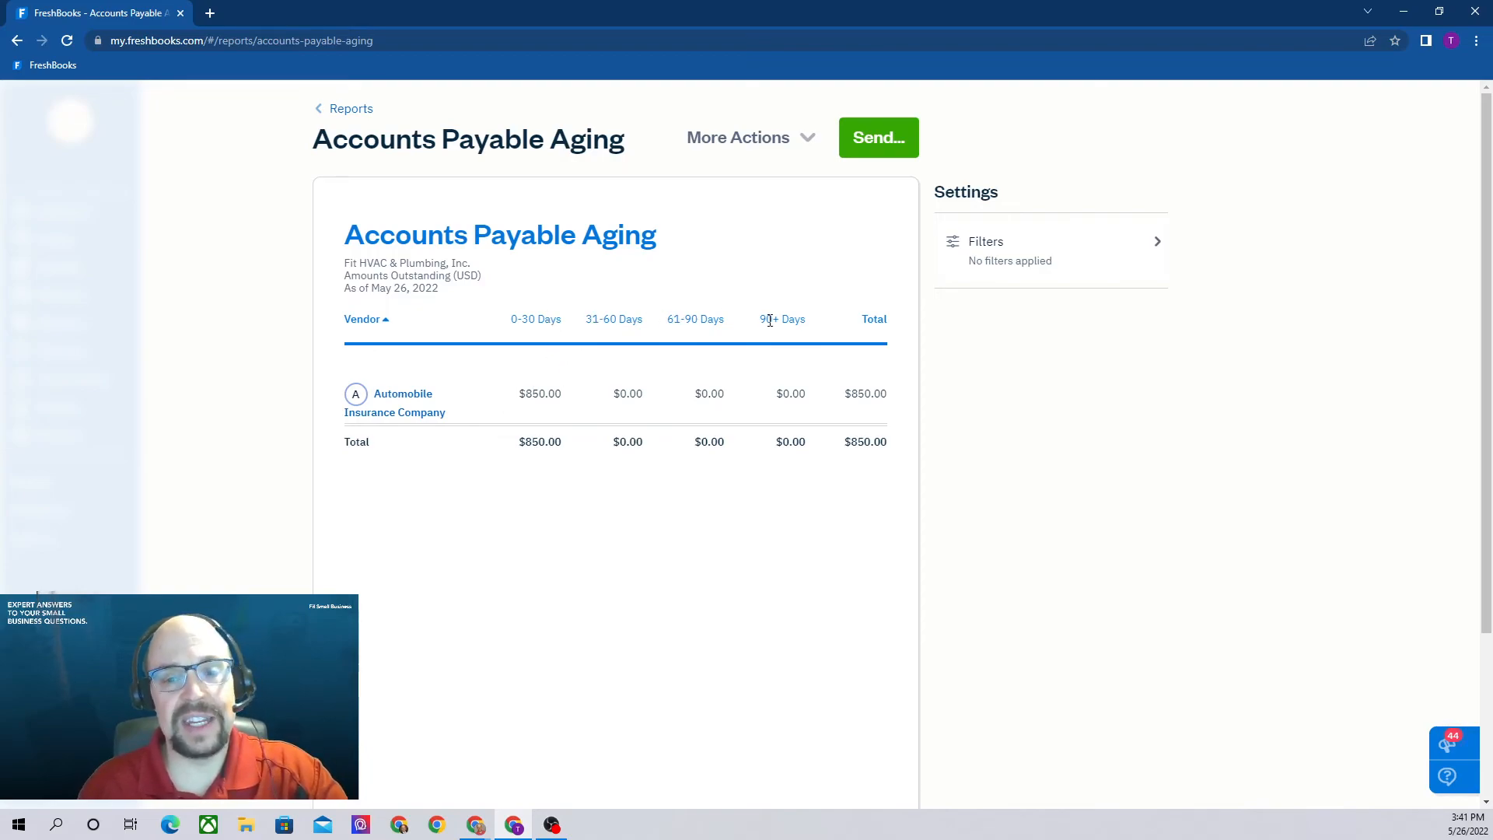
pyautogui.moveTo(715, 493)
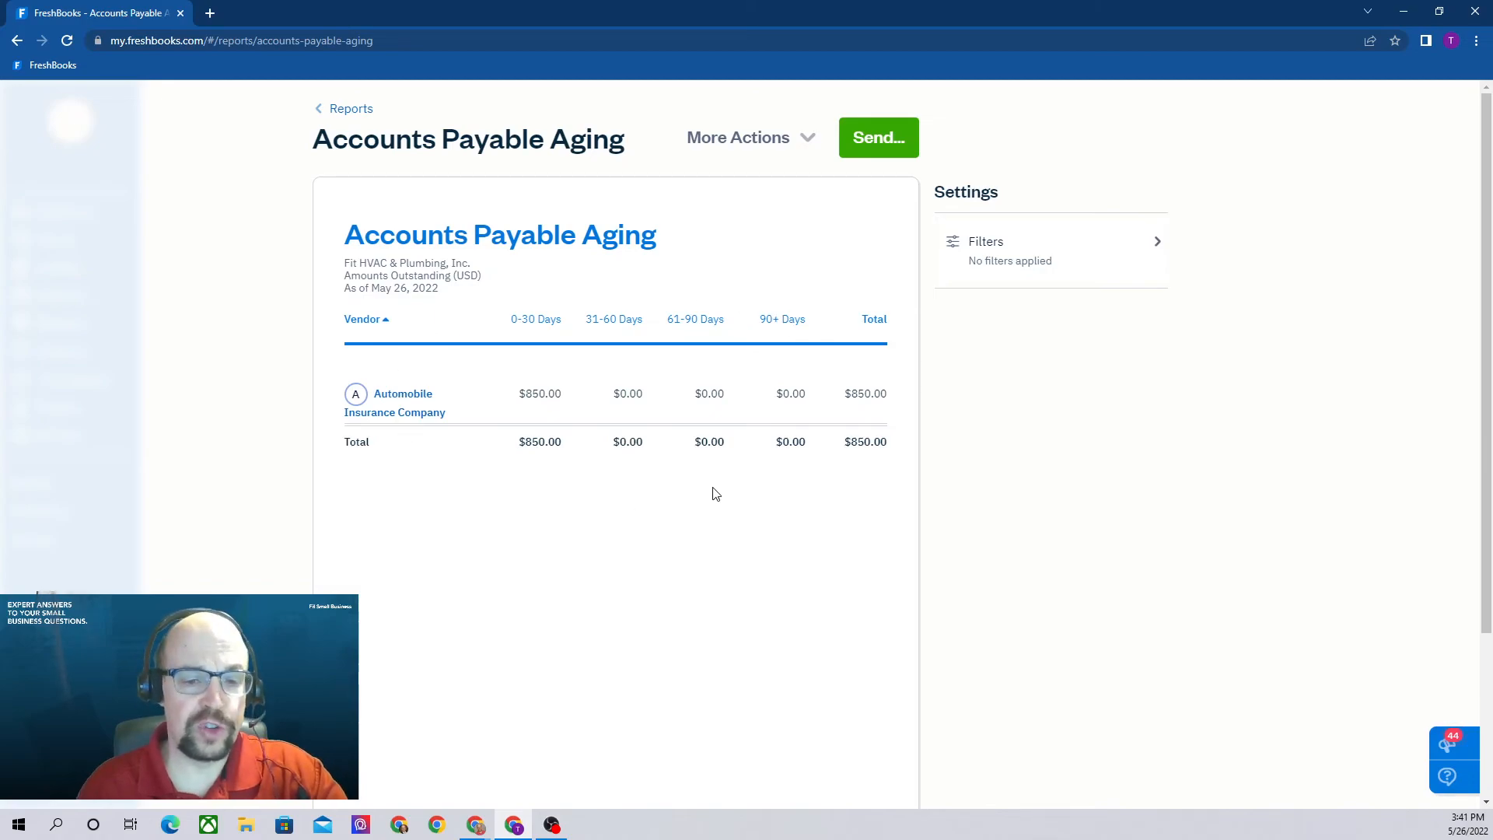
pyautogui.moveTo(626, 476)
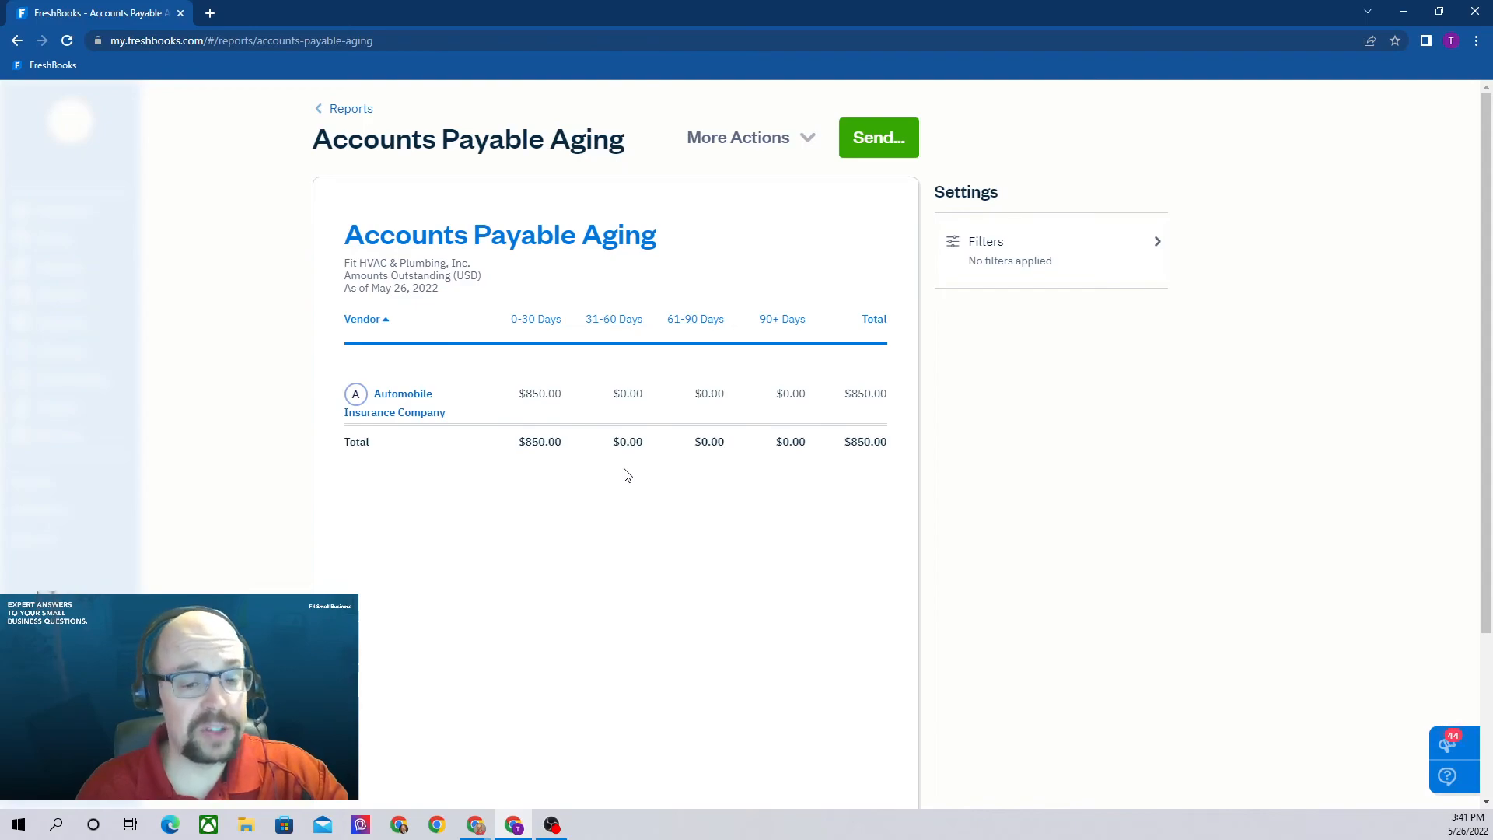
pyautogui.moveTo(788, 378)
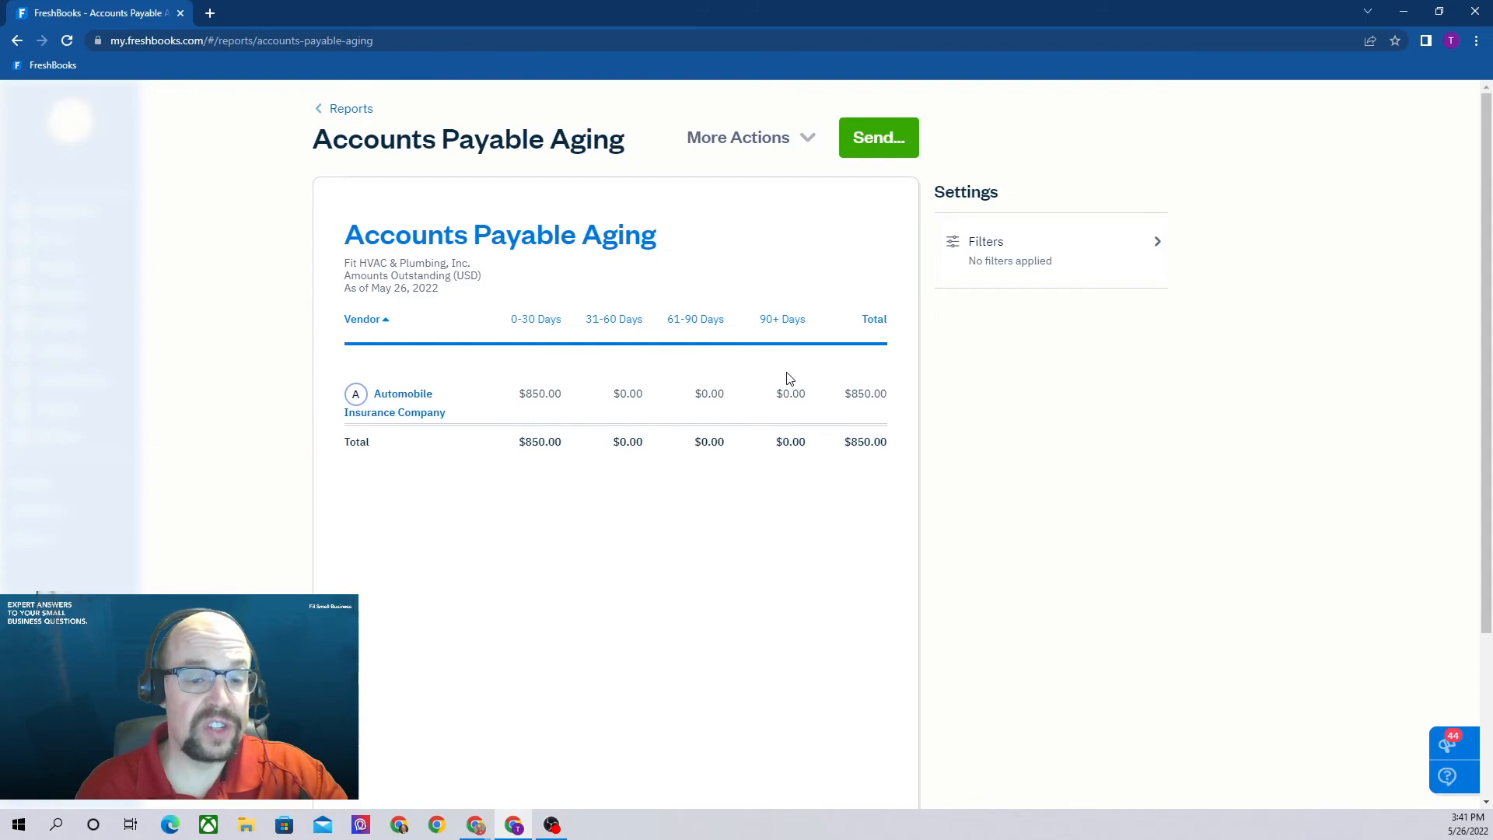
pyautogui.moveTo(802, 381)
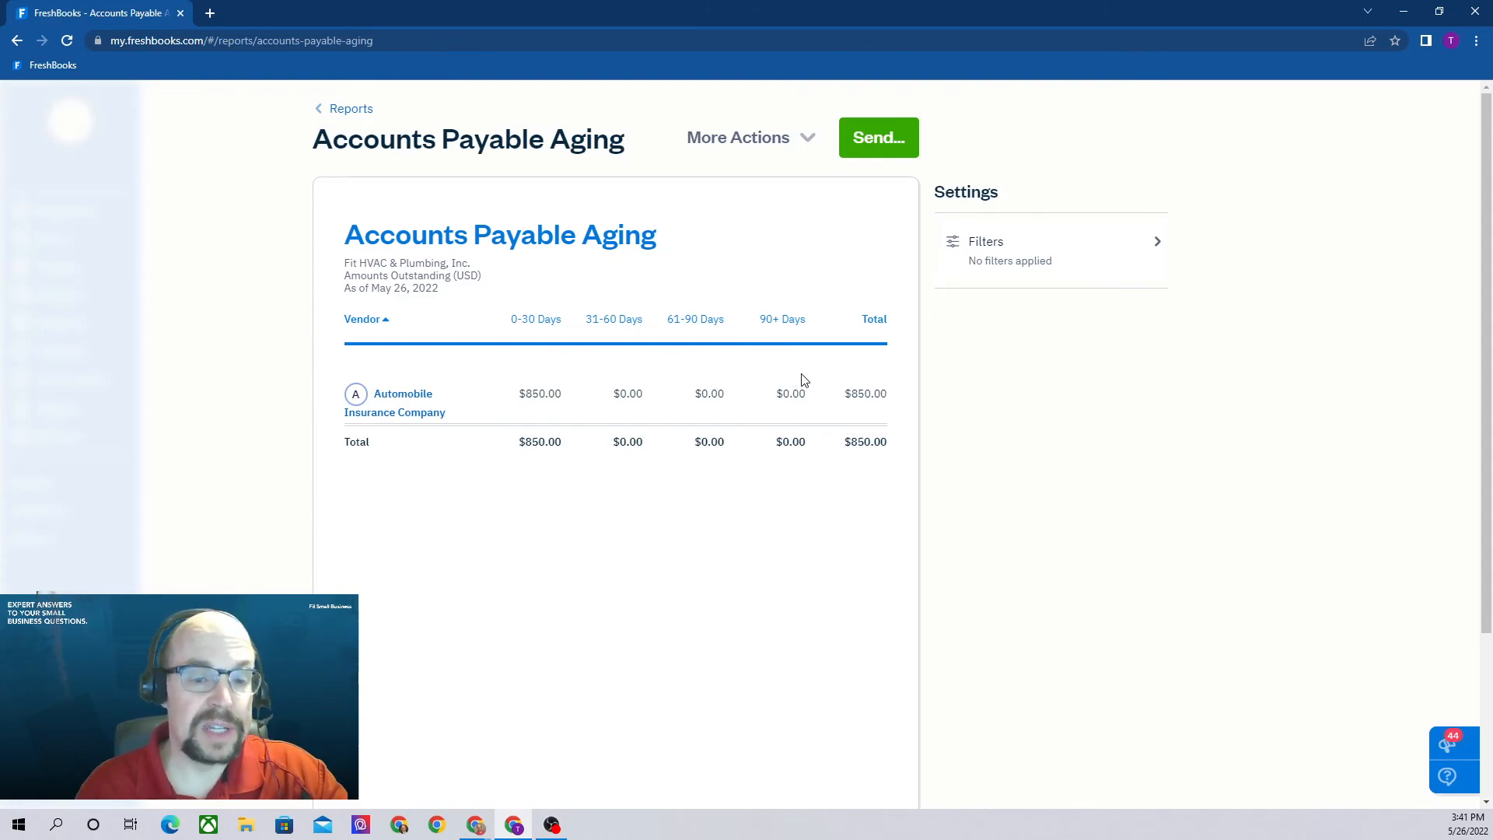
pyautogui.moveTo(784, 379)
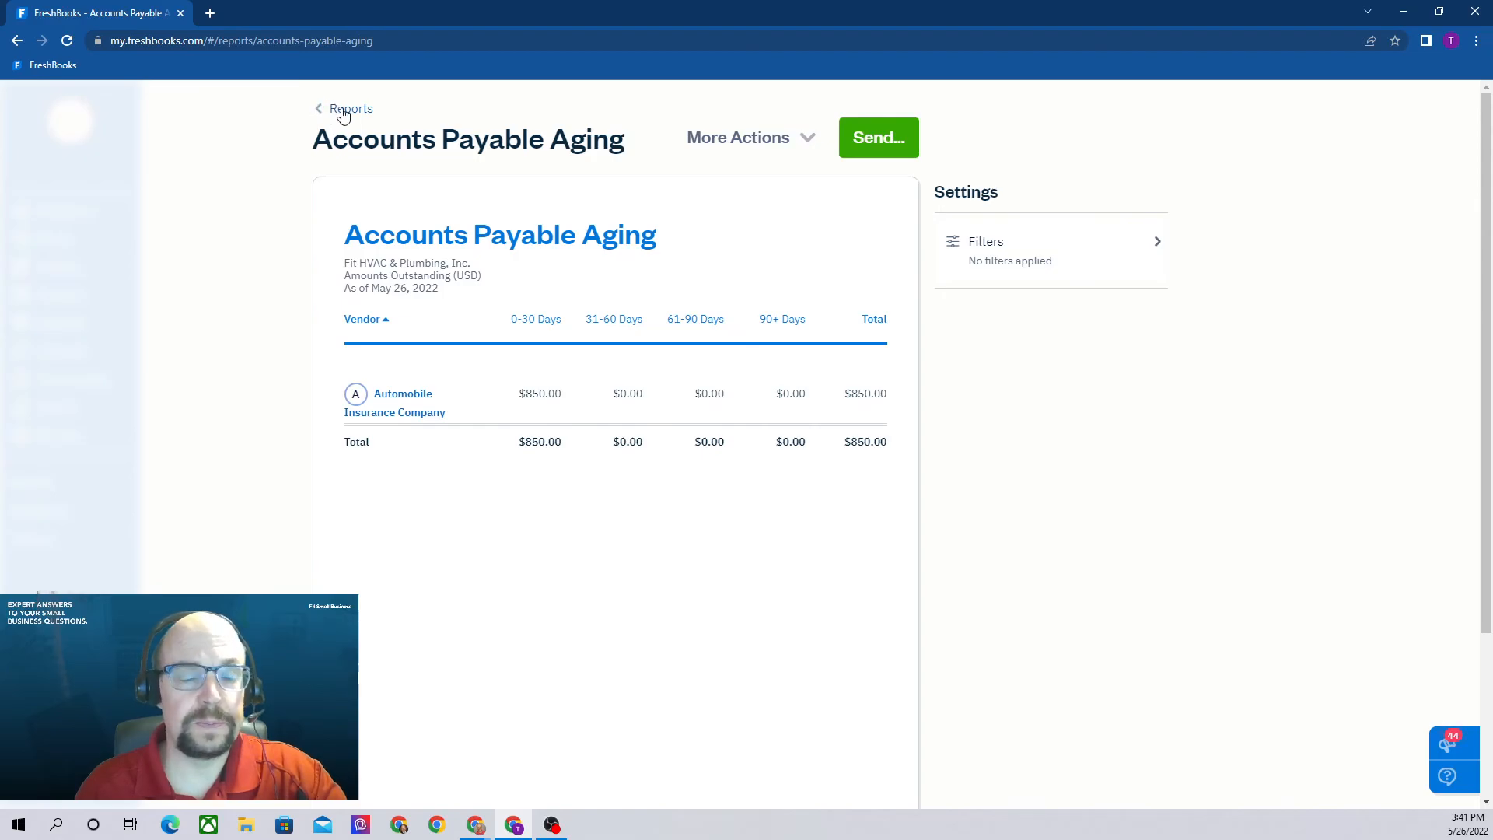
# Step: Browse the Reports overview down to Time Tracking and Project Reports and back to the top
pyautogui.click(349, 109)
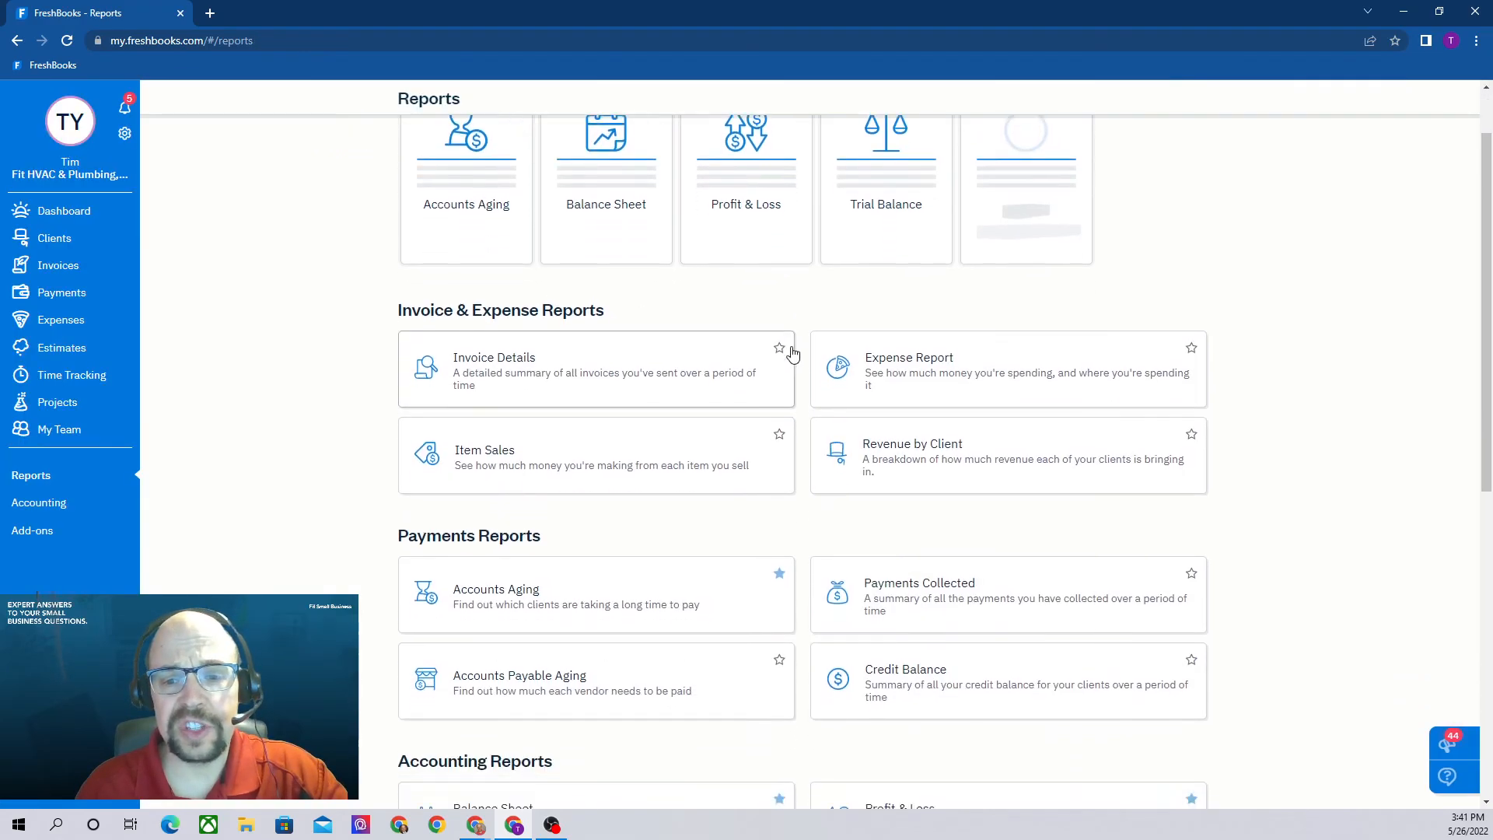
pyautogui.scroll(-3)
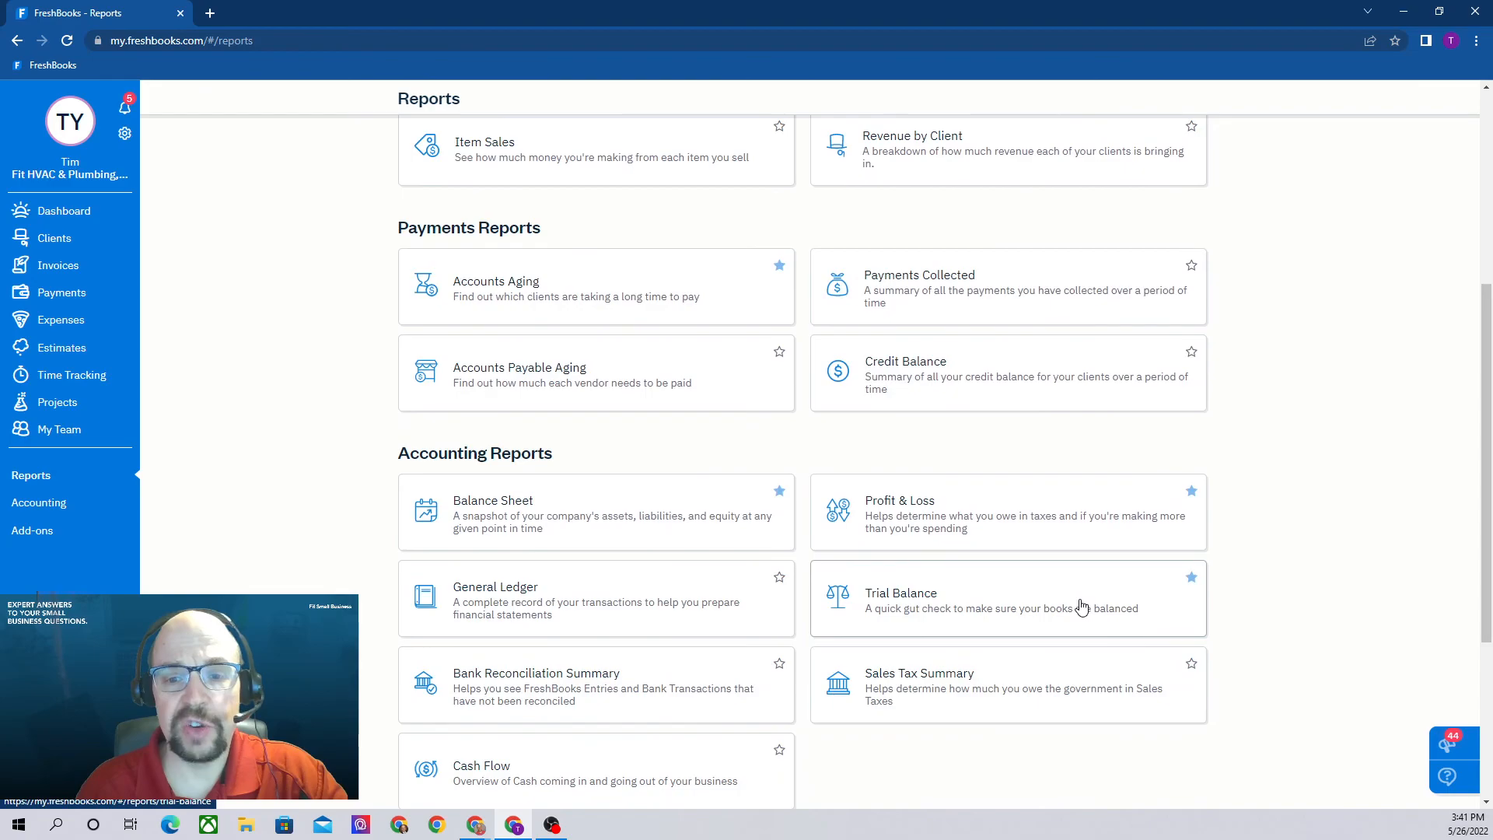
pyautogui.scroll(-3)
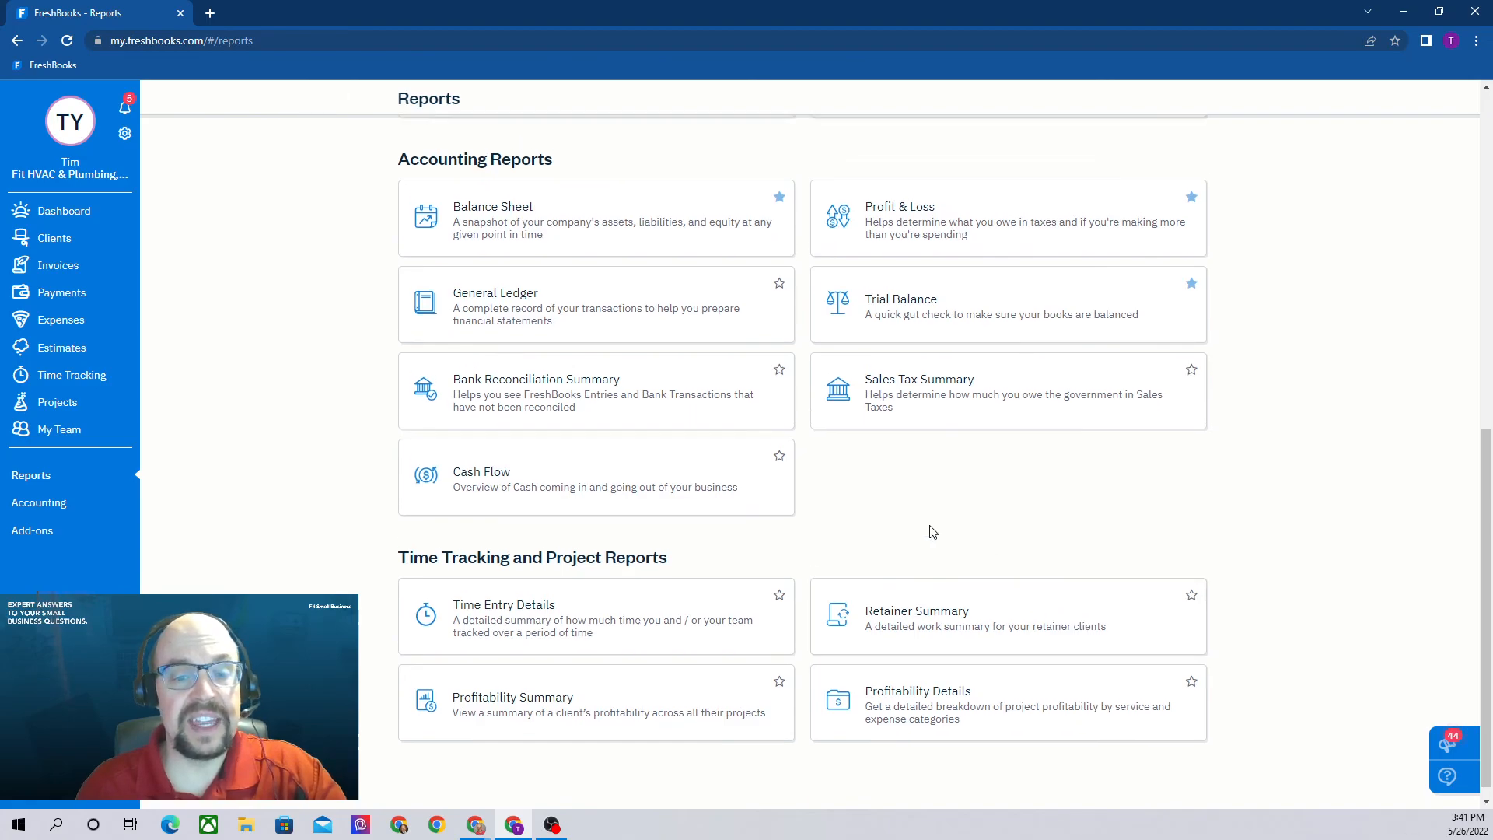
pyautogui.scroll(3)
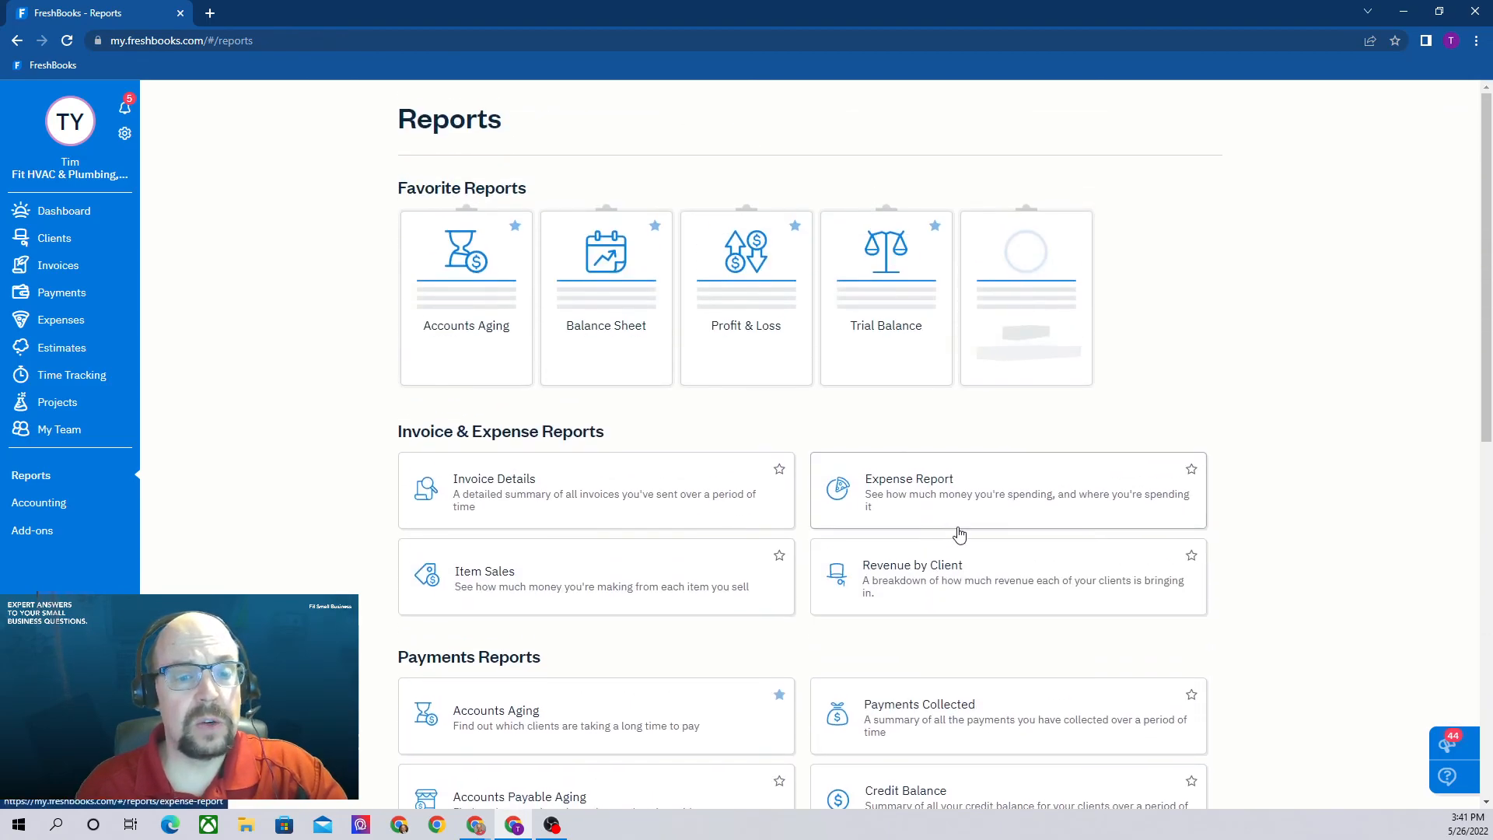